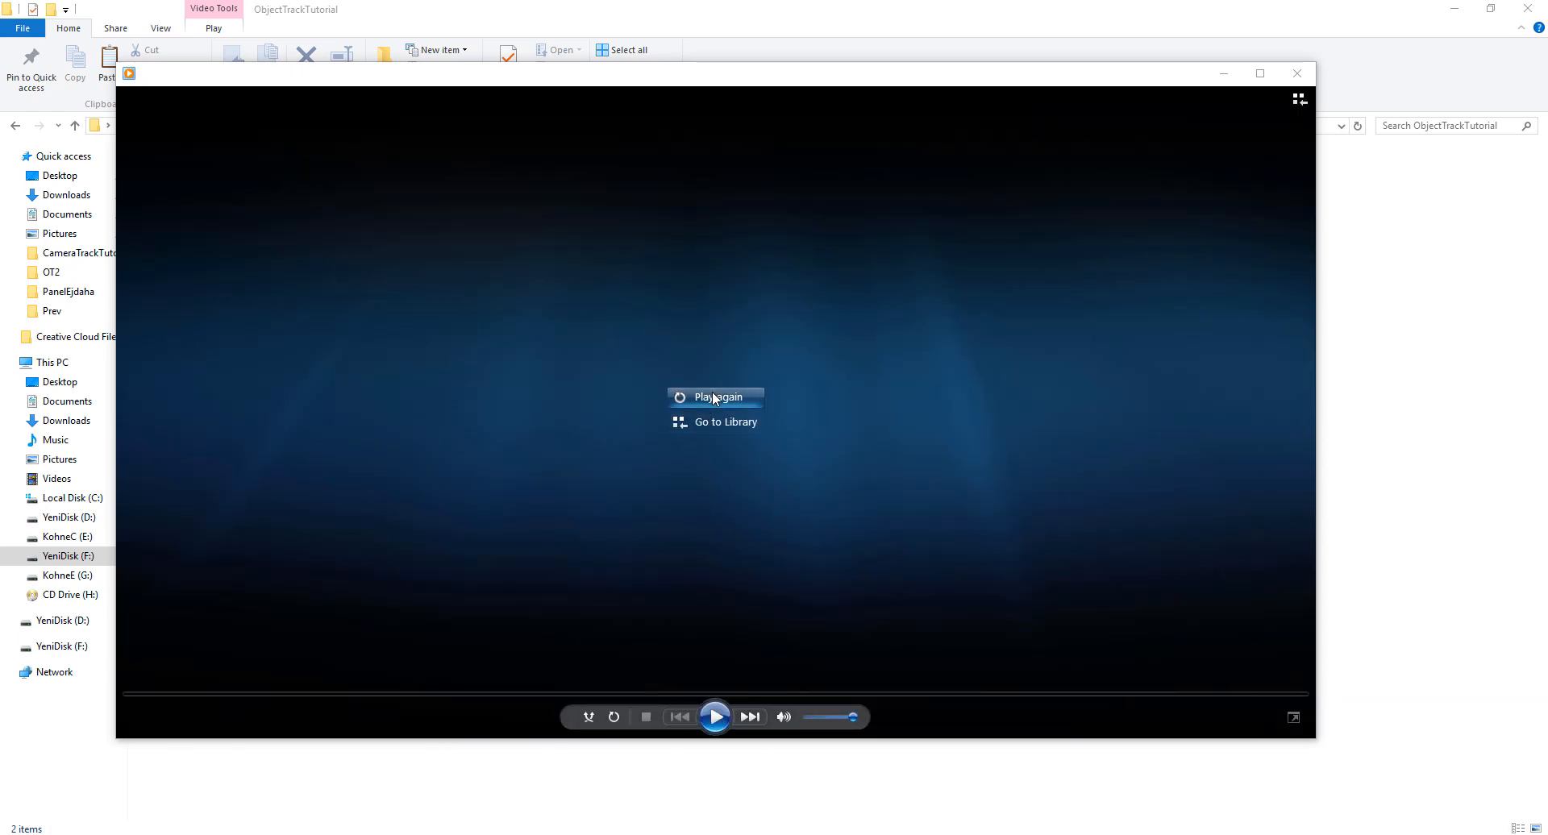
Replay the finished Ready clip of the boy in the gas mask from the beginning.
click(715, 397)
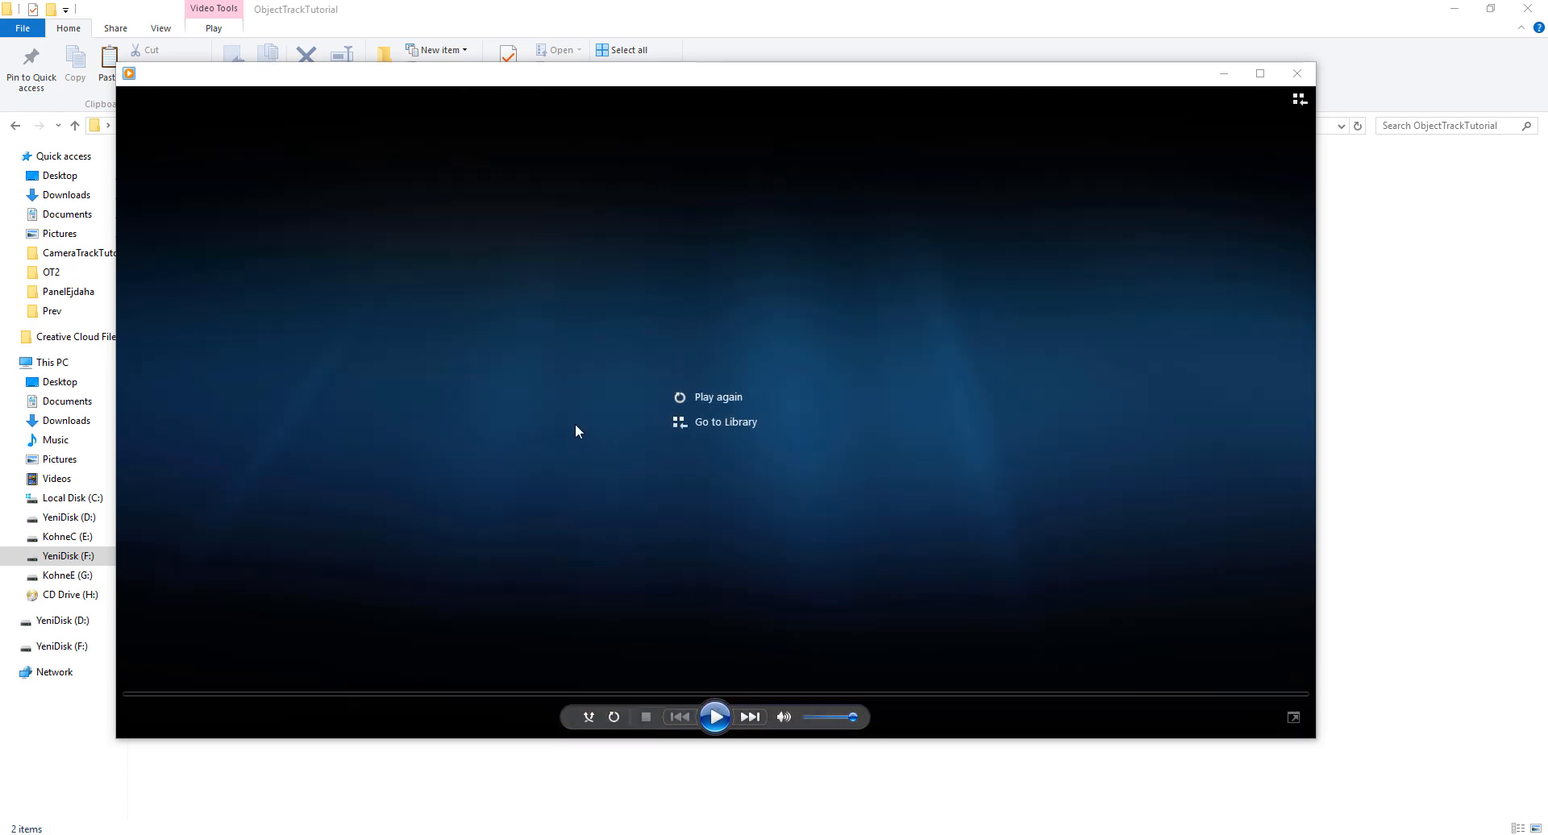
click(718, 396)
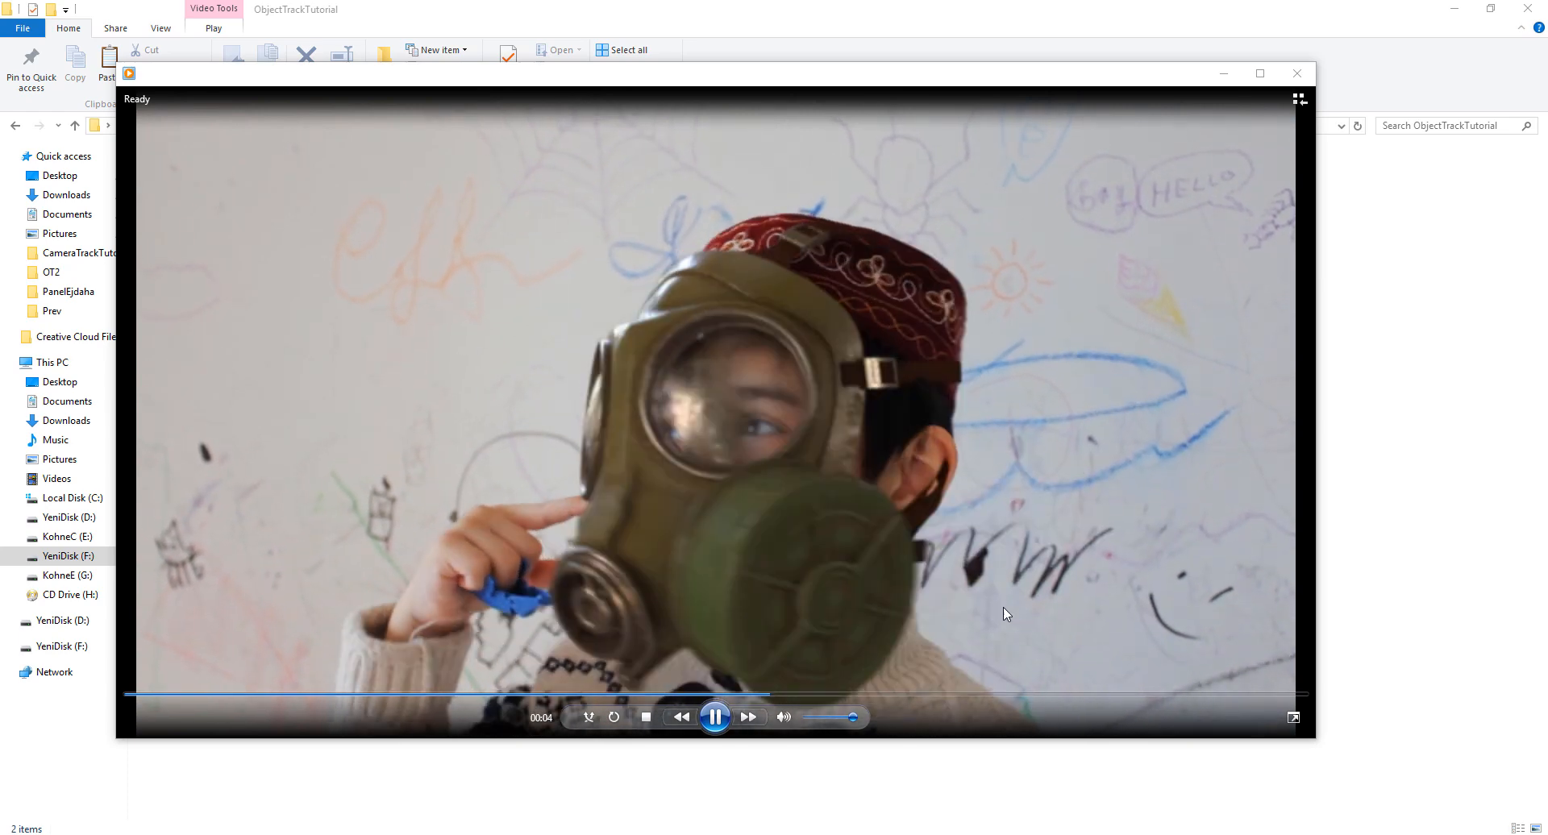
click(715, 717)
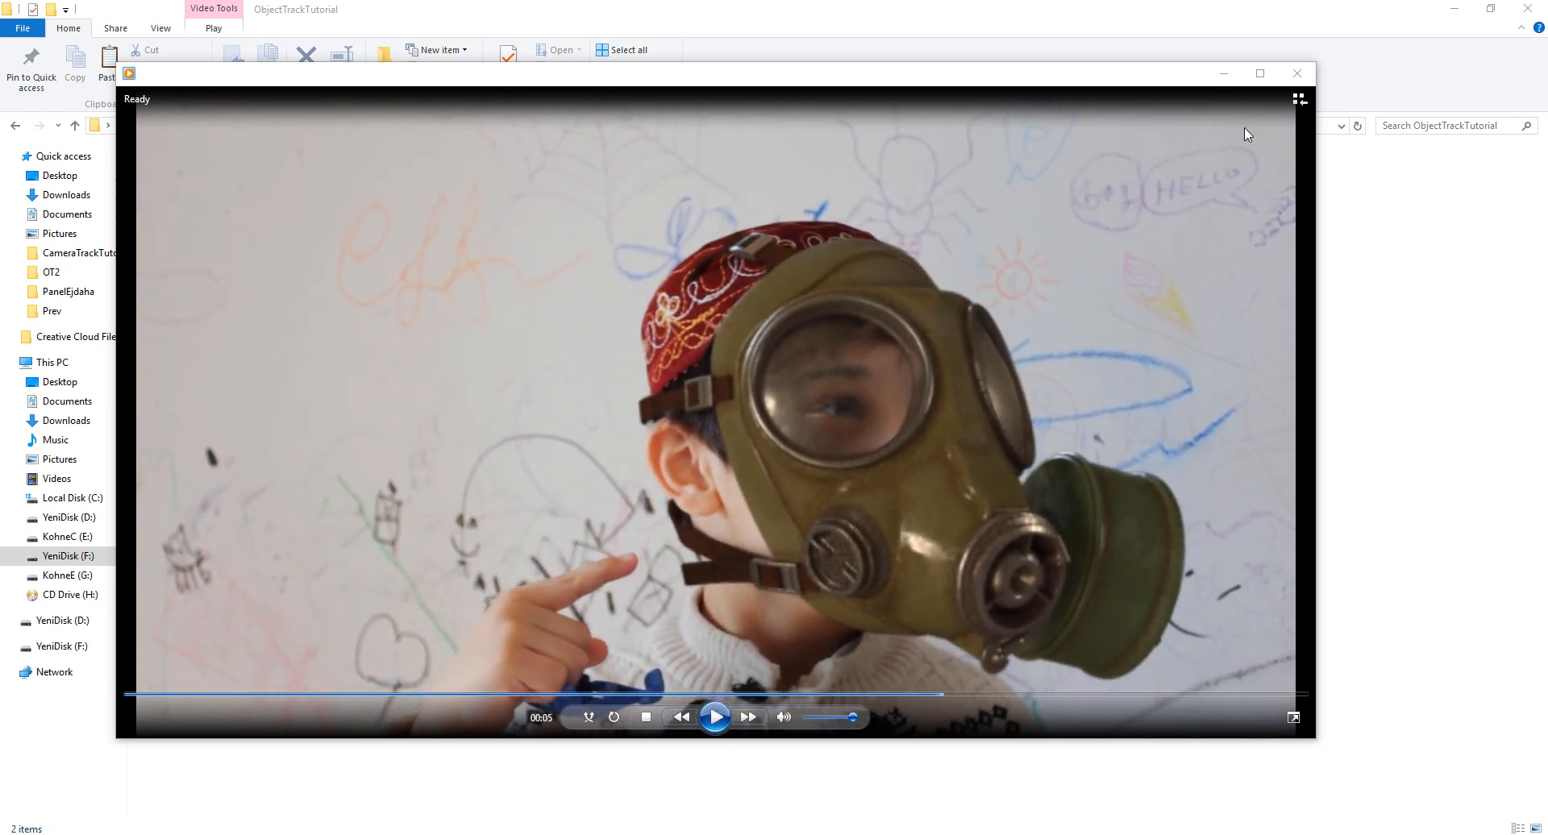
click(1296, 73)
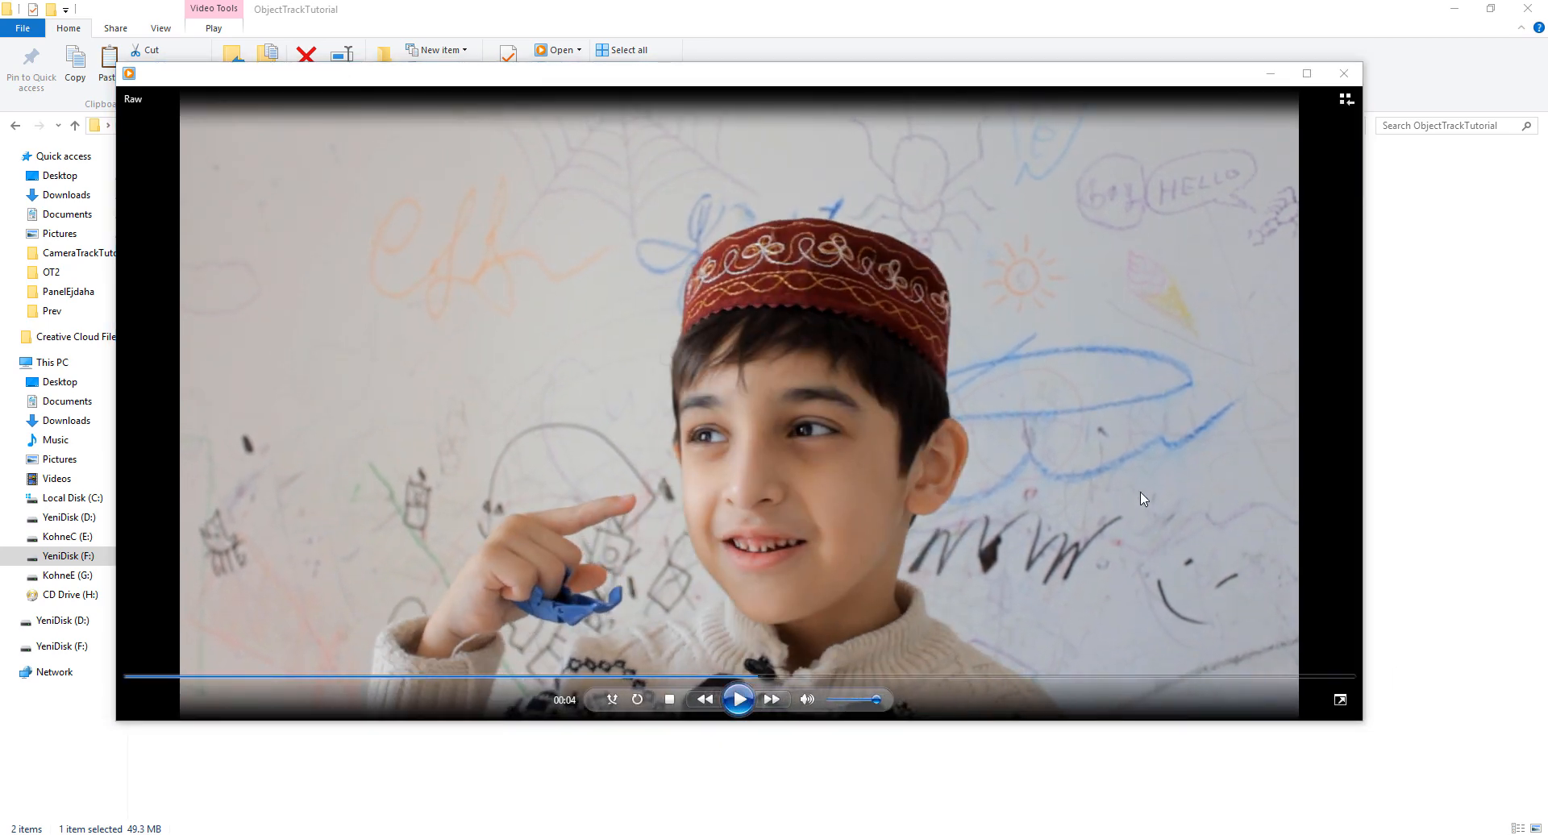
mouse_move(1216, 429)
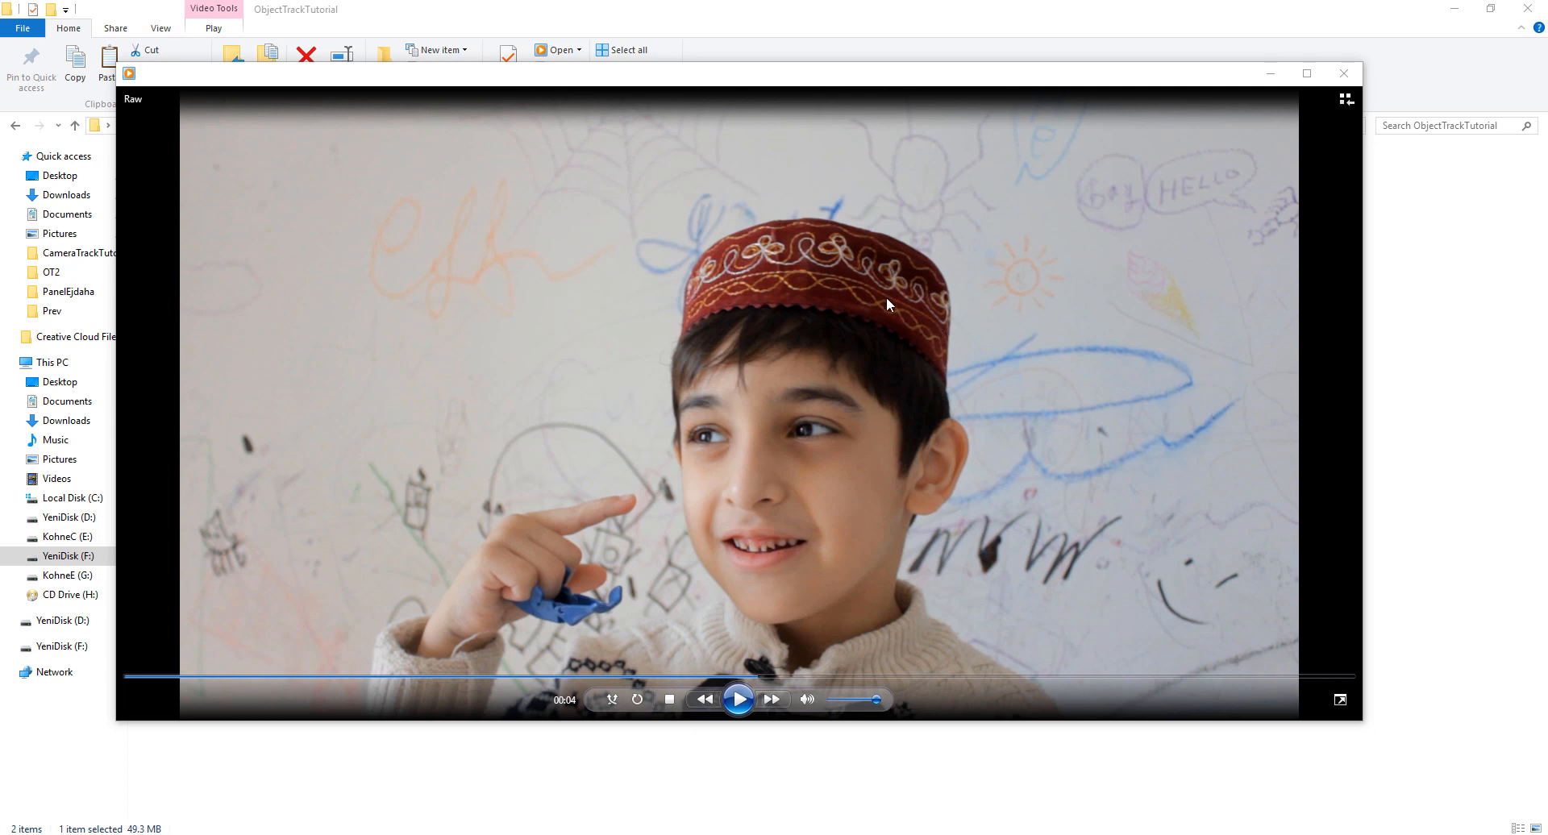
mouse_move(719, 282)
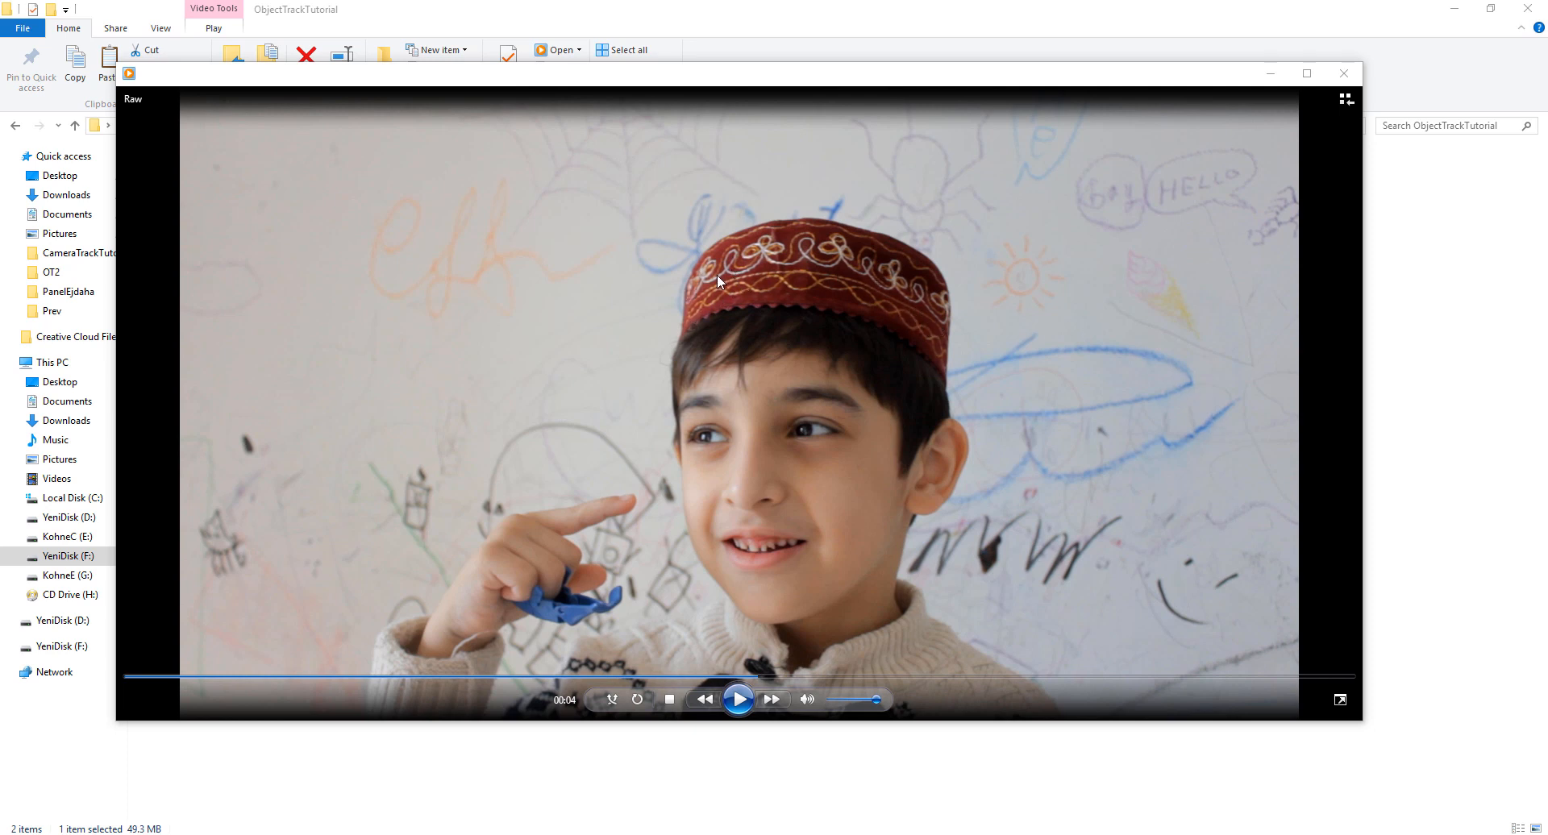
mouse_move(791, 272)
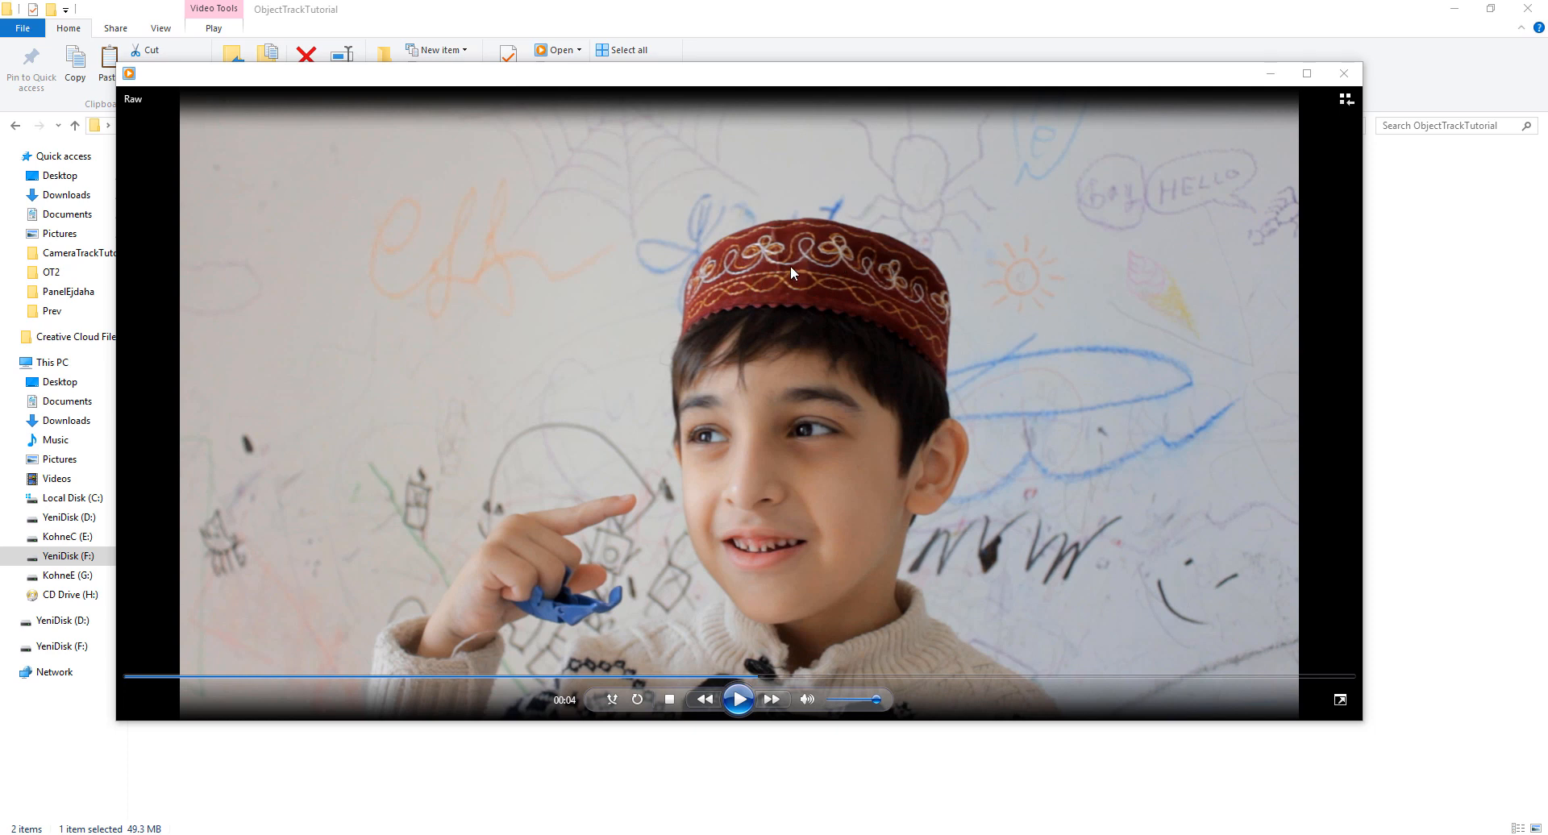
mouse_move(771, 672)
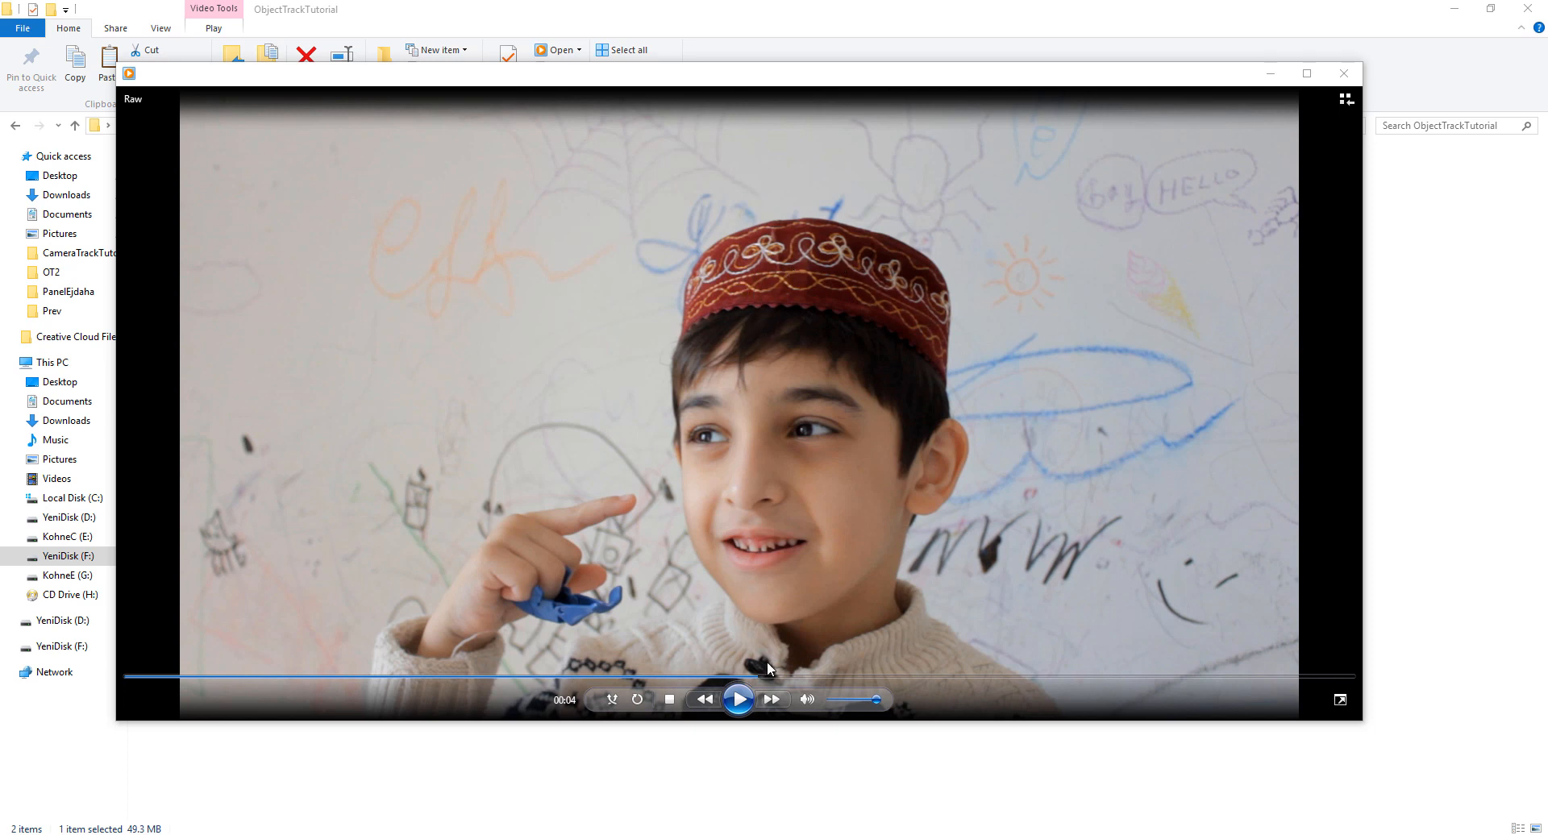
mouse_move(930, 340)
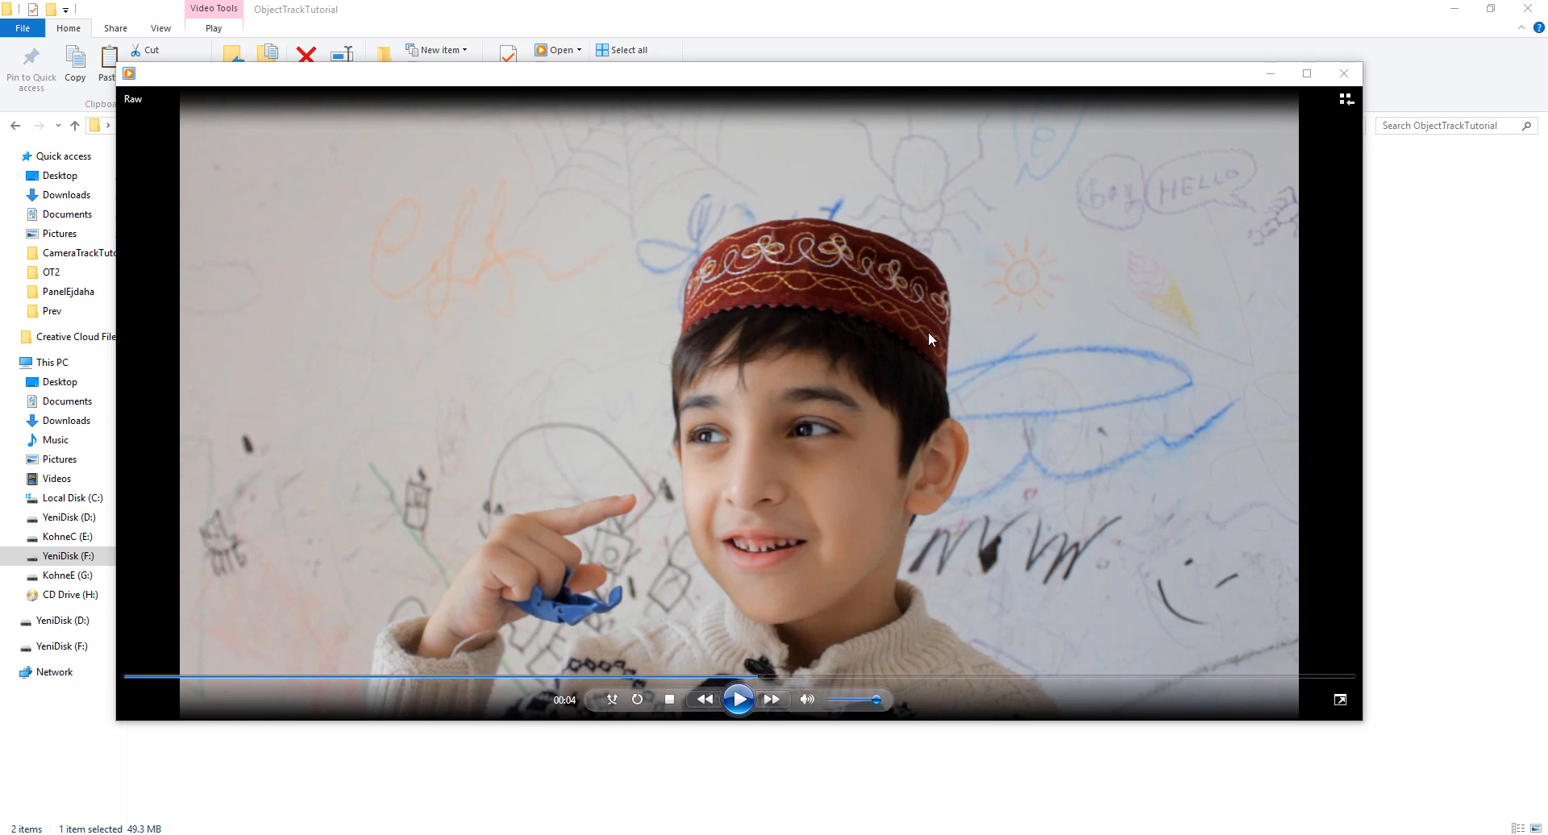
mouse_move(722, 403)
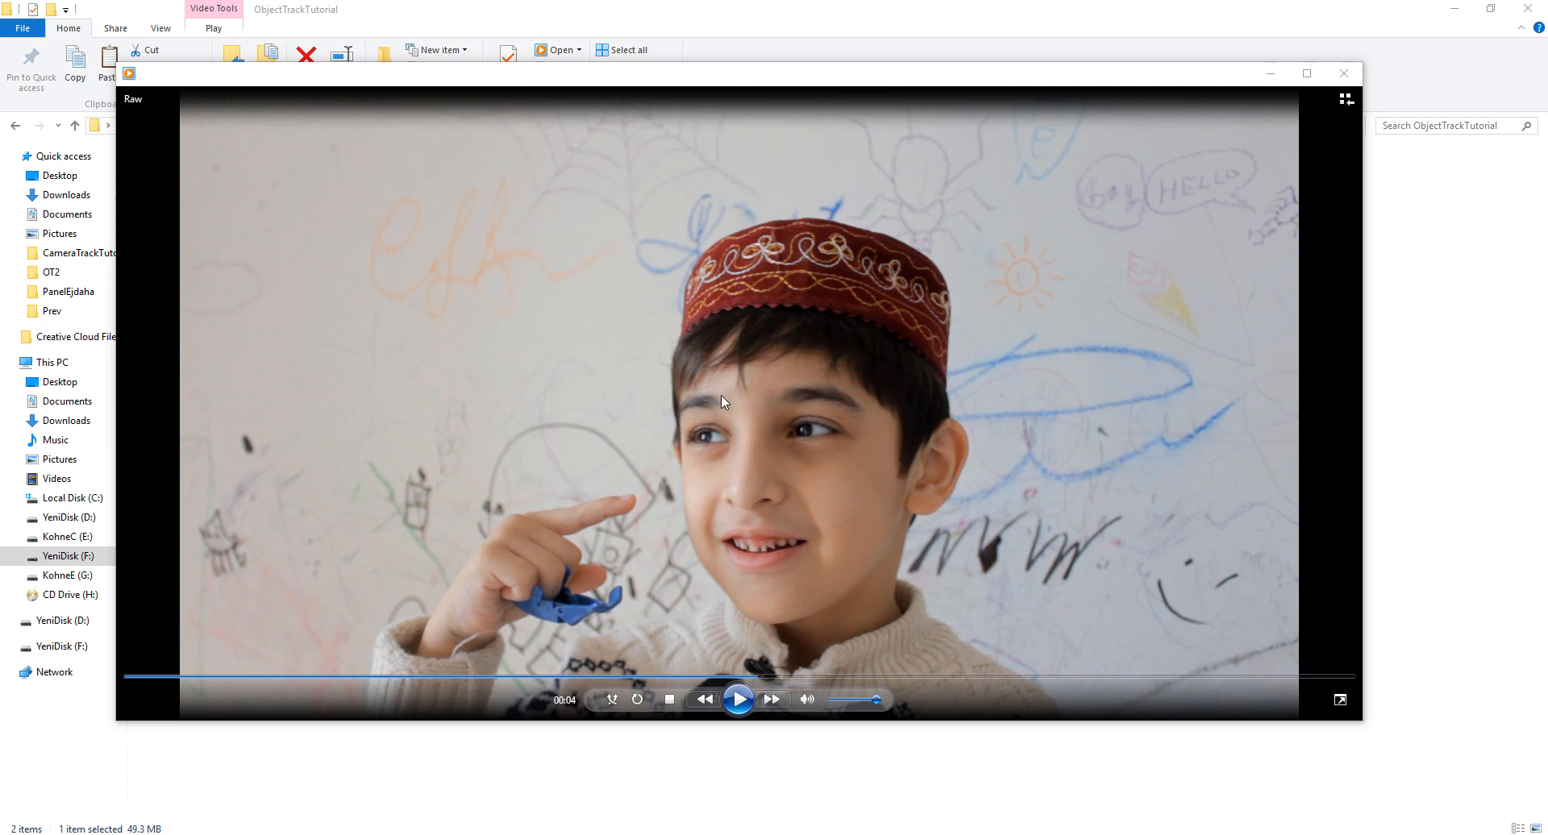
mouse_move(735, 388)
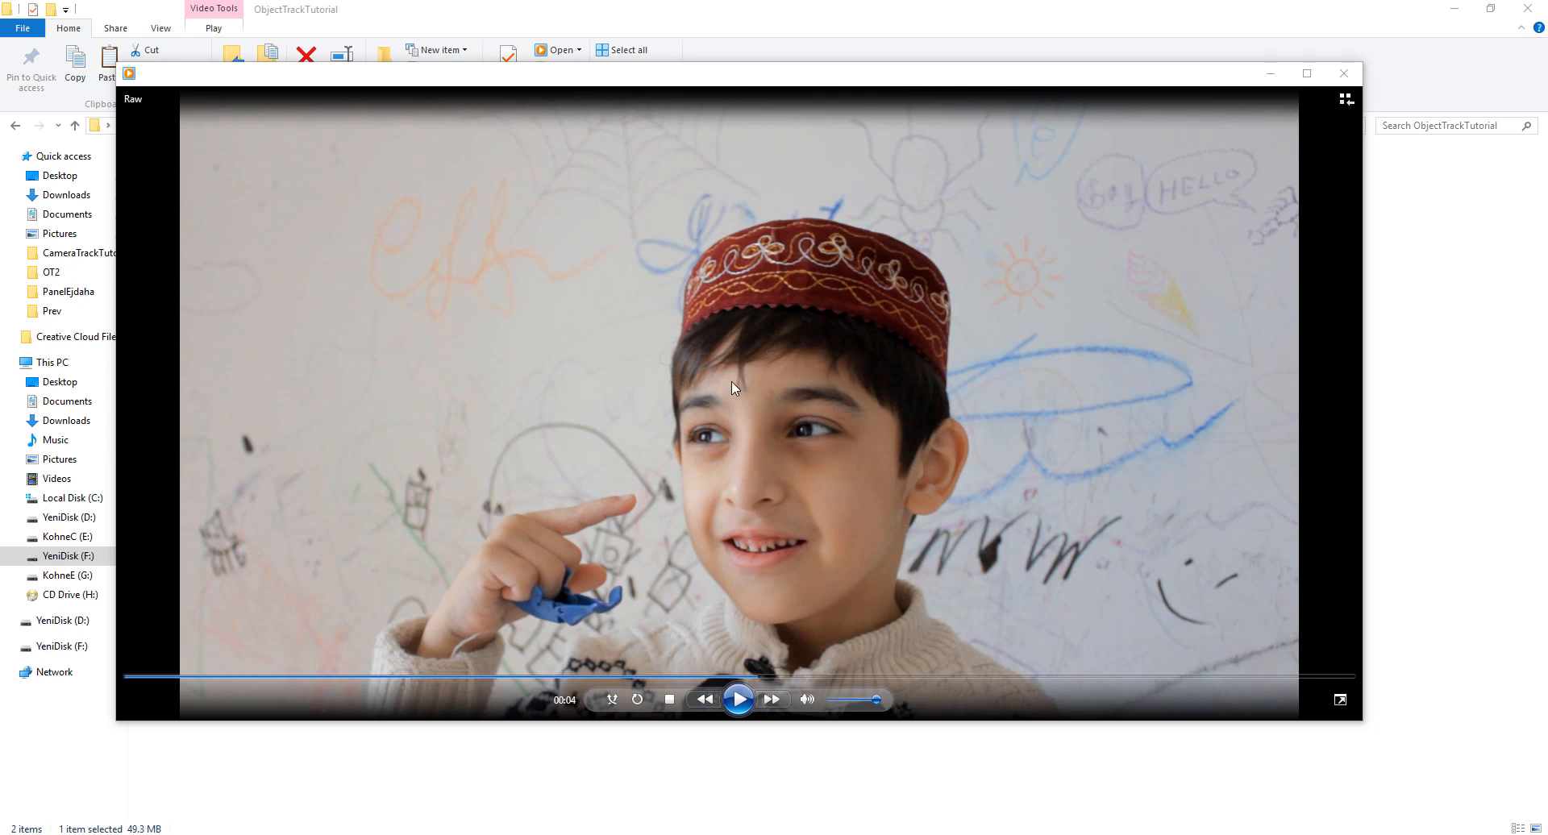
mouse_move(785, 380)
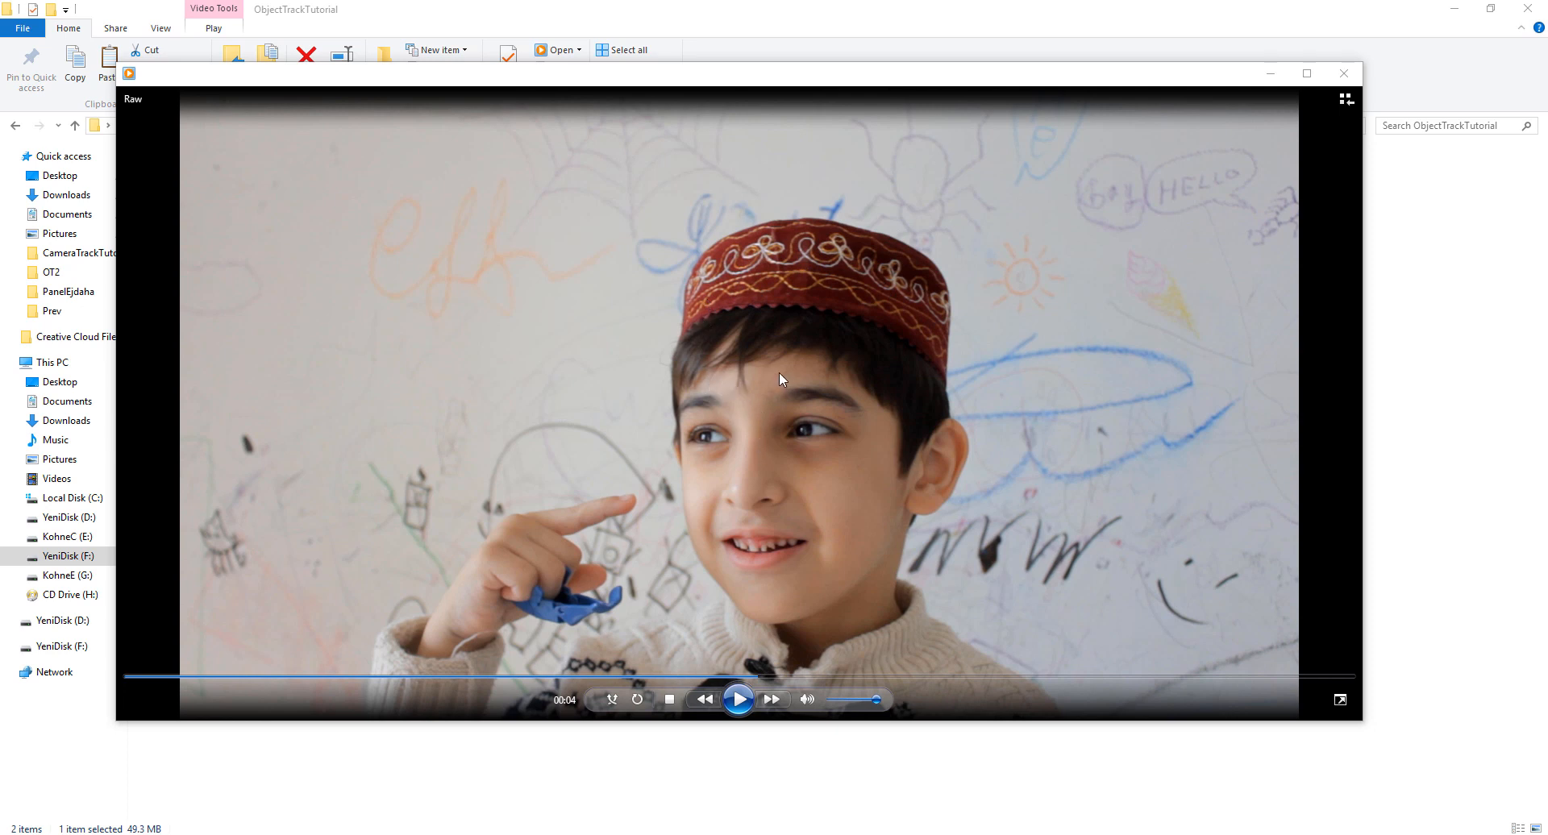
mouse_move(805, 474)
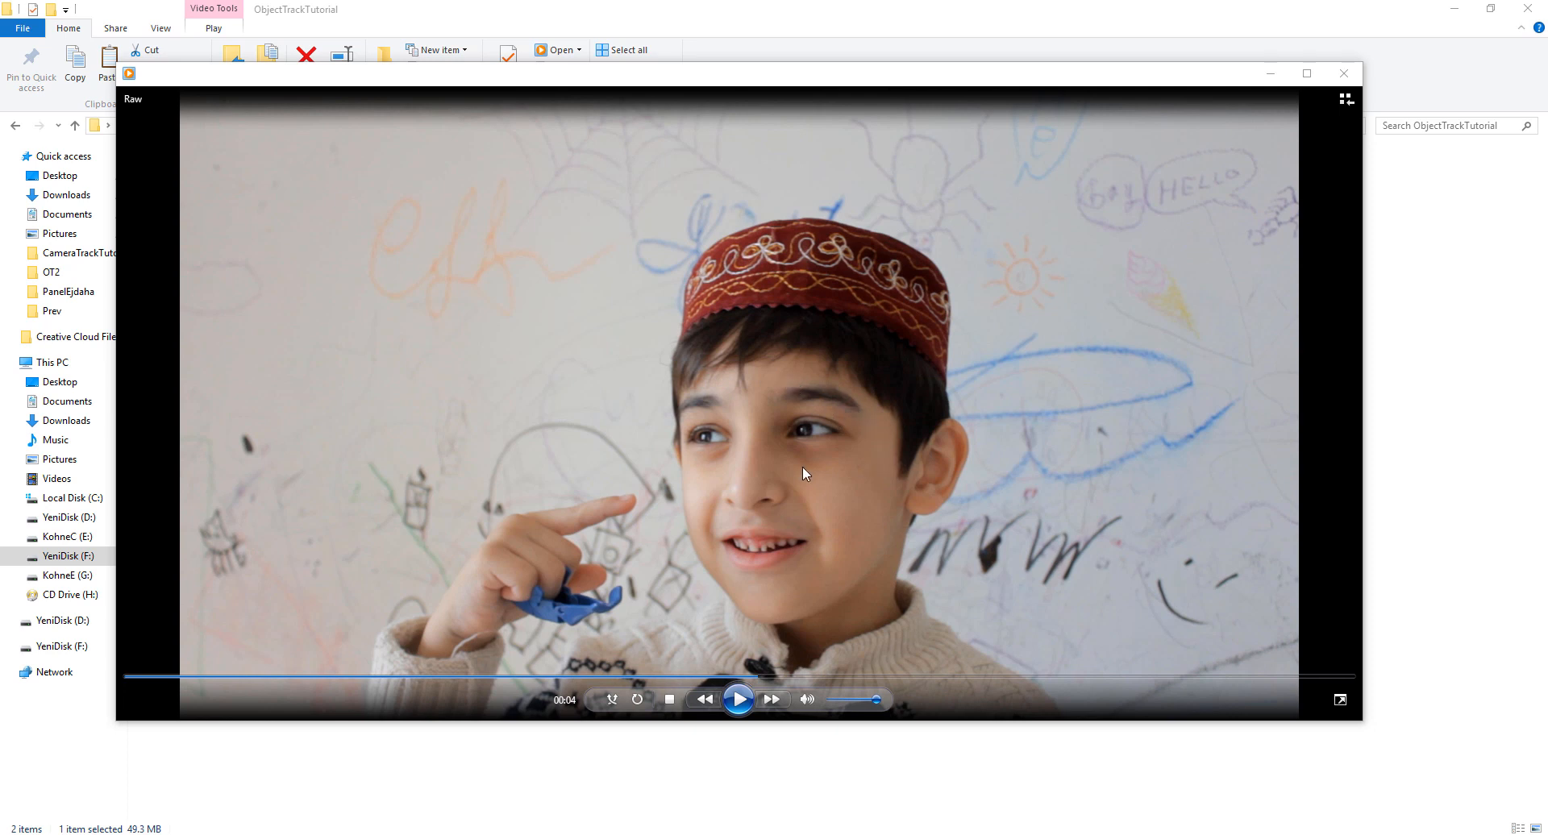
mouse_move(809, 505)
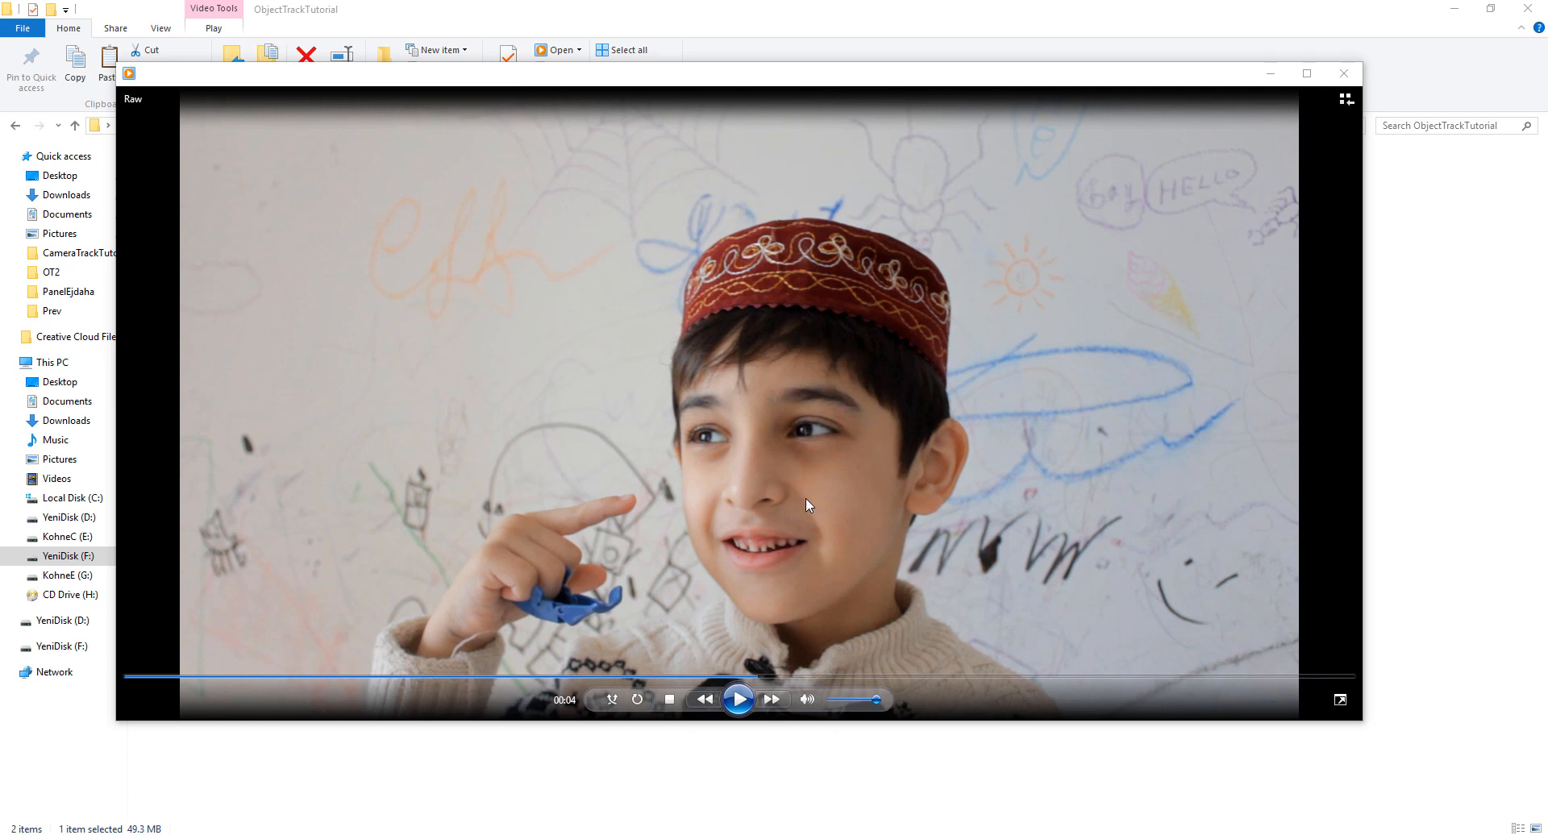
mouse_move(879, 541)
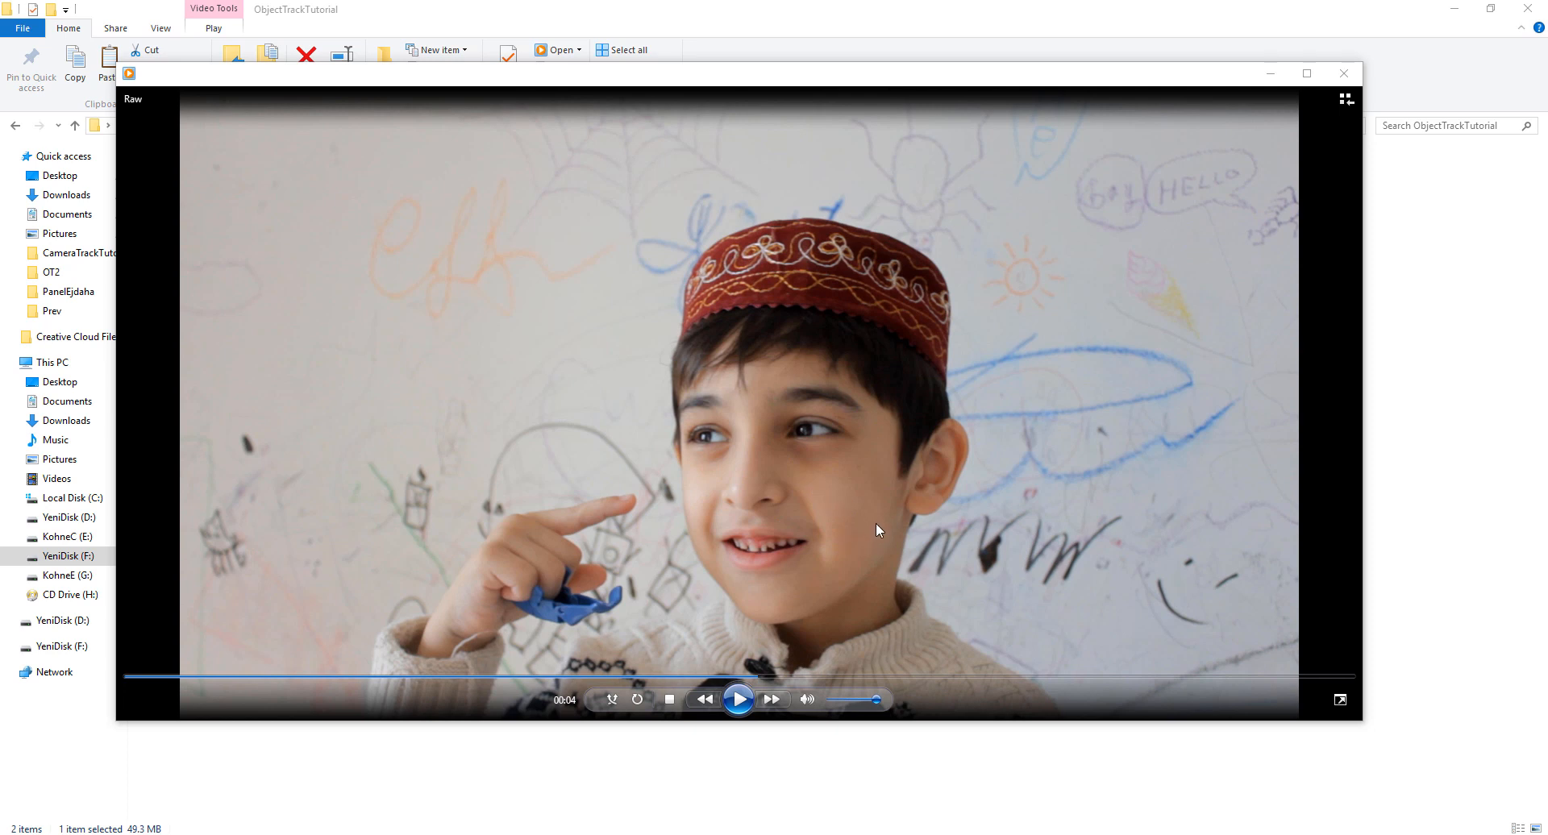
mouse_move(774, 420)
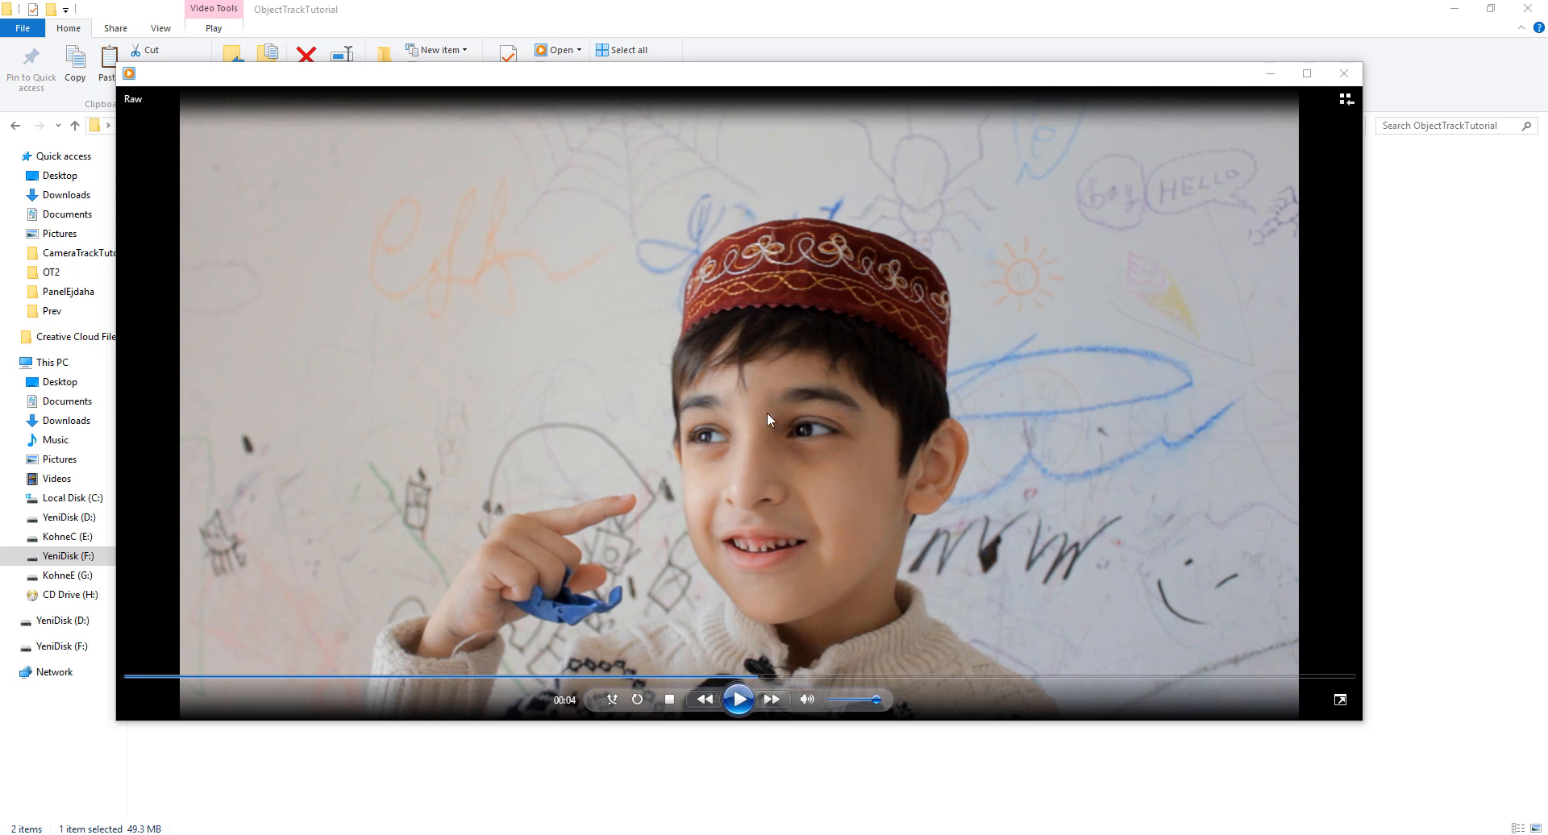
mouse_move(791, 570)
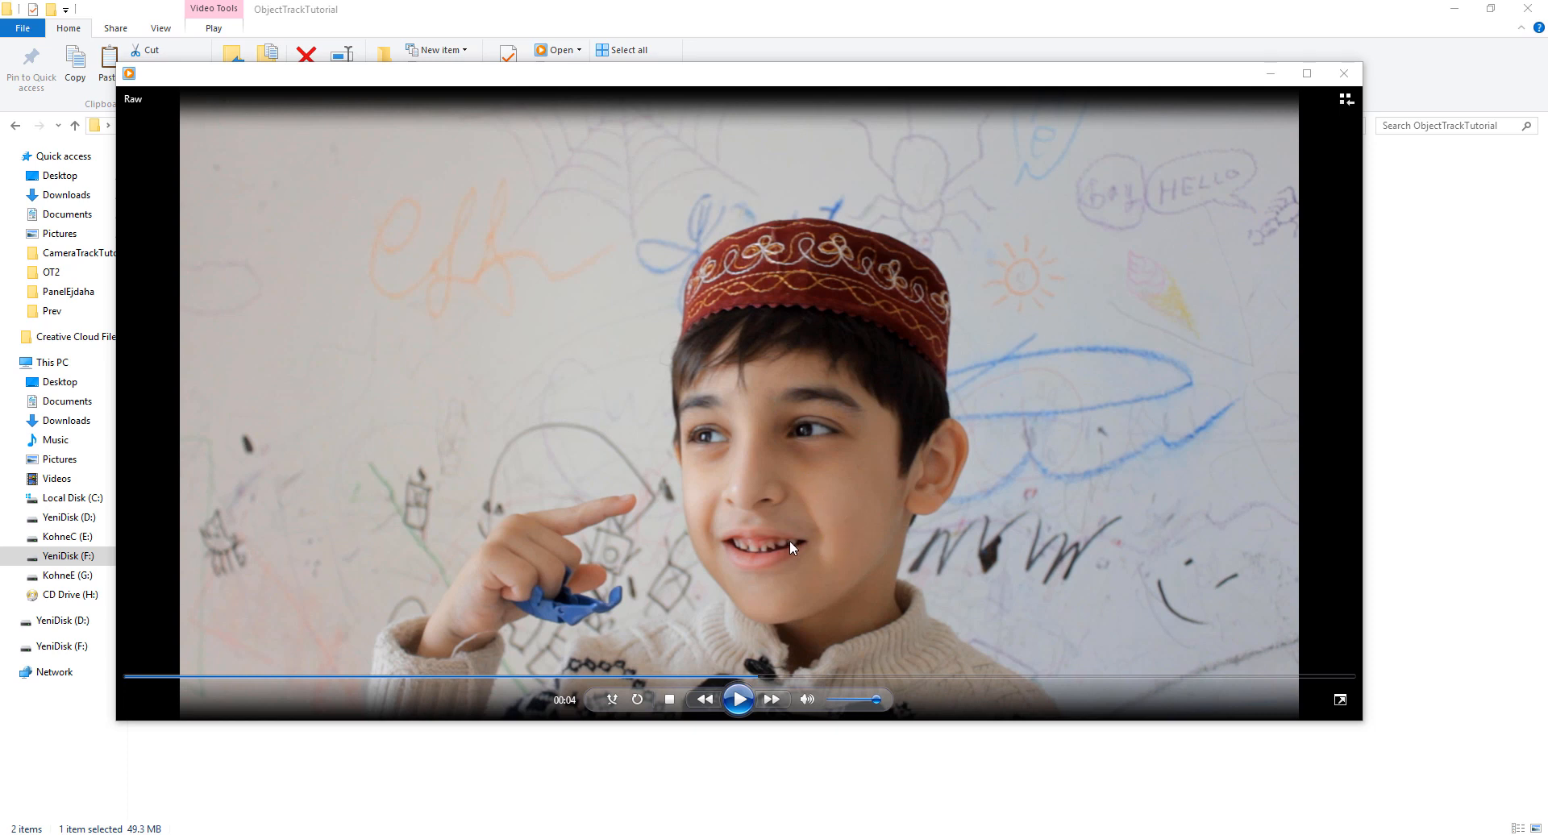
mouse_move(805, 463)
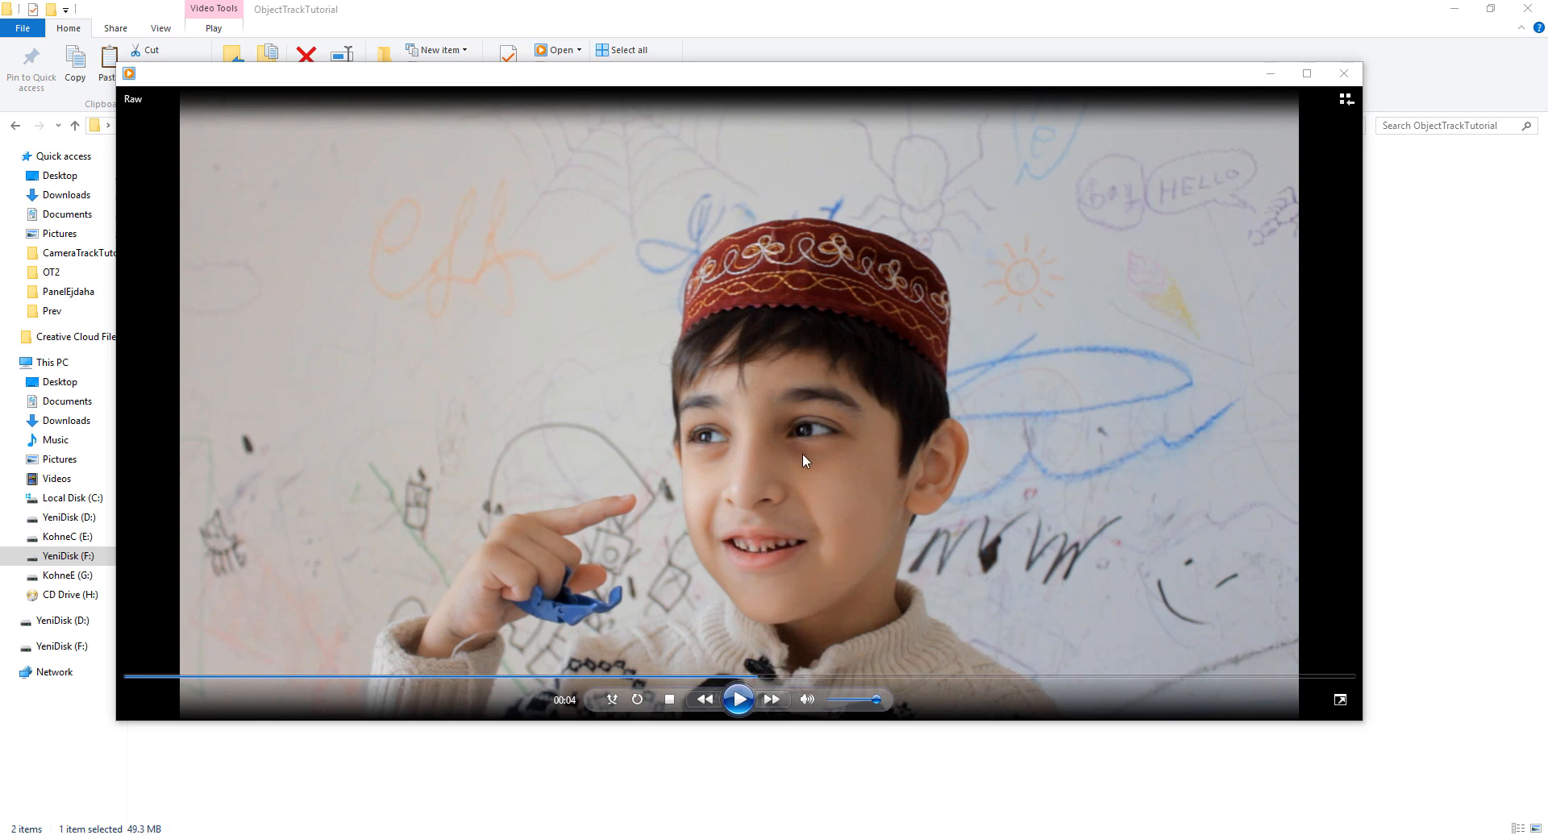
mouse_move(747, 392)
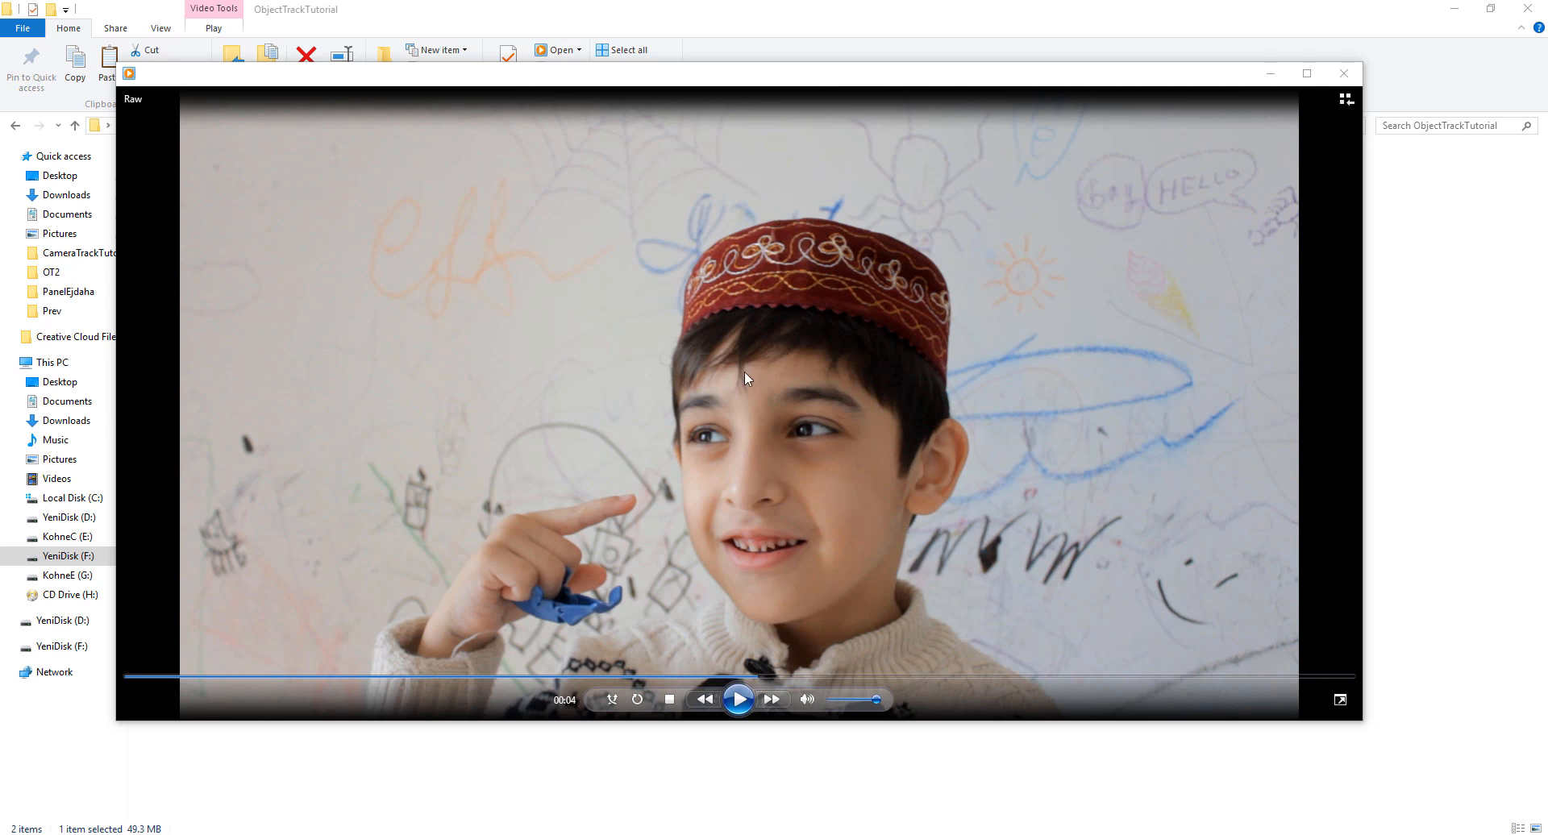
mouse_move(775, 642)
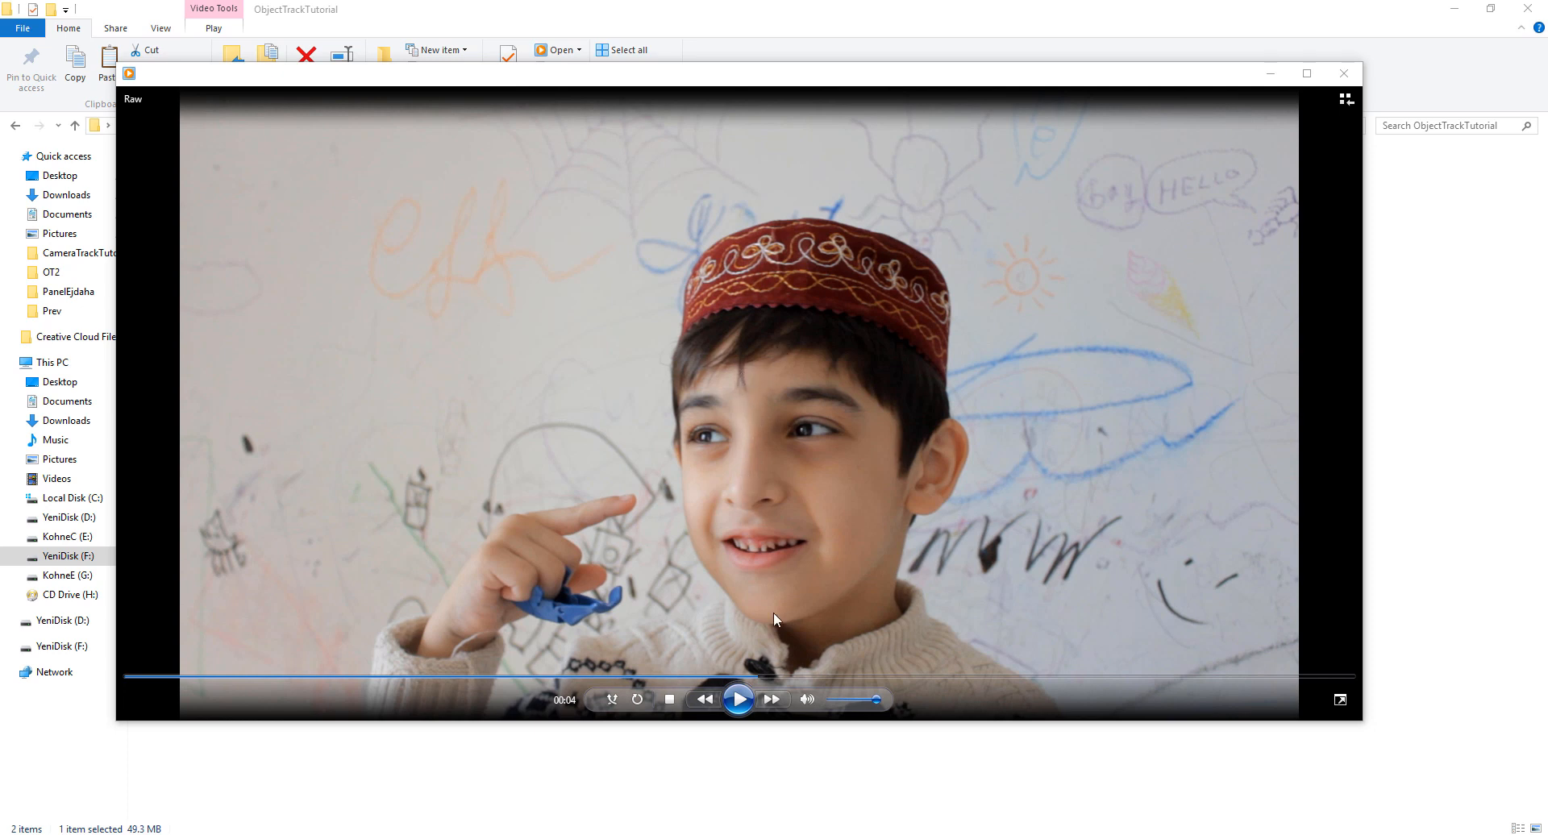
mouse_move(738, 700)
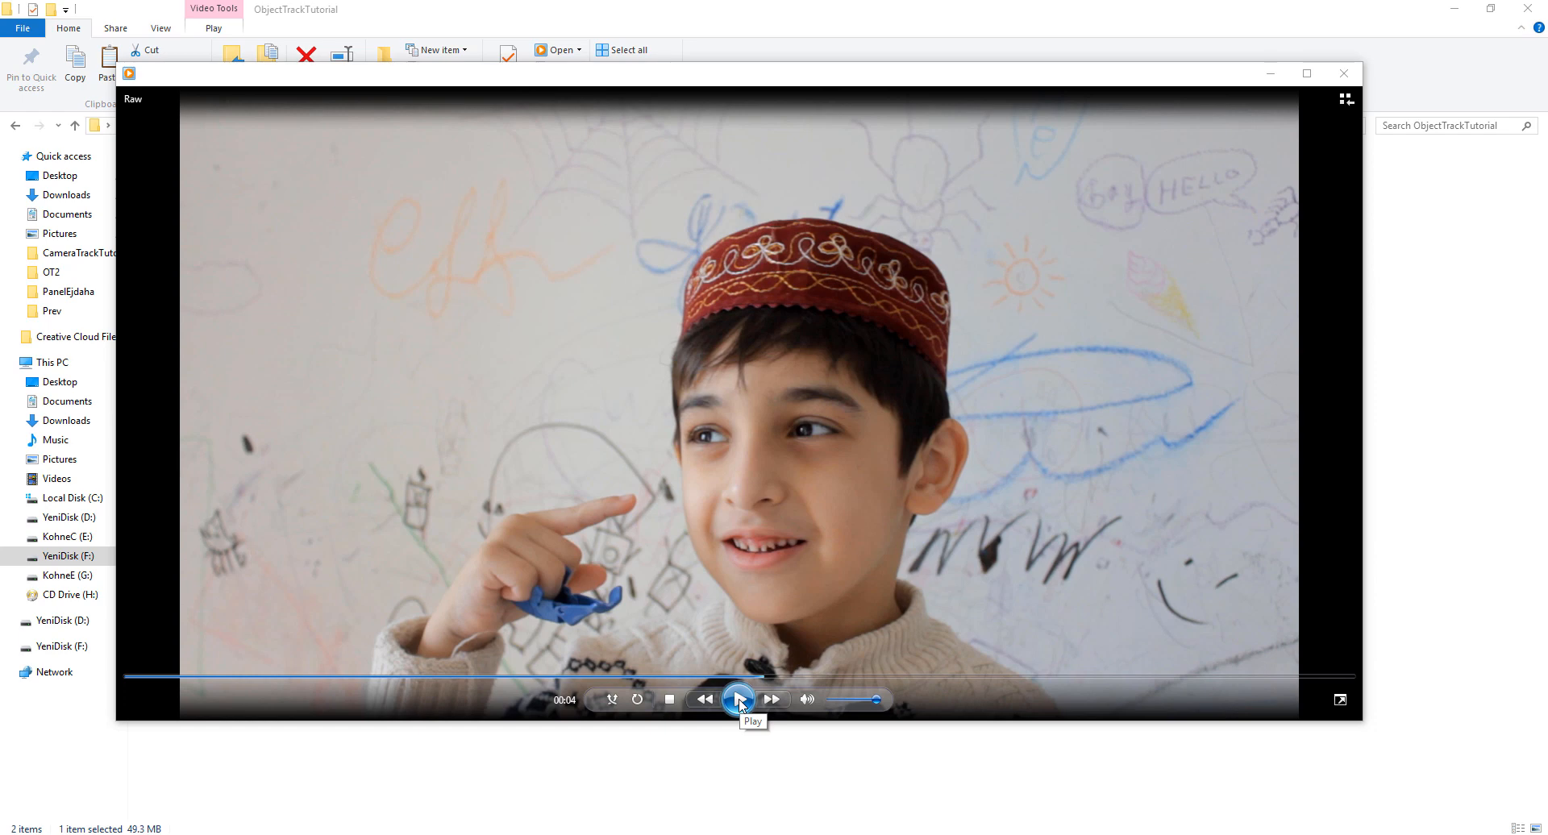
Resume the Raw clip briefly, then pause it around the five-second mark.
click(738, 699)
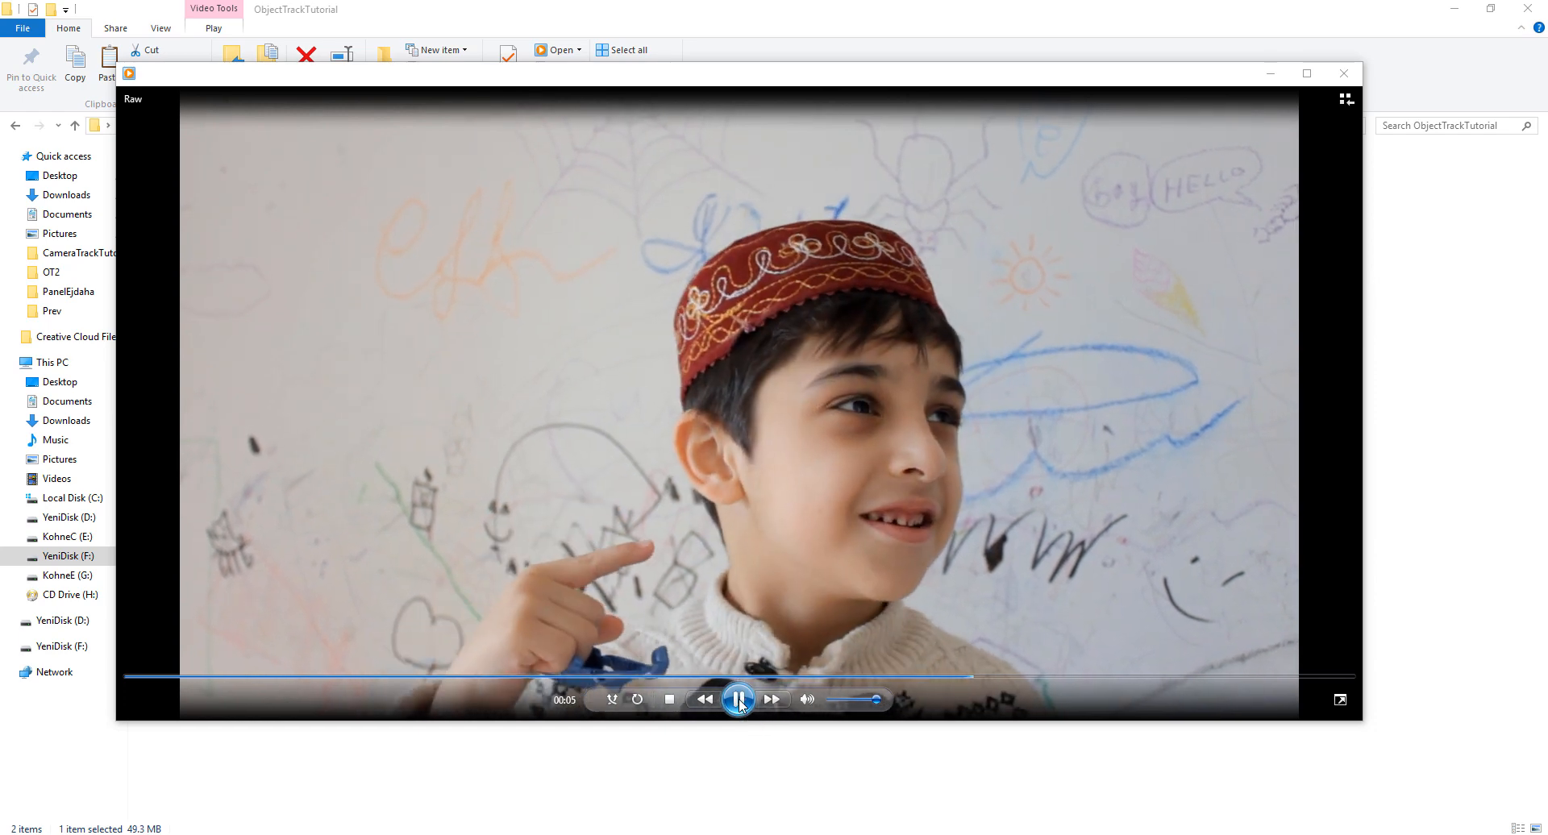
click(738, 699)
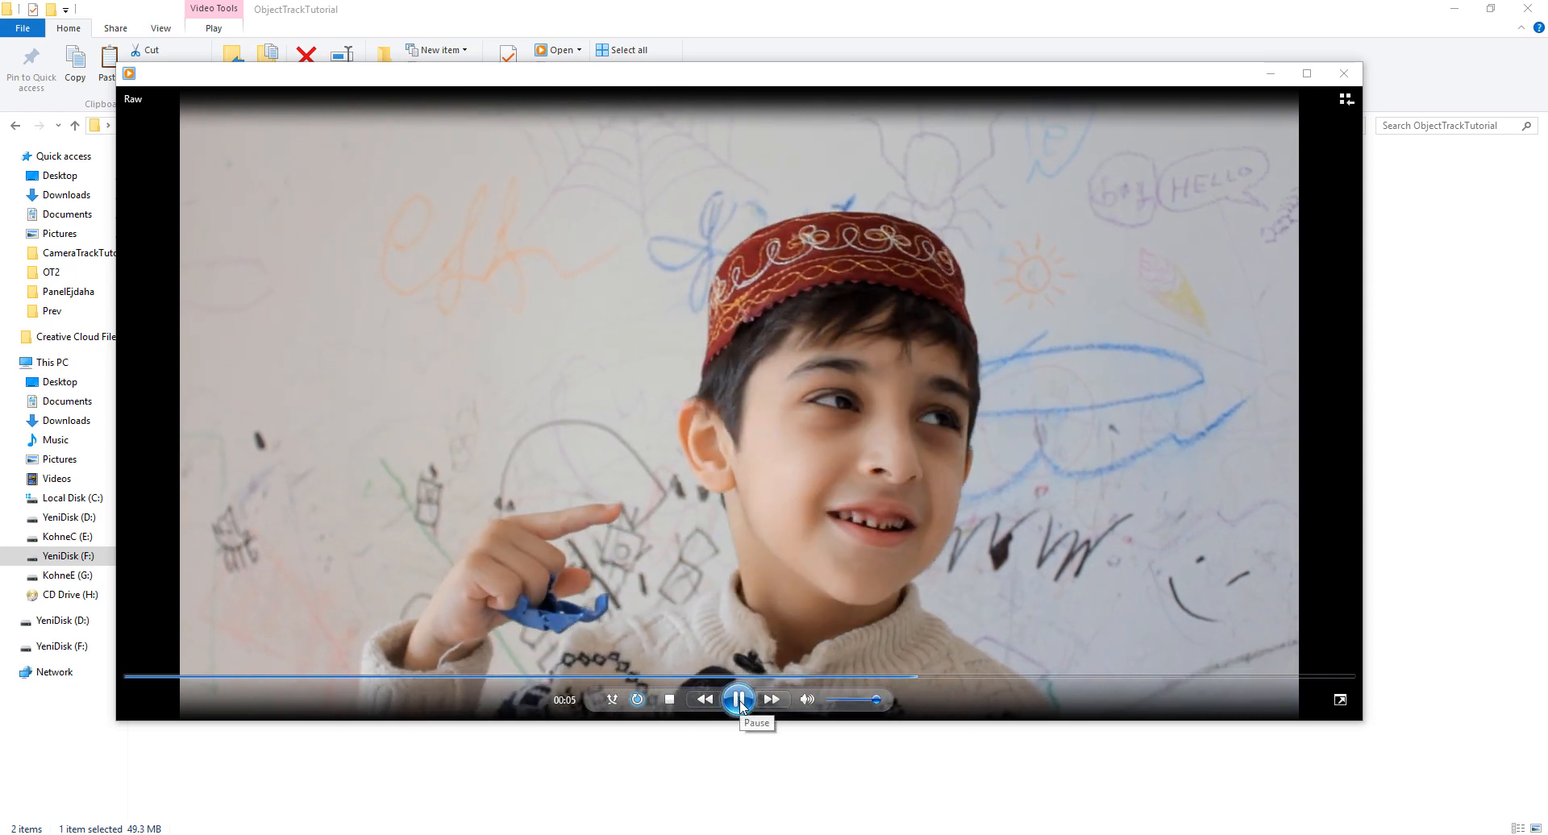
click(739, 700)
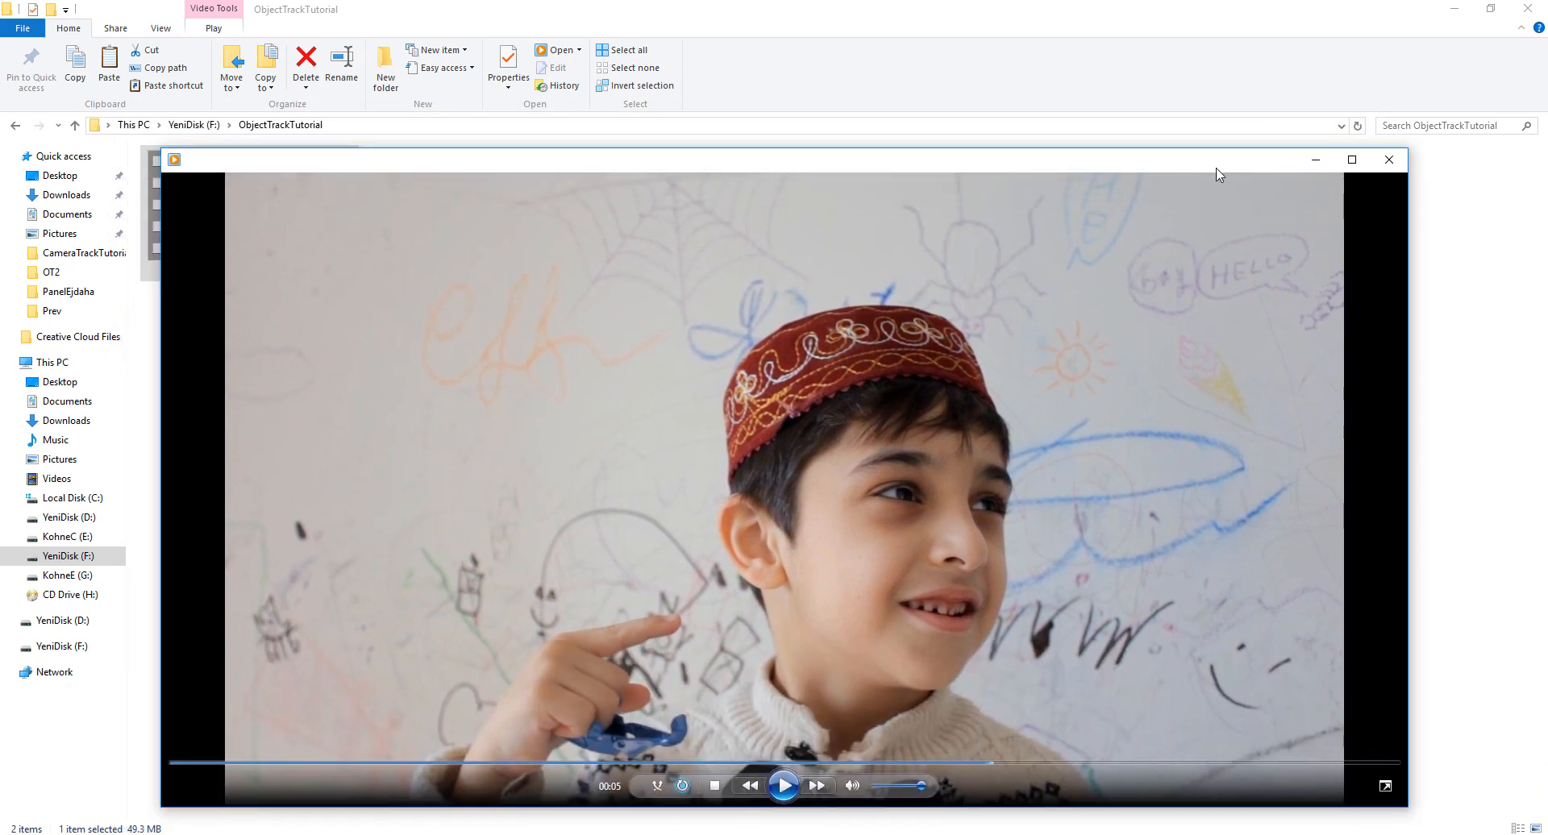
mouse_move(1389, 160)
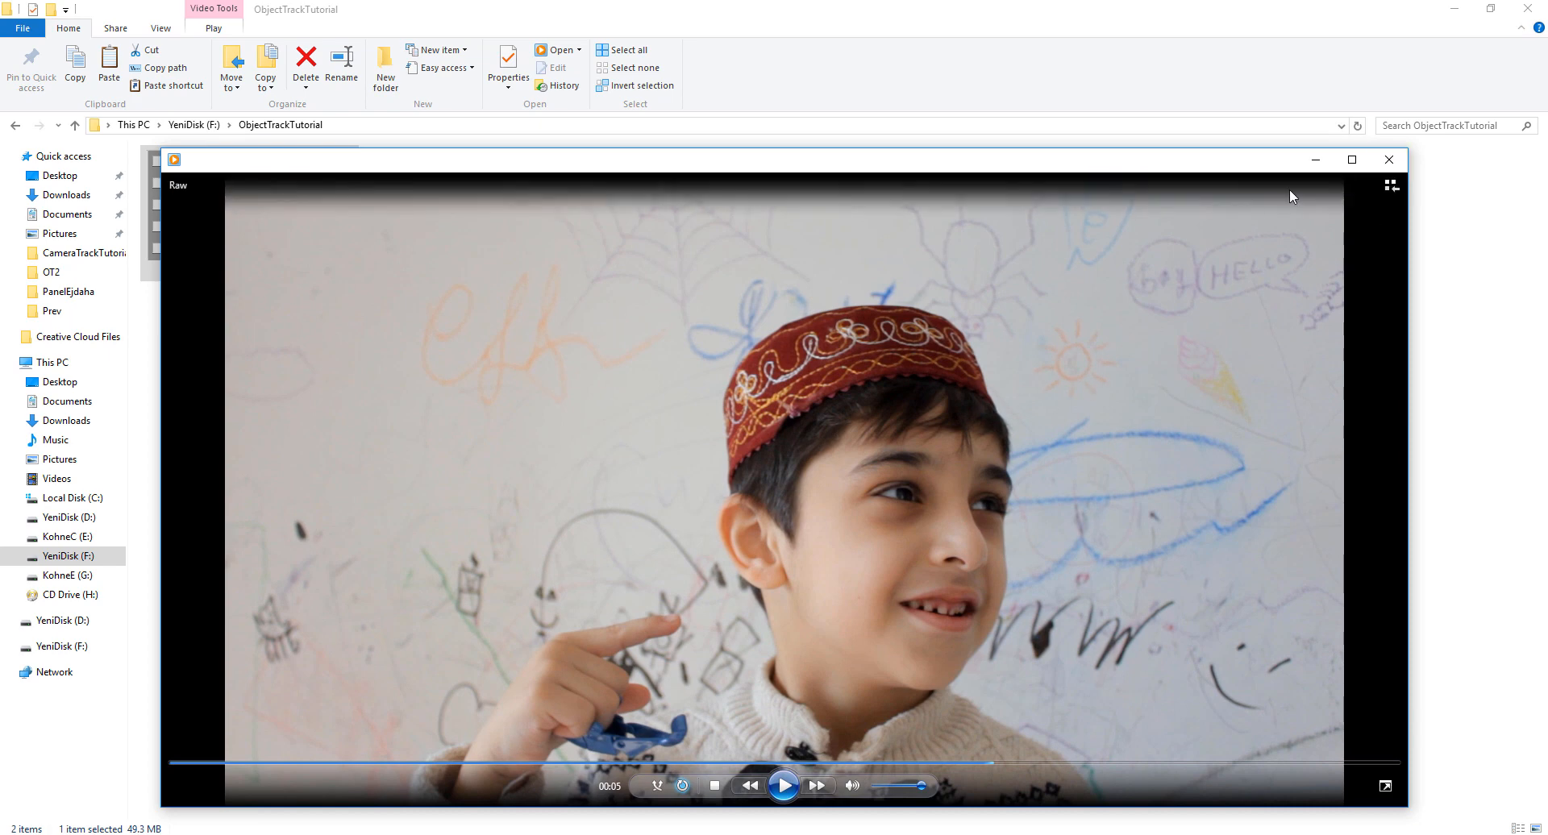
click(1390, 159)
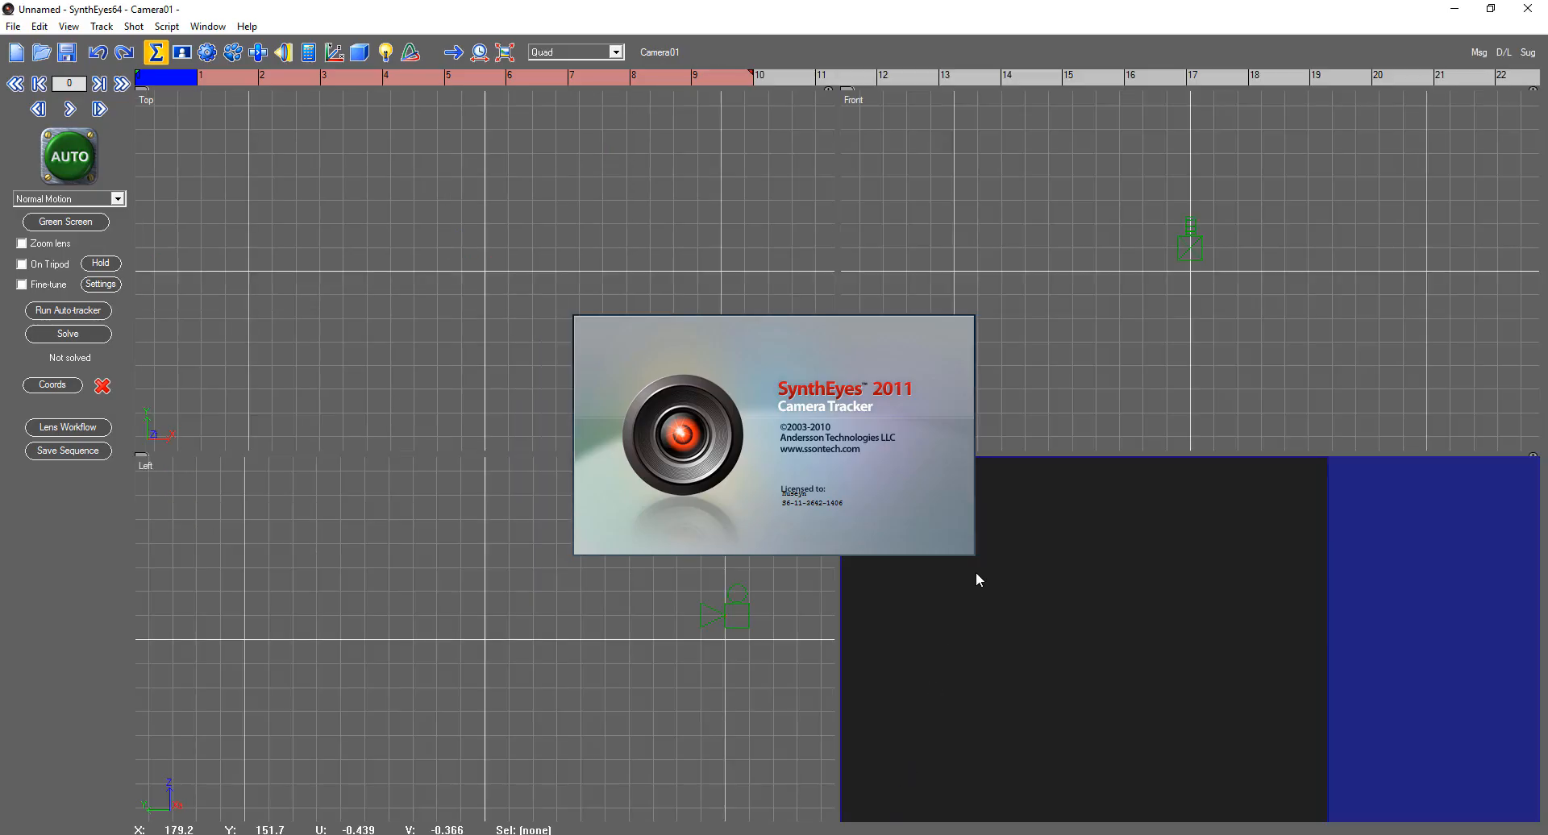
mouse_move(224, 14)
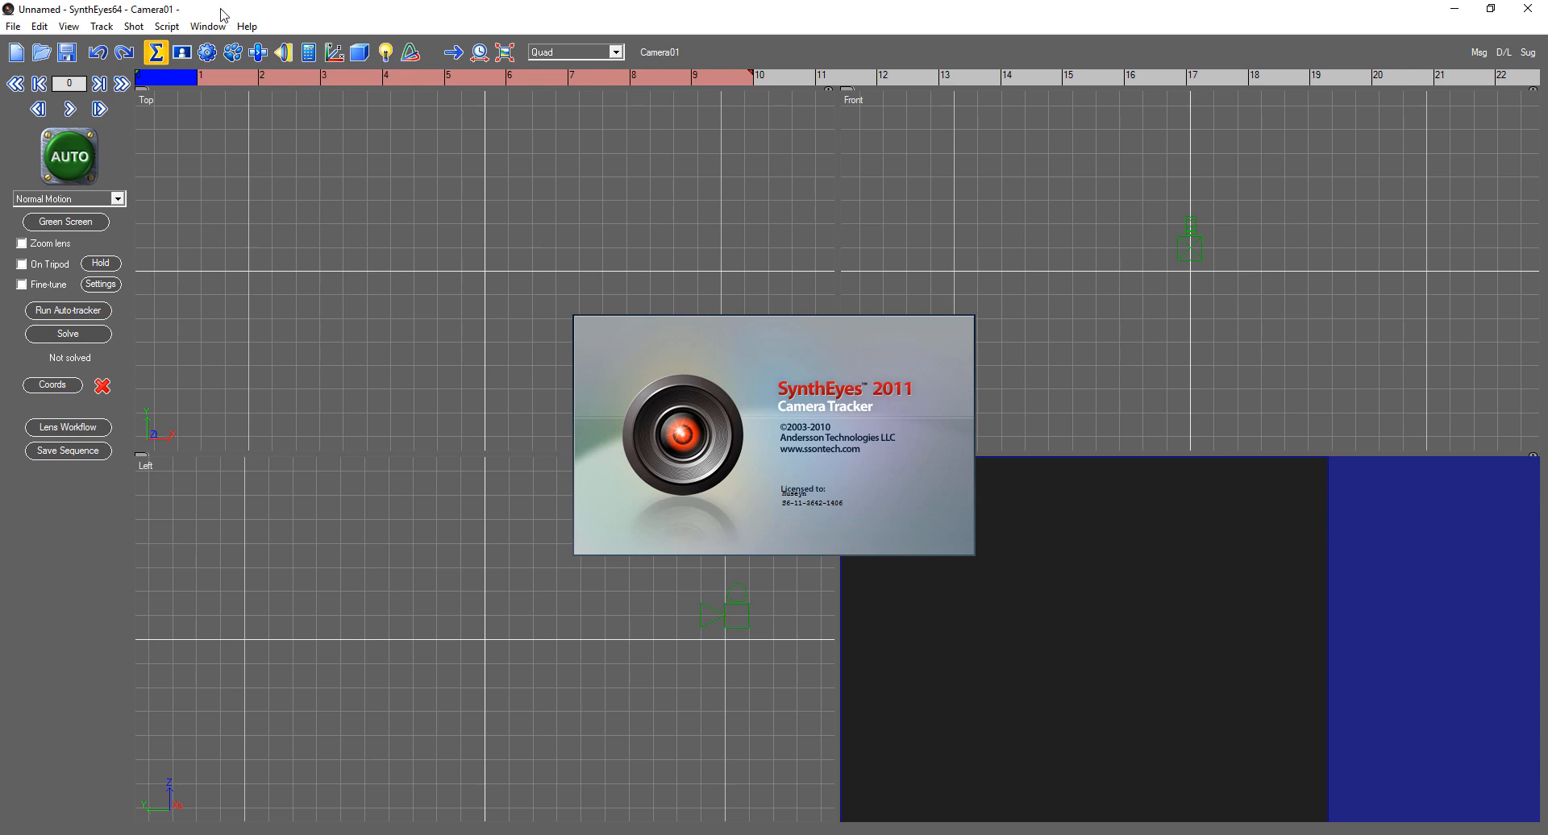
Dismiss the SynthEyes 2011 splash screen to reveal the empty quad-view scene.
click(772, 434)
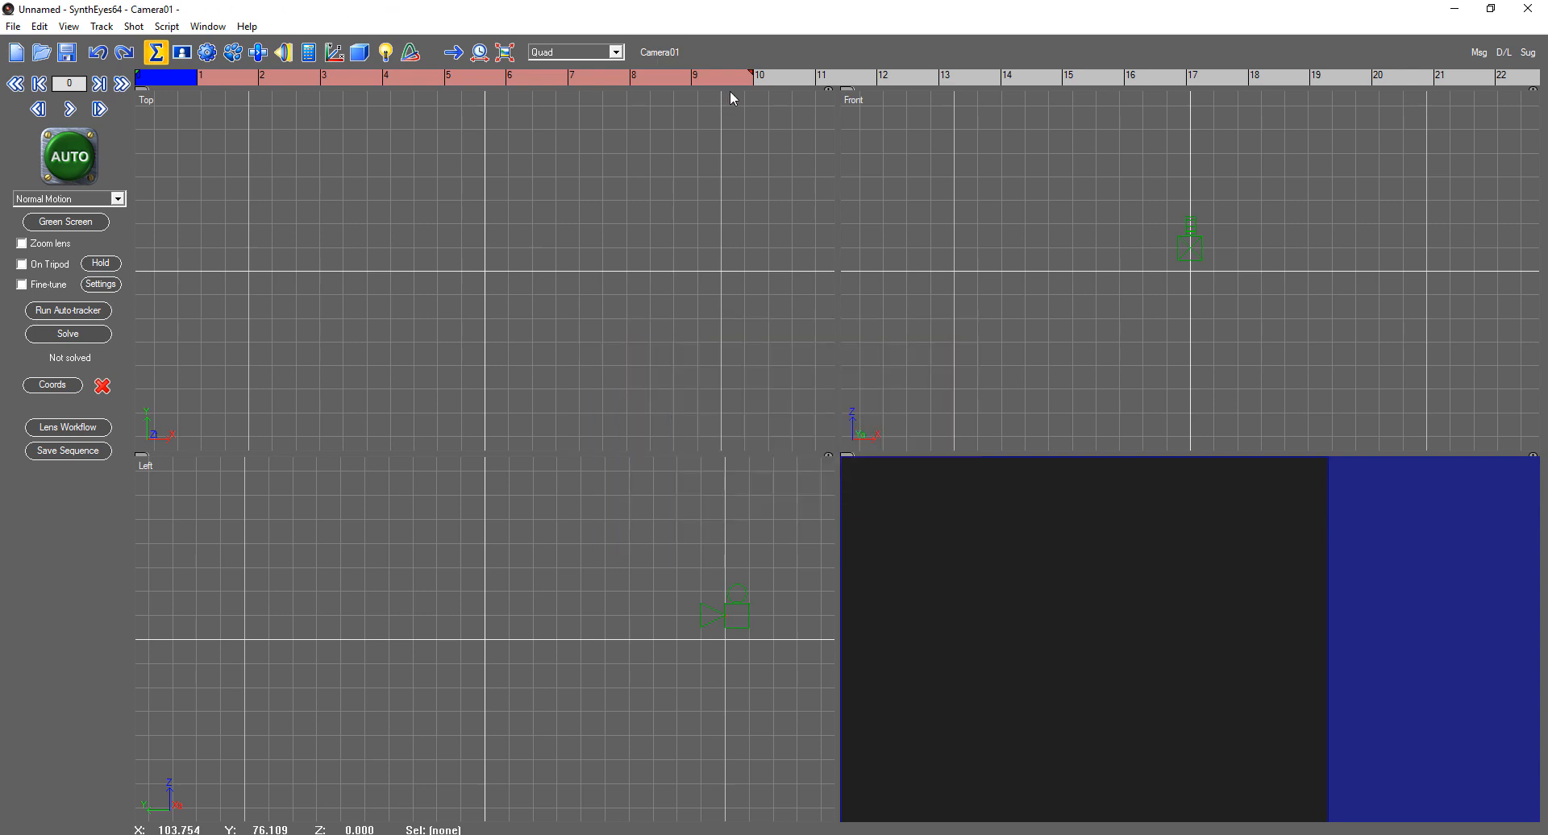
mouse_move(996, 537)
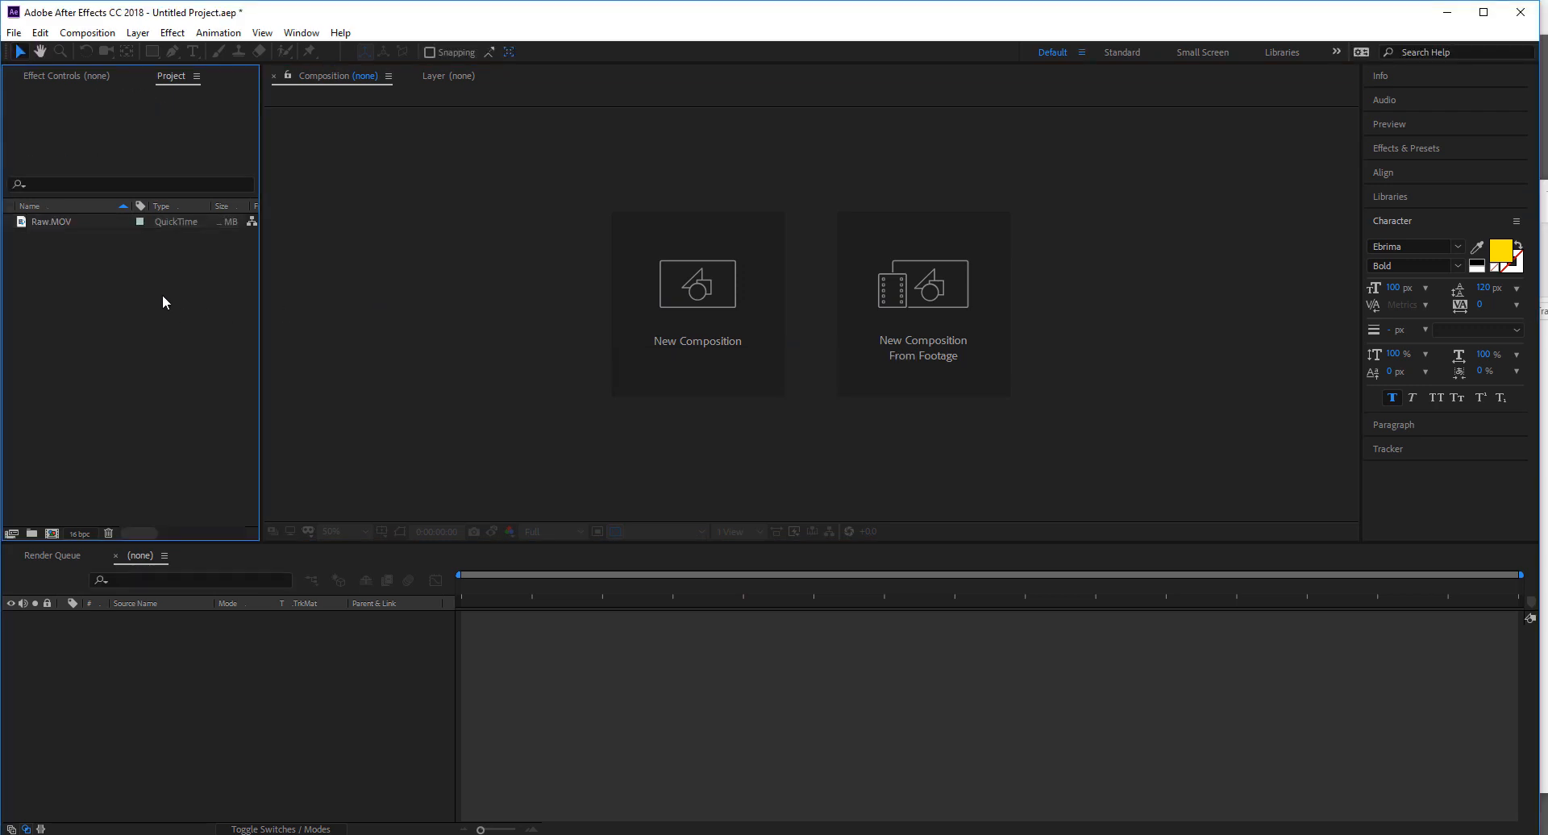
Close the After Effects start screen to reach the Raw composition.
click(48, 223)
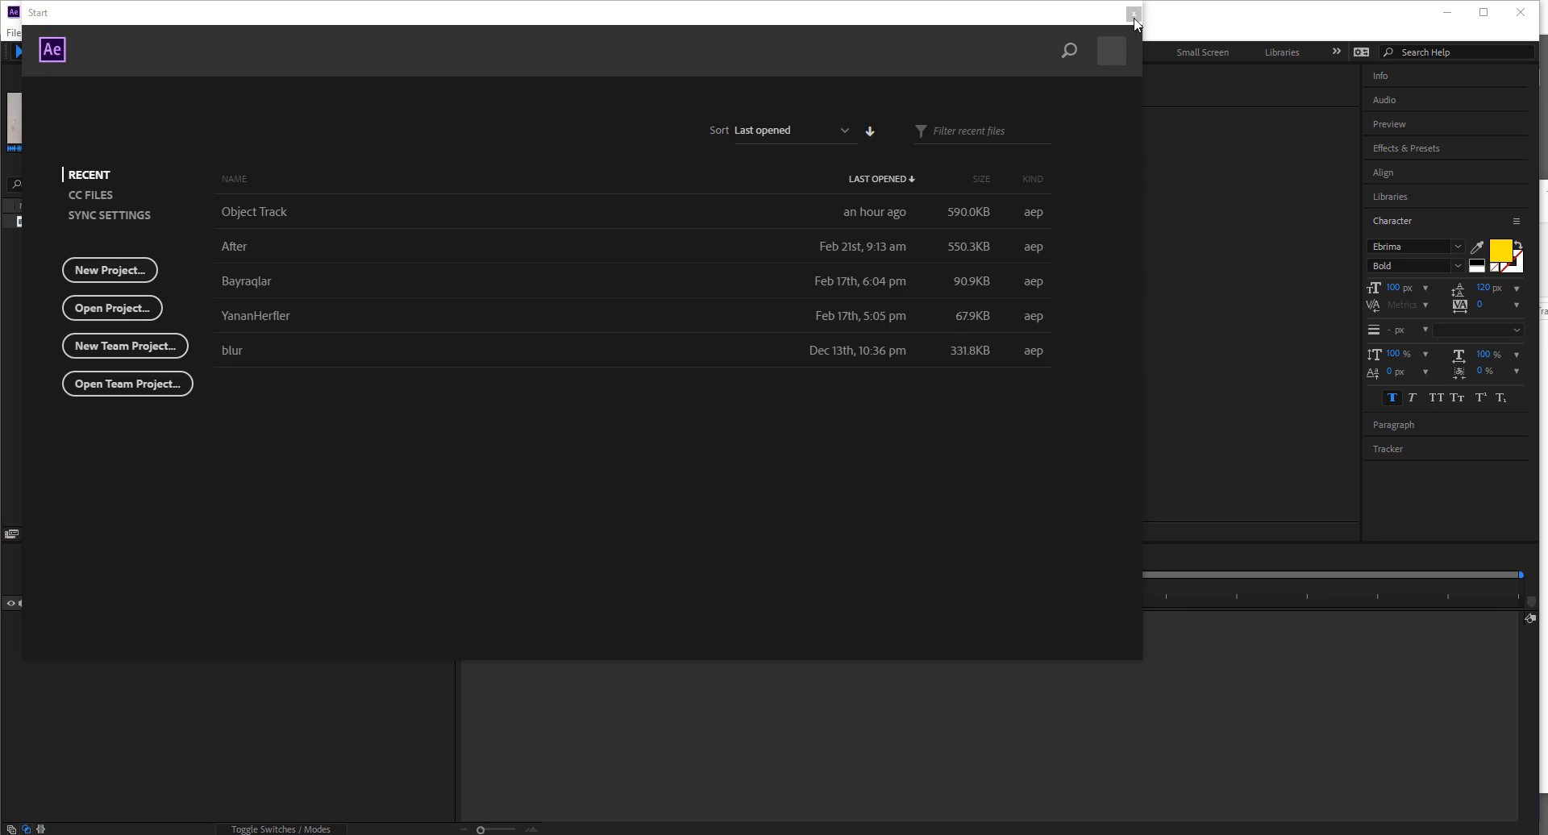
click(1133, 14)
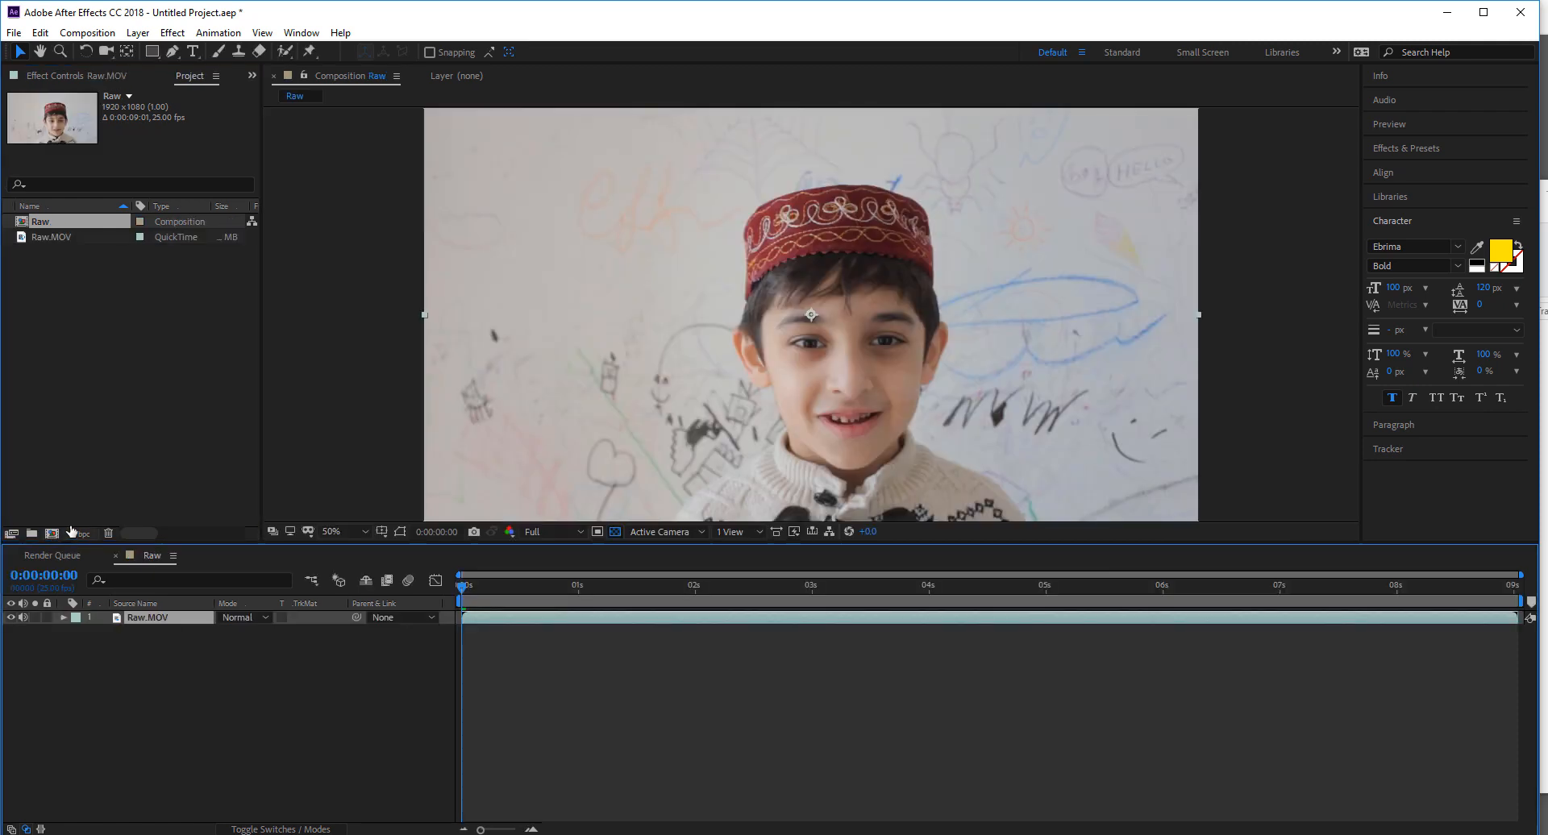
Scrub the Raw composition at about two, five and seven seconds in.
click(750, 585)
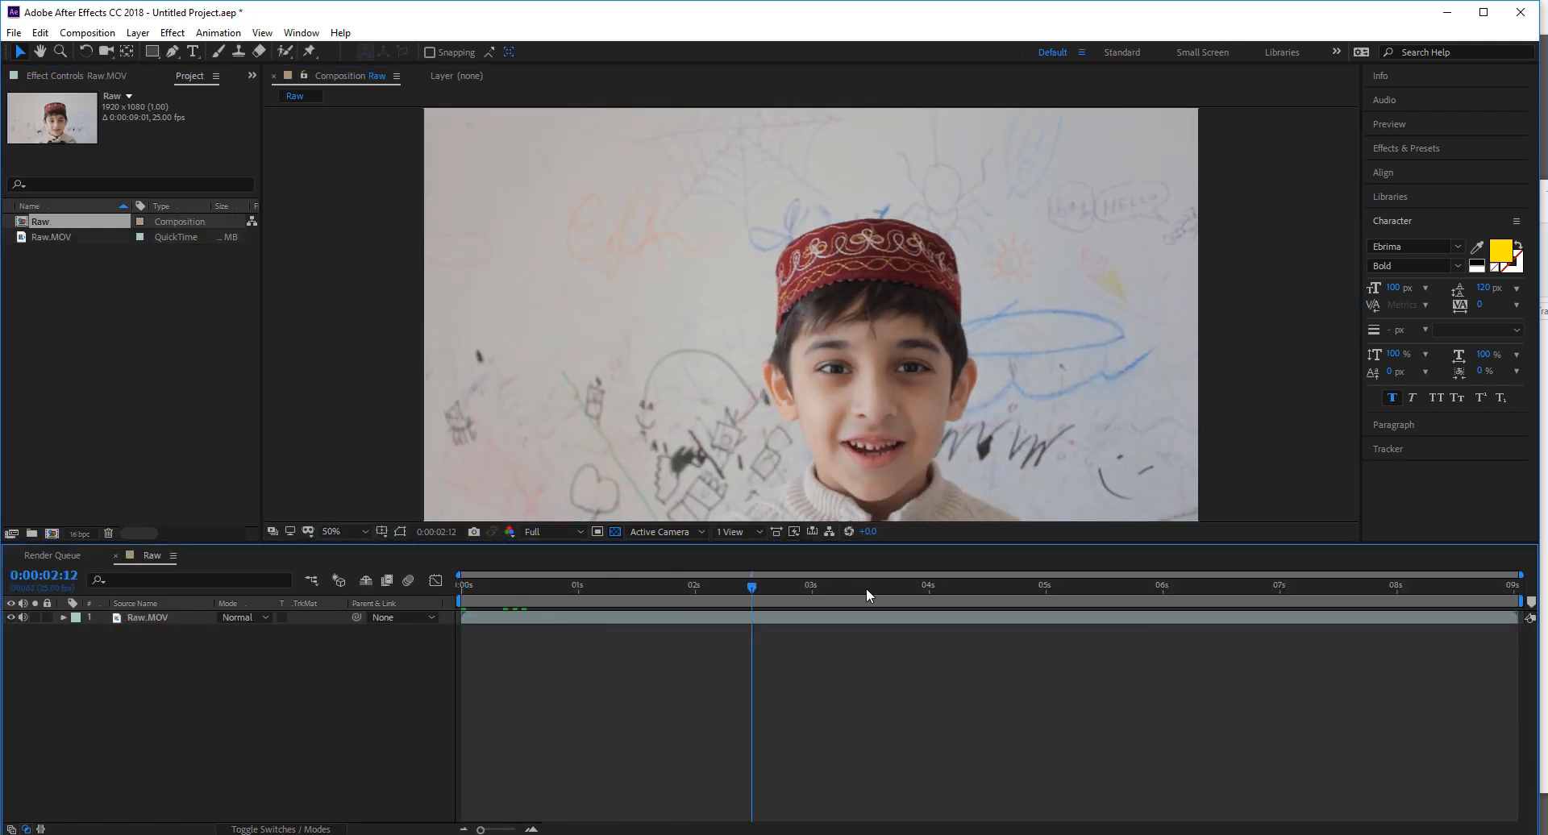
click(1116, 585)
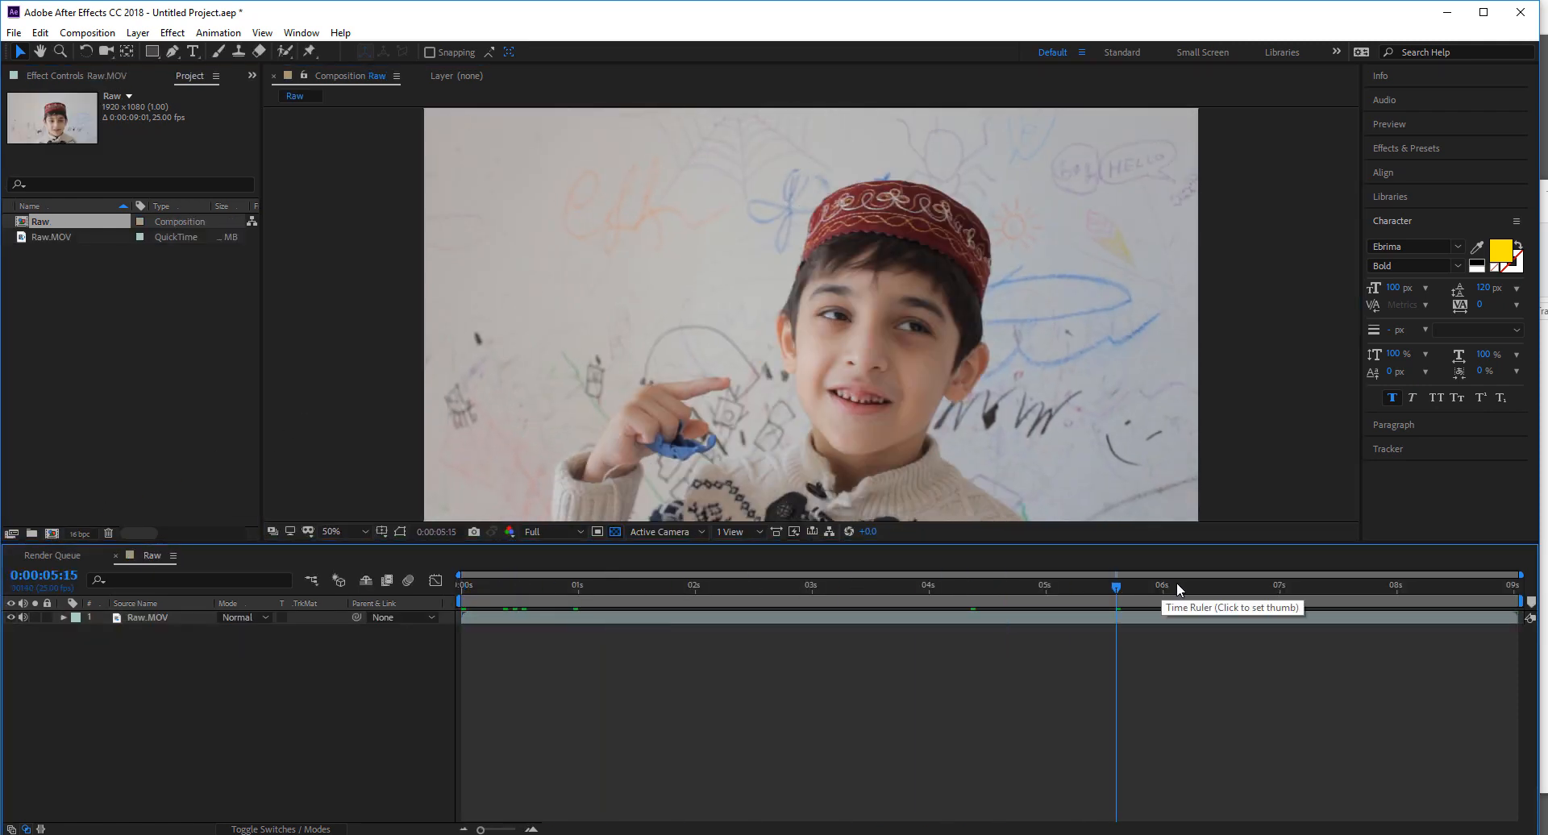
click(1303, 585)
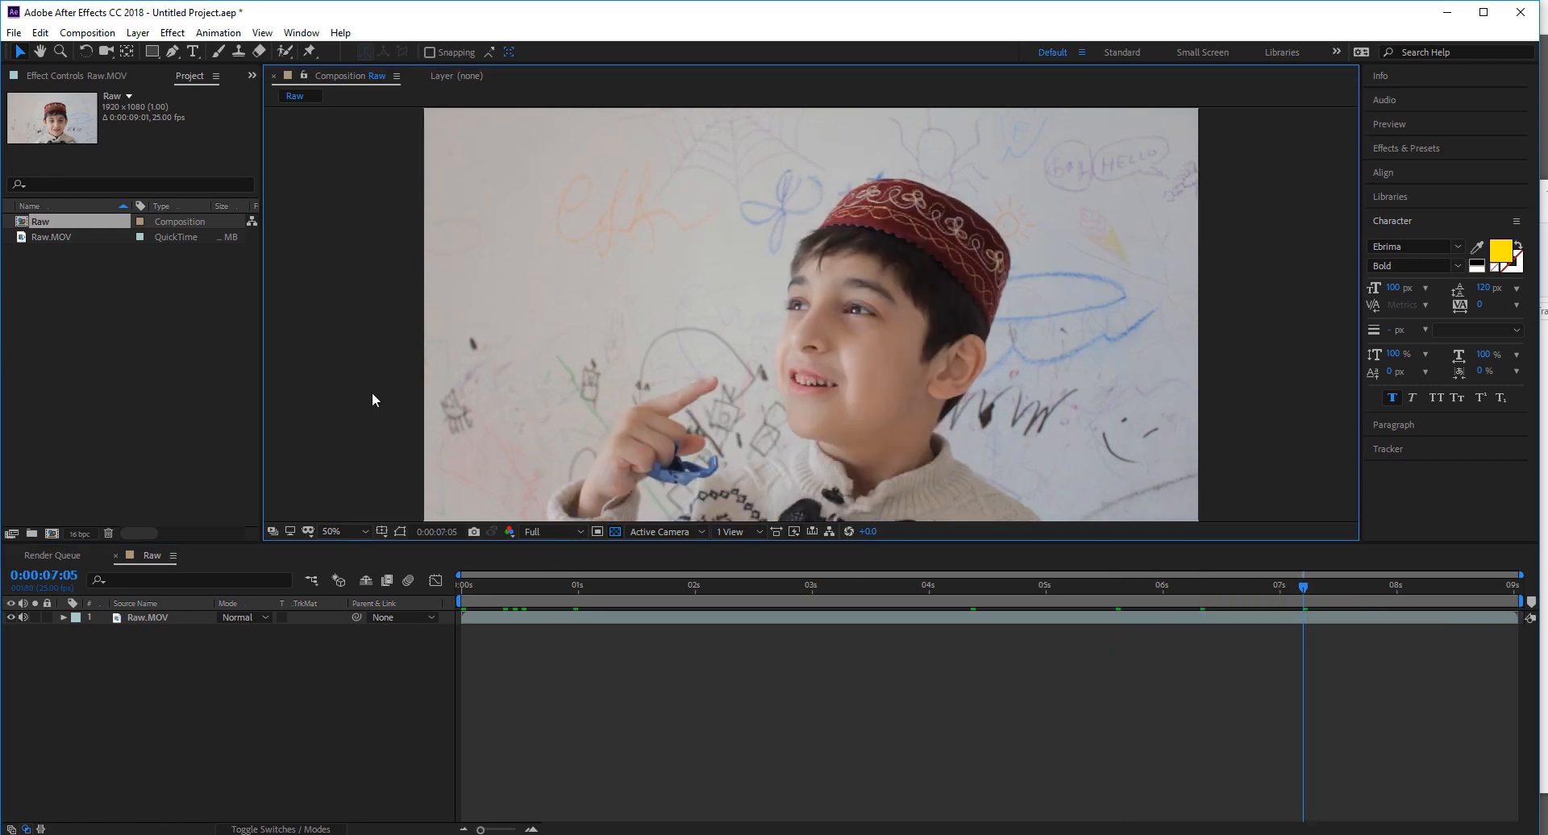
mouse_move(363, 400)
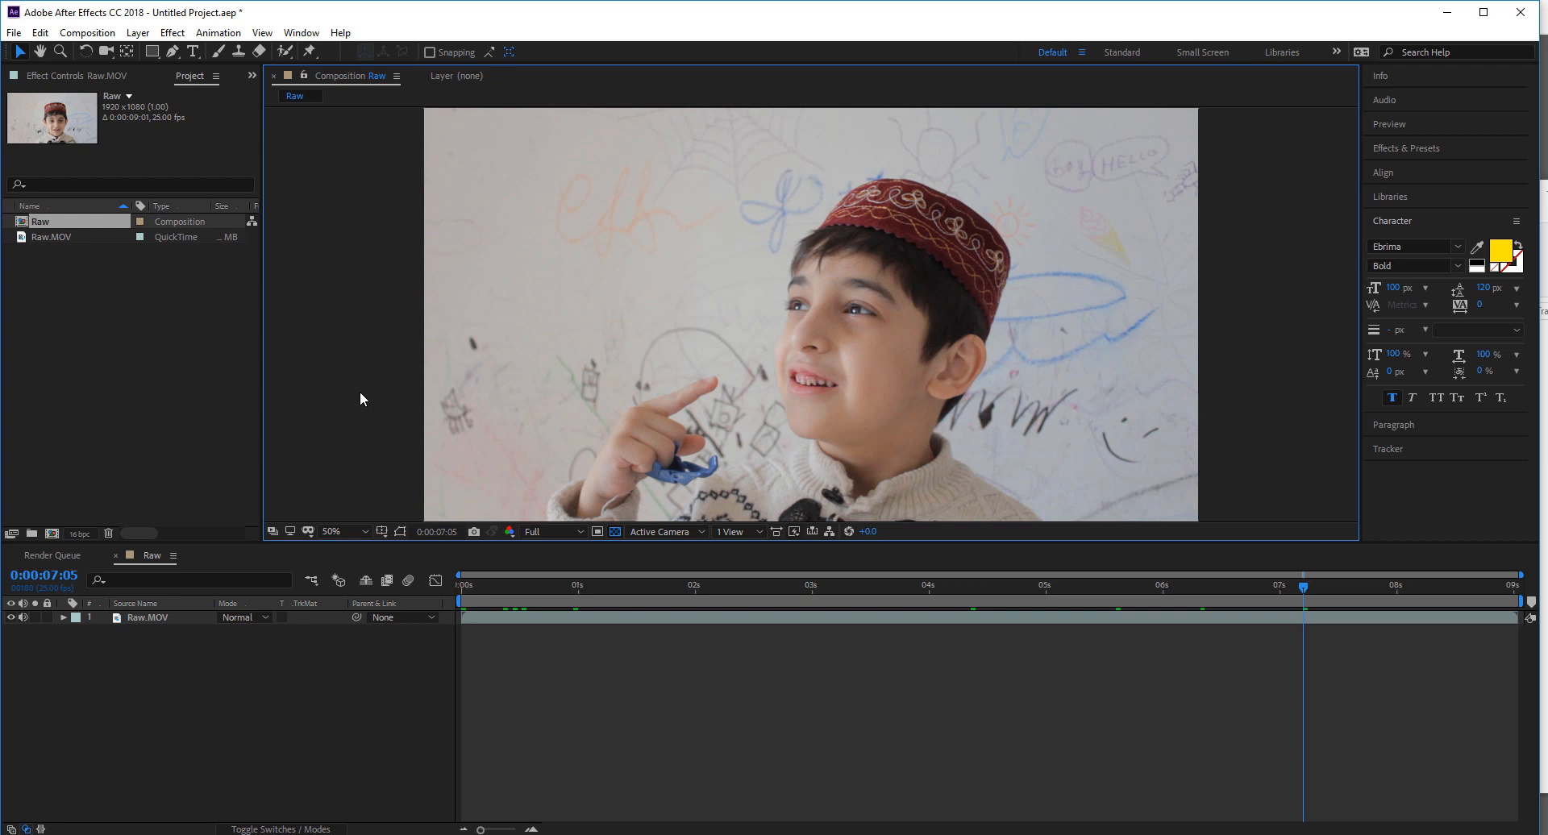
mouse_move(400, 352)
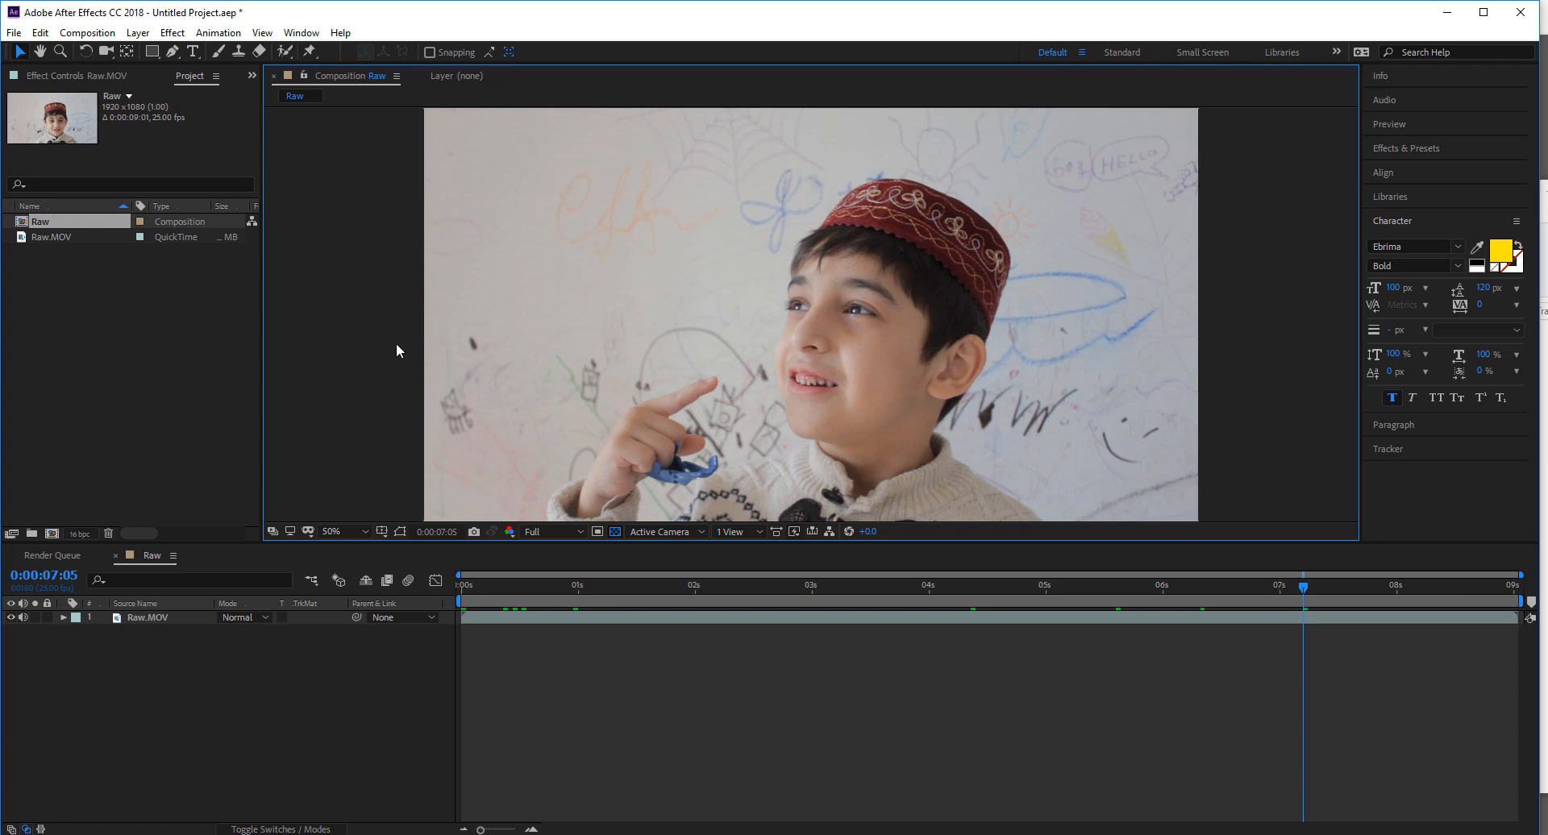
Add the Raw composition to the render queue as a maximum-quality JPEG sequence.
click(95, 34)
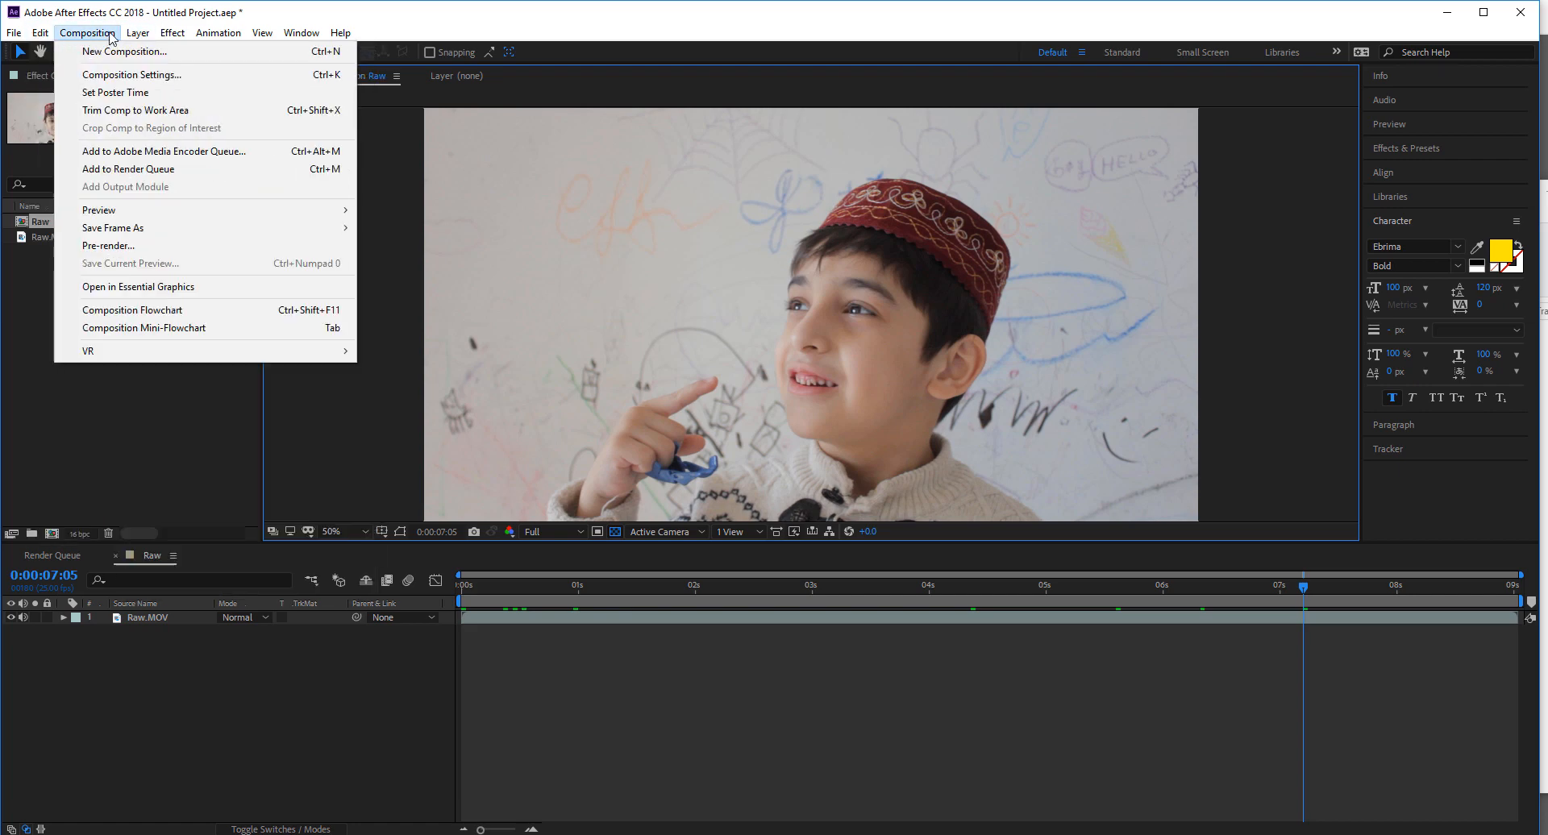
mouse_move(127, 169)
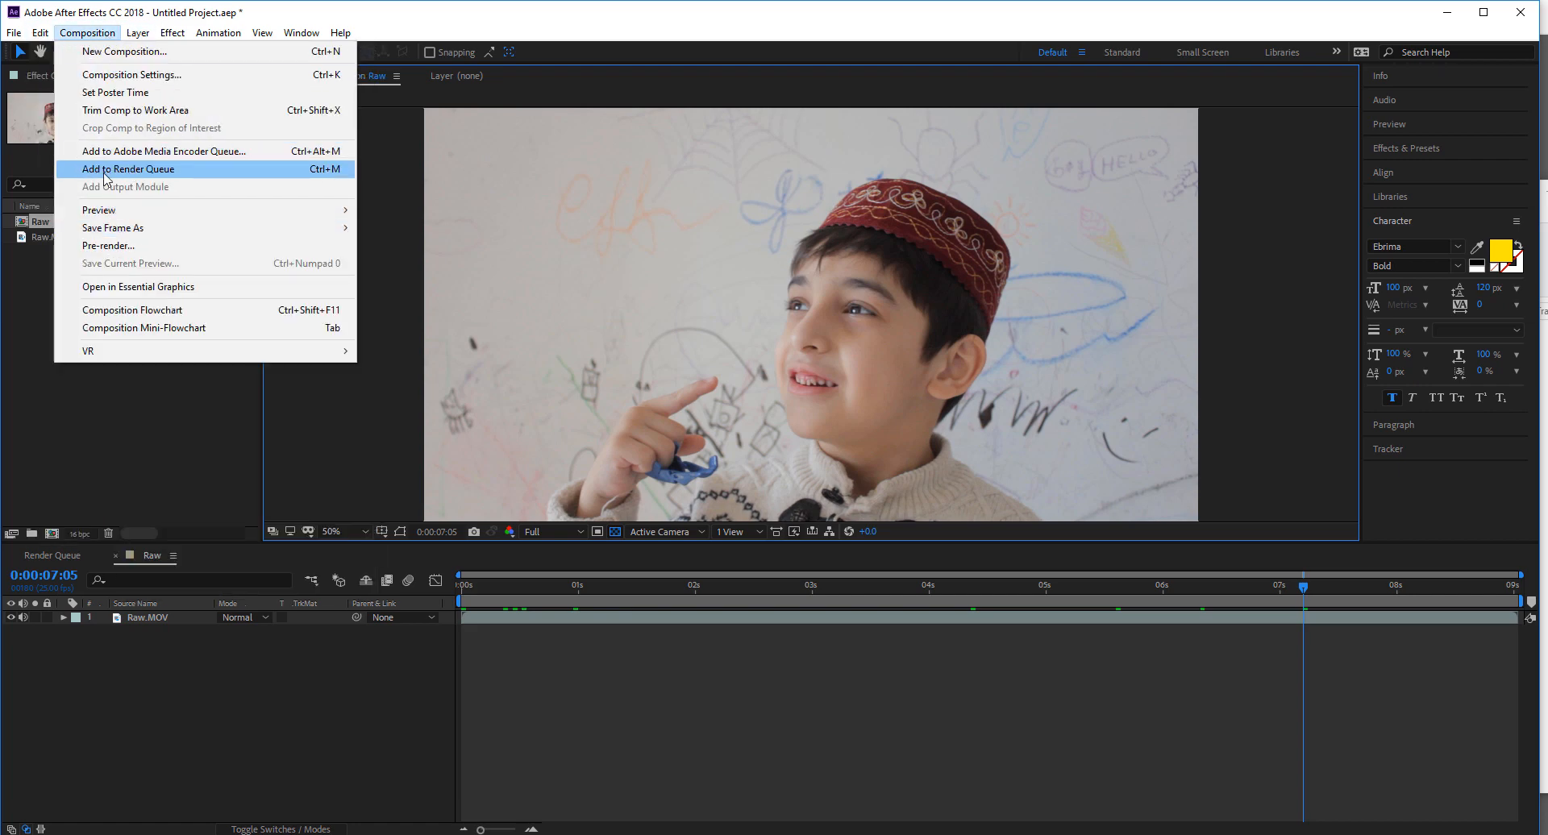
click(129, 169)
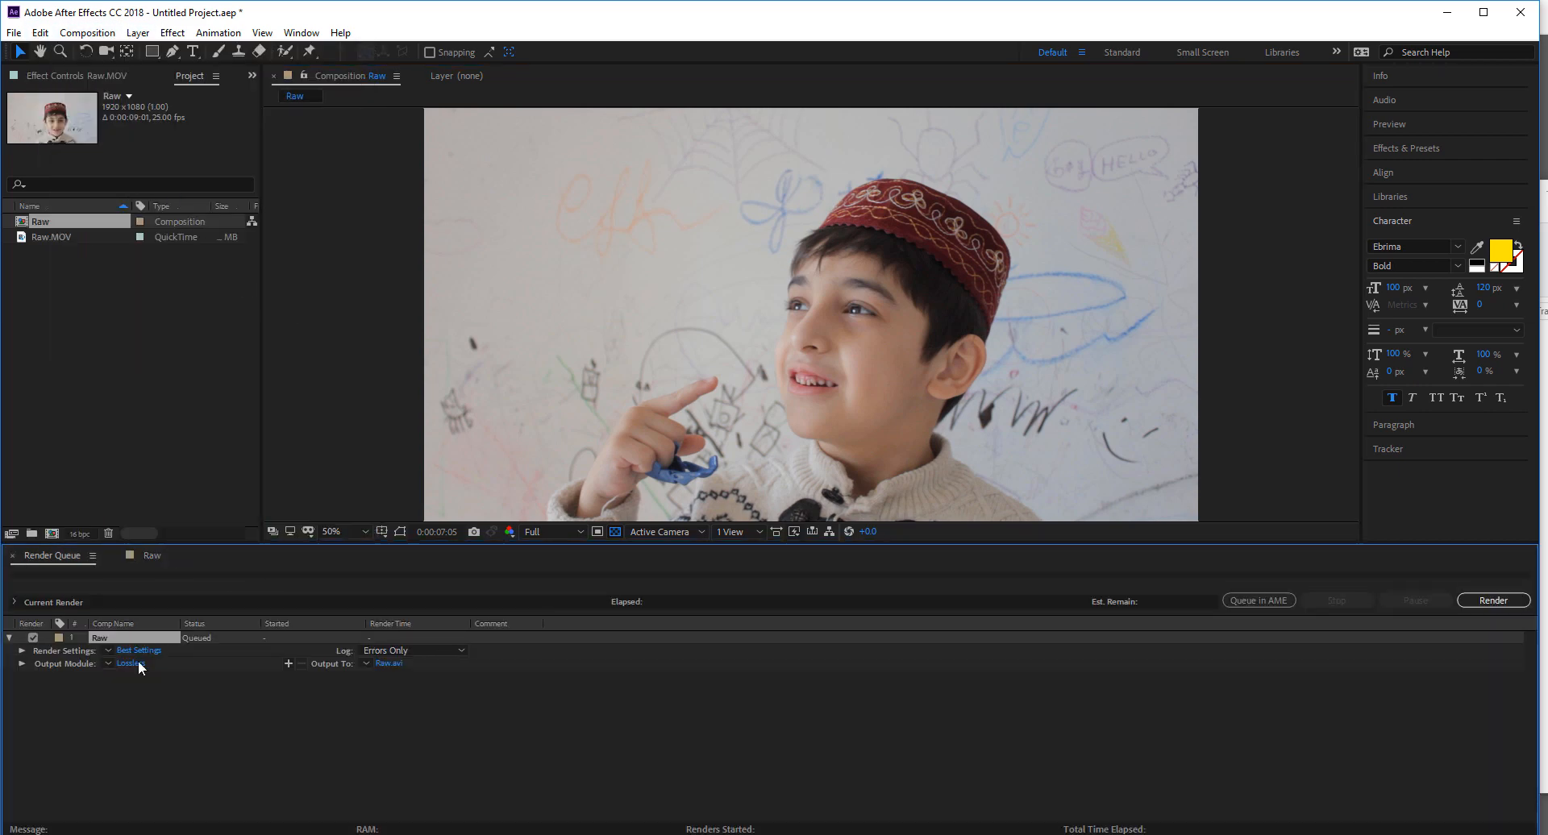
click(129, 662)
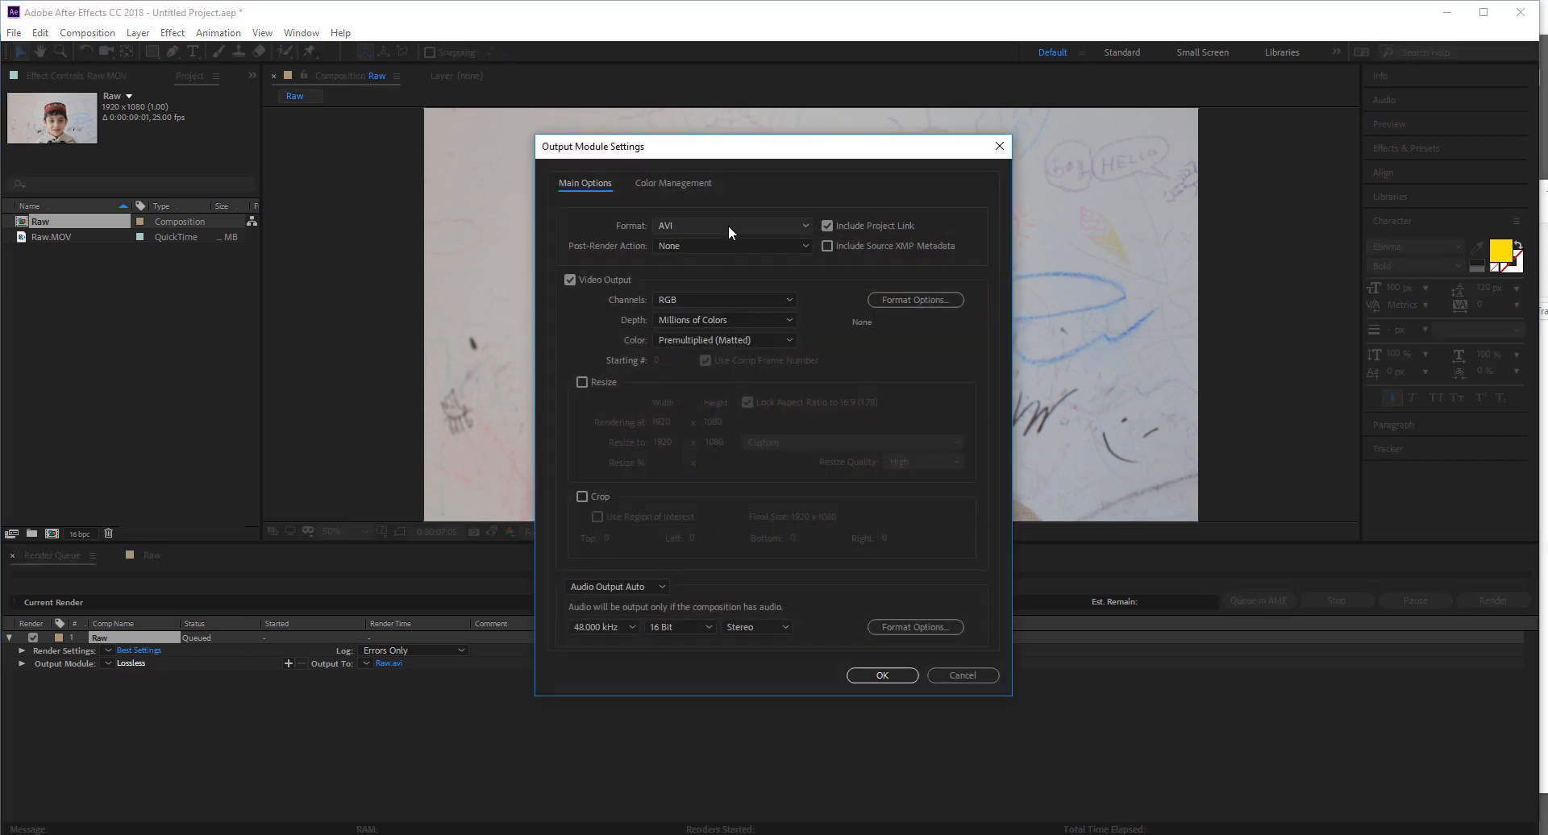
click(730, 226)
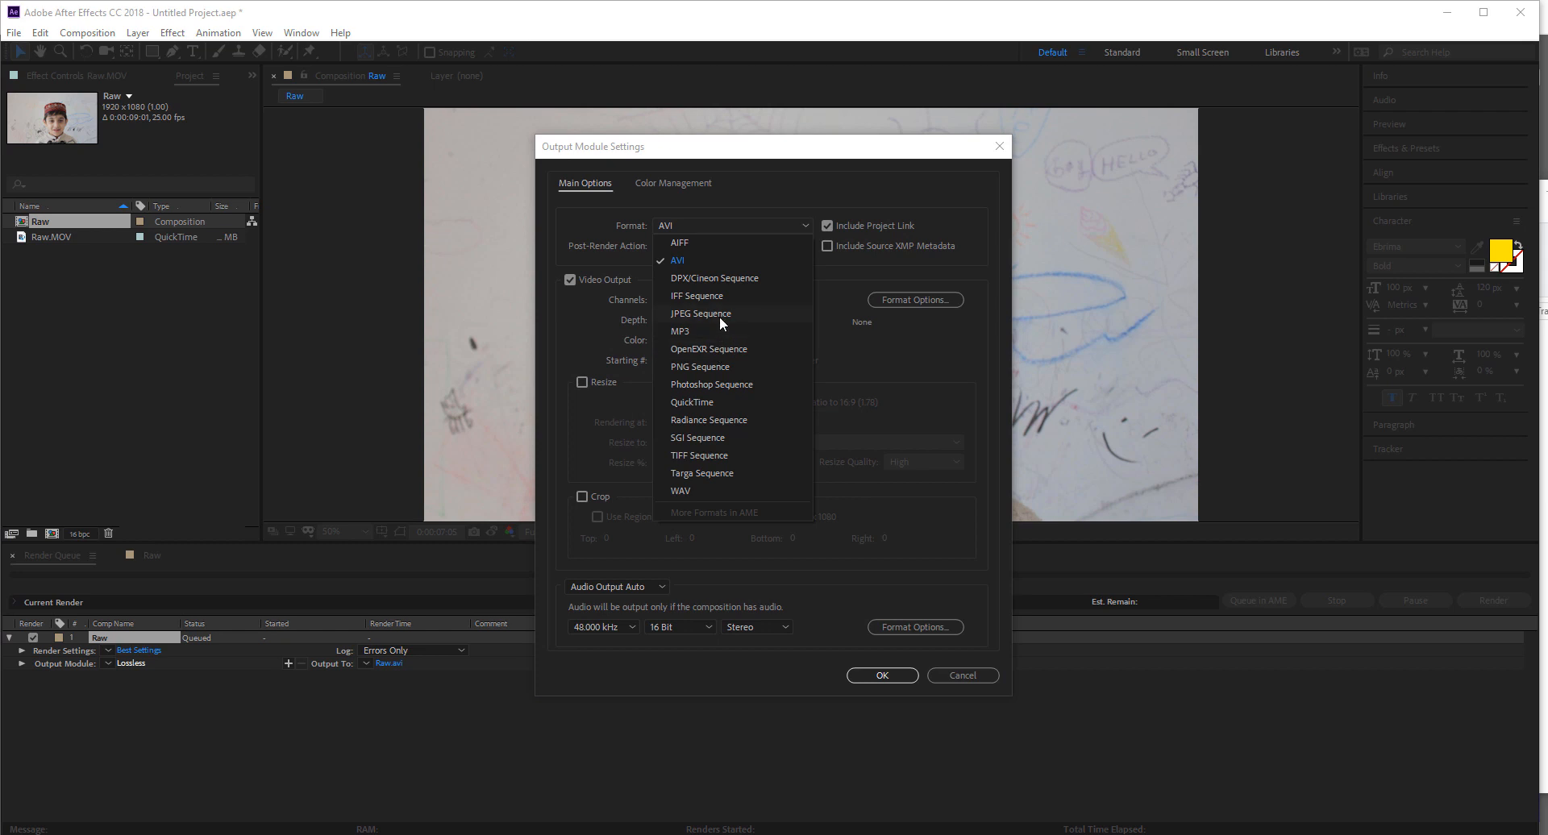
click(700, 314)
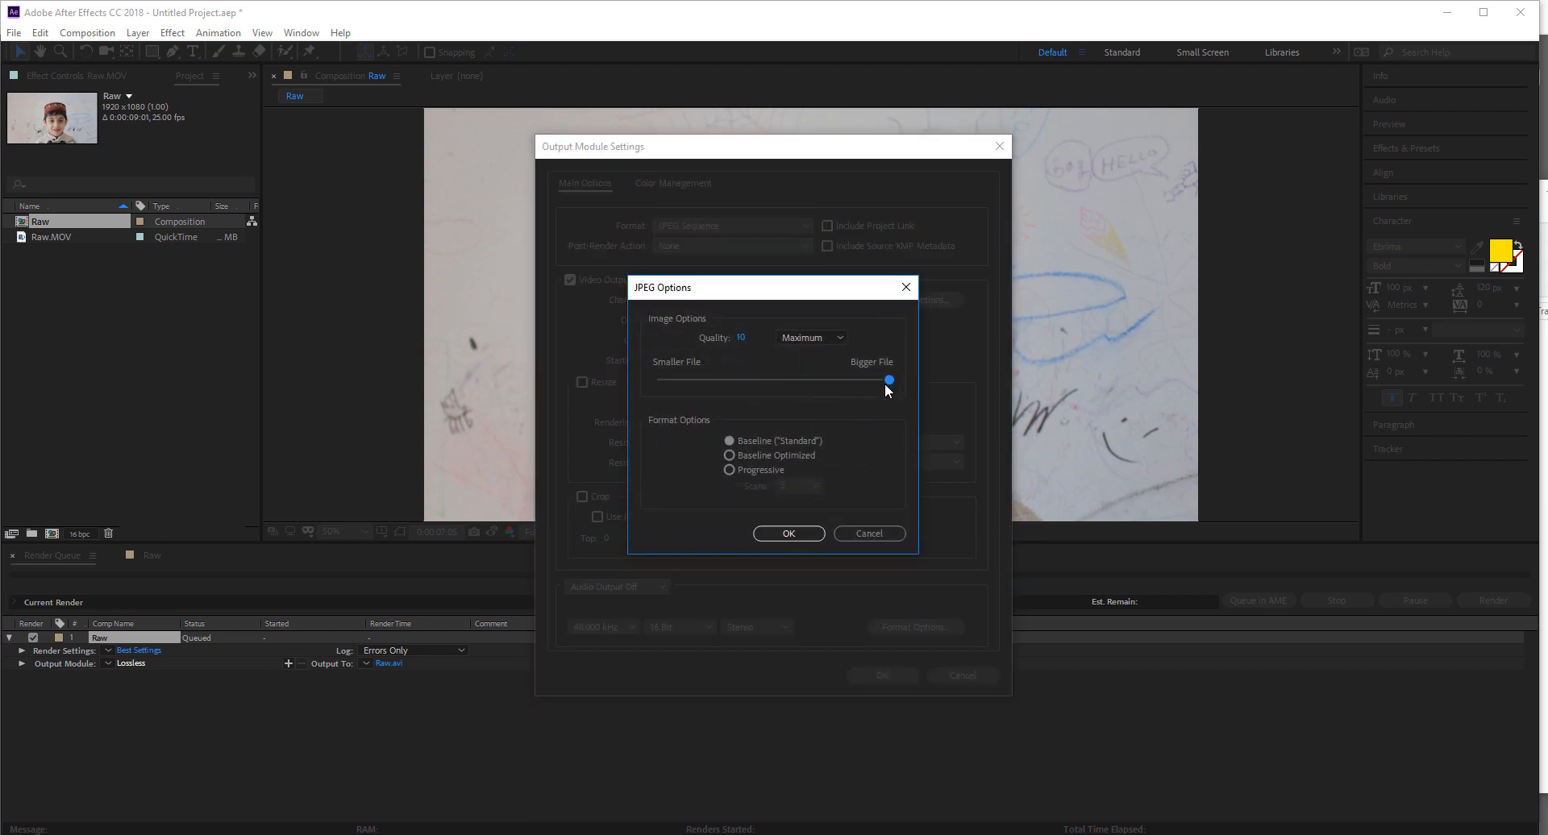
click(789, 534)
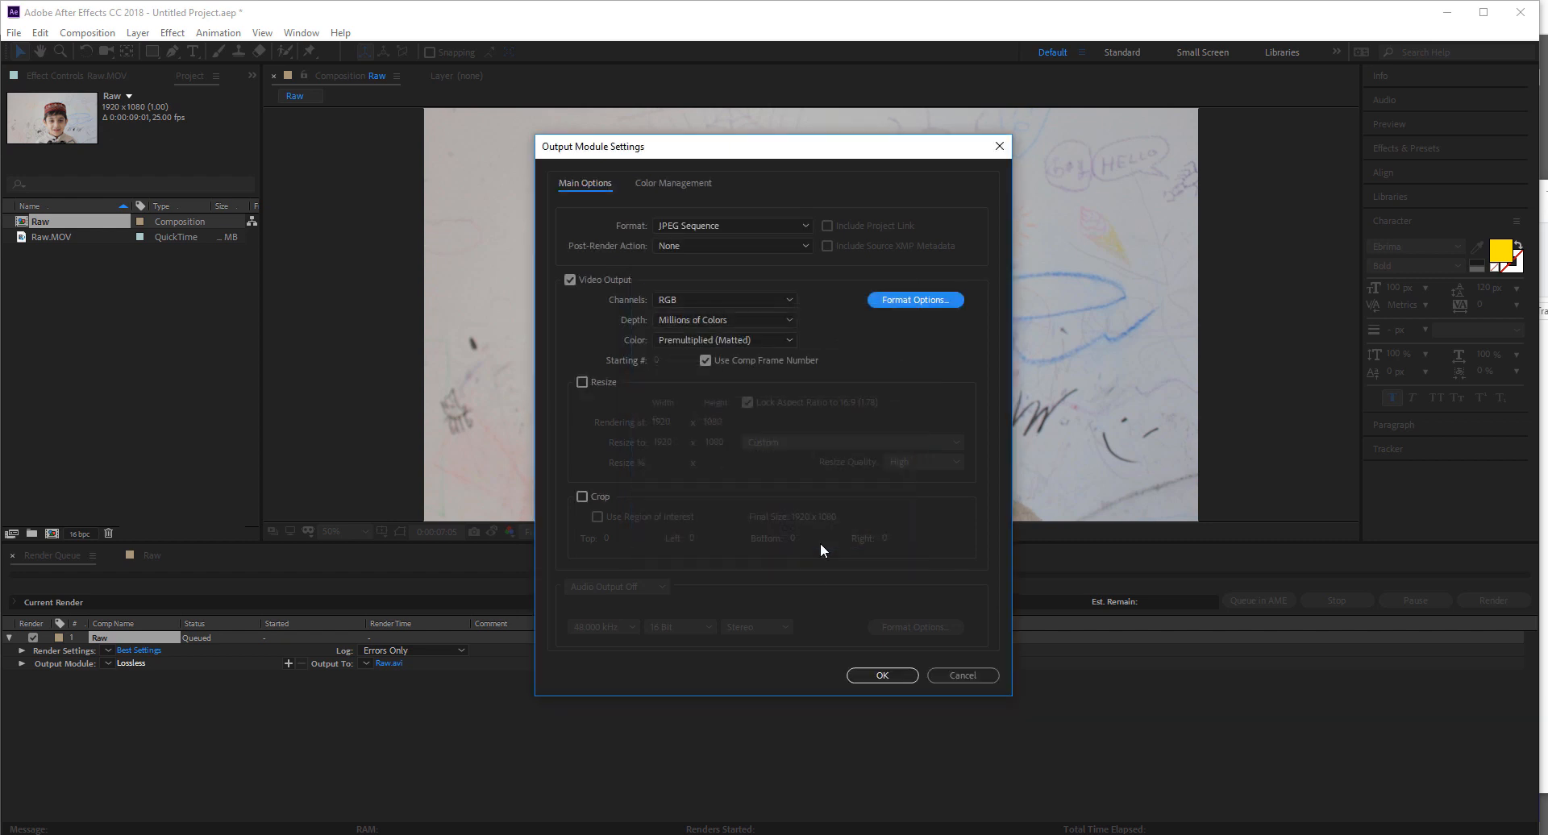
click(881, 675)
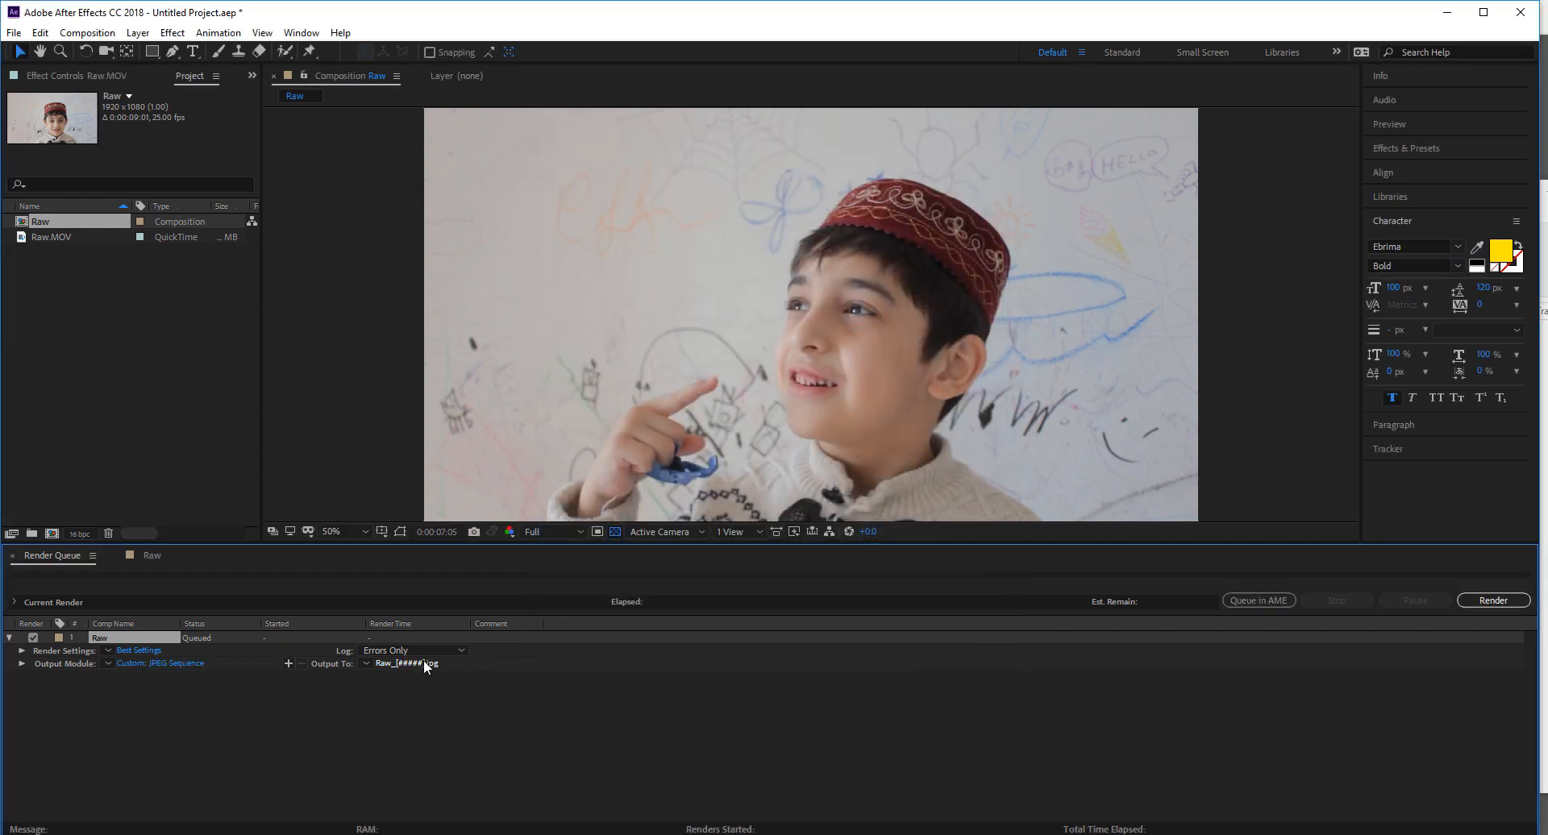
Set the render output to a new Jpegs folder in the tutorial directory, named raw.
click(407, 665)
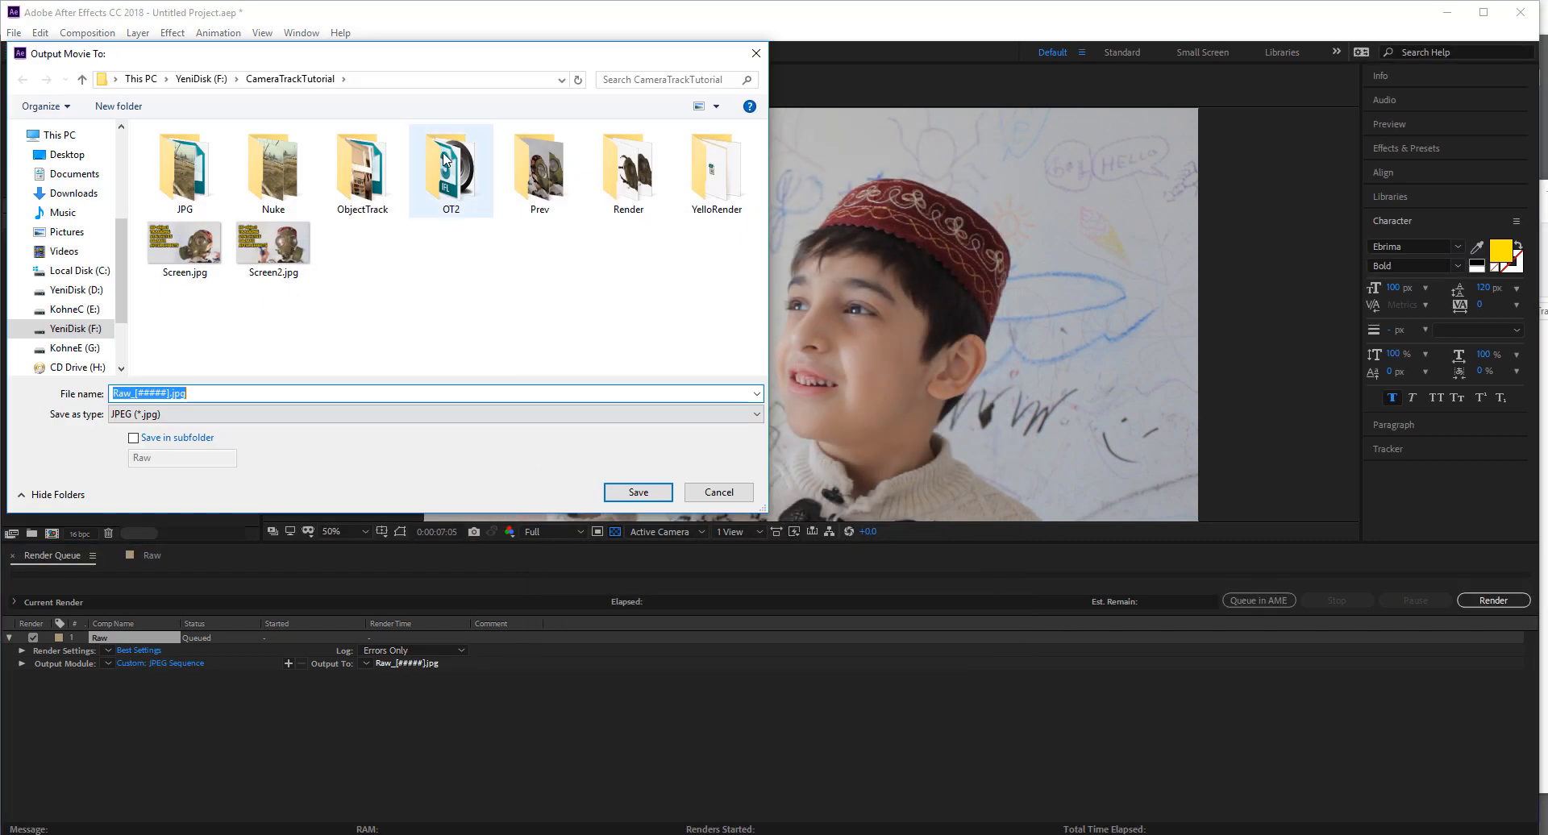
click(197, 79)
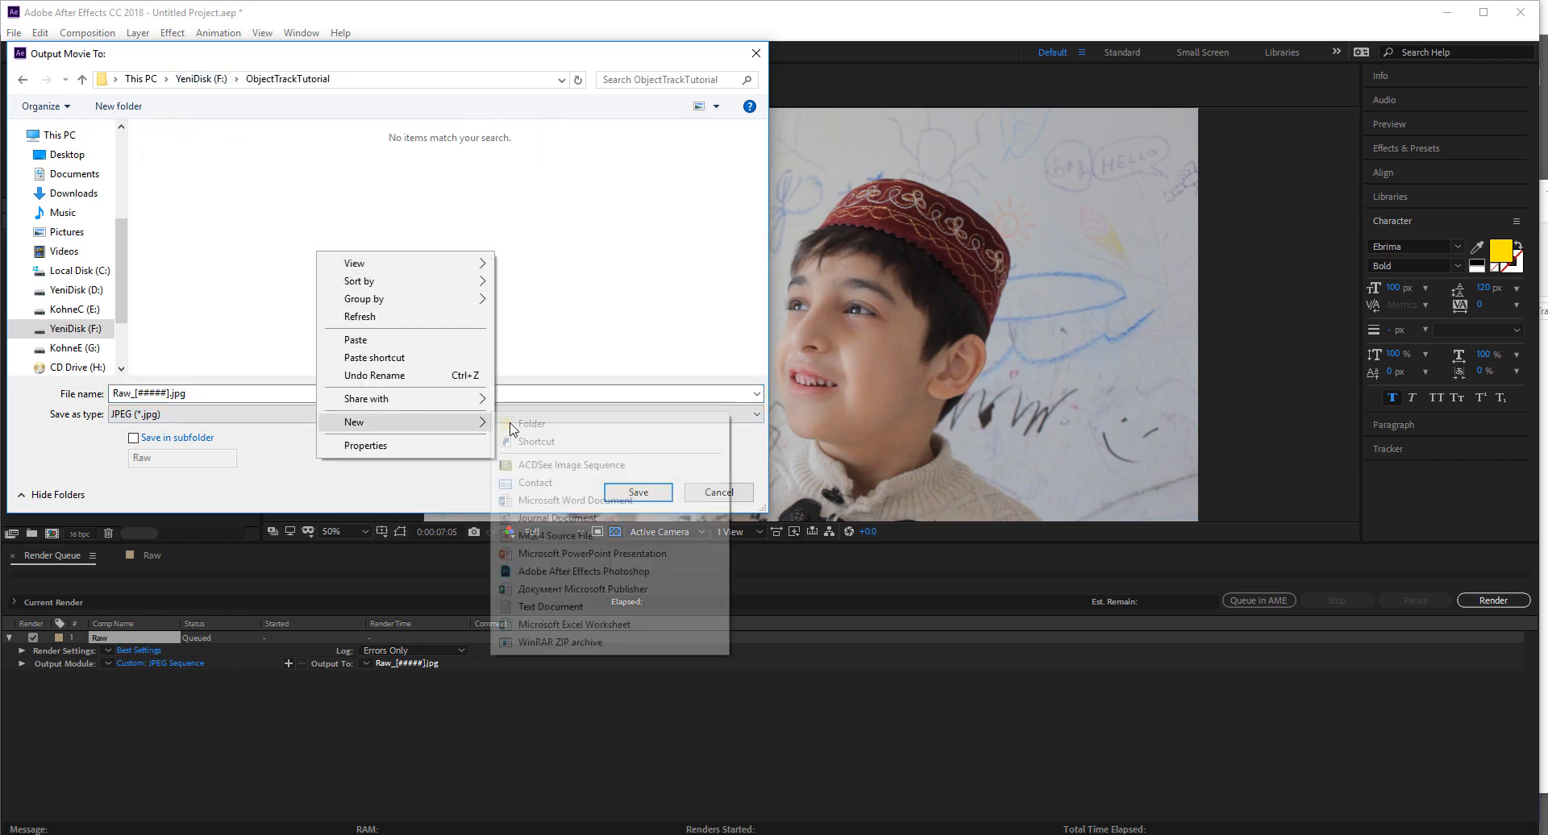
click(530, 424)
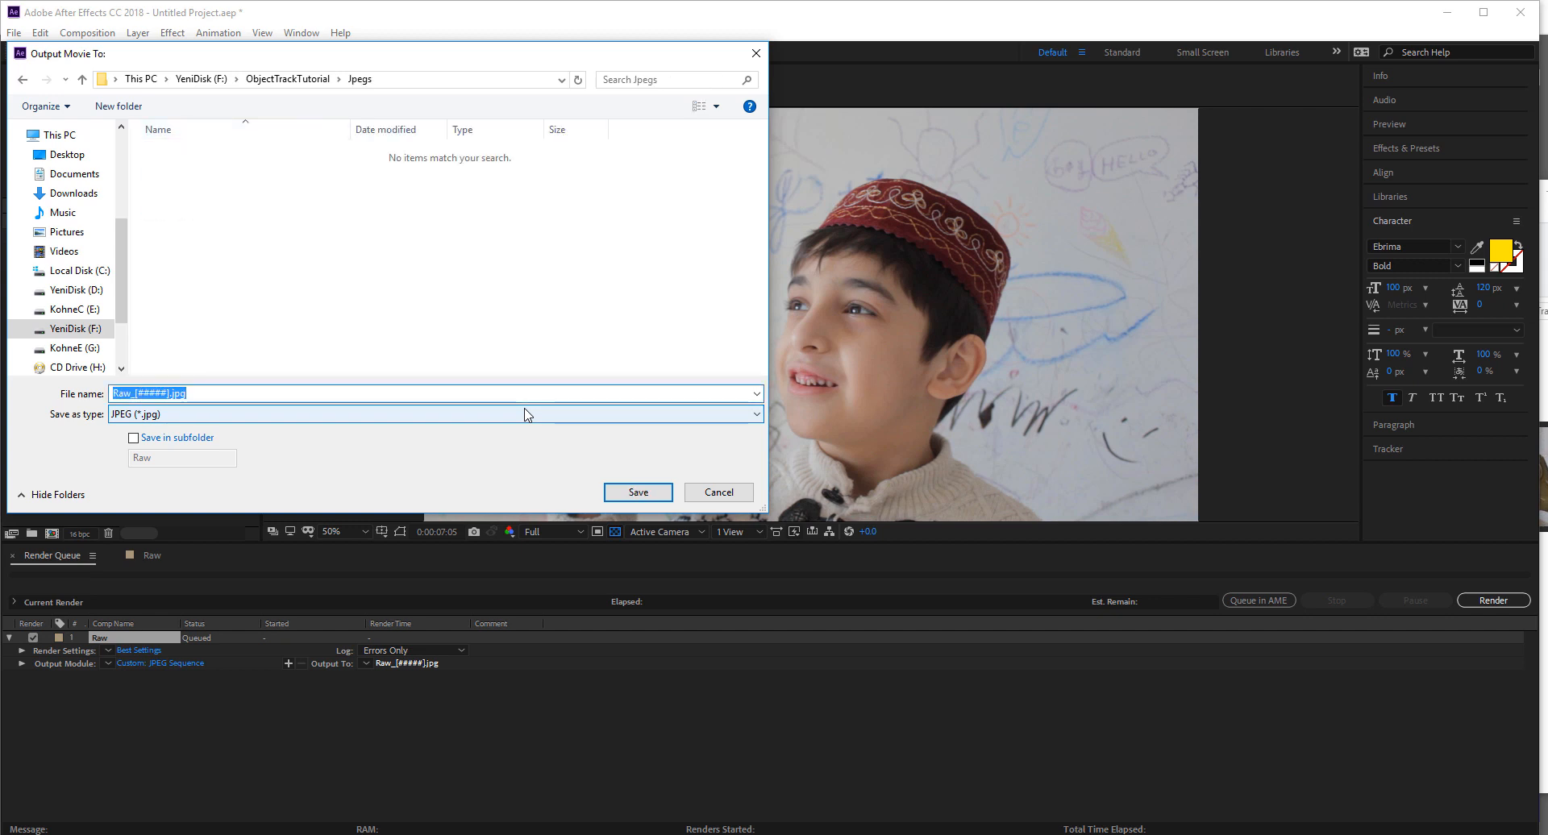
text(rav\w)
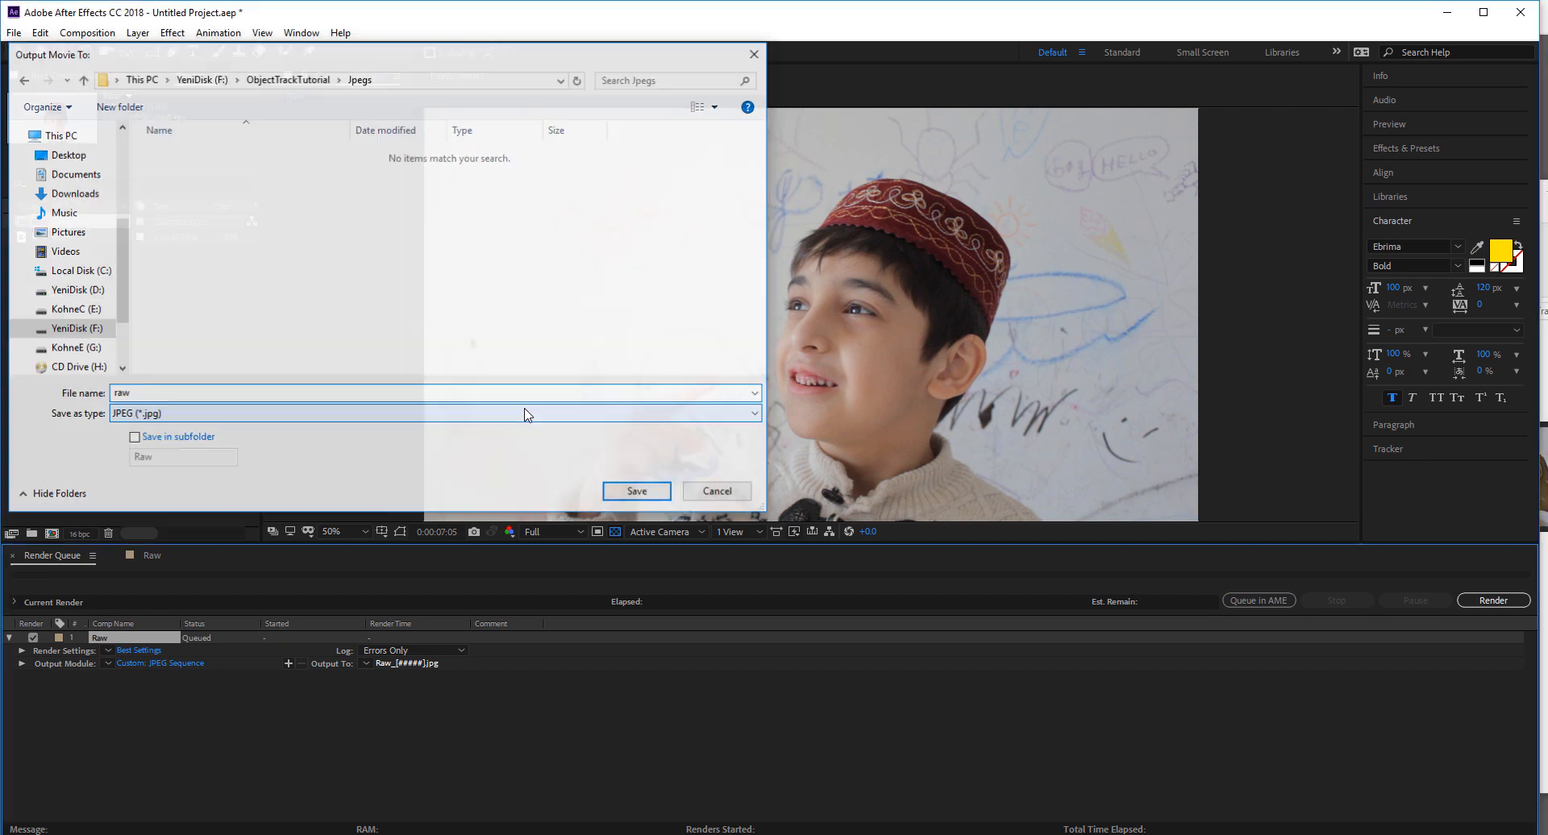
click(635, 492)
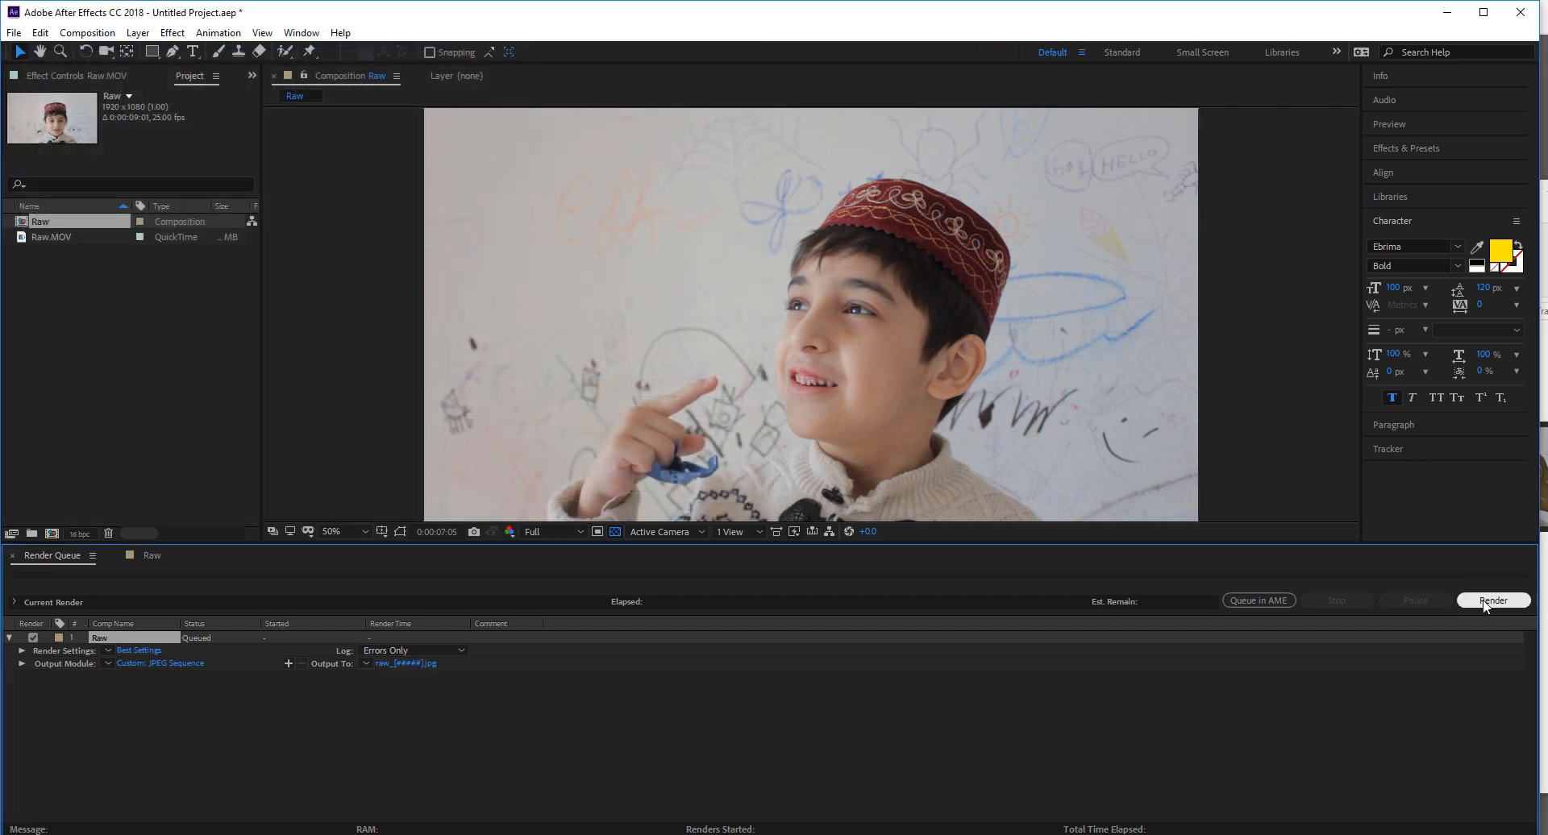
click(1492, 600)
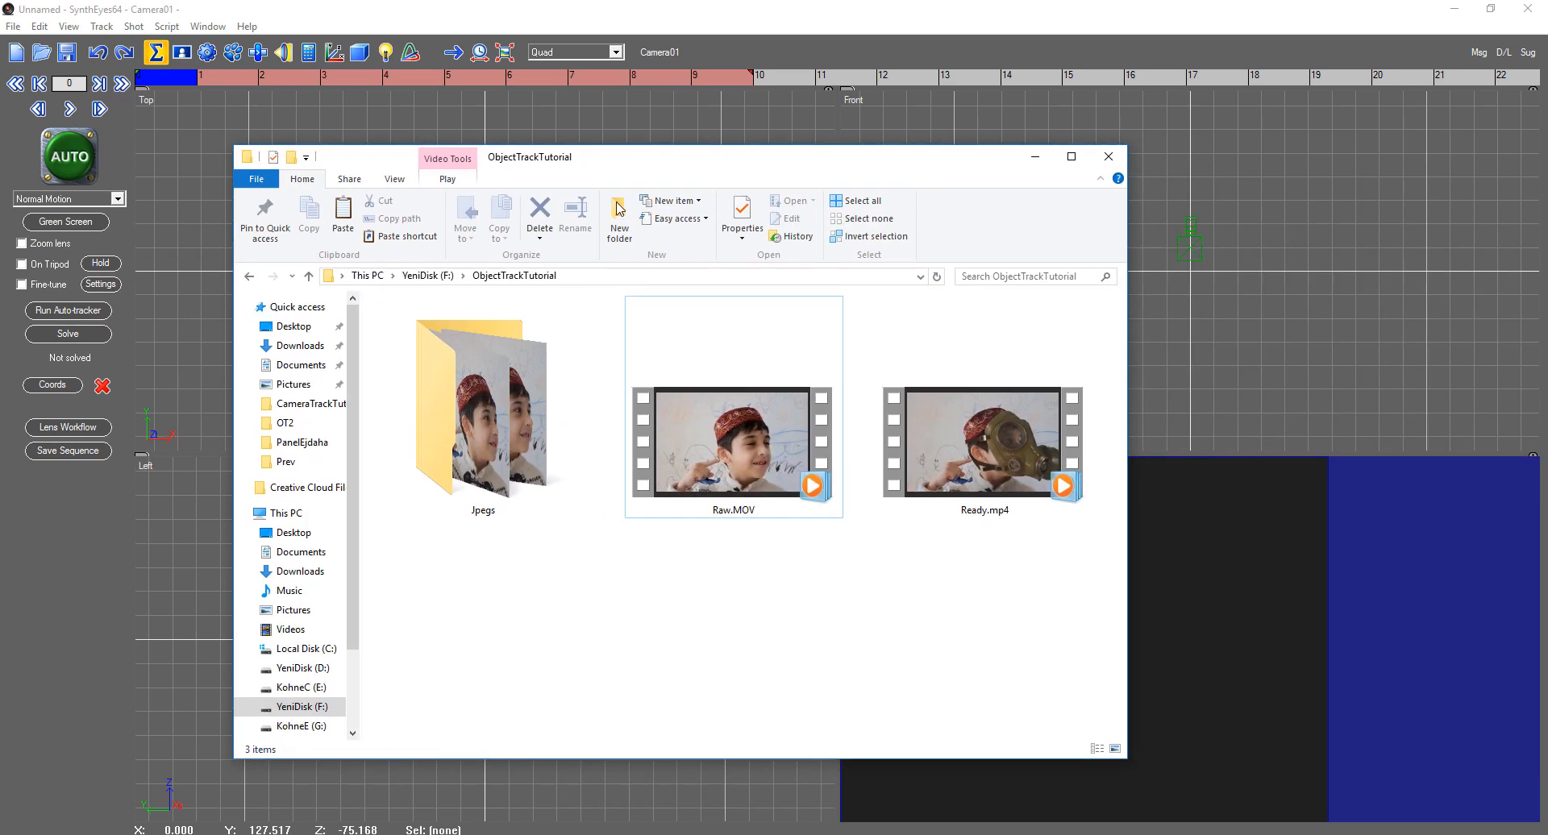
Confirm the Jpegs folder holds the 226 rendered frames, then close Explorer.
double_click(482, 404)
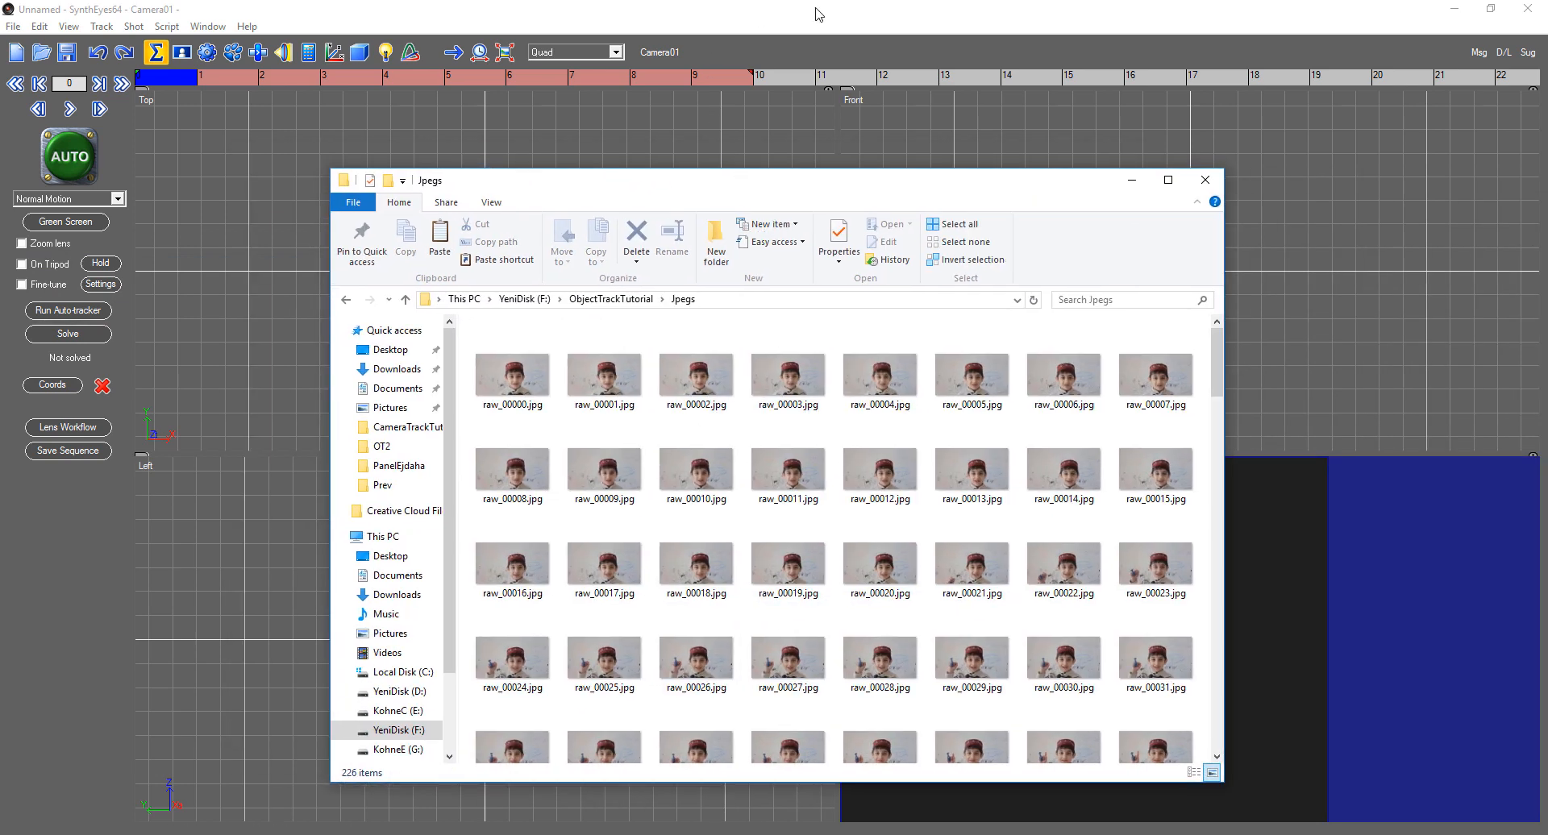
click(1205, 179)
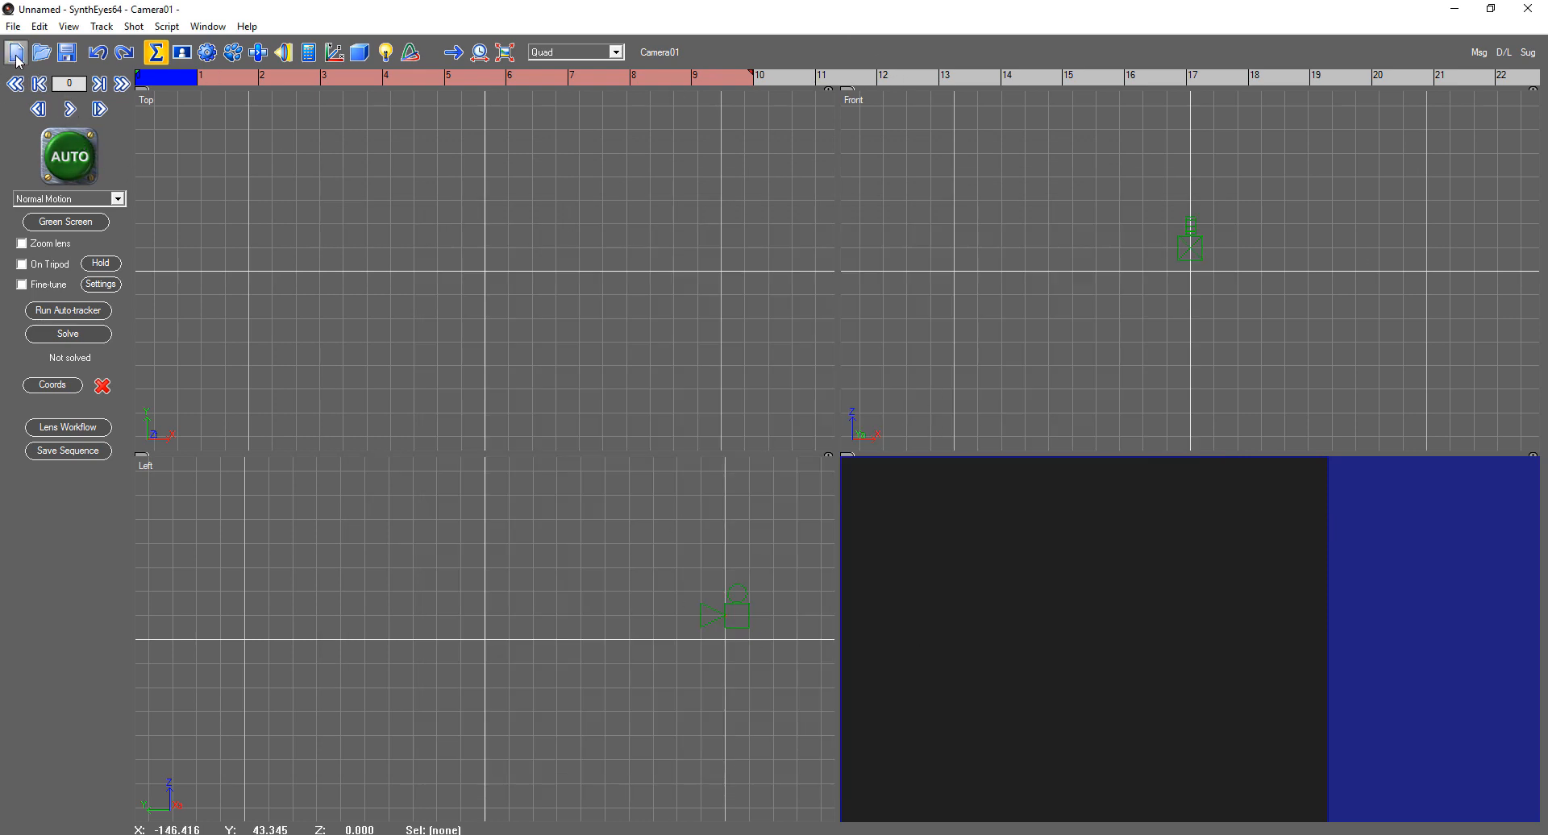
Create a new shot from raw_00000.jpg in the Jpegs folder.
click(16, 52)
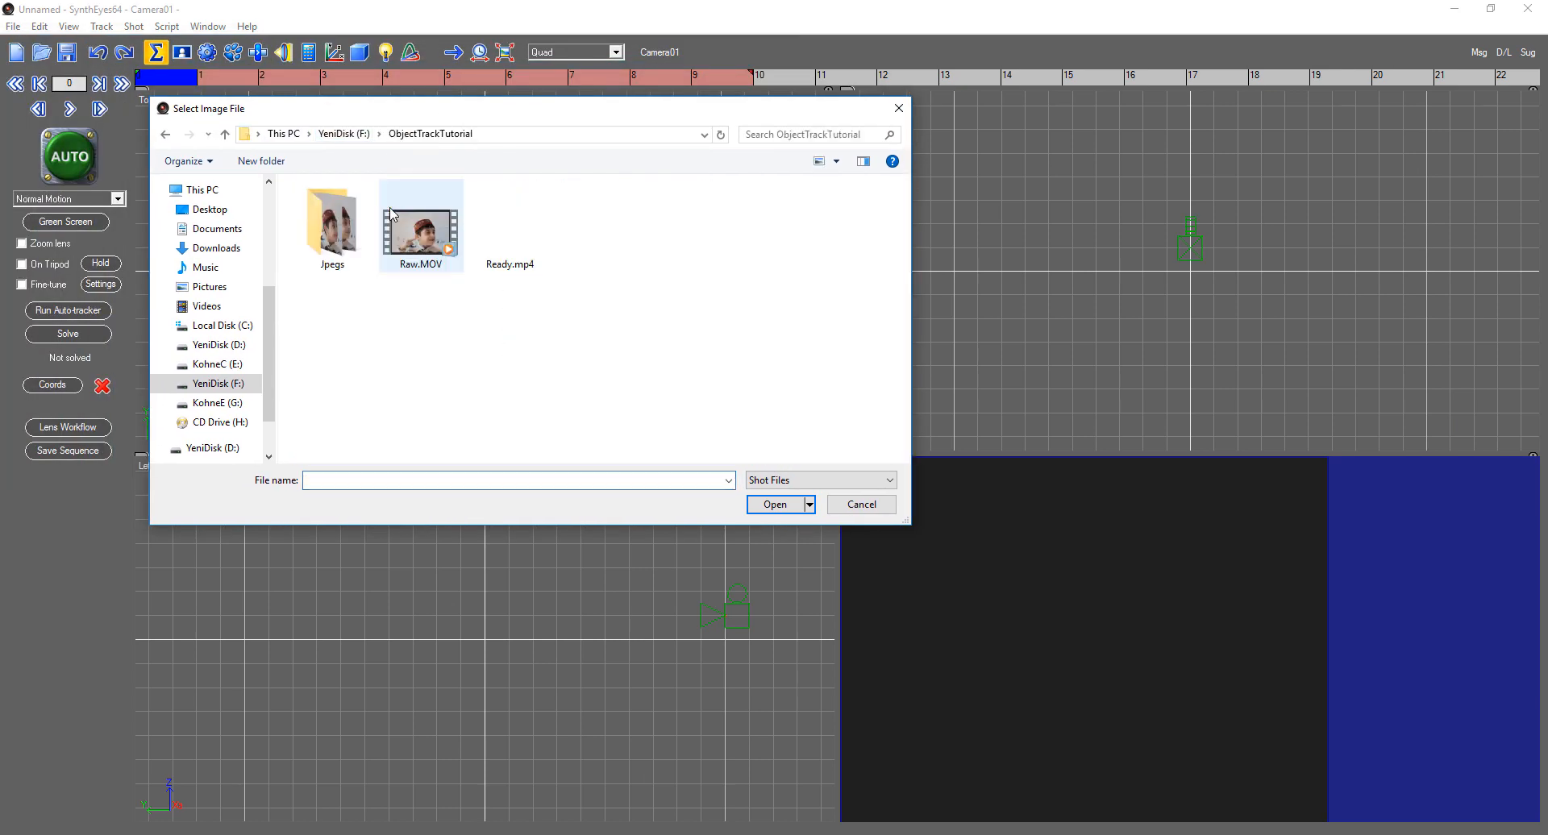
double_click(333, 222)
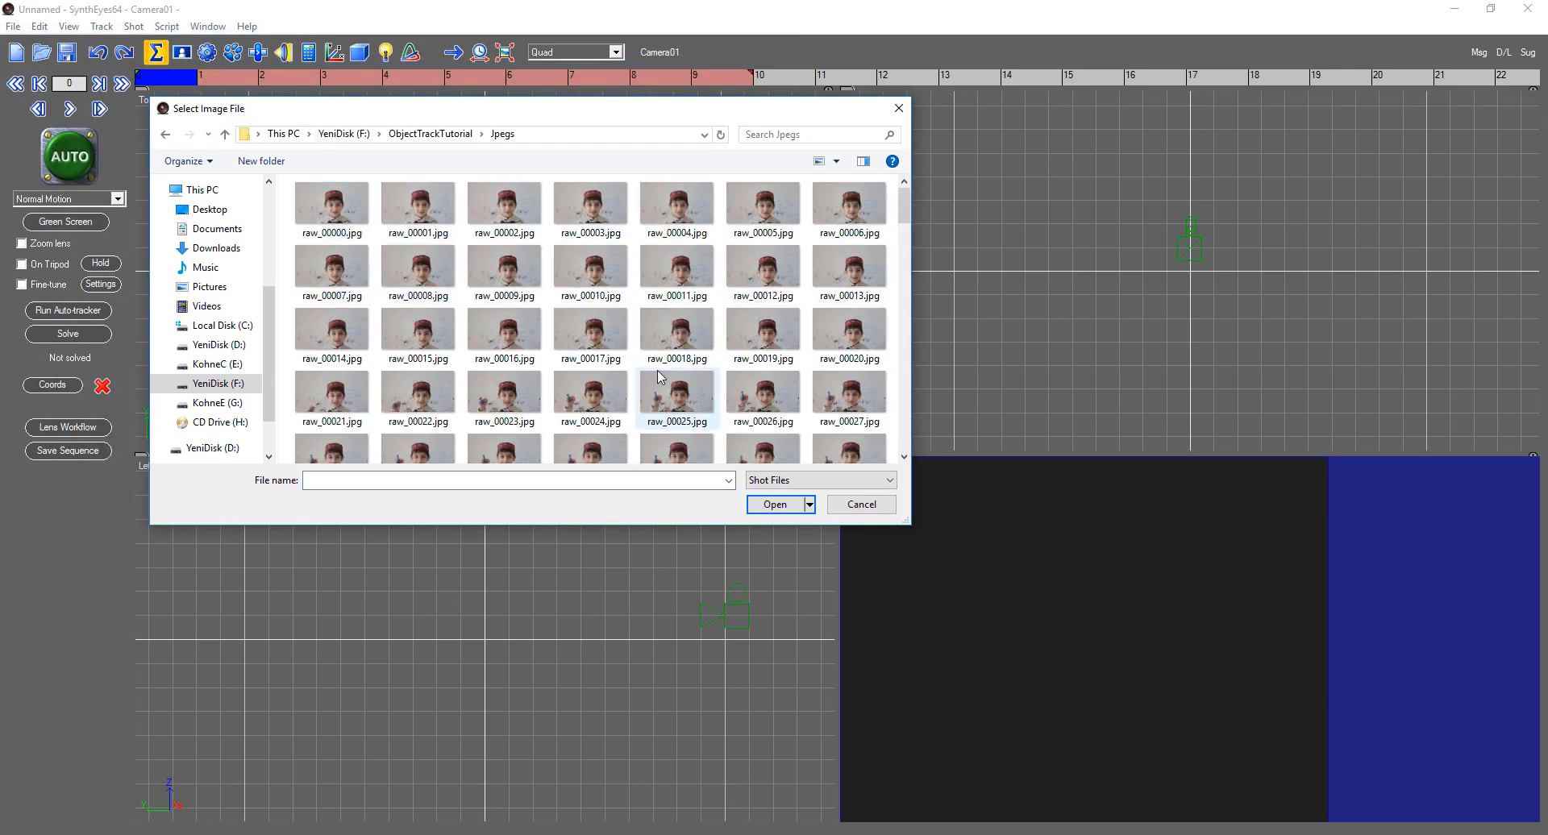
click(331, 201)
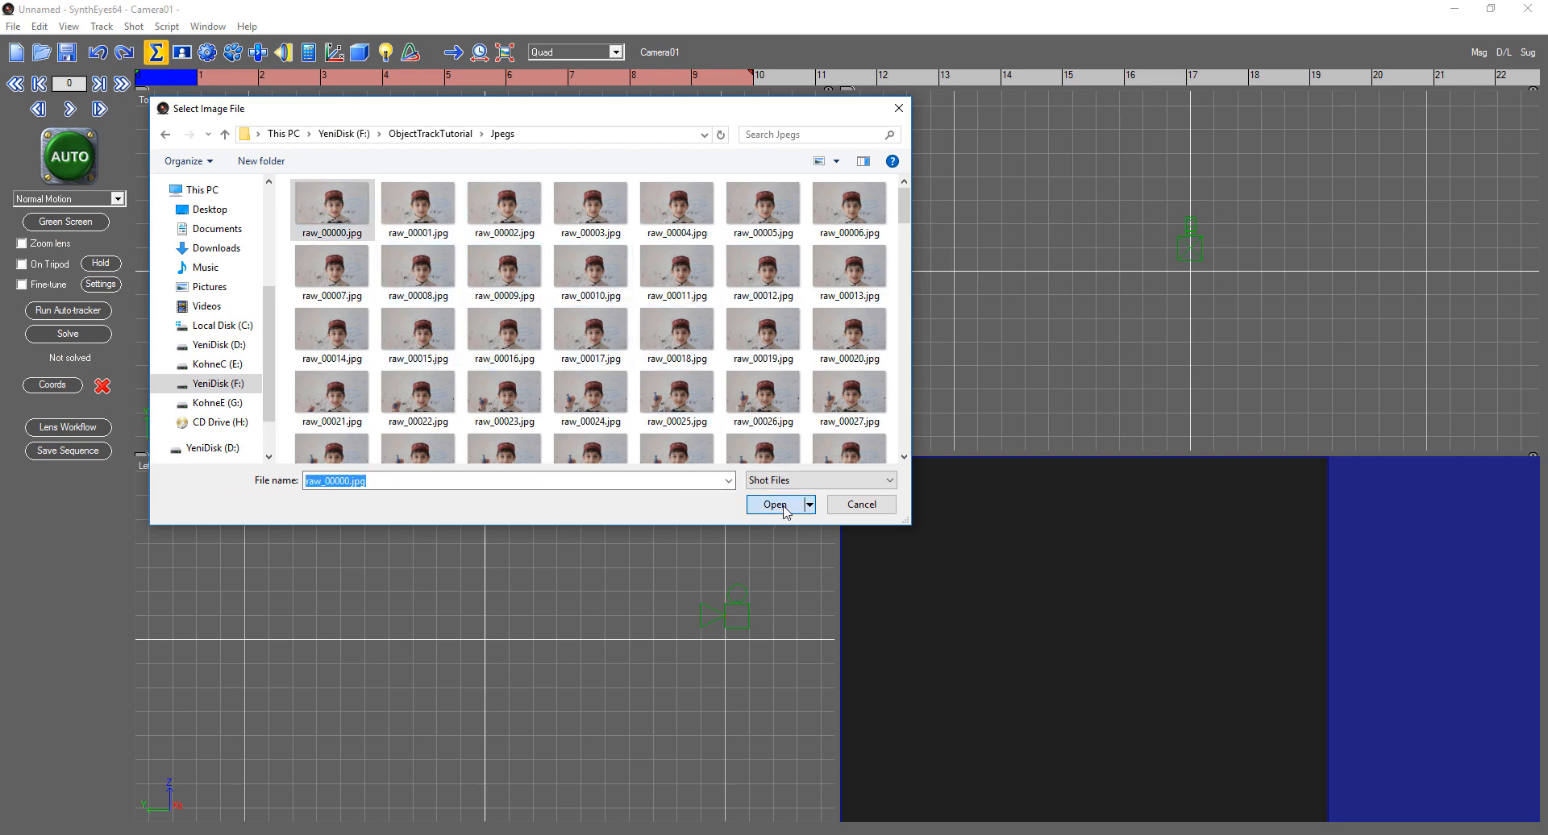
click(774, 505)
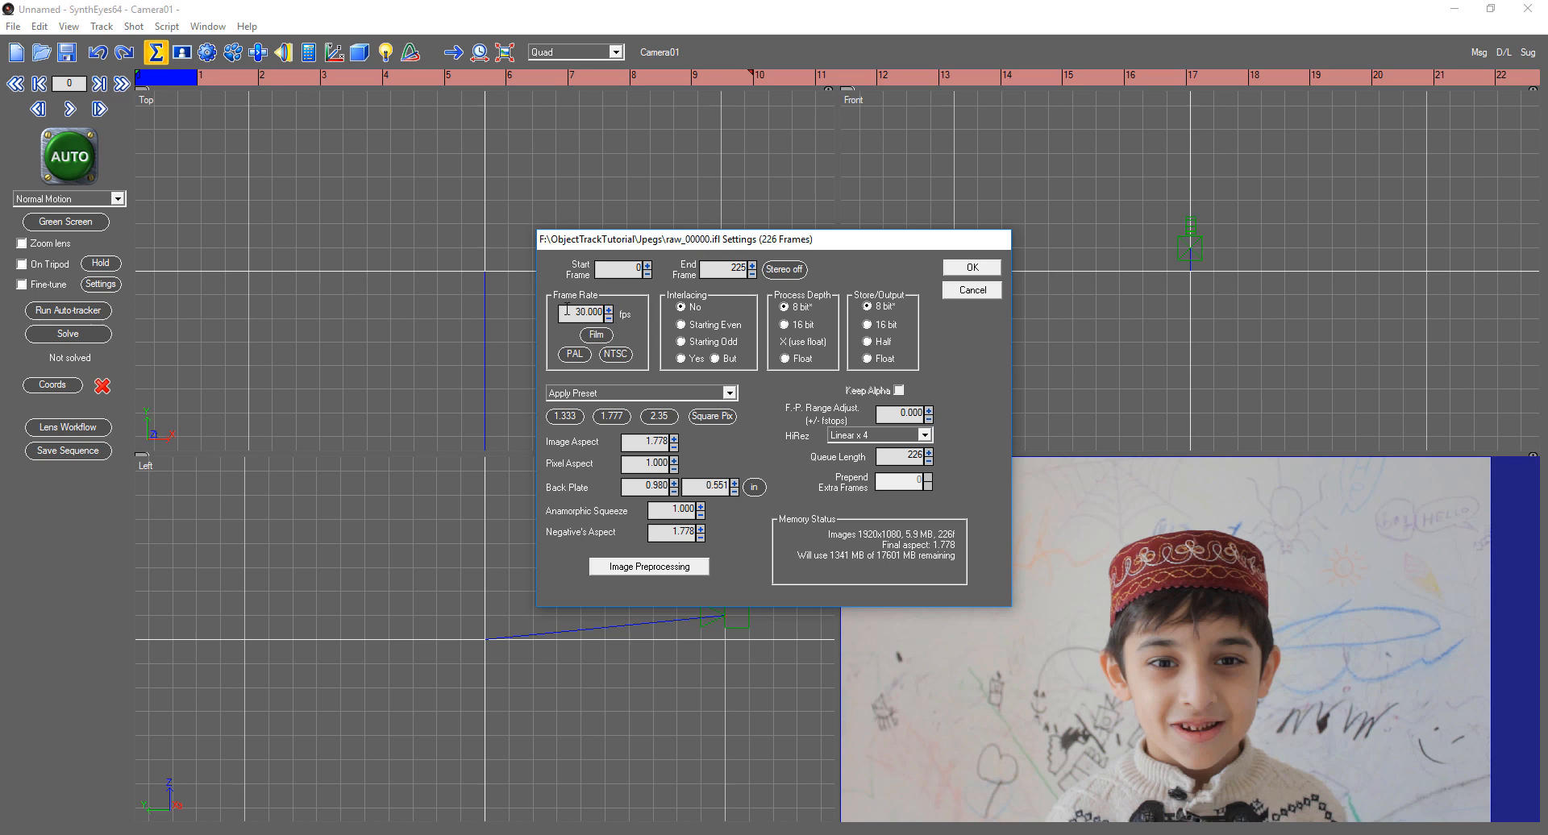
Set the shot's frame rate to 25.000 fps and accept the shot settings.
click(583, 313)
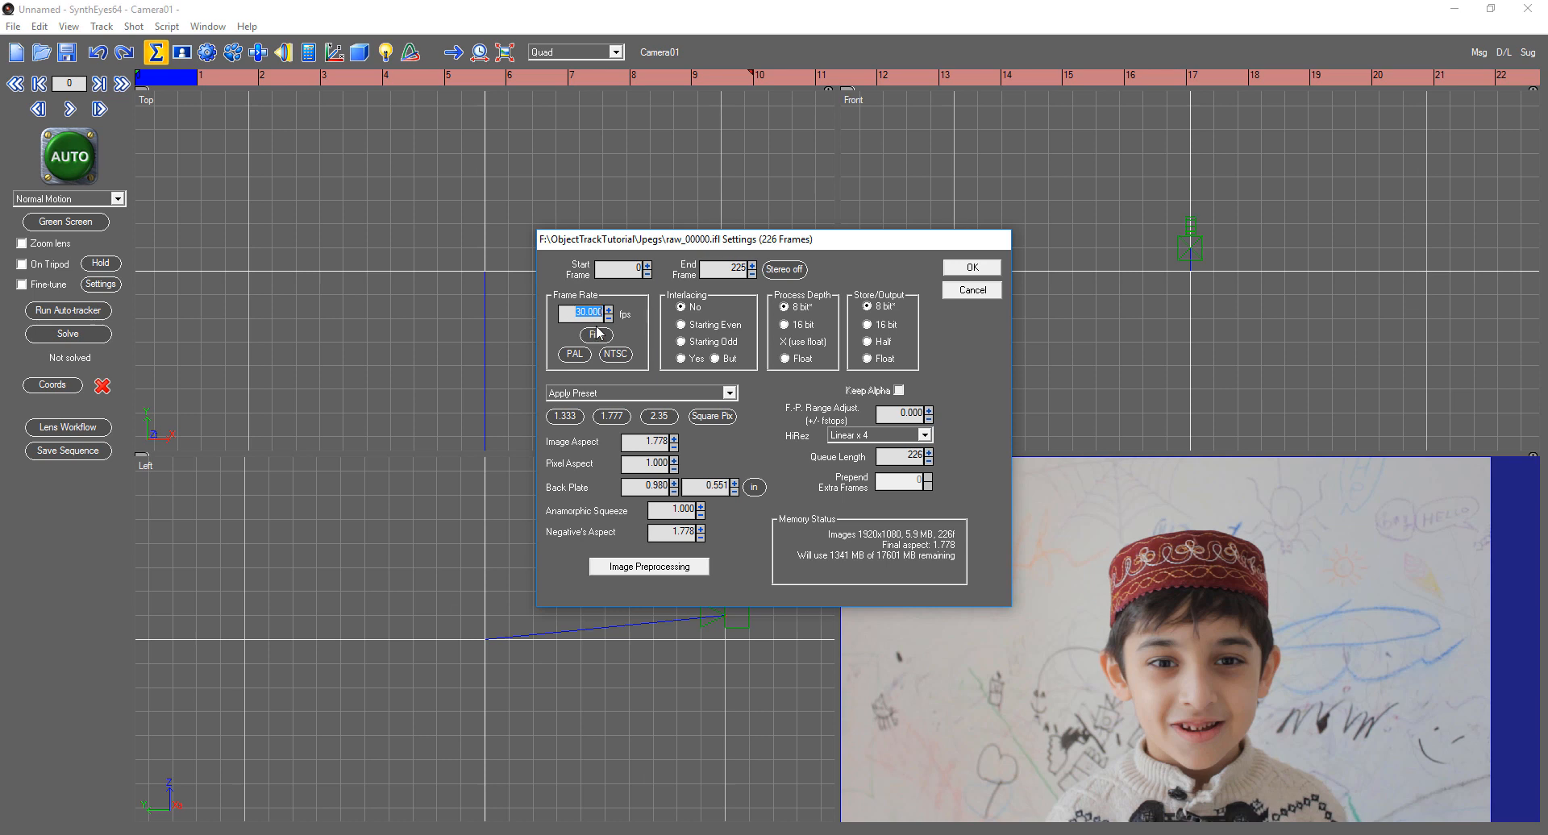
mouse_move(609, 322)
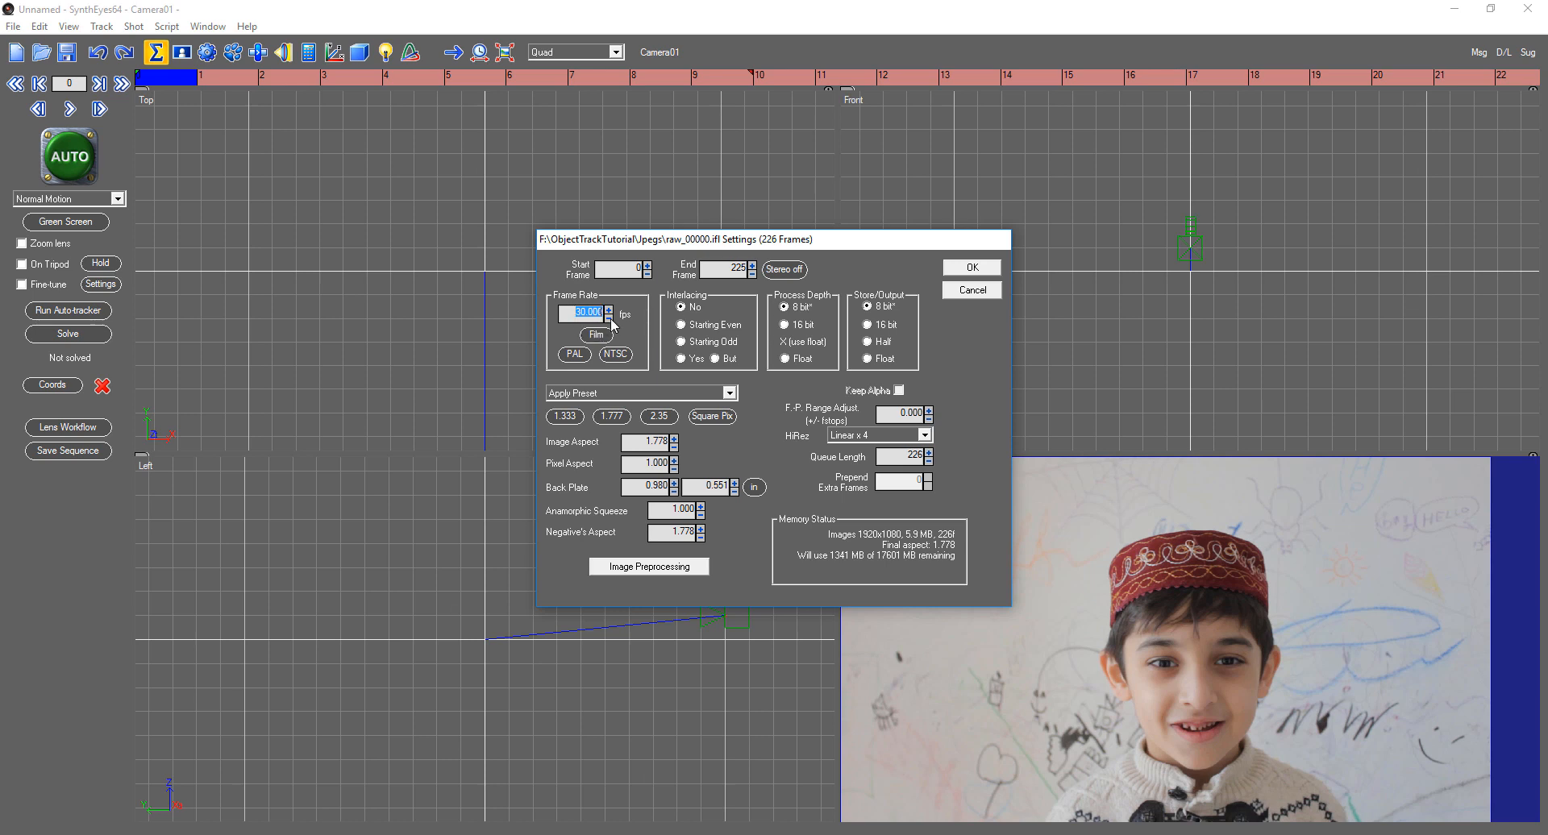
text(25.000)
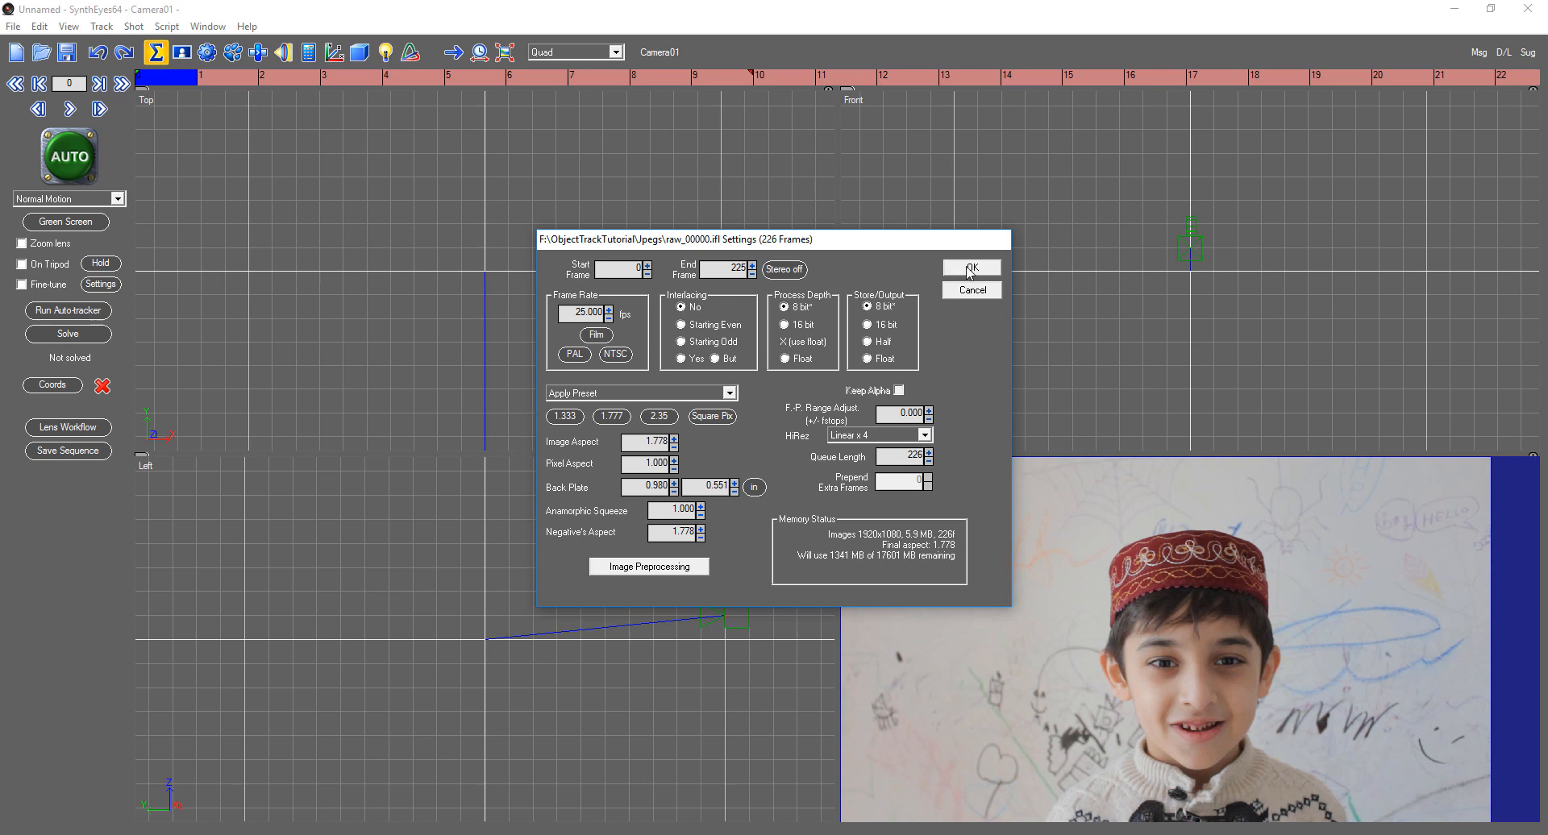
click(970, 269)
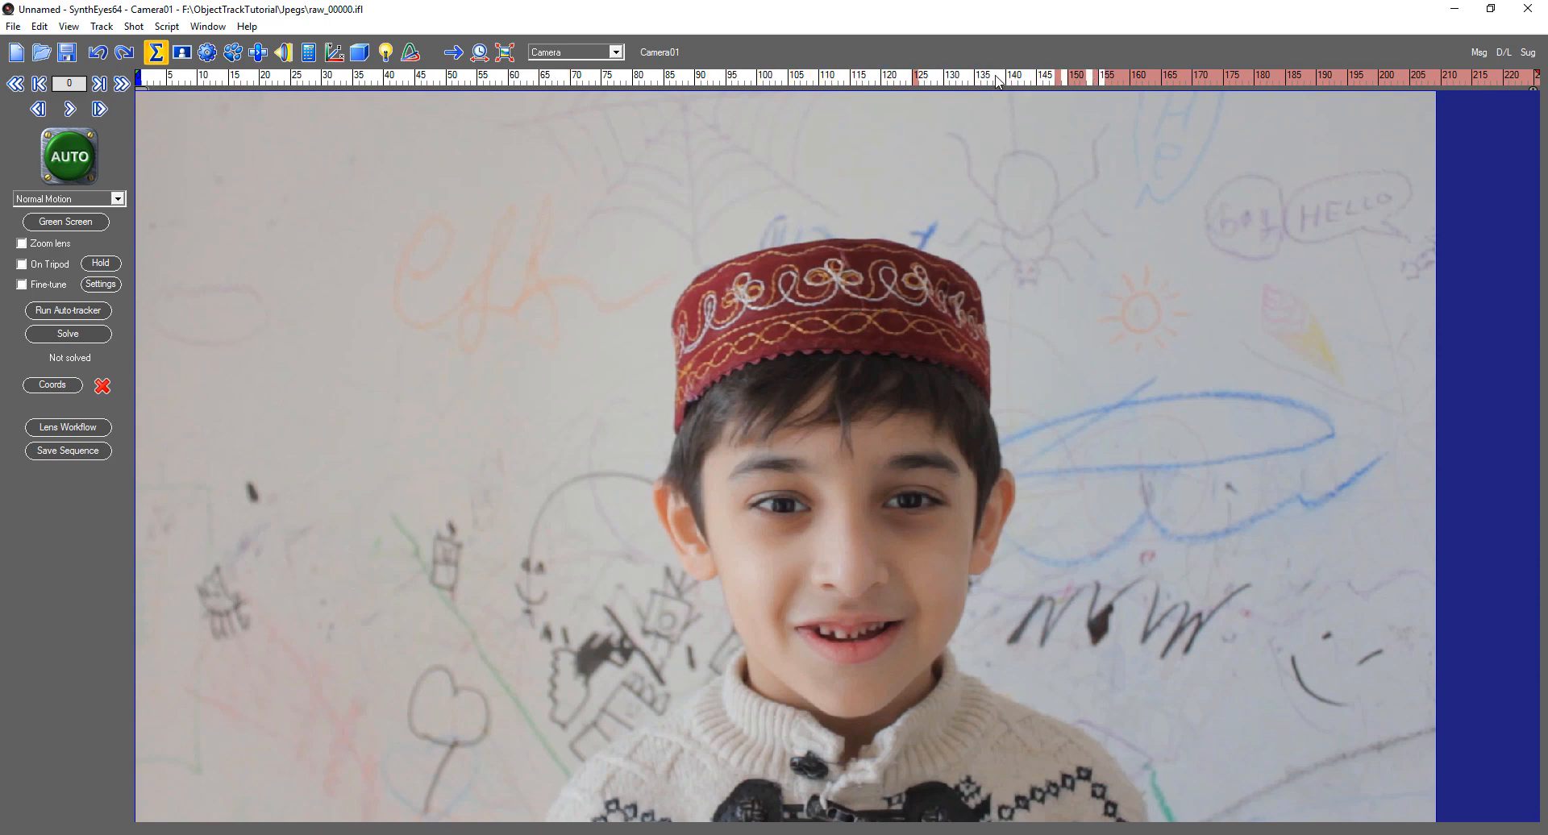
mouse_move(919, 419)
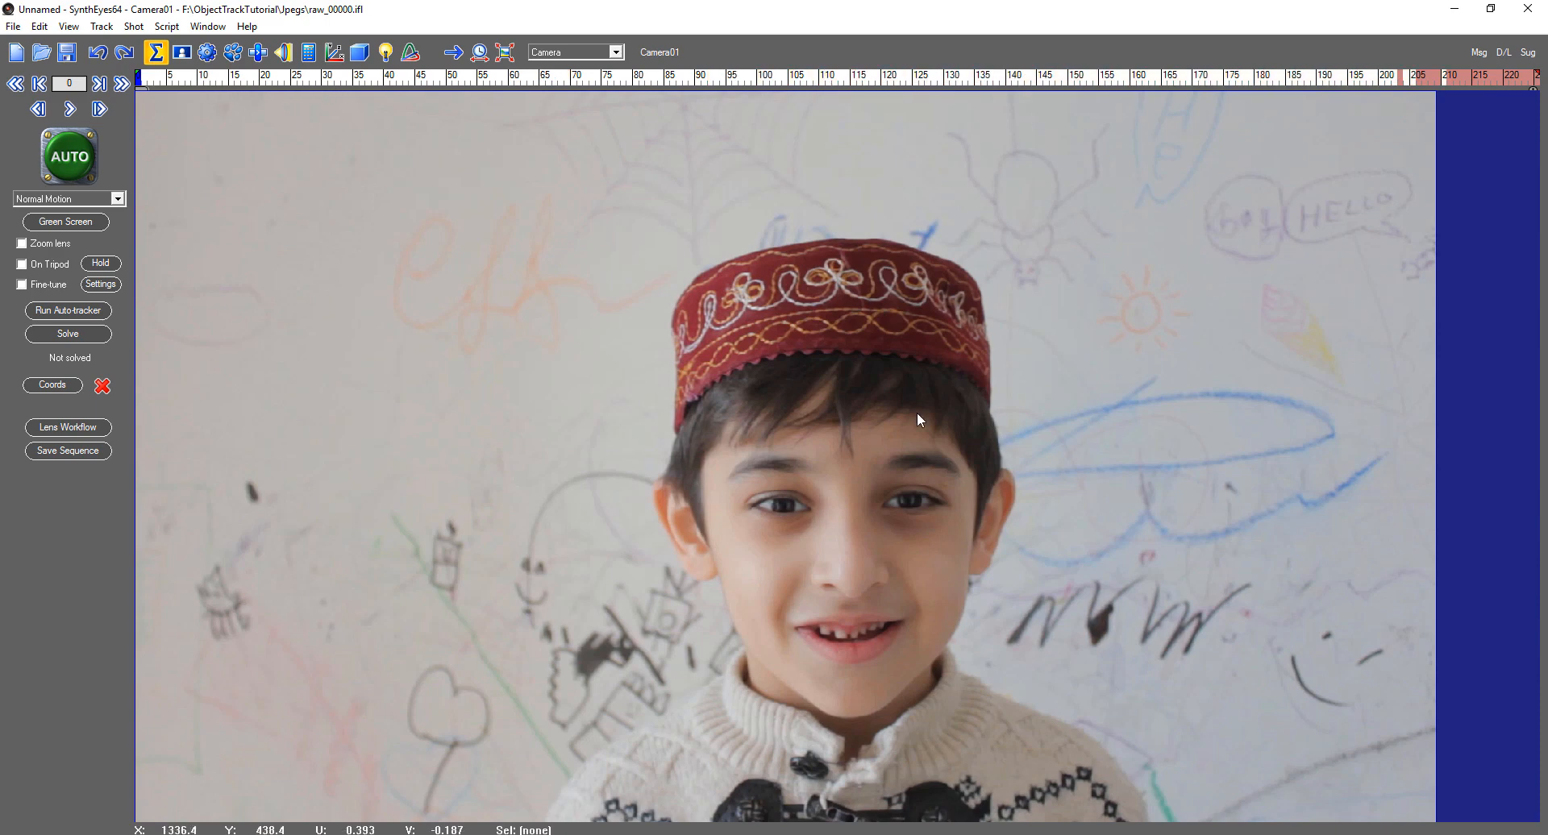
mouse_move(1380, 93)
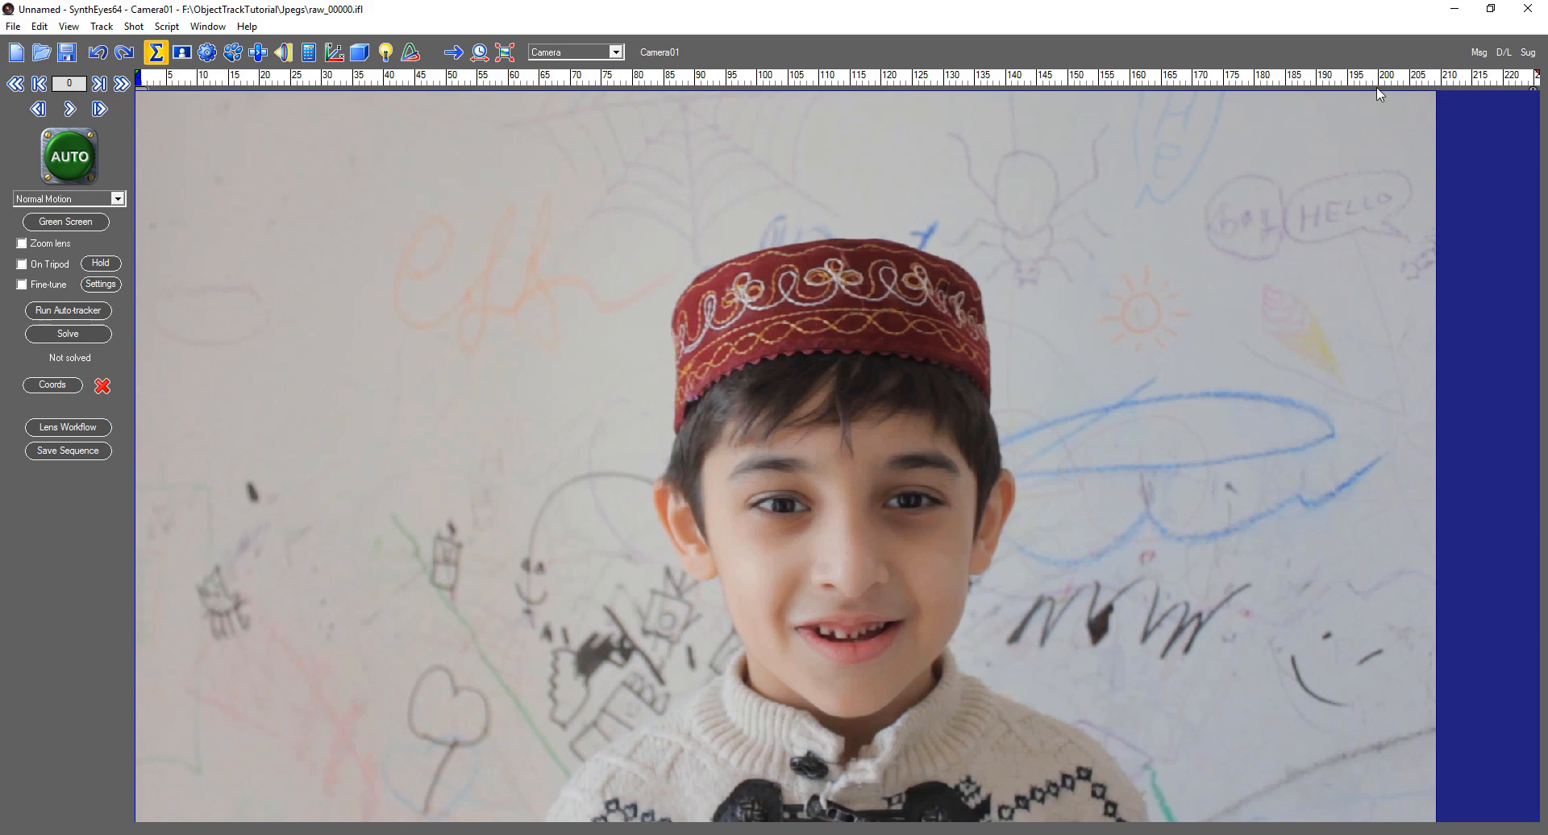
click(932, 75)
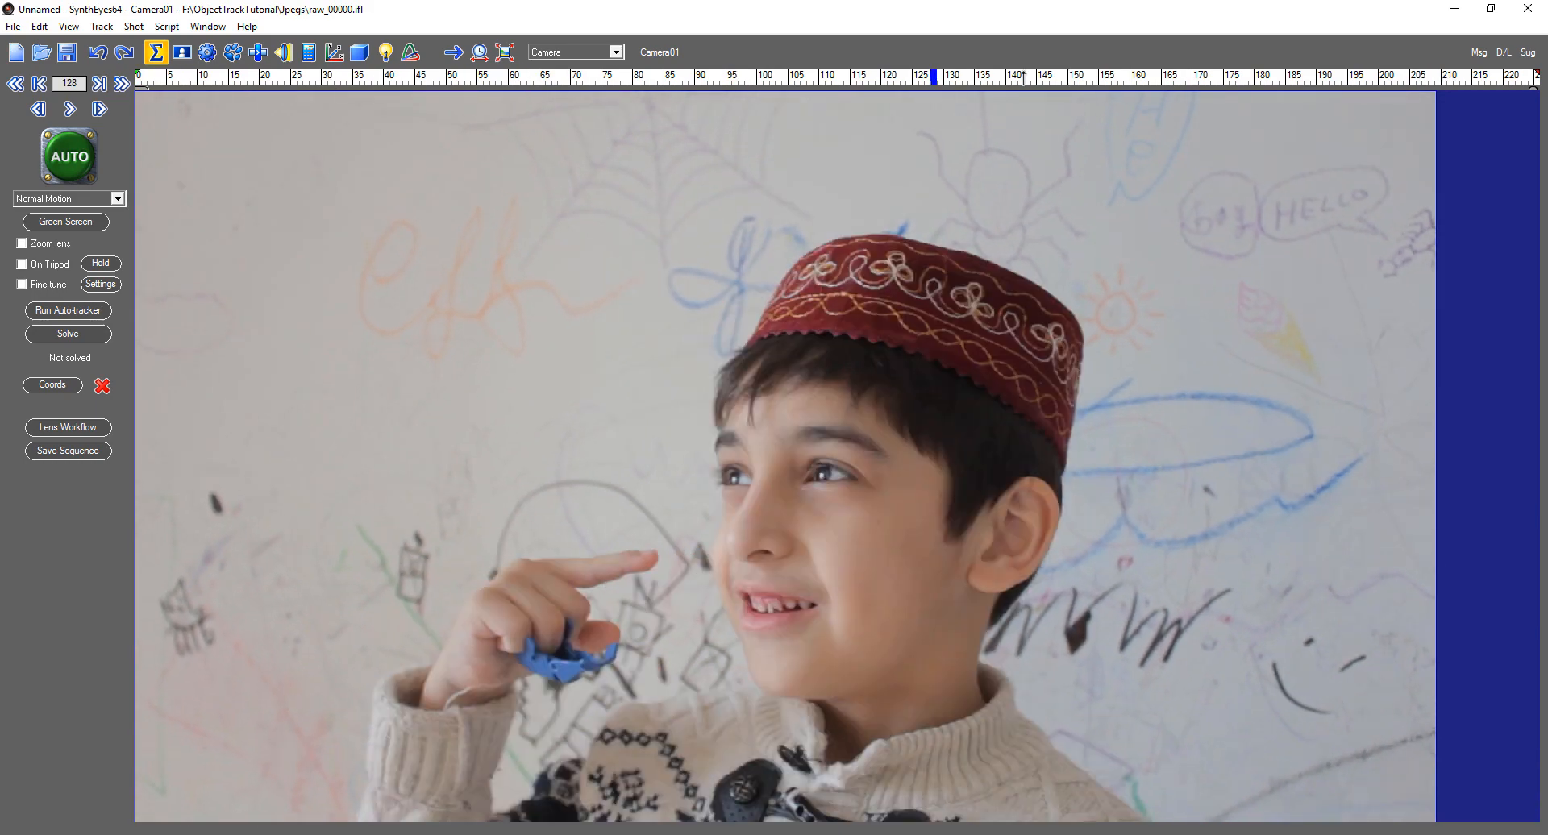
click(100, 112)
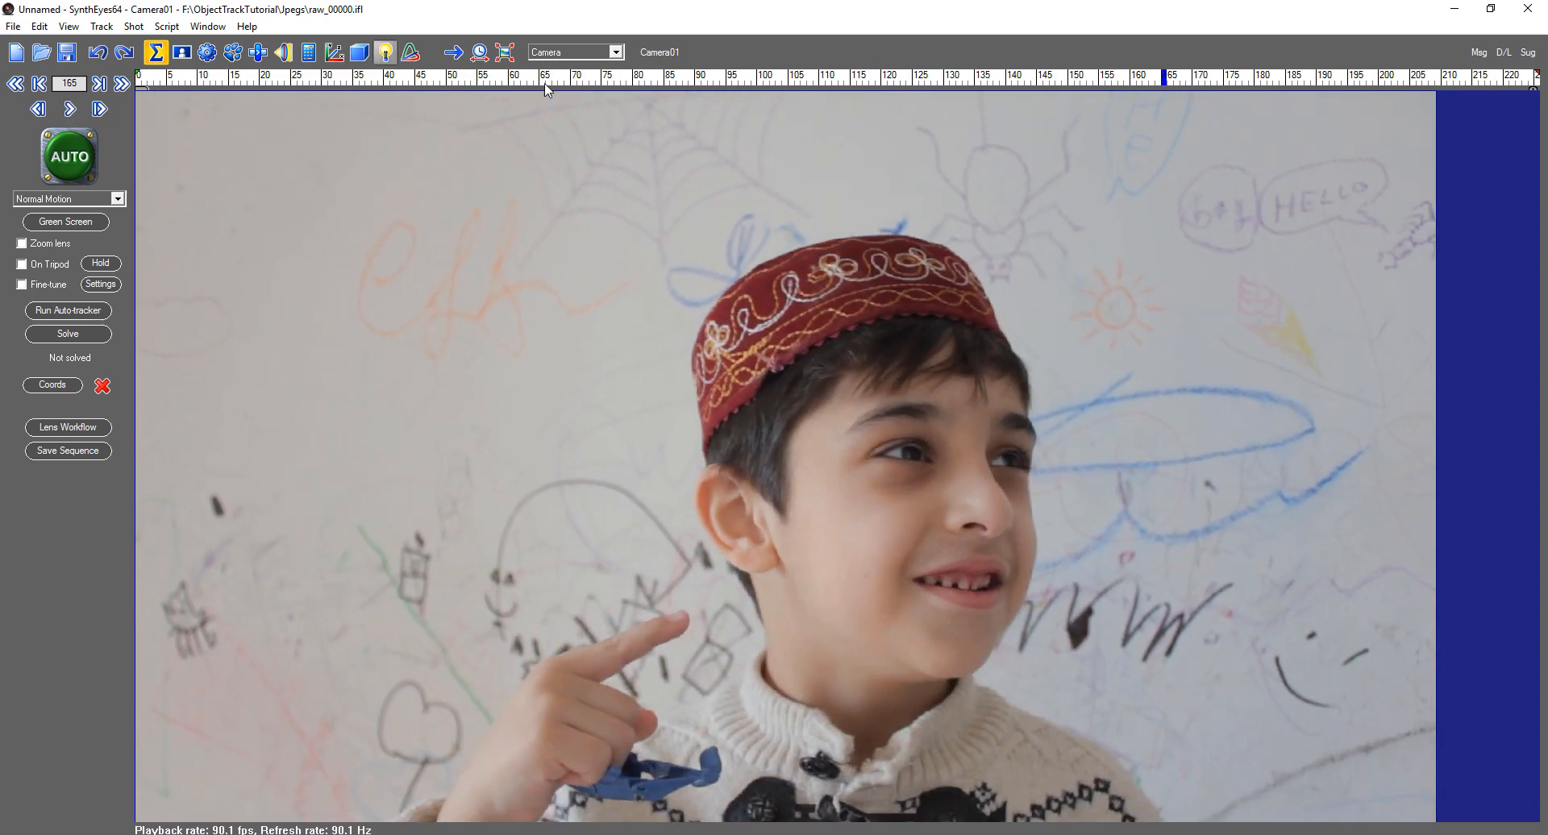
click(68, 26)
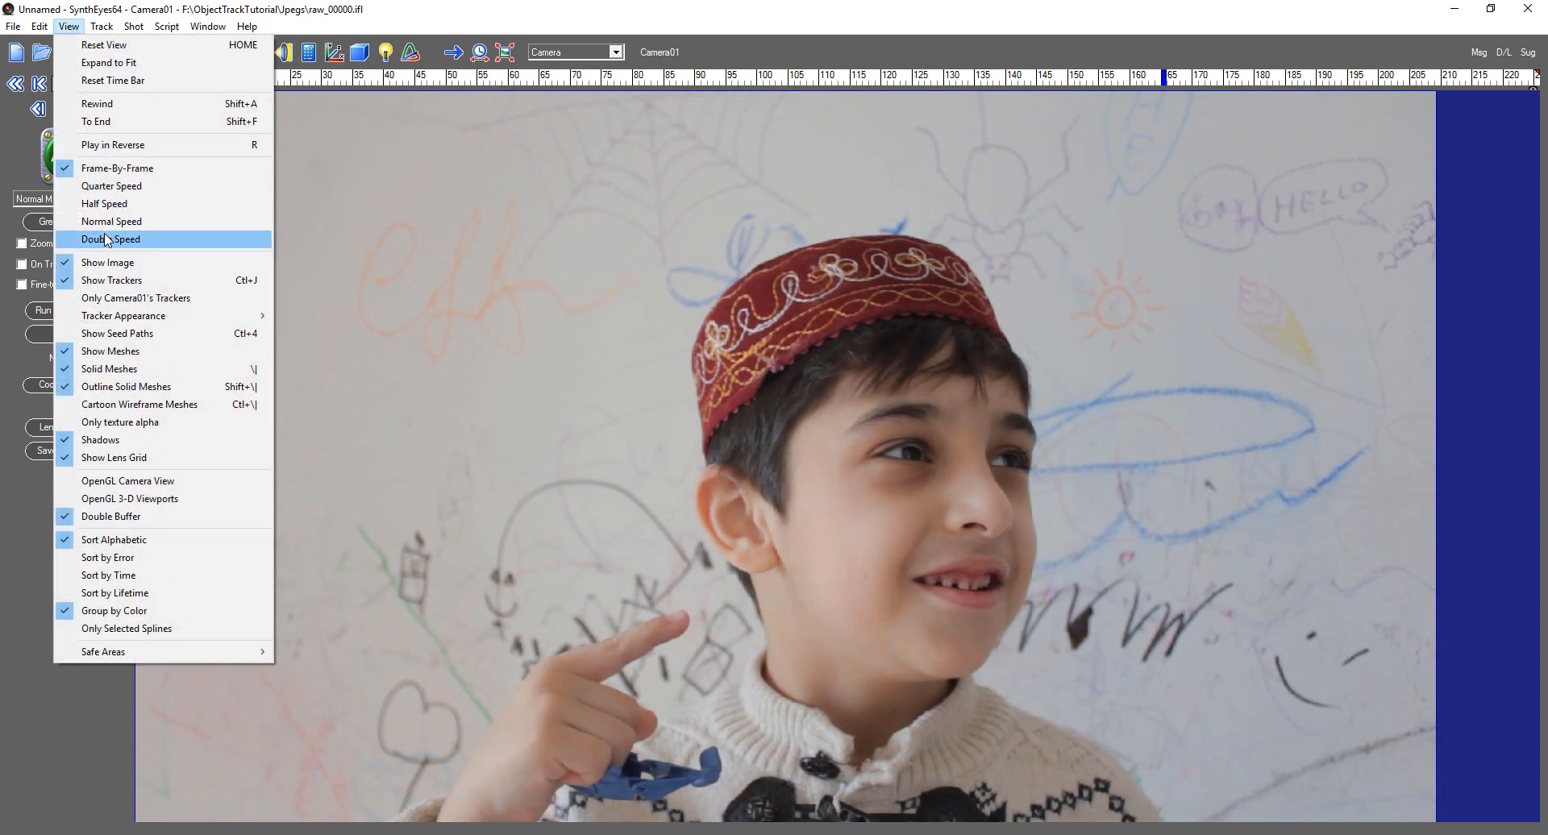
click(110, 240)
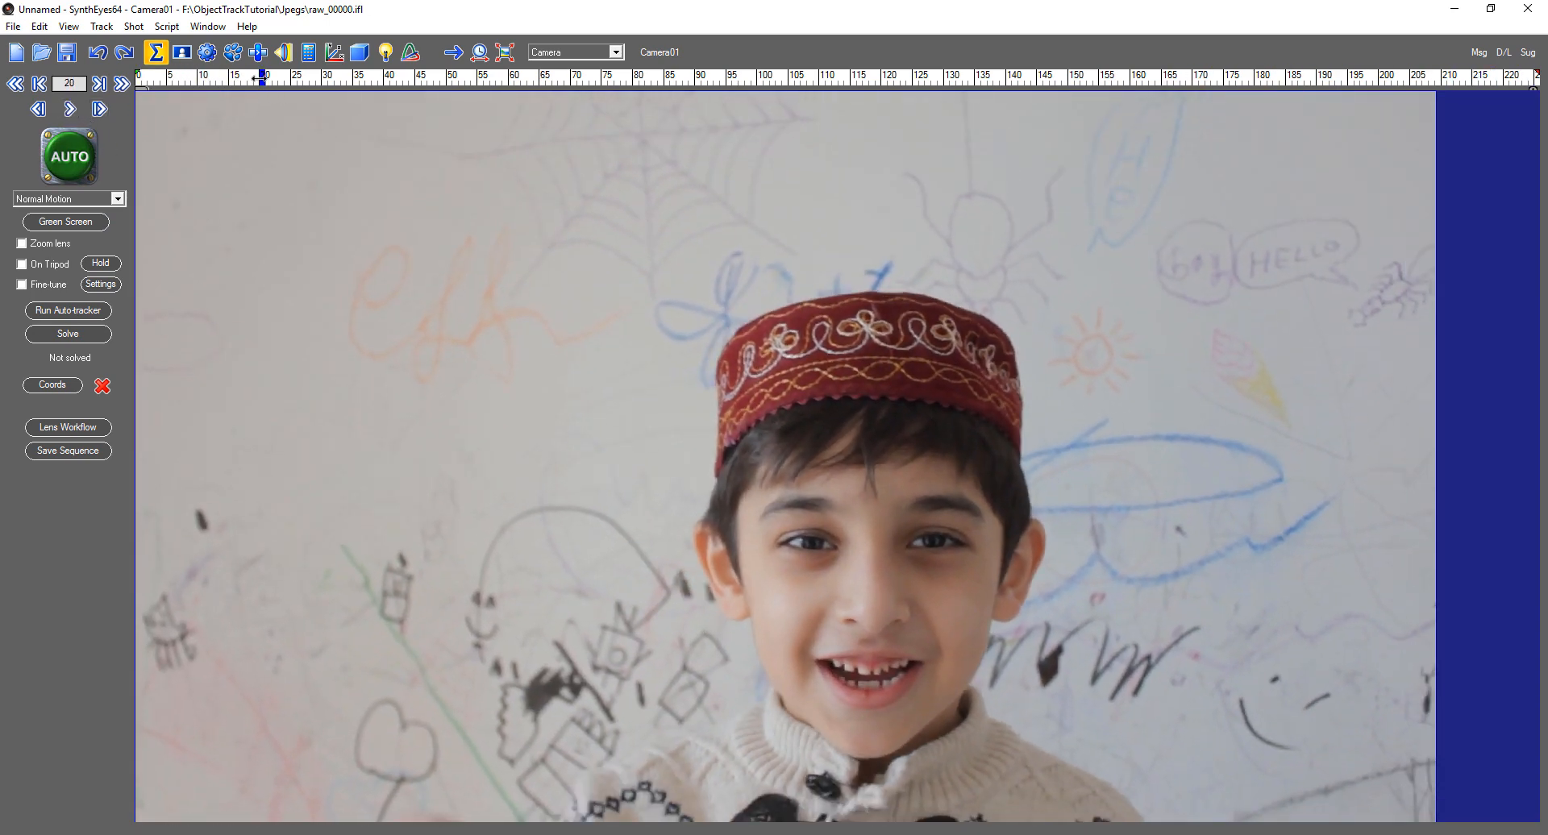
click(35, 84)
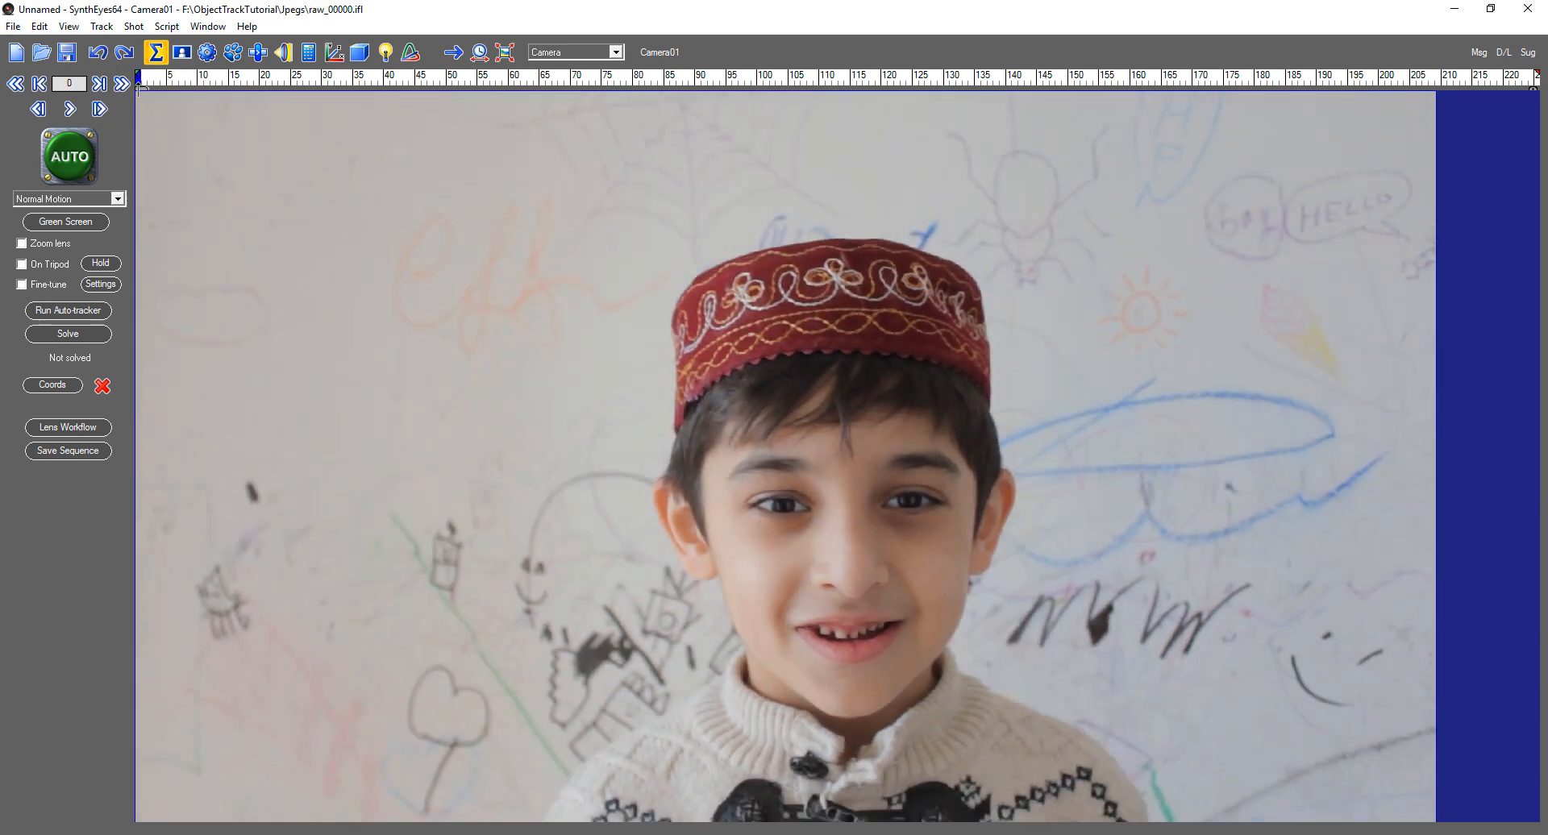
mouse_move(996, 395)
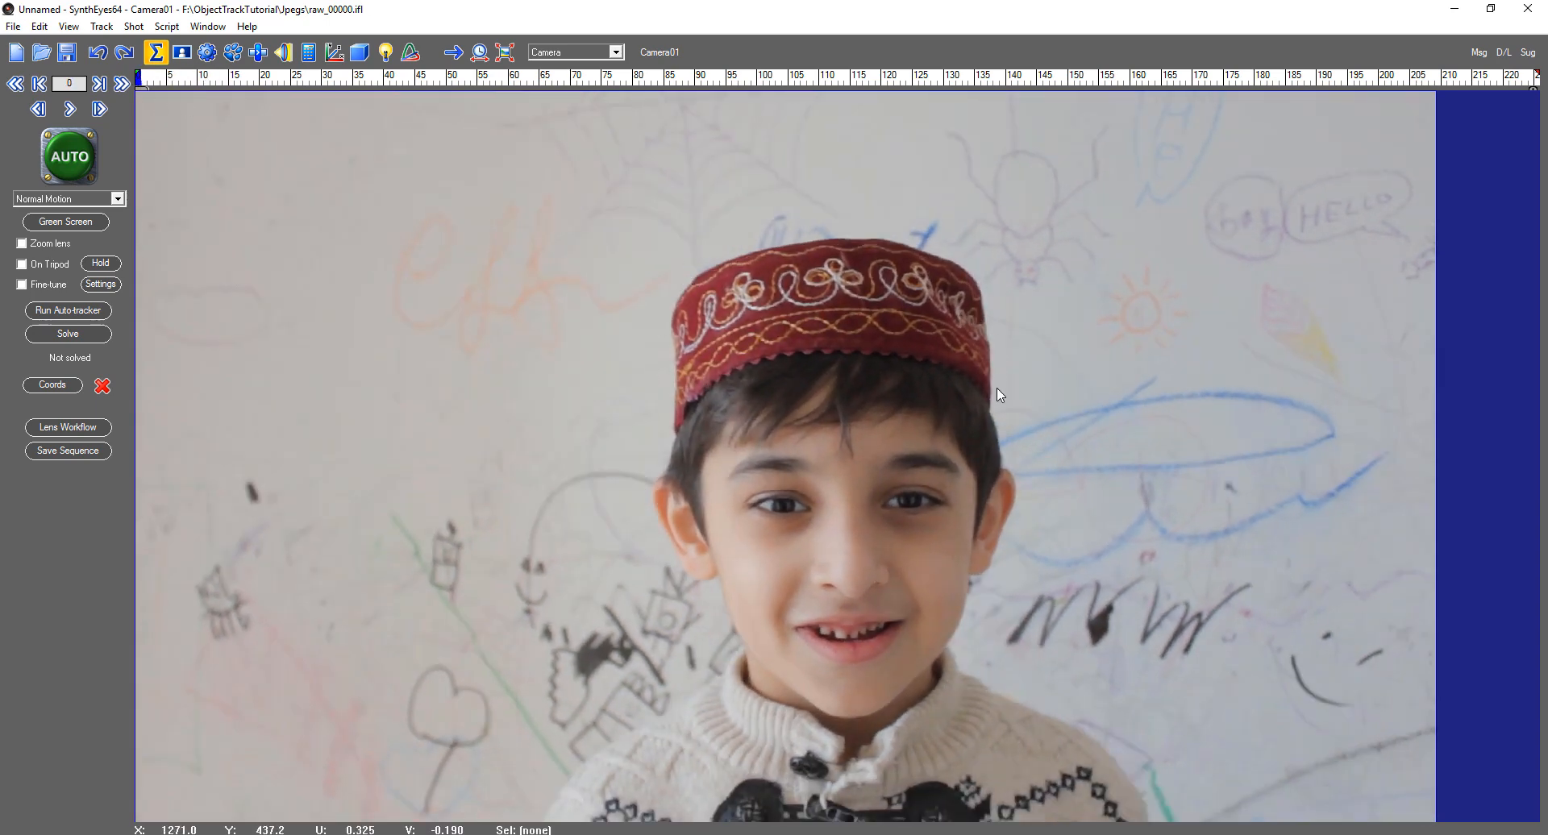
mouse_move(632, 403)
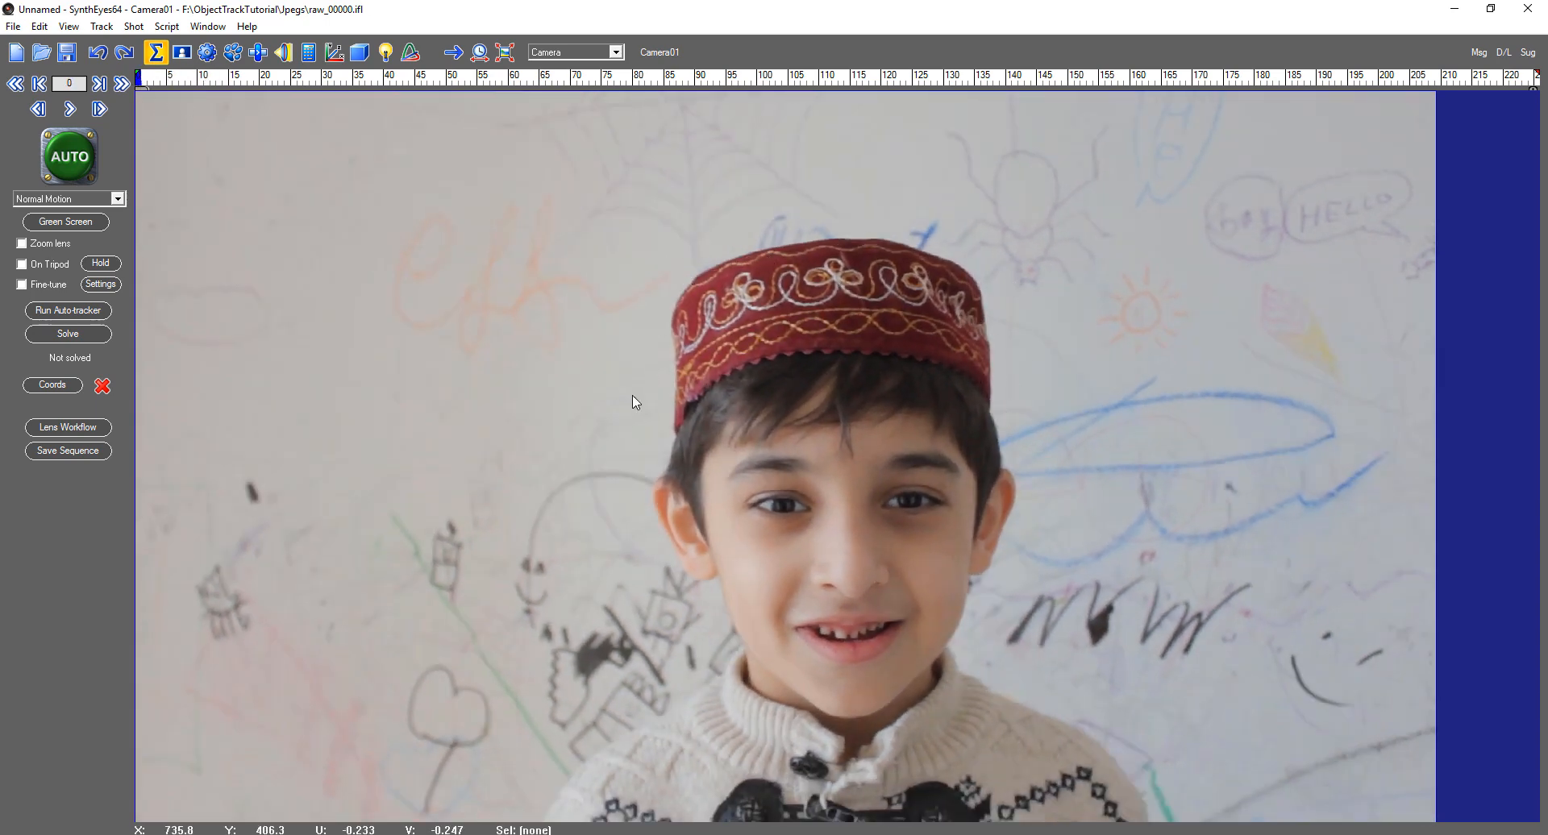
mouse_move(901, 213)
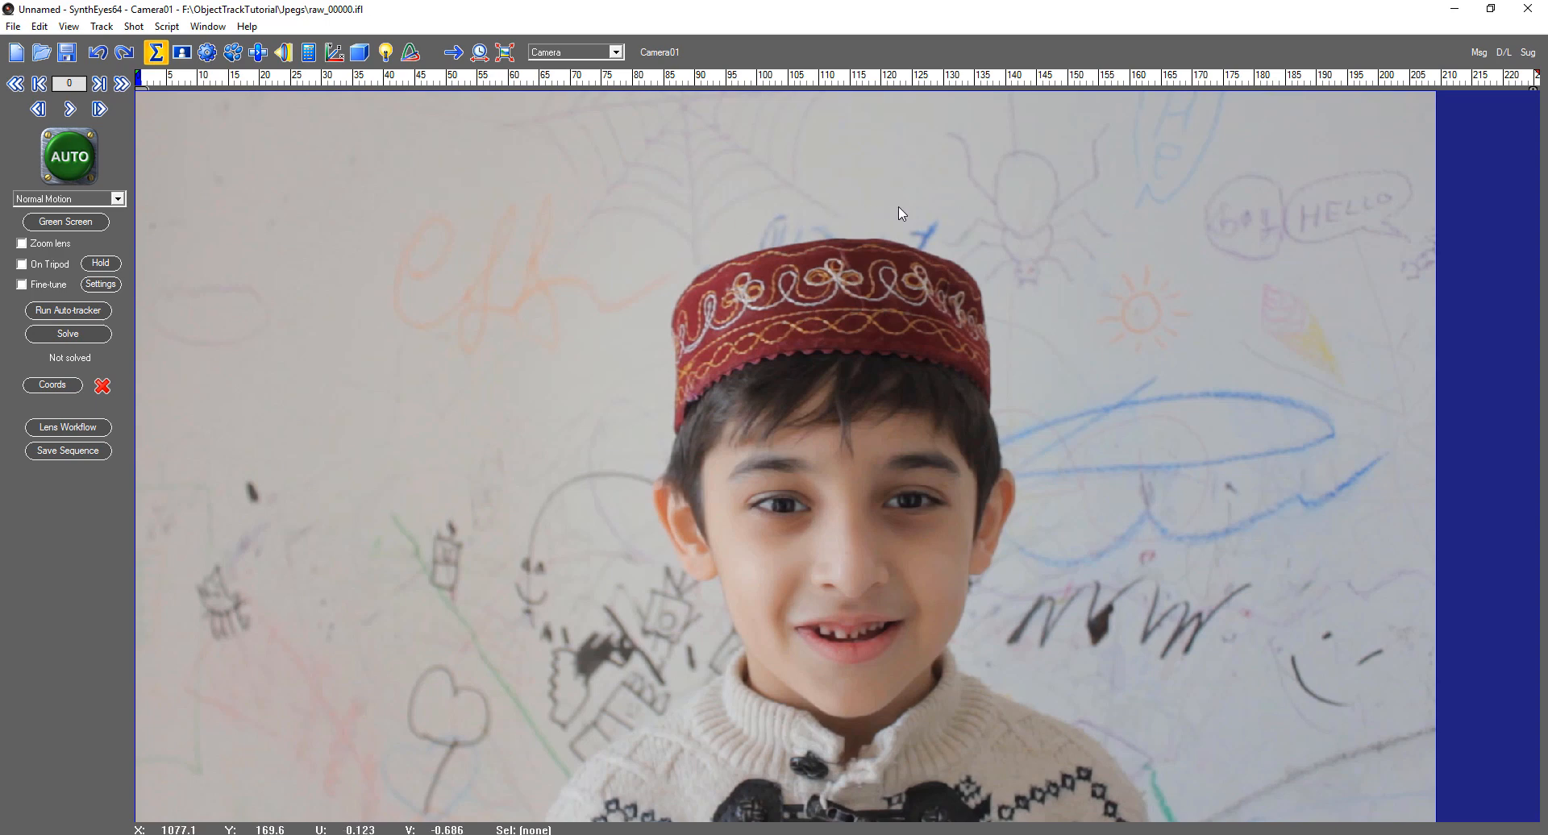
mouse_move(228, 119)
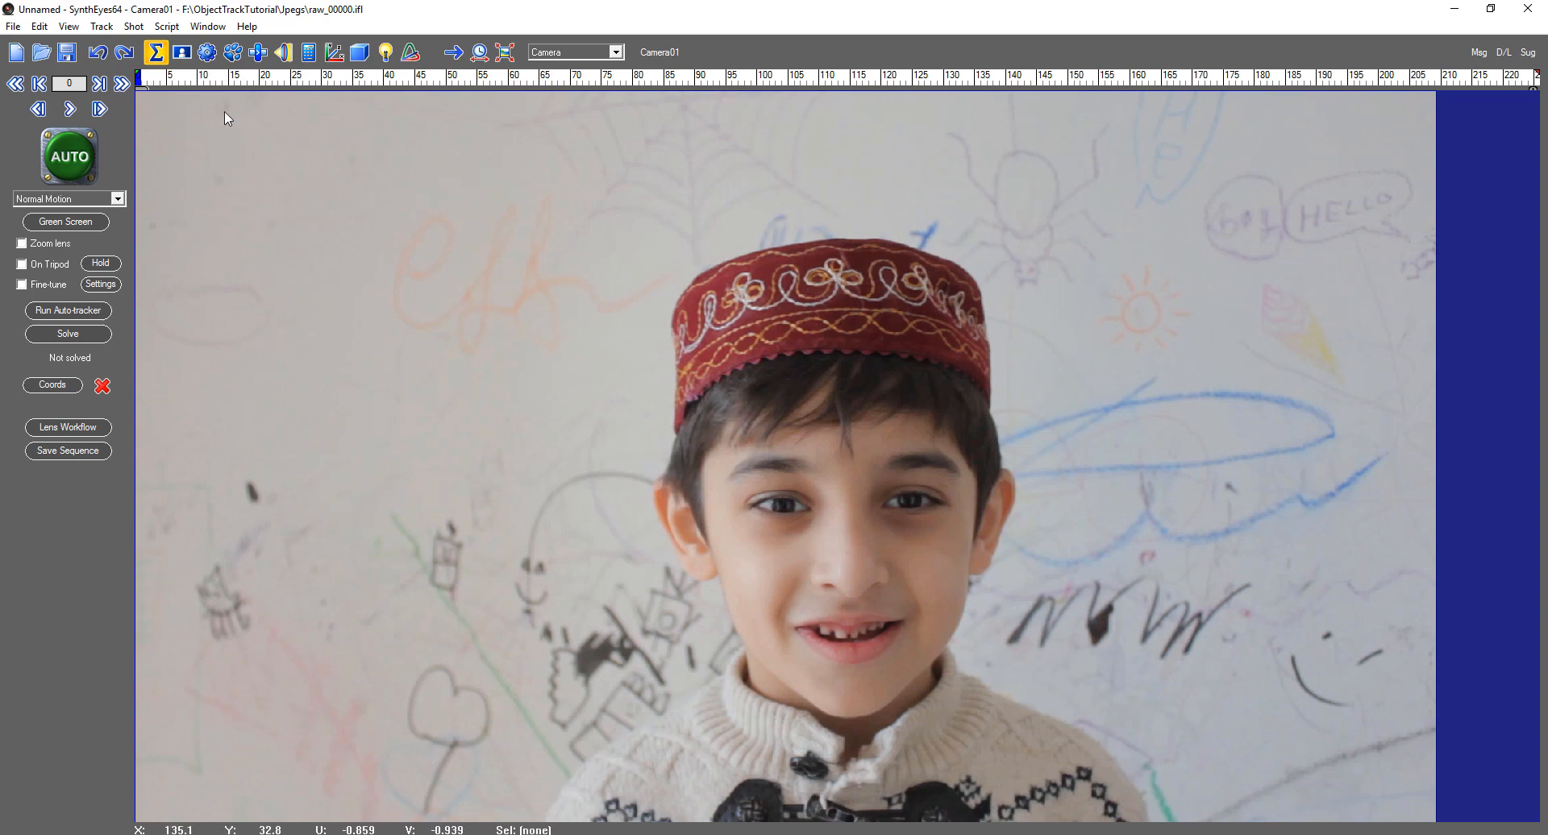
mouse_move(1064, 729)
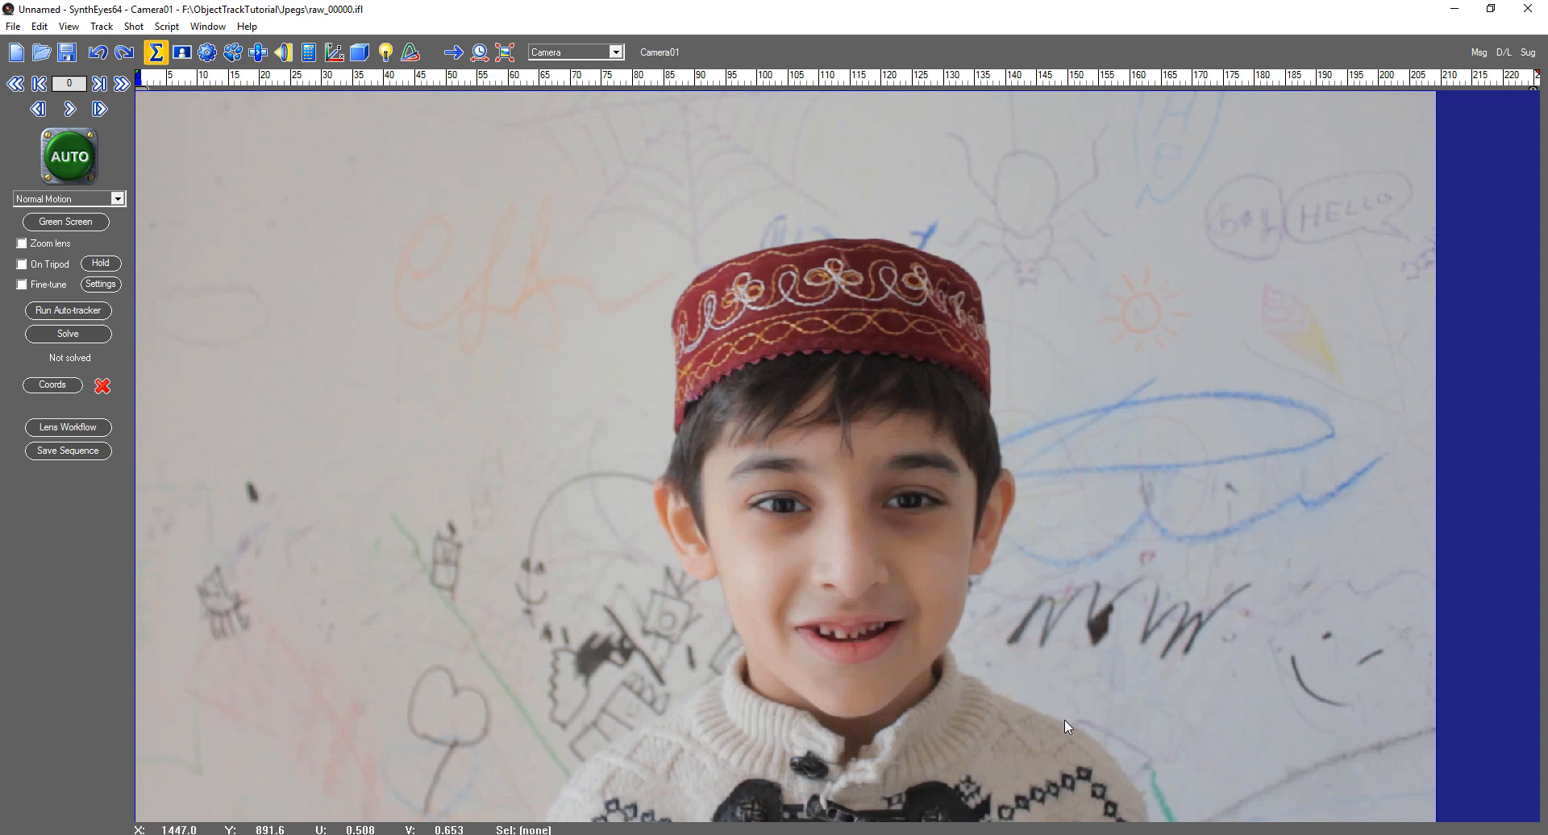
mouse_move(1232, 307)
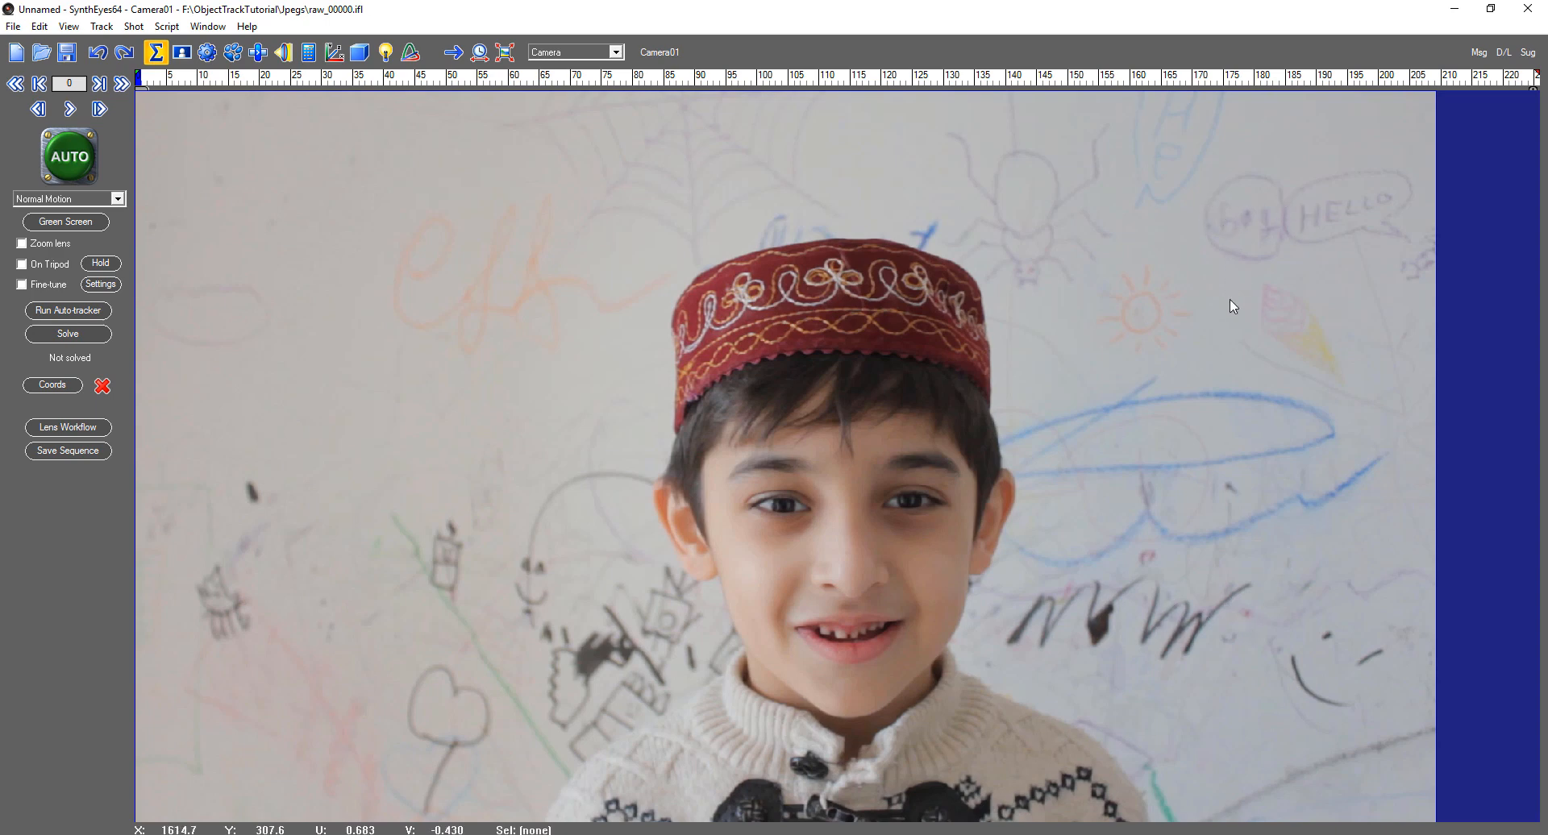
mouse_move(386, 545)
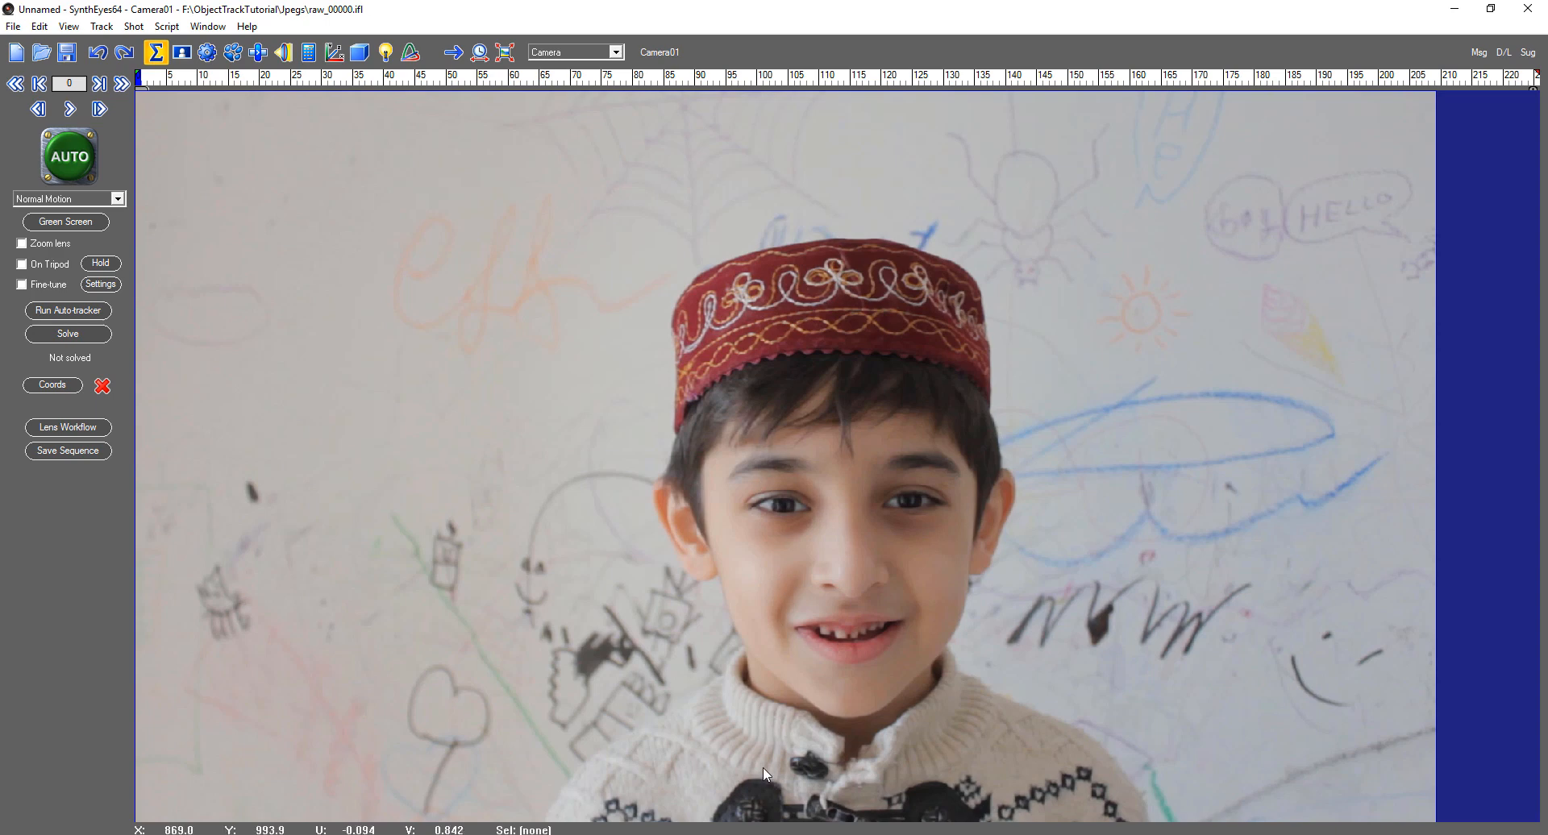
mouse_move(264, 91)
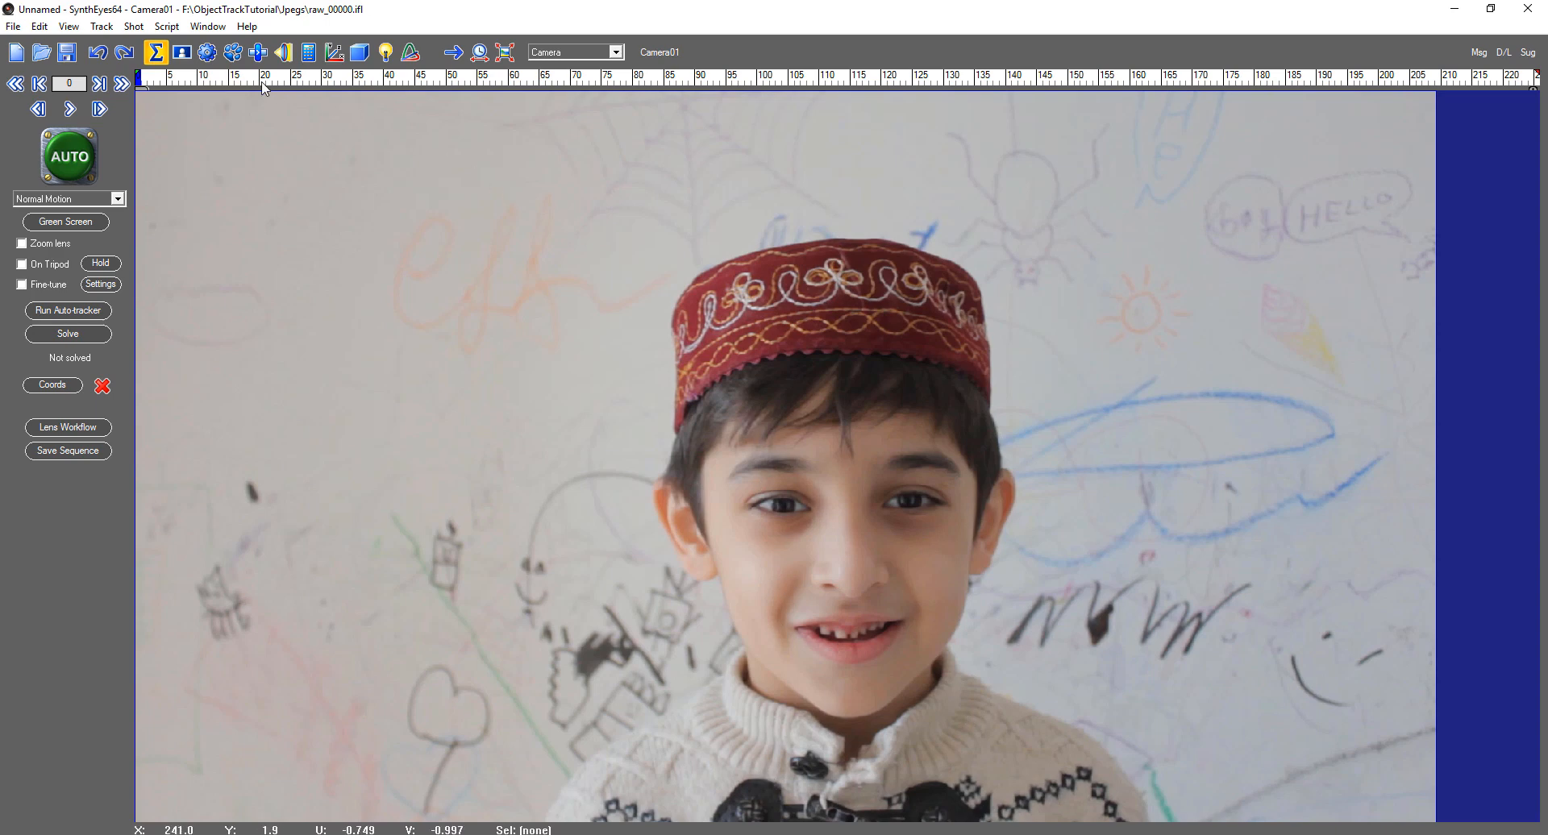
click(232, 53)
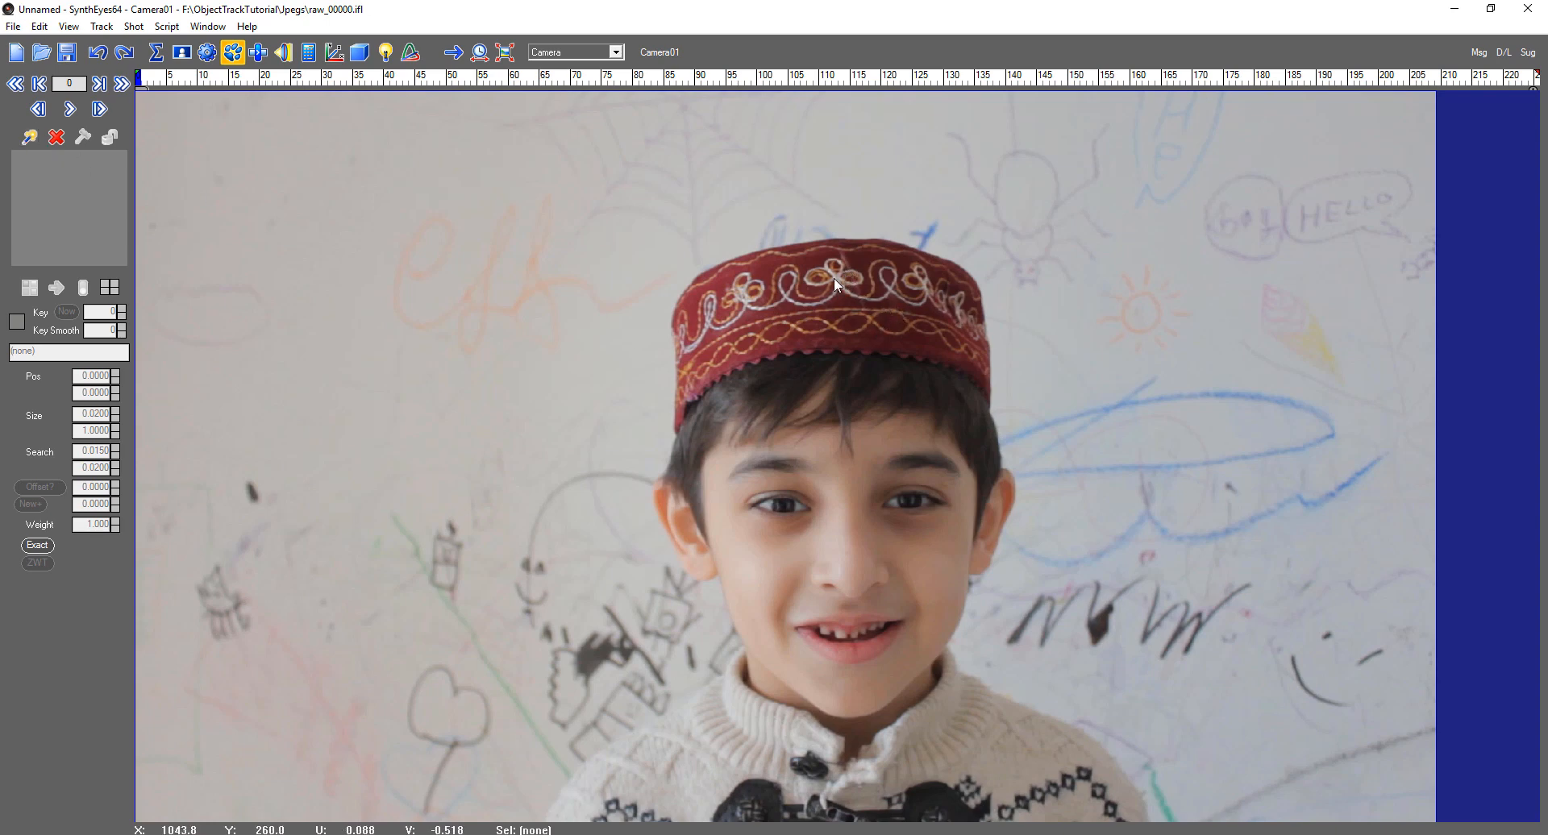
mouse_move(838, 321)
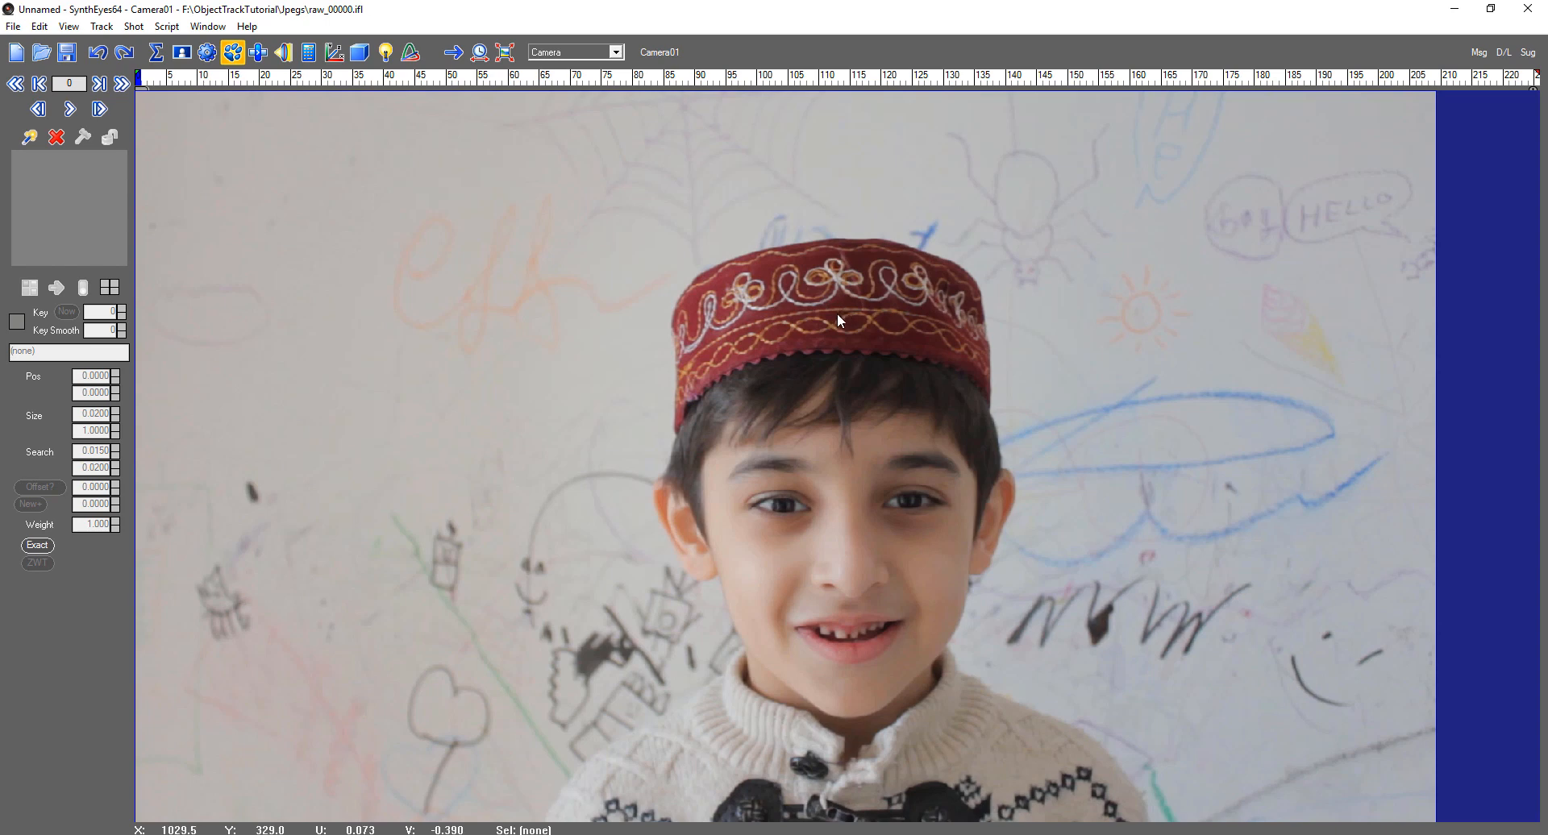
mouse_move(828, 314)
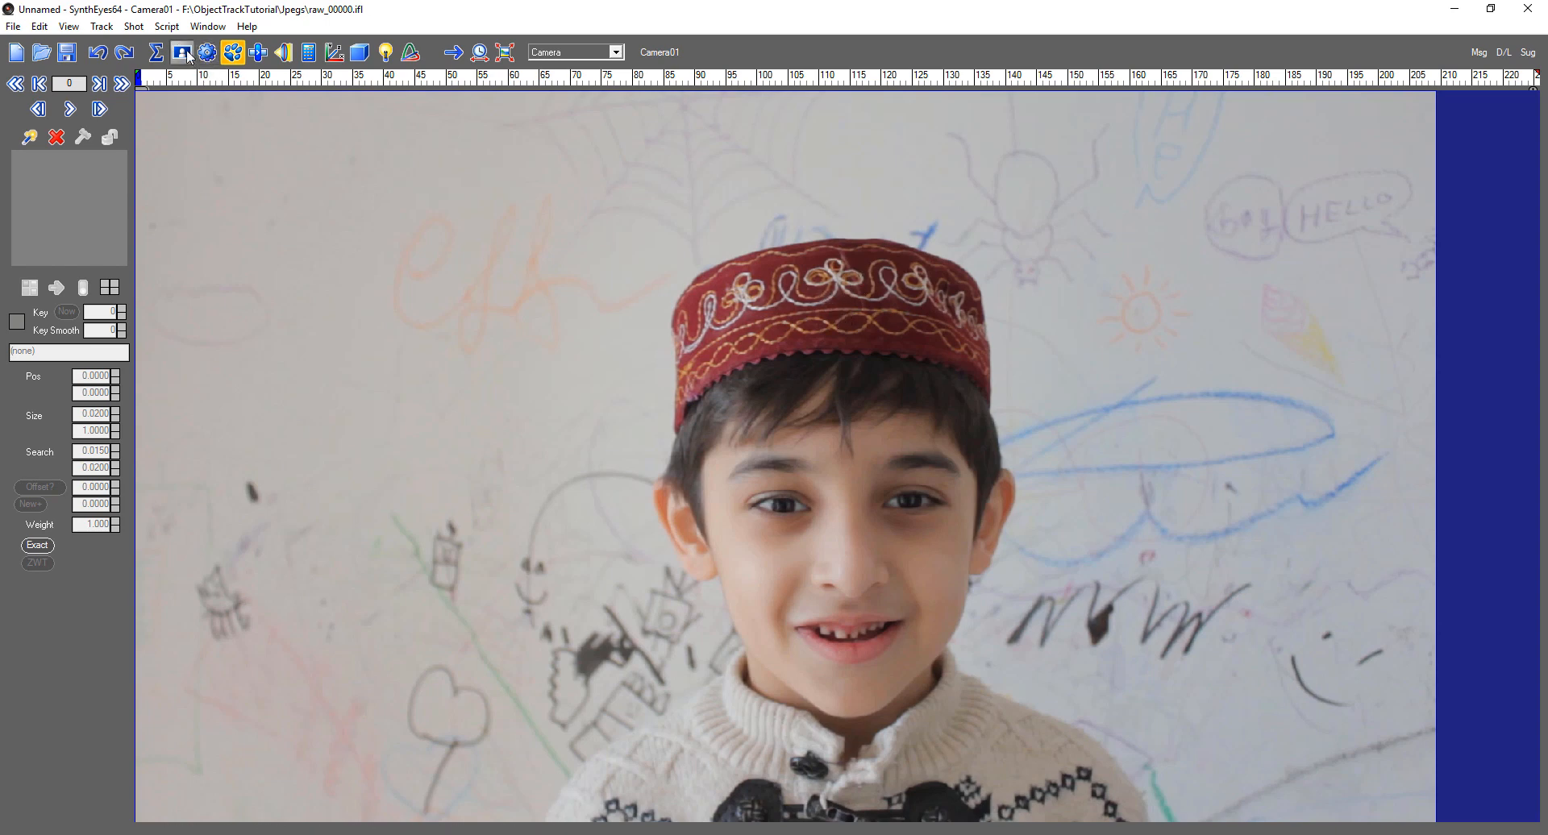
In the Roto room, reassign Spline1 from Camera01 to the Garbage object.
click(184, 53)
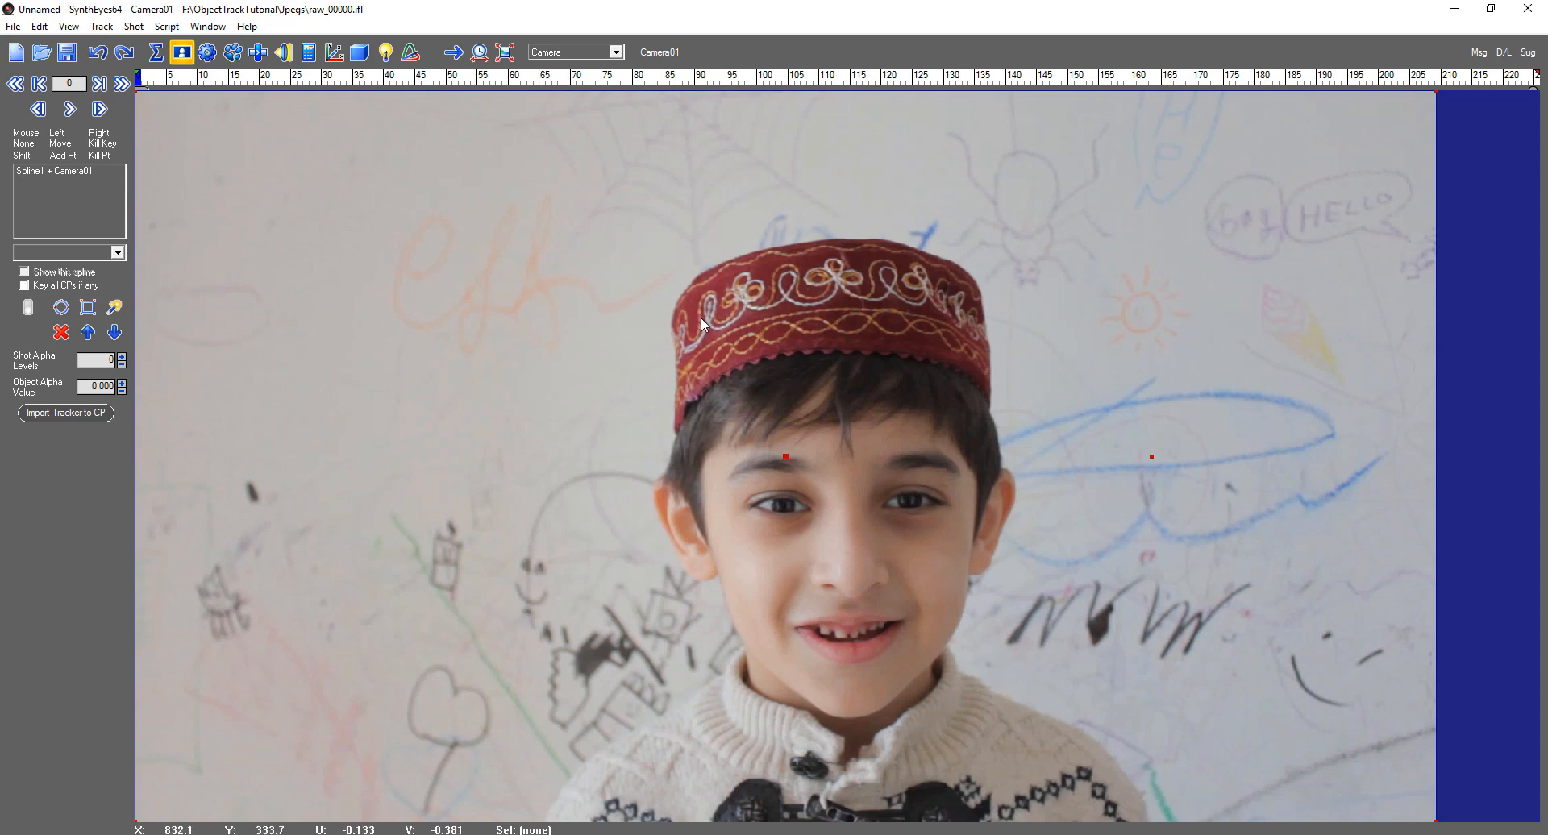
mouse_move(244, 271)
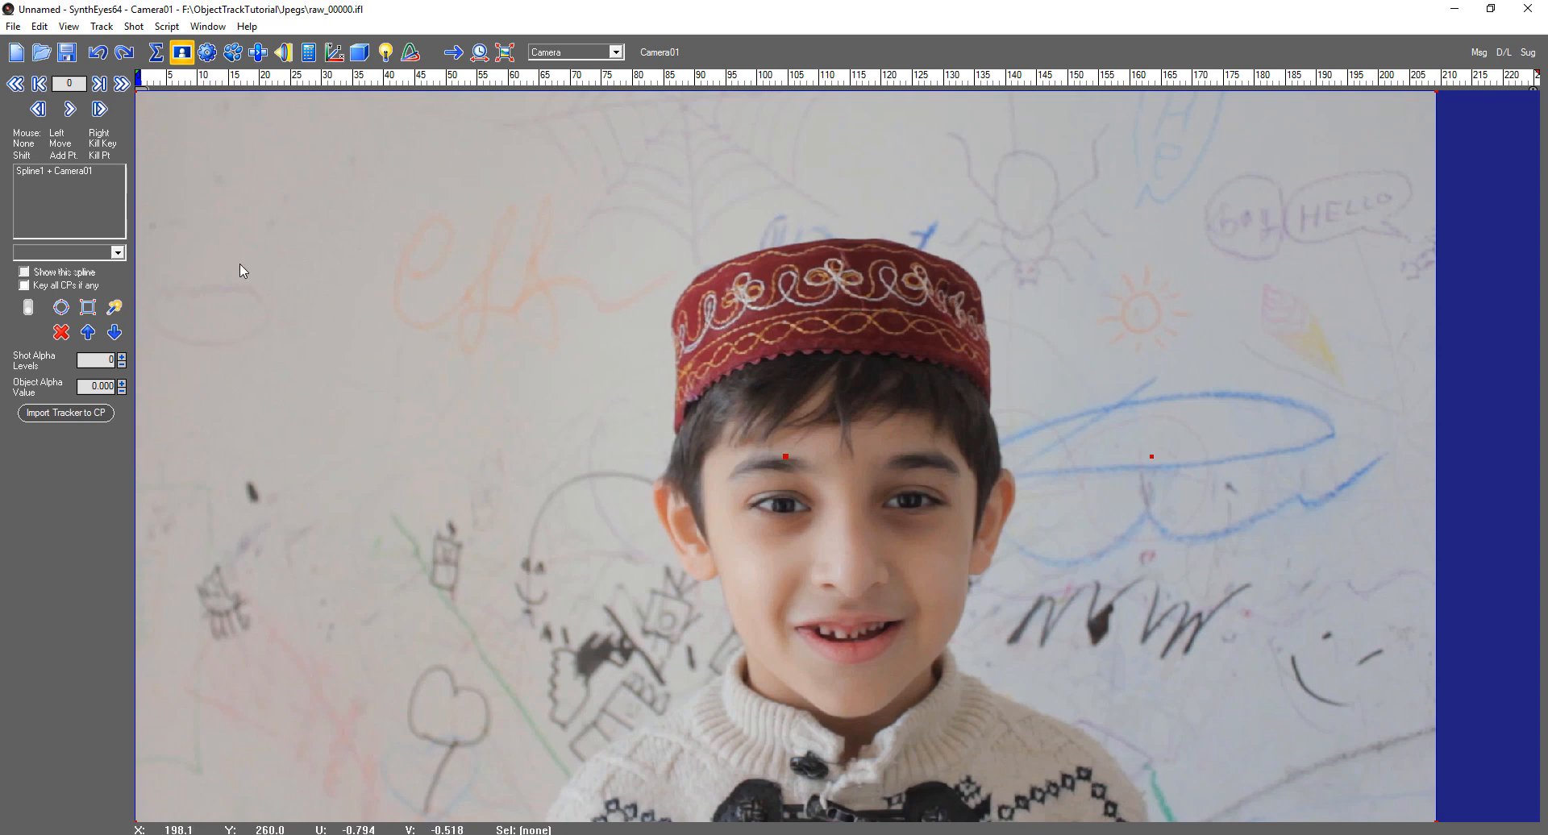
click(61, 171)
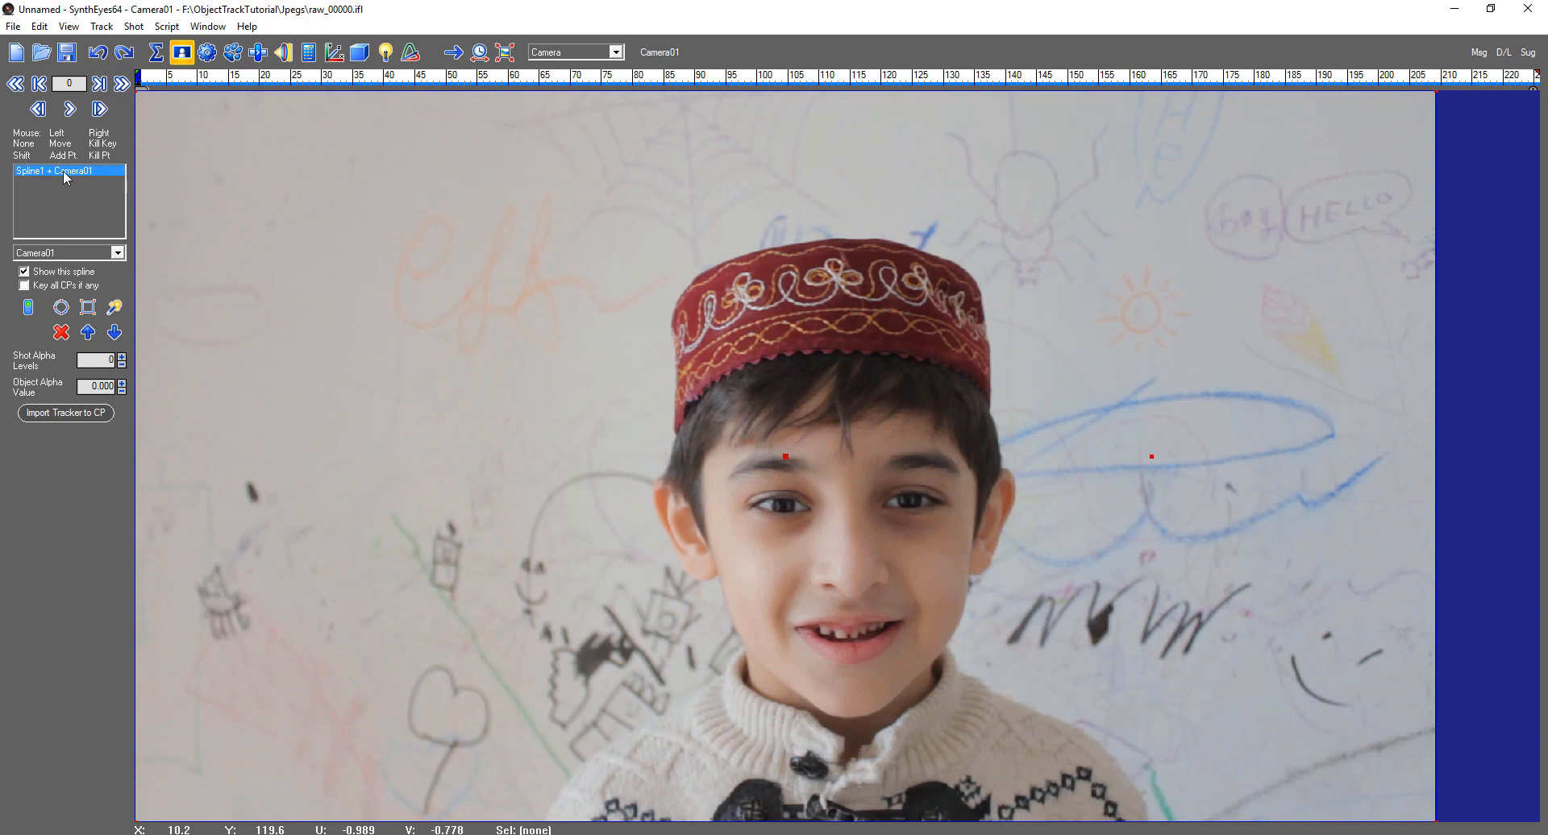
click(118, 253)
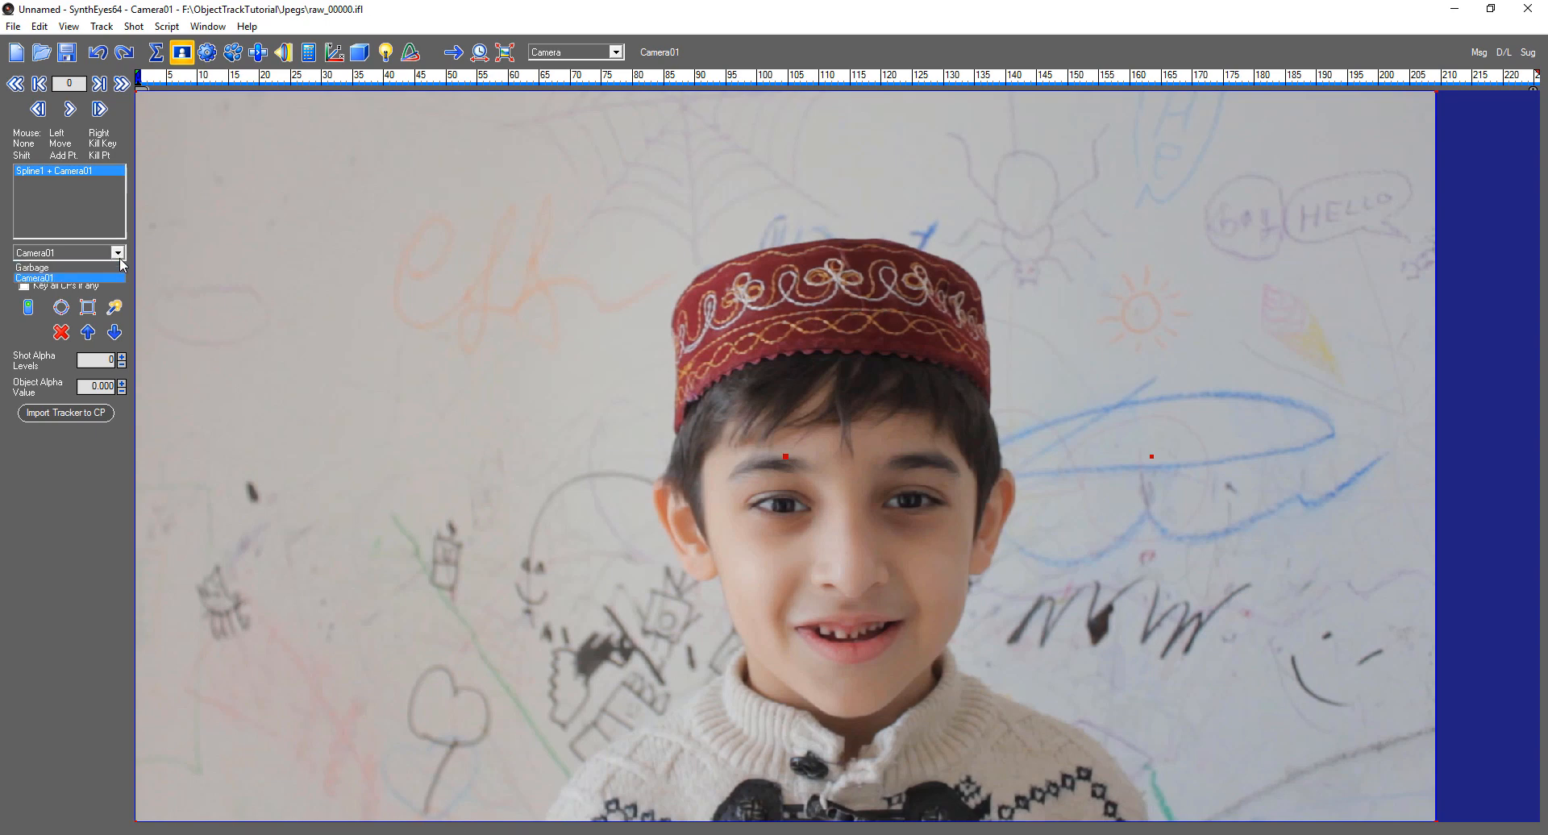
click(32, 268)
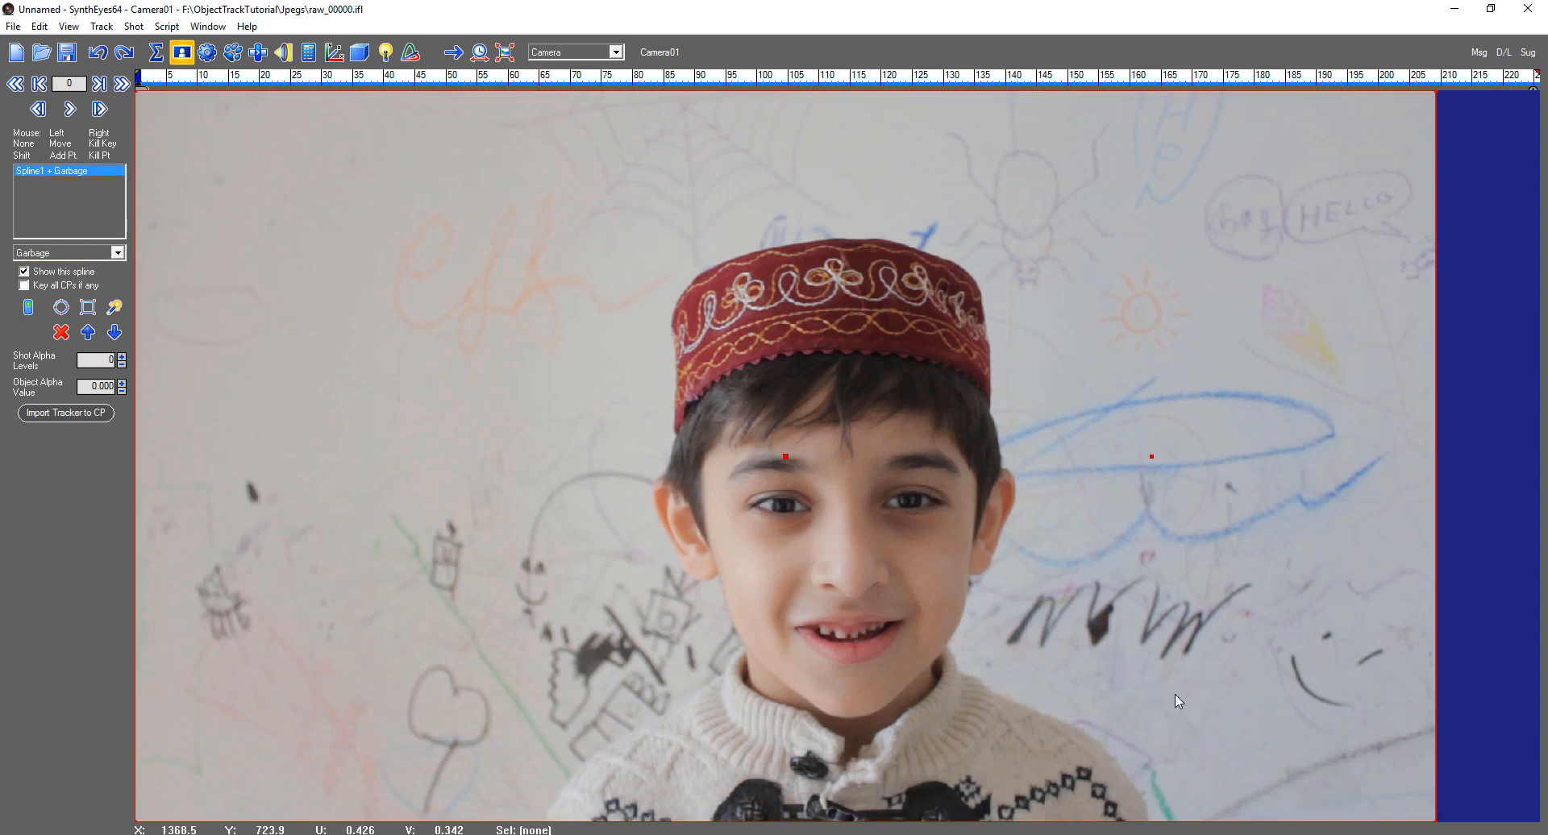
mouse_move(390, 227)
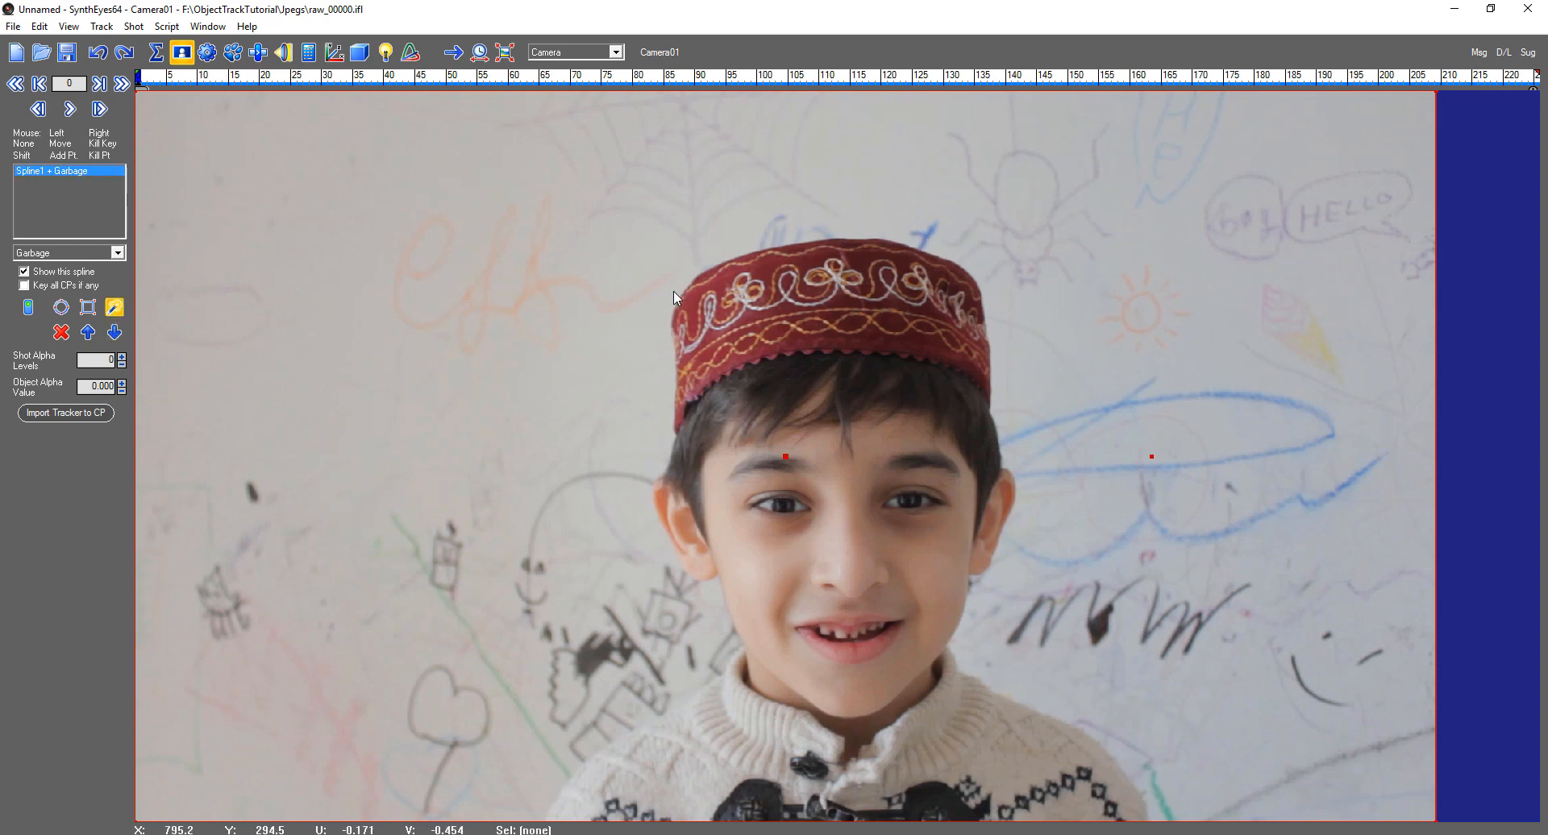
mouse_move(660, 295)
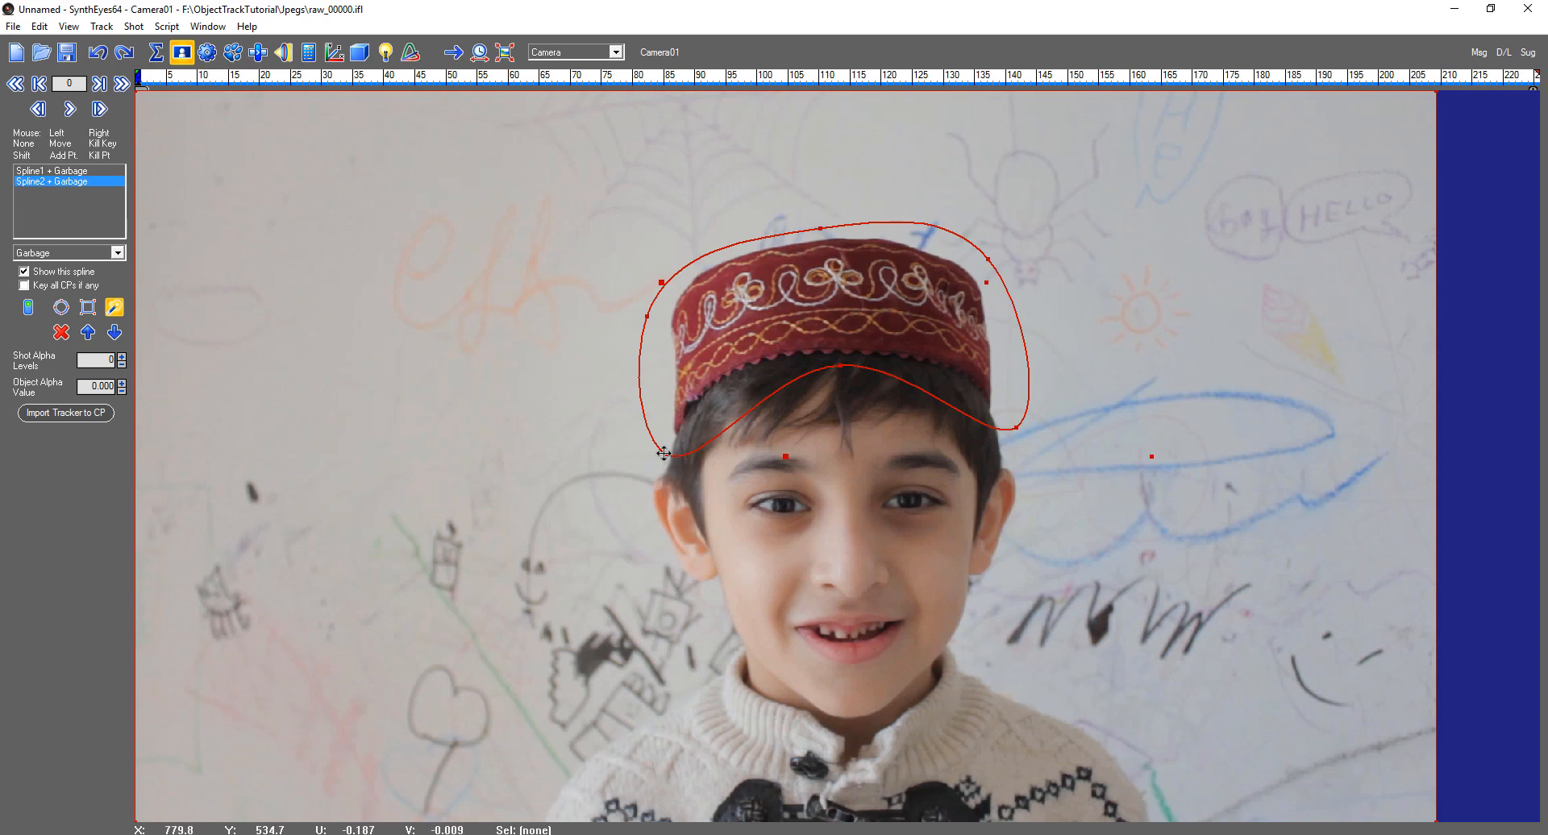
Draw a mask spline around the hat and reshape it on the following frames.
drag(662, 452, 1014, 394)
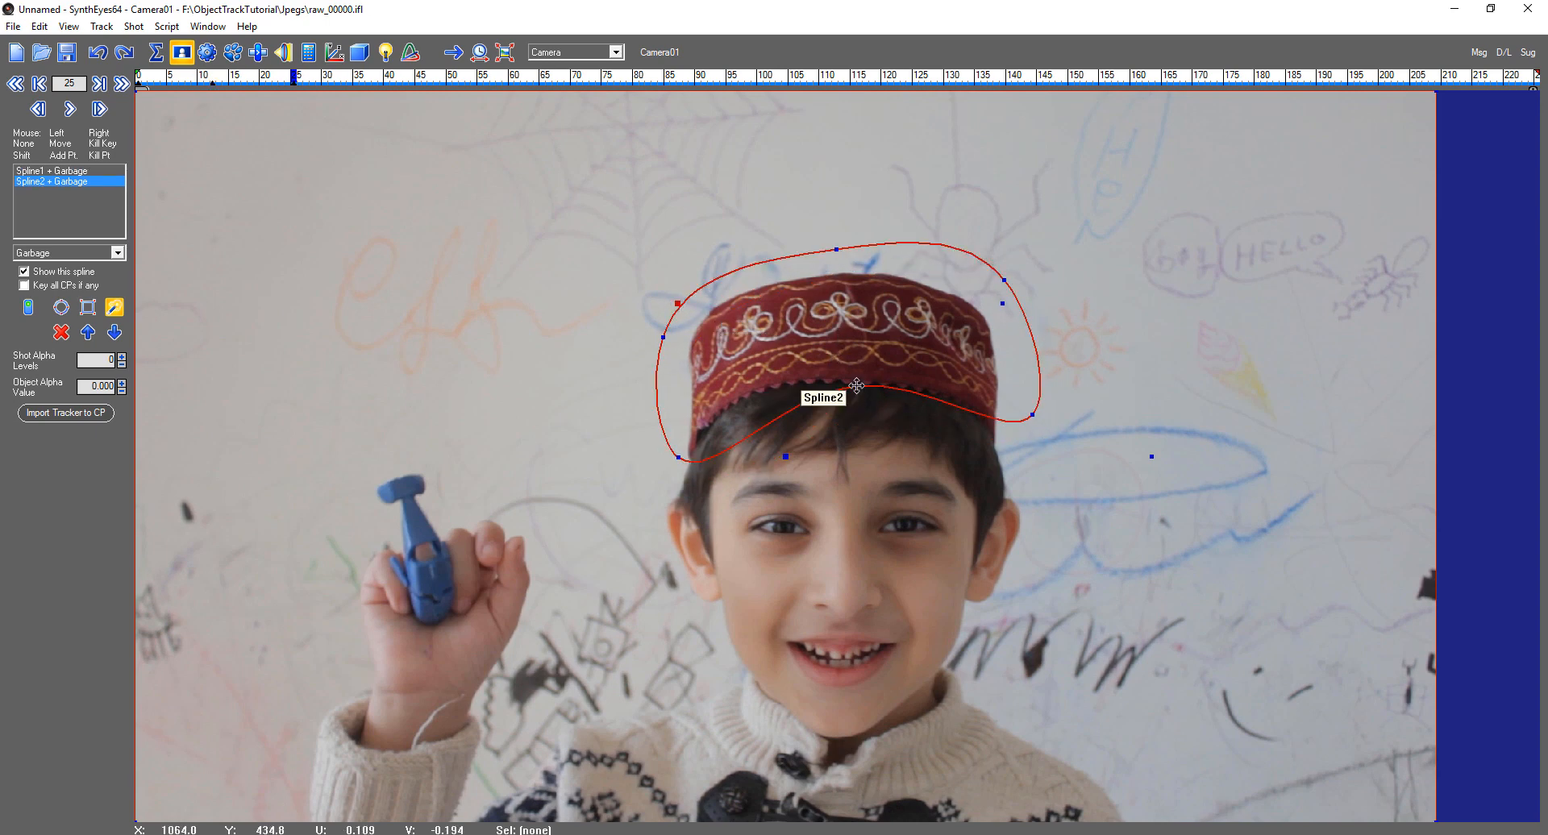
drag(856, 385, 1032, 411)
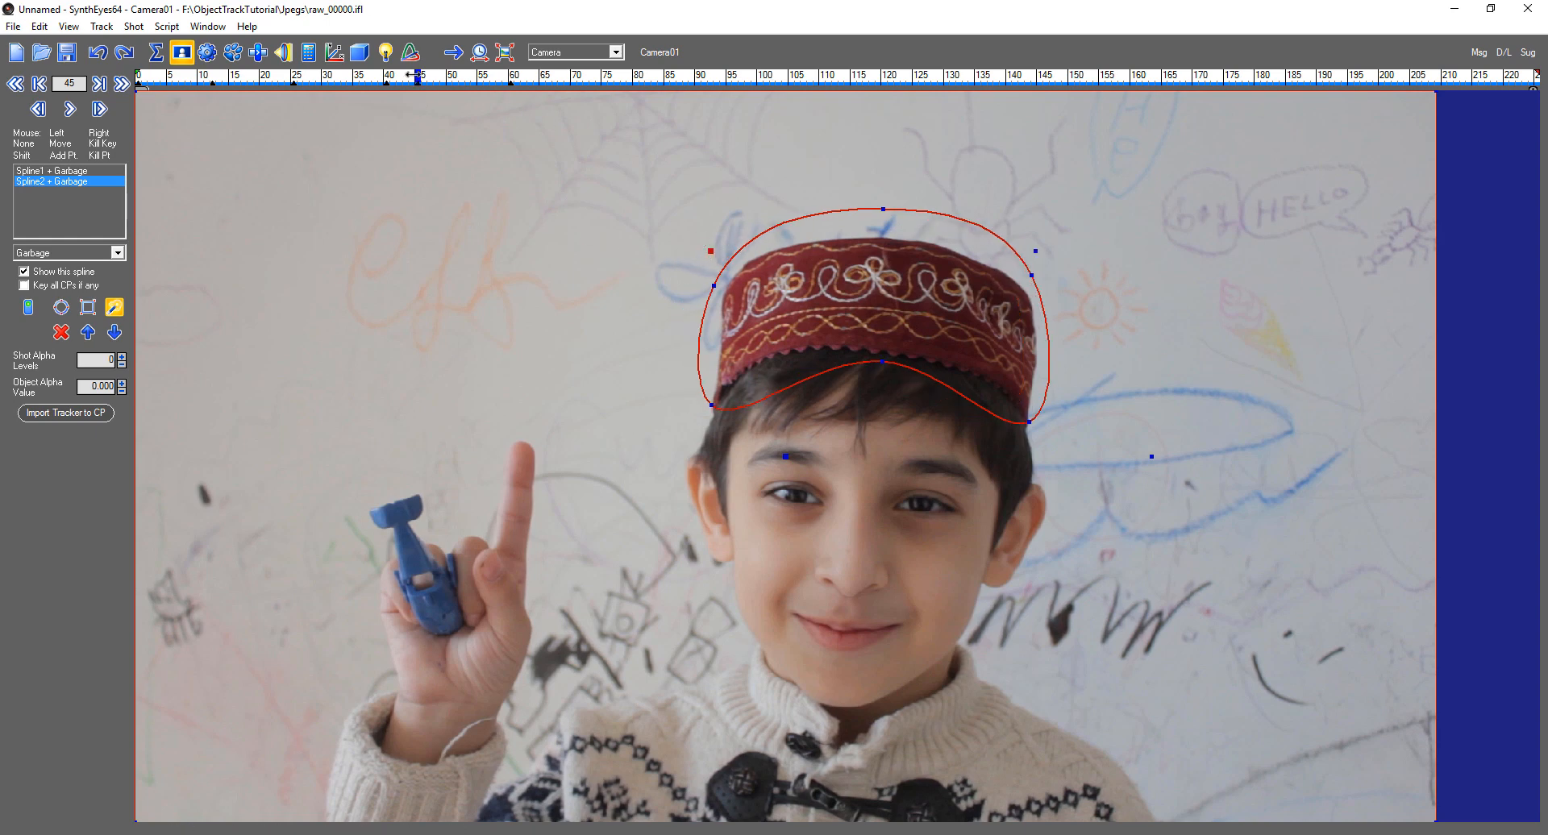
click(343, 81)
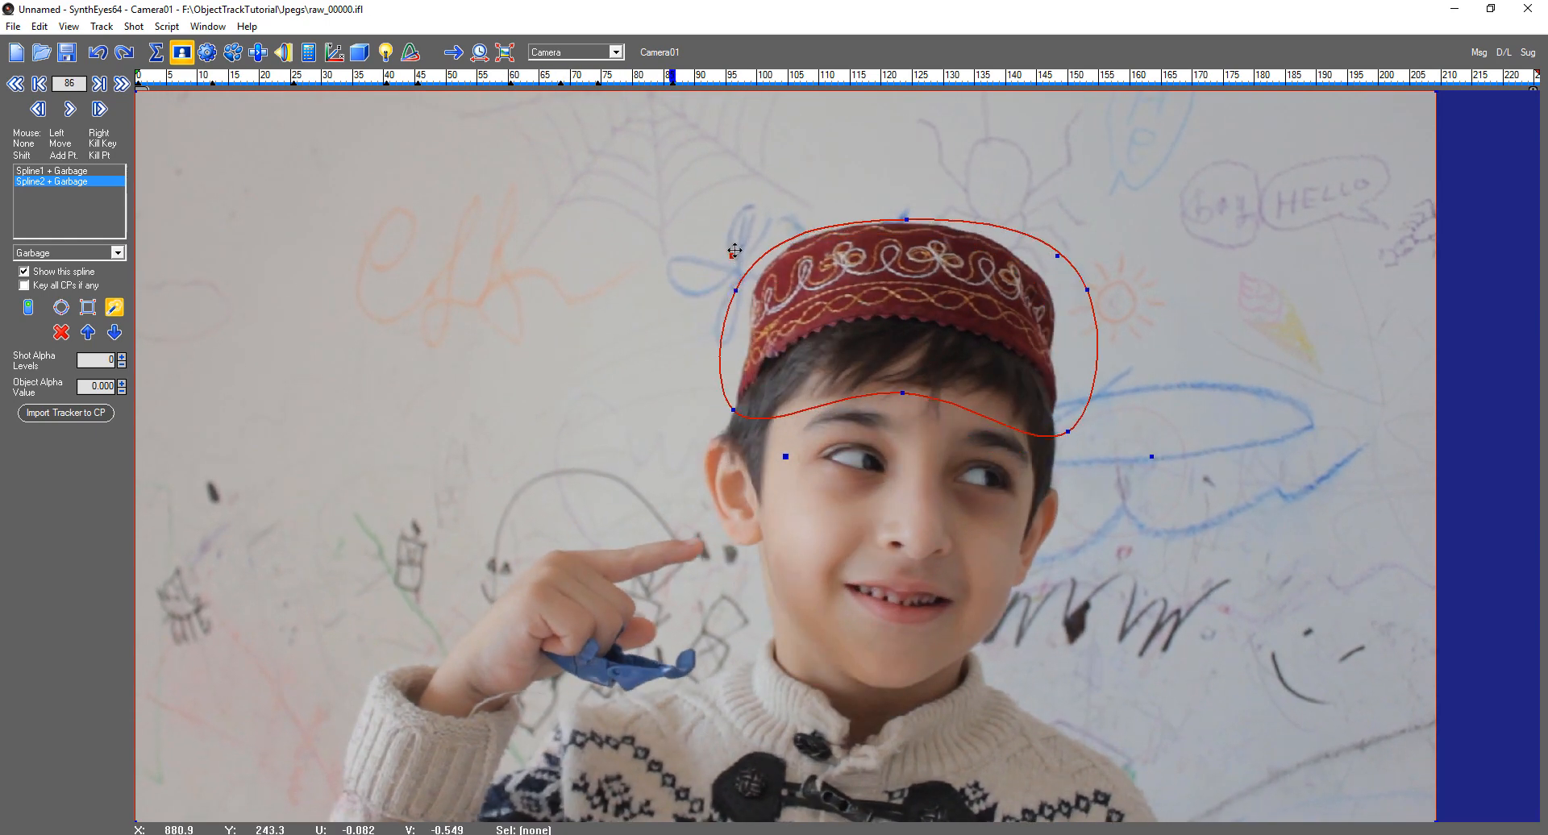
drag(898, 400, 898, 371)
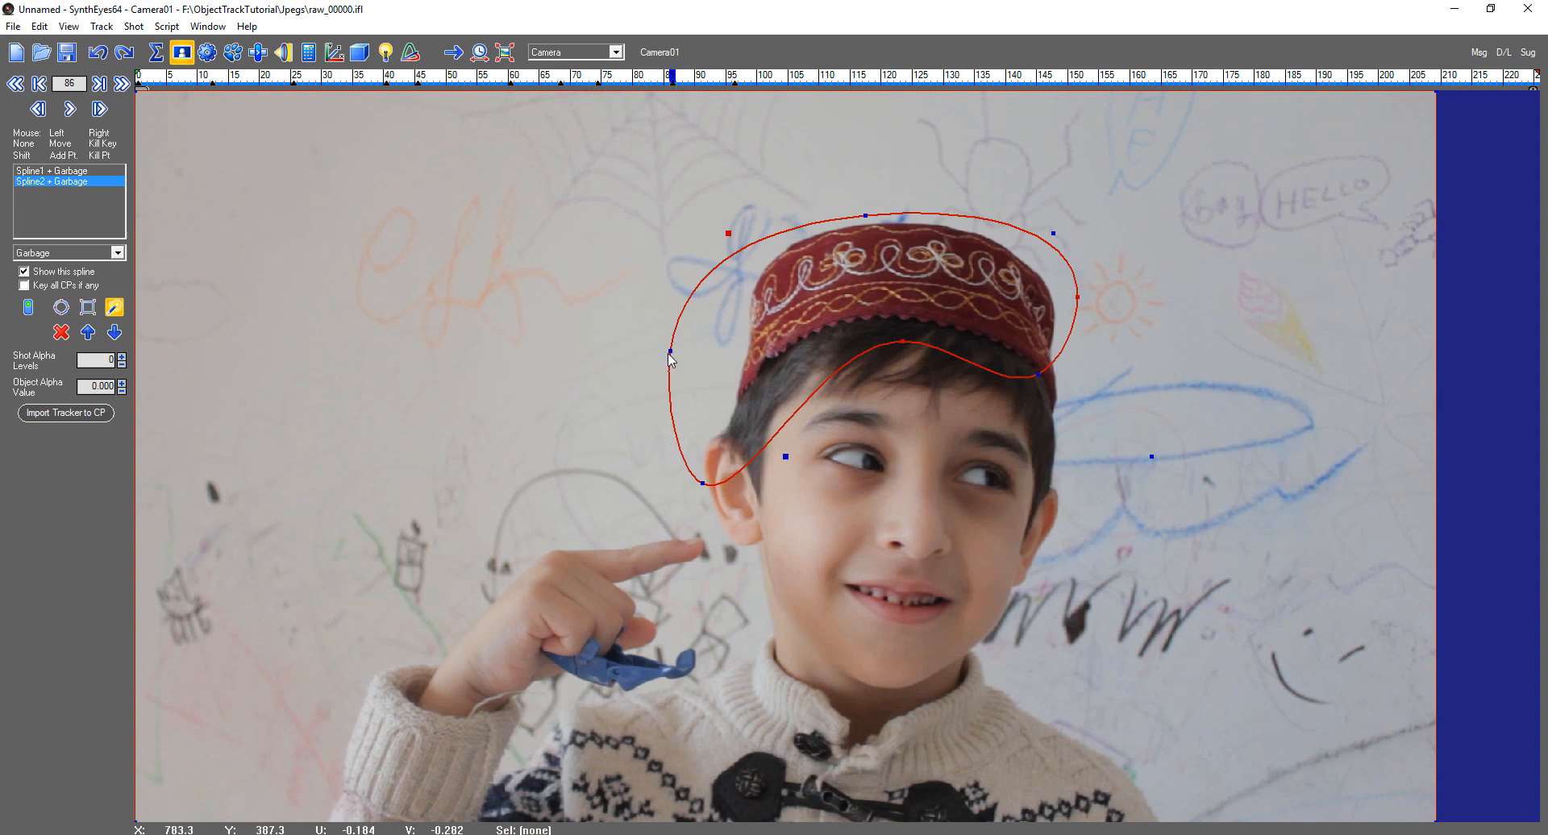
Refit the hat spline on later frames so it keeps following the cap.
drag(669, 353, 698, 485)
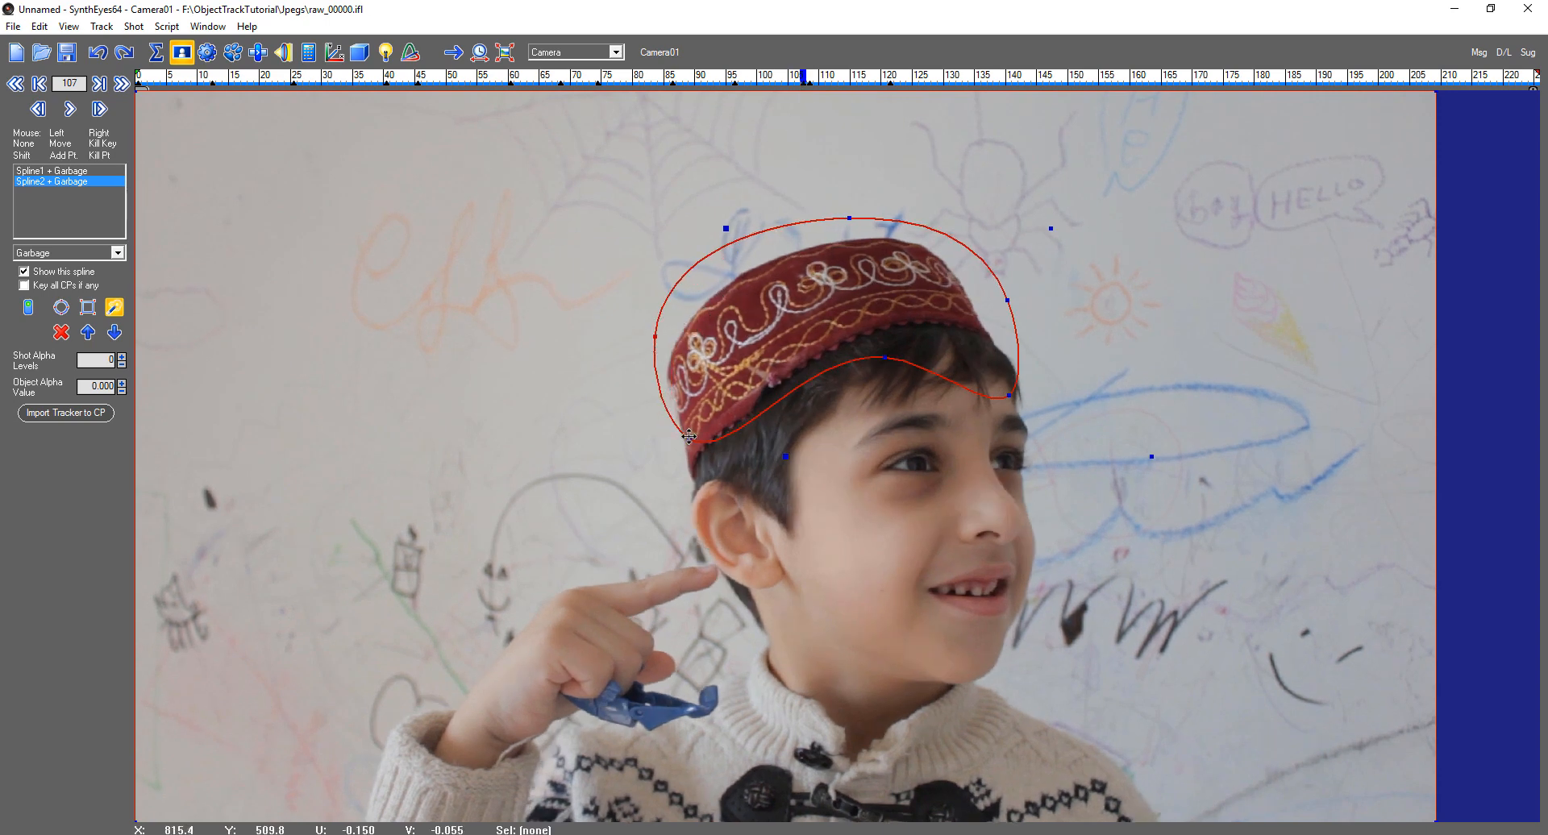
click(100, 108)
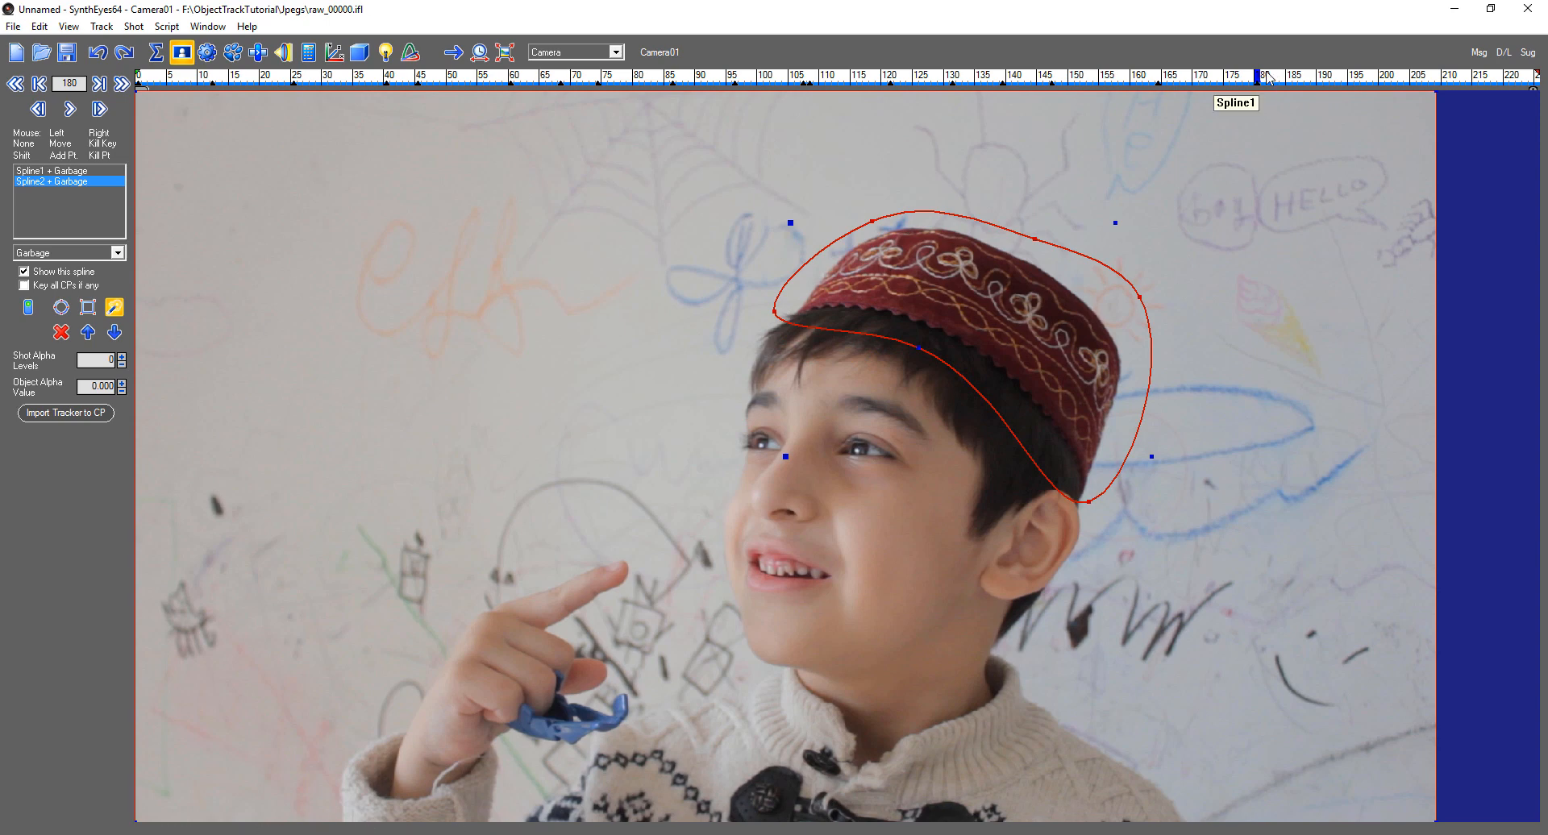
click(1220, 72)
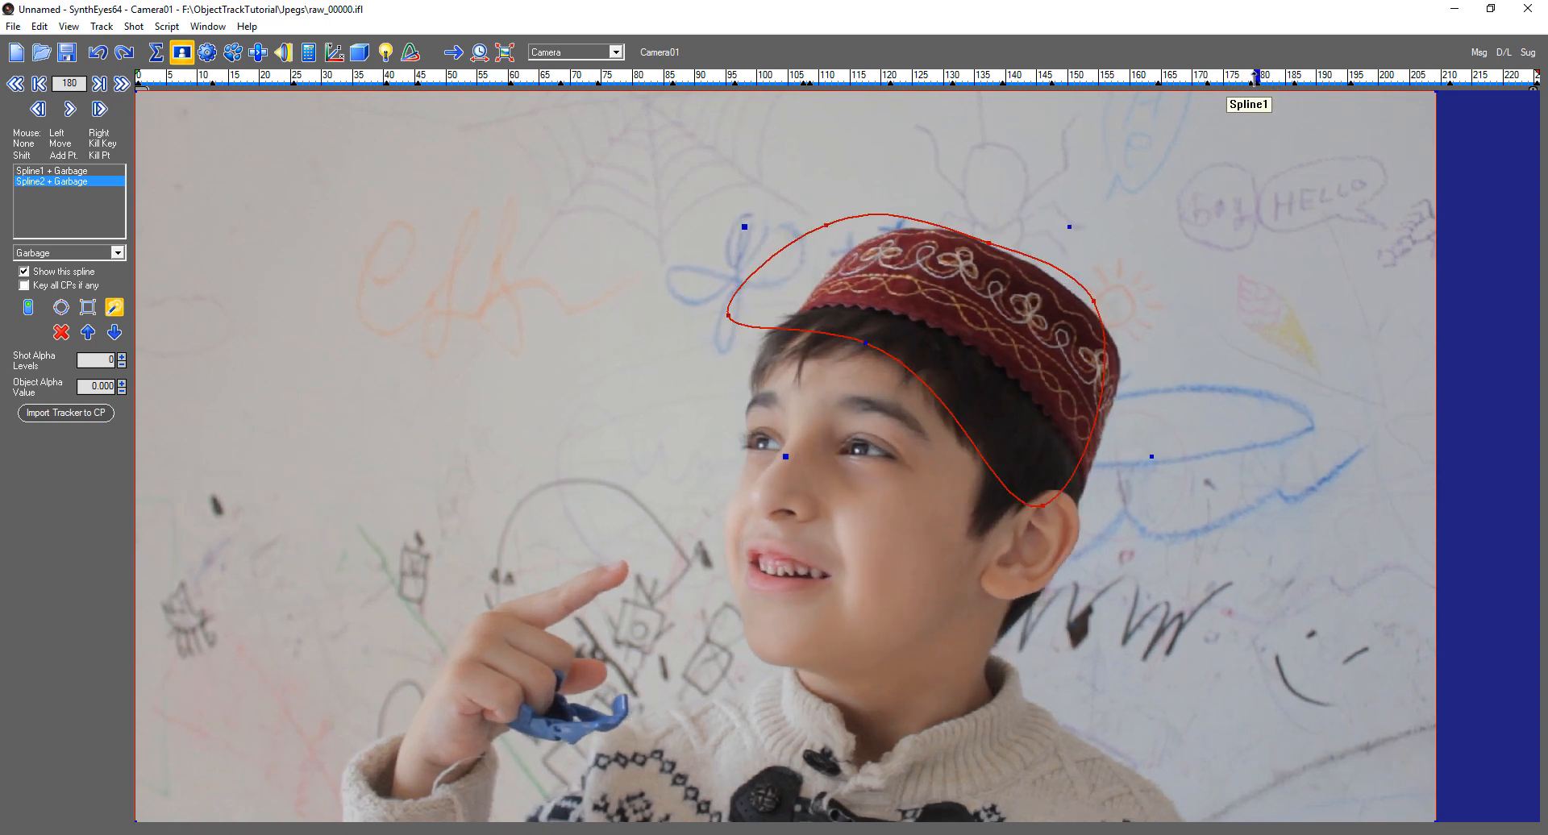
mouse_move(745, 224)
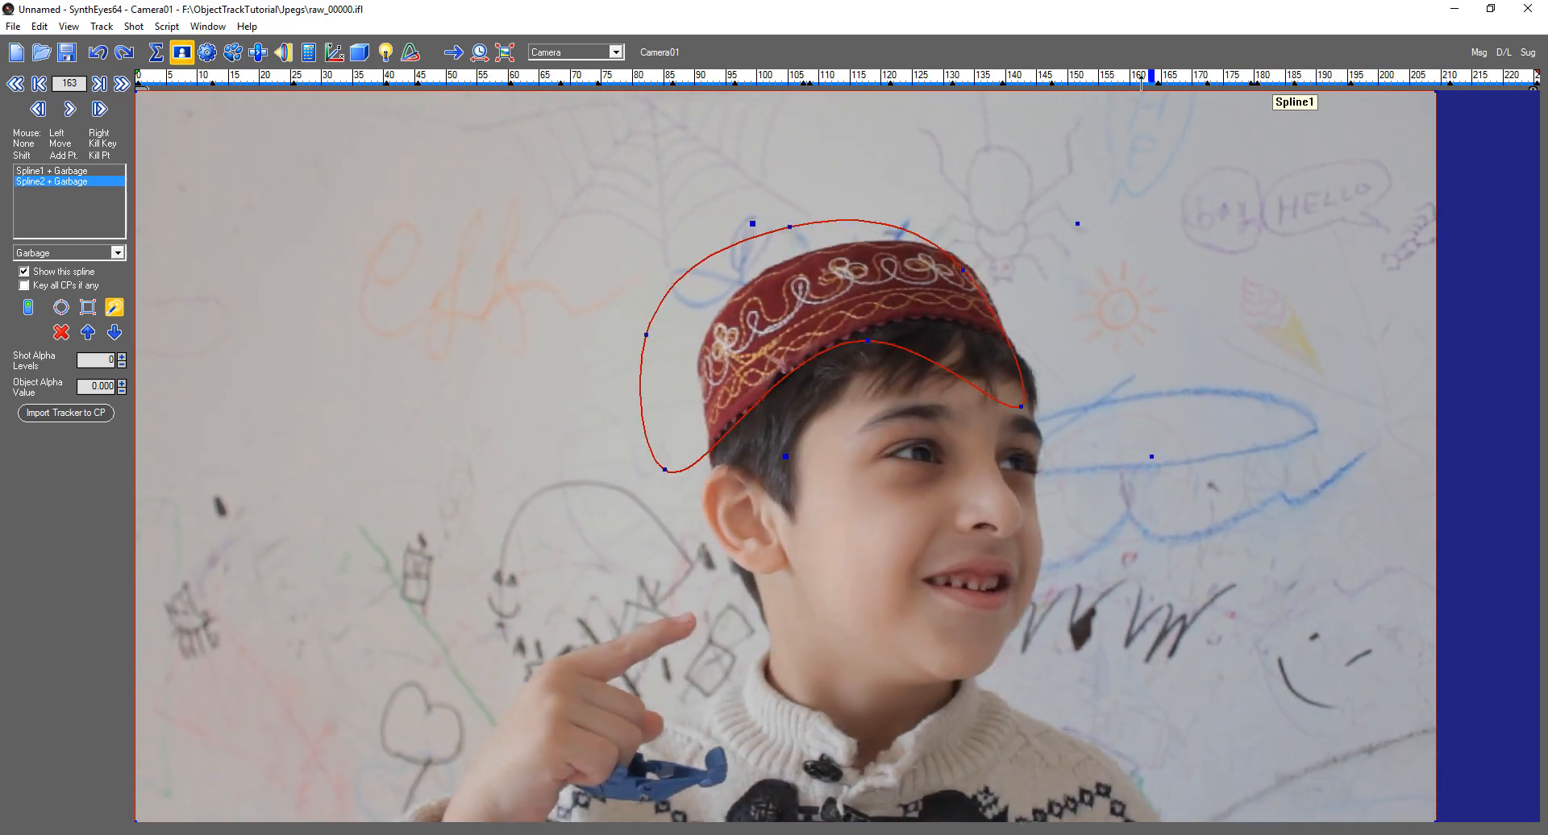
click(100, 108)
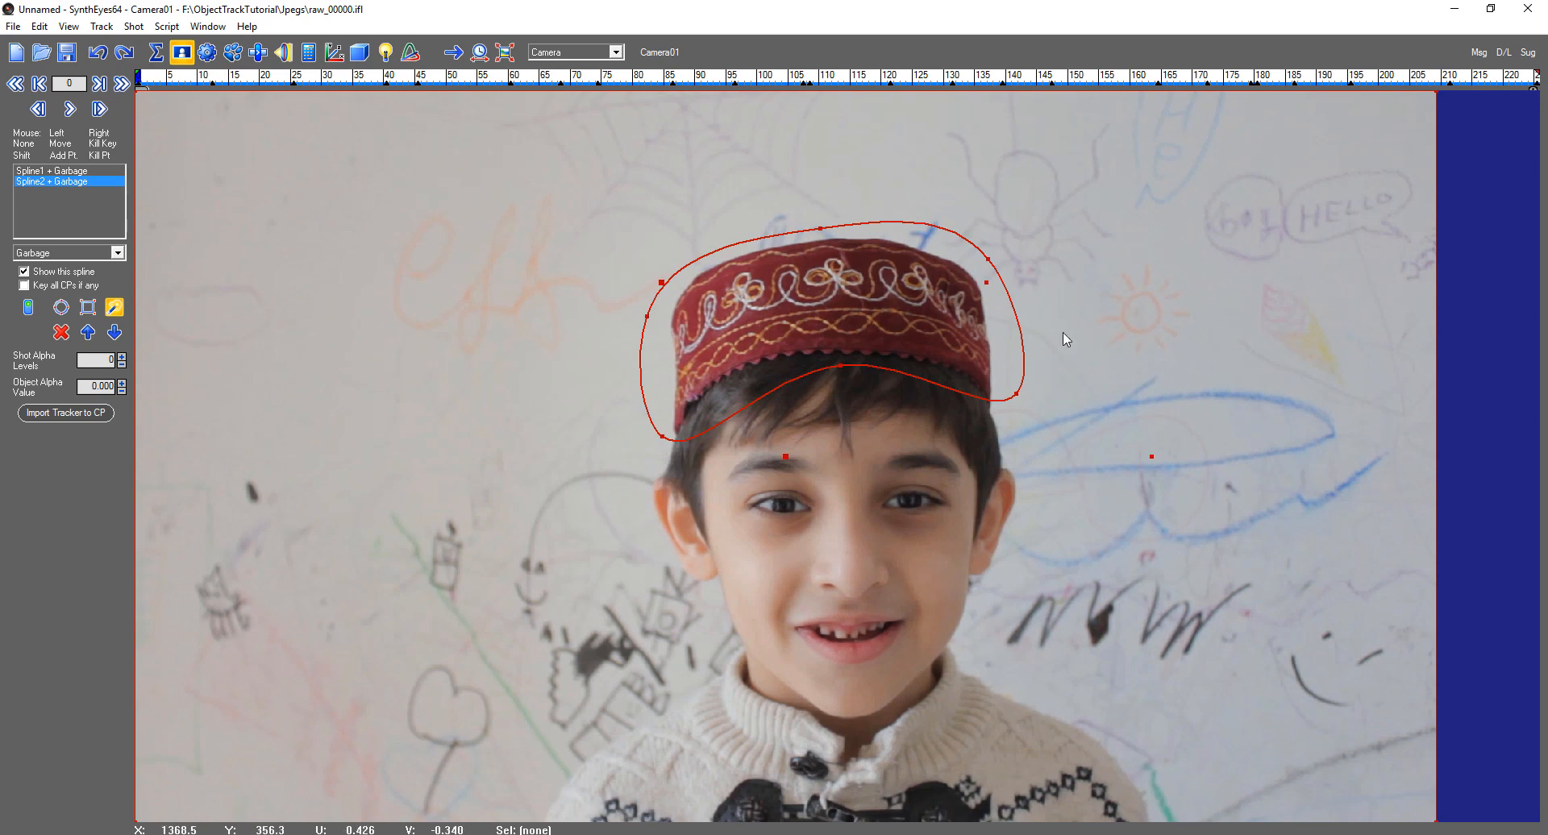
mouse_move(74, 212)
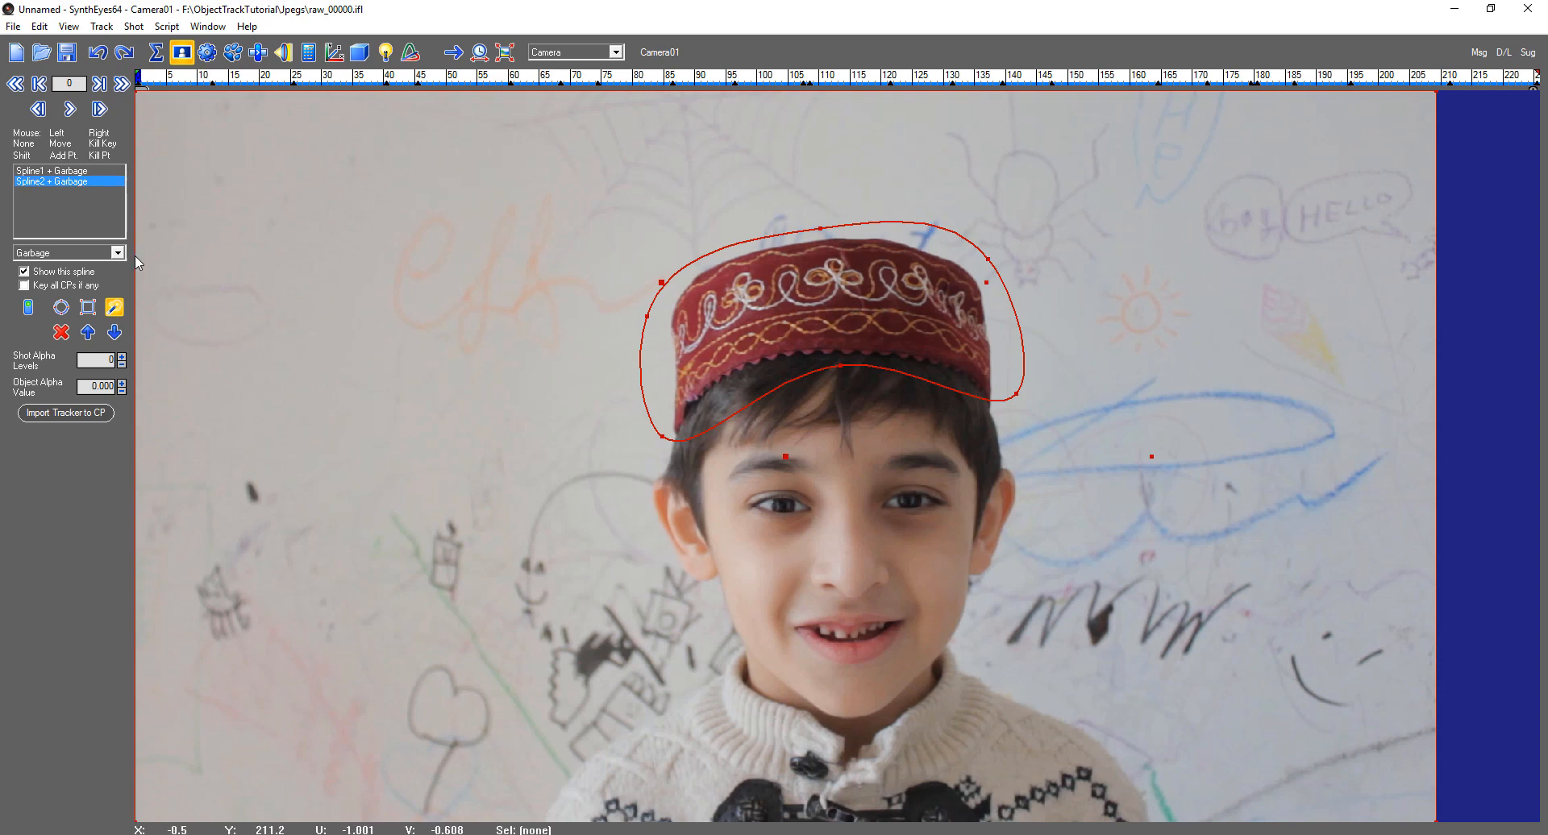
Assign the hat spline to Camera01 and return to the Summary room.
click(116, 253)
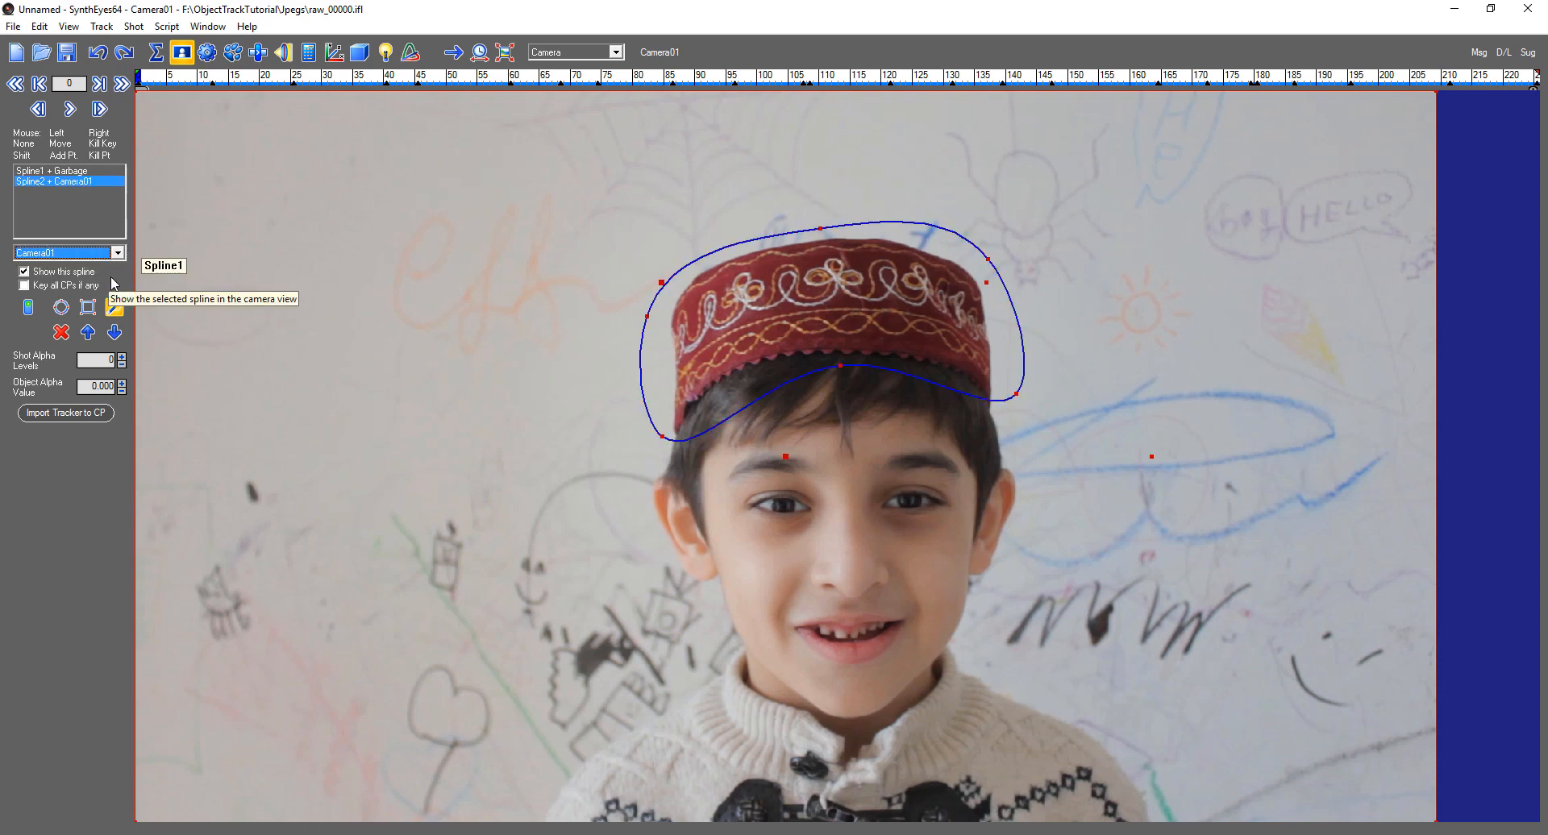
mouse_move(224, 163)
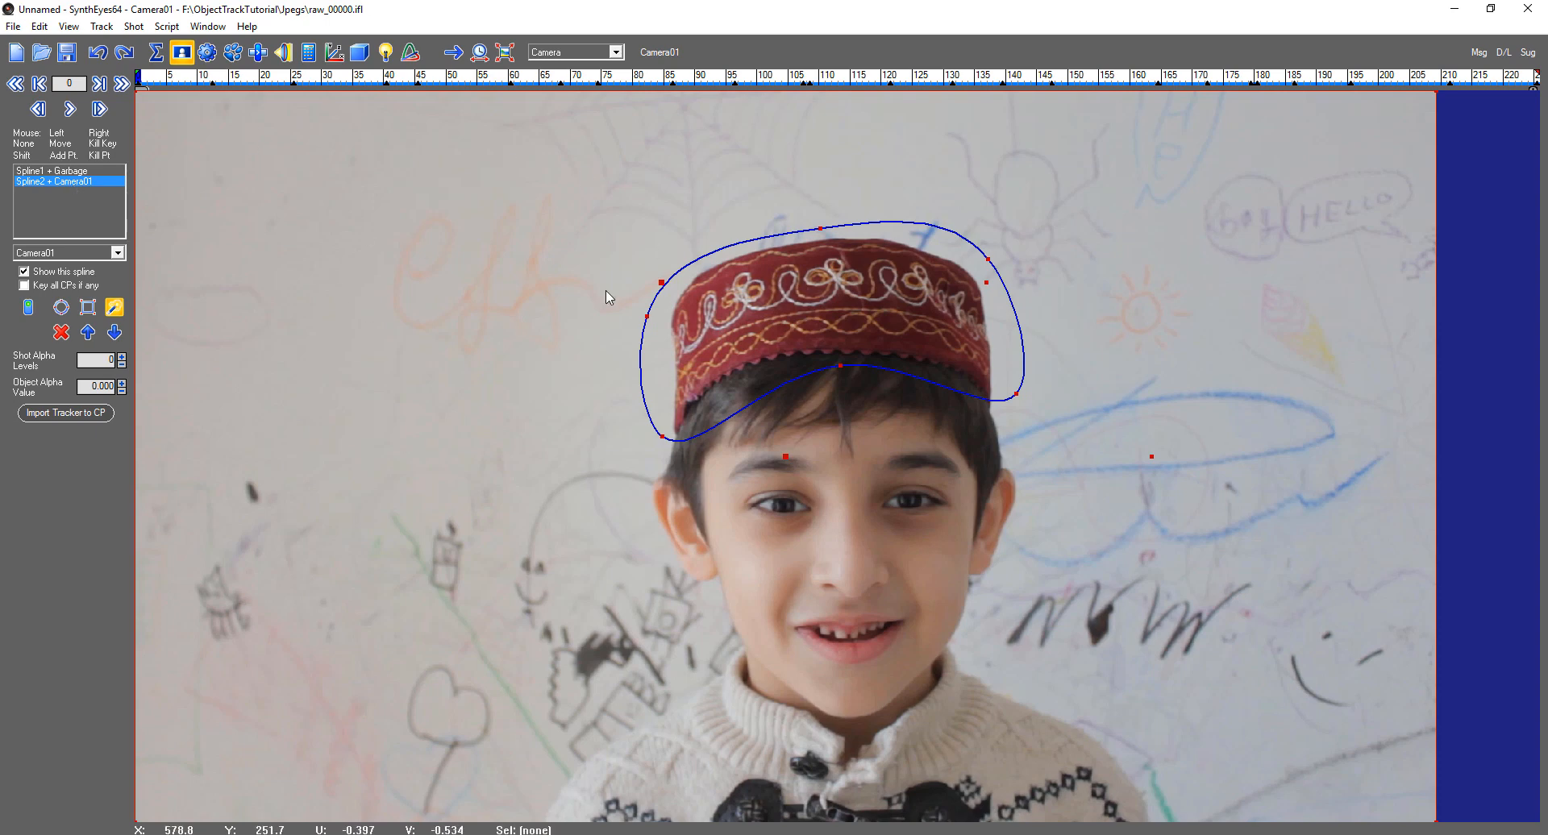
mouse_move(951, 299)
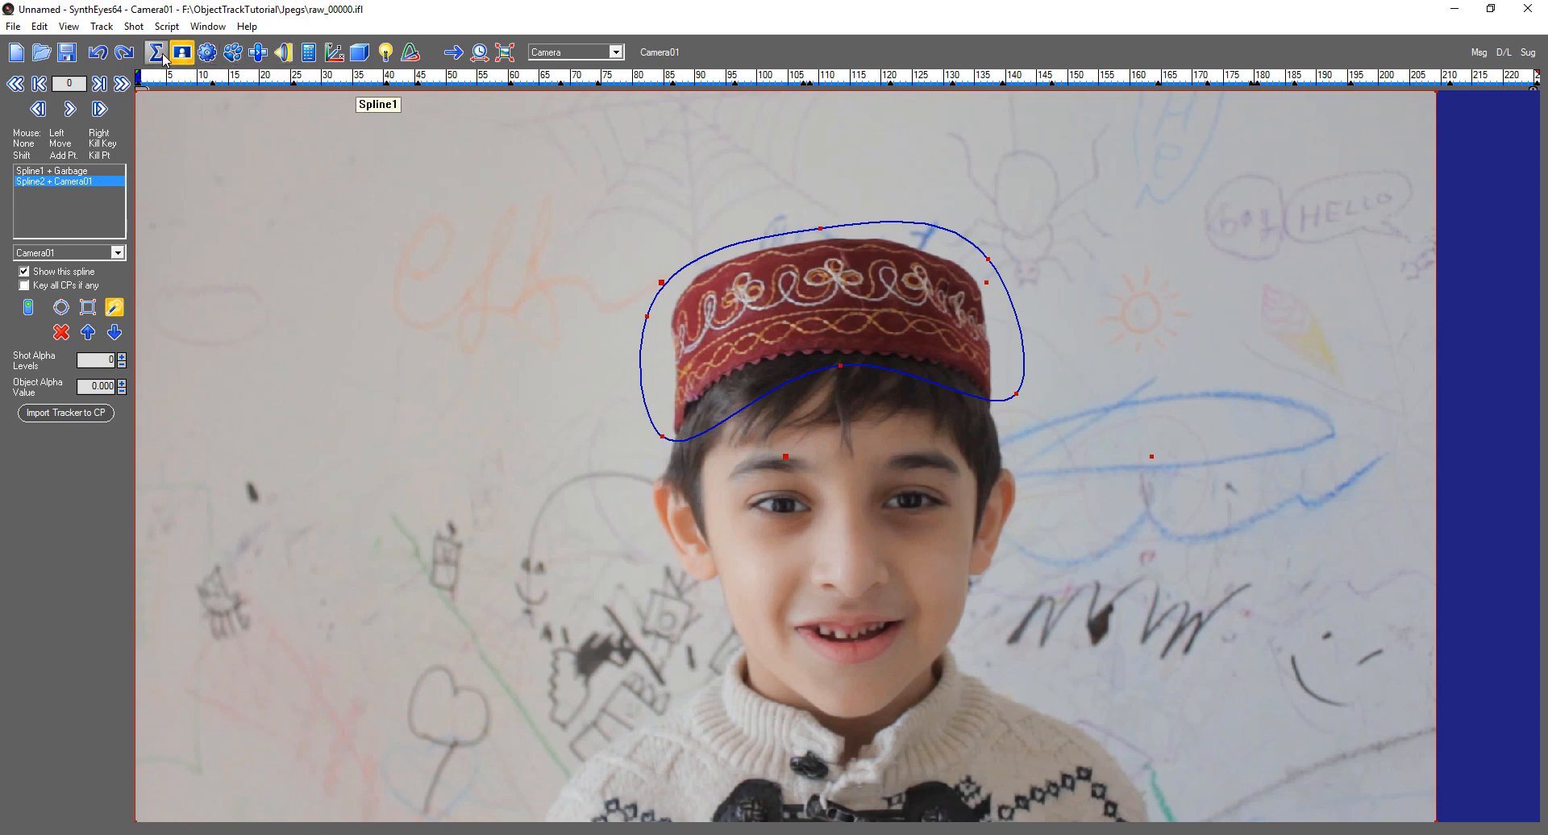
click(179, 51)
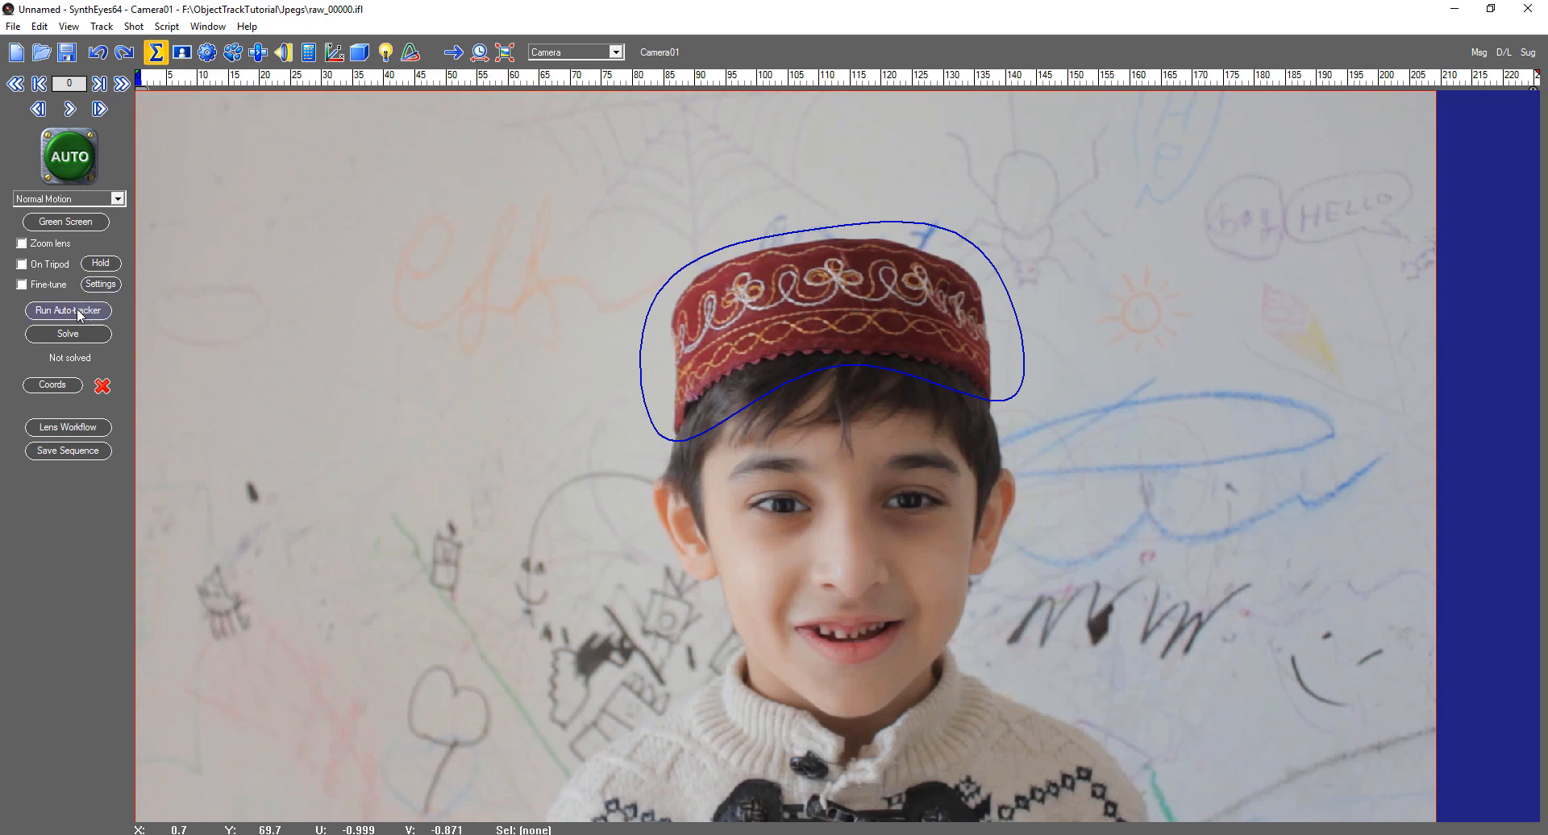
Run the auto-tracker over the shot and scrub to the last frame to check the hat trackers.
click(67, 311)
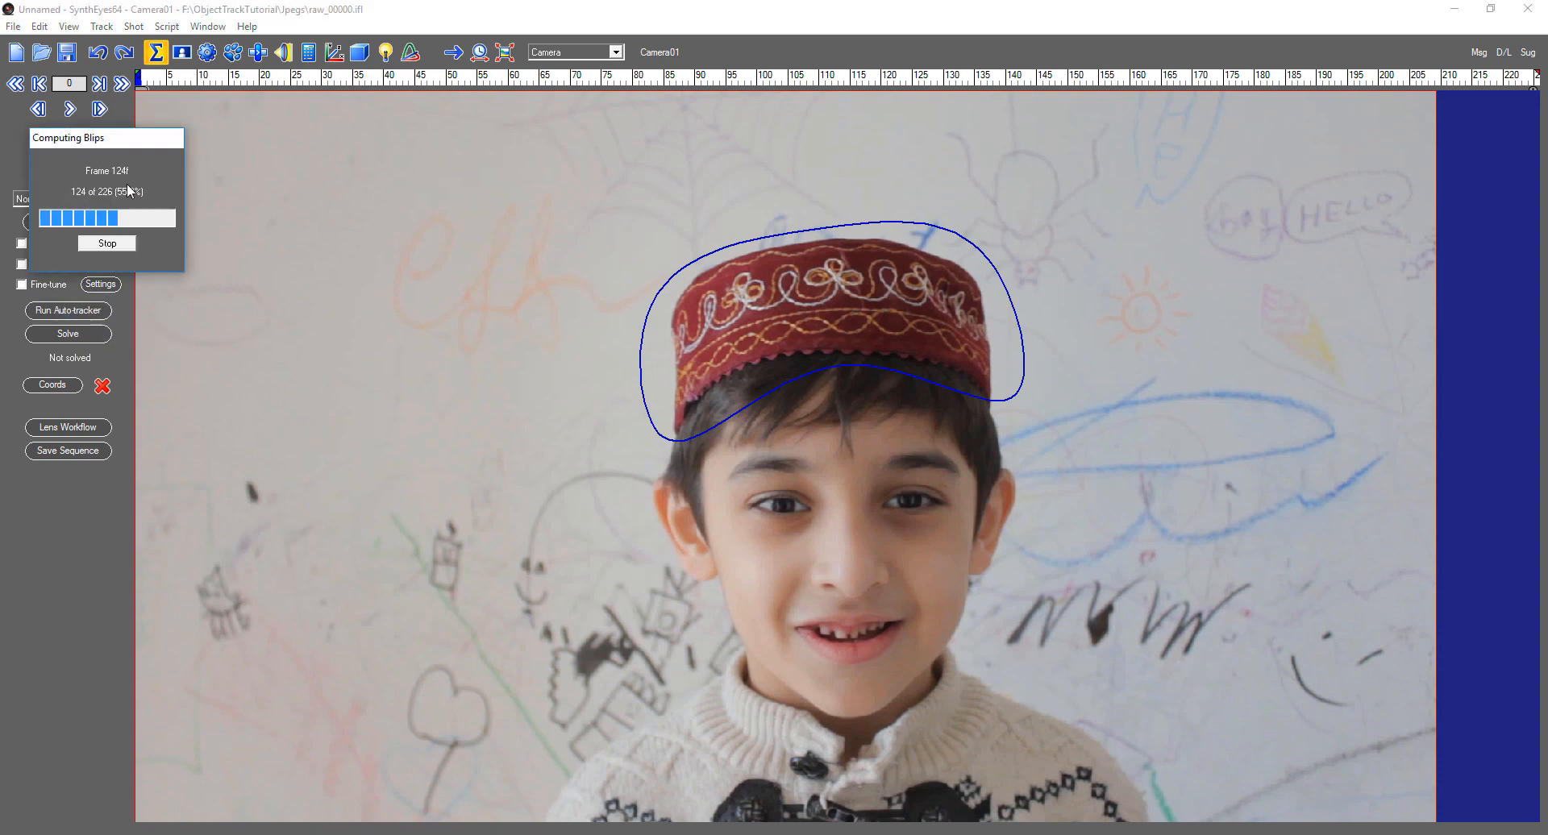
click(107, 243)
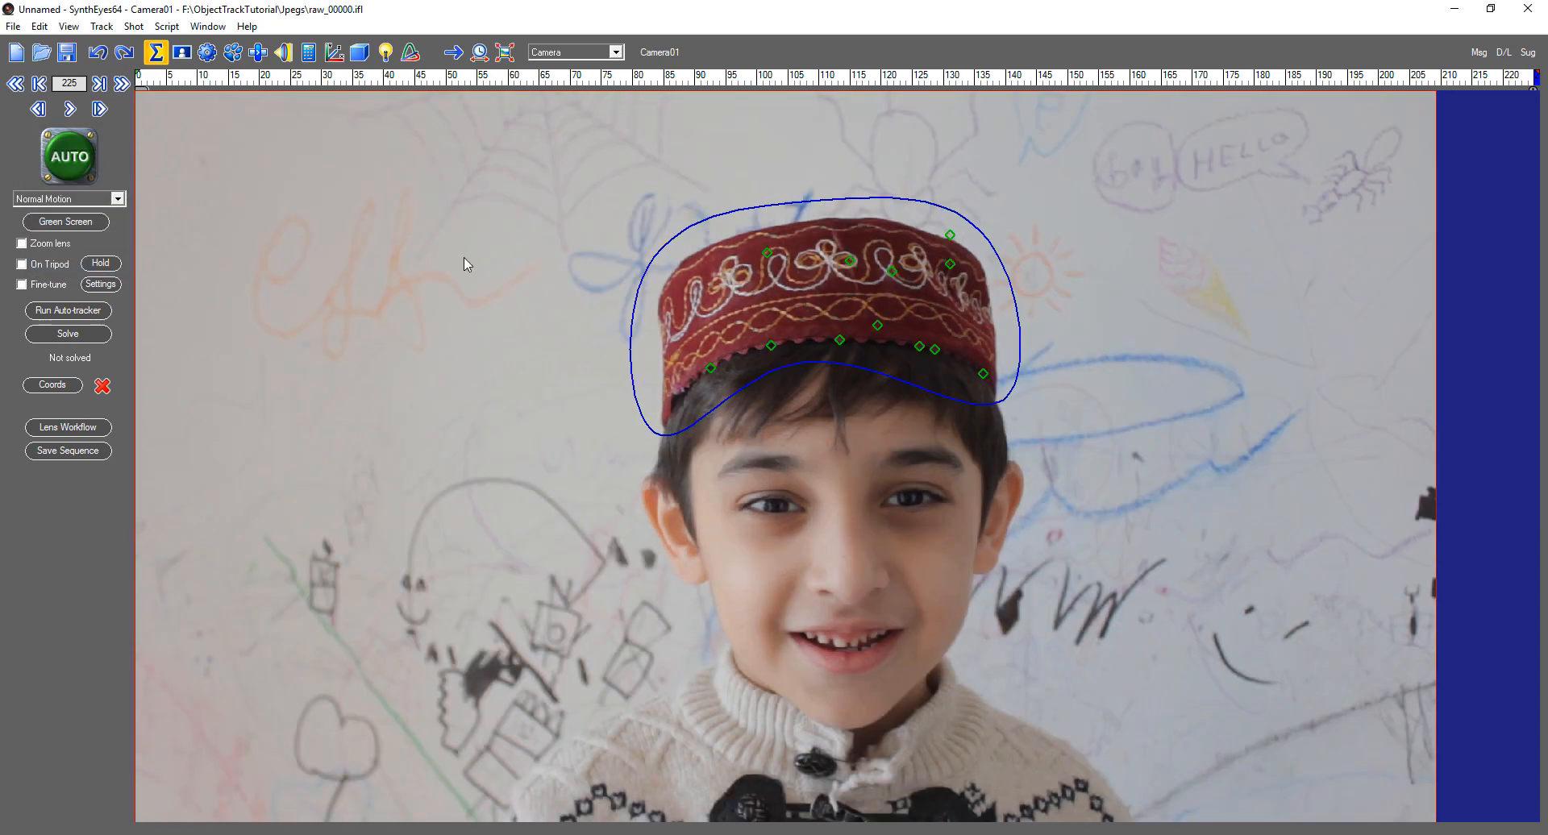
mouse_move(1014, 244)
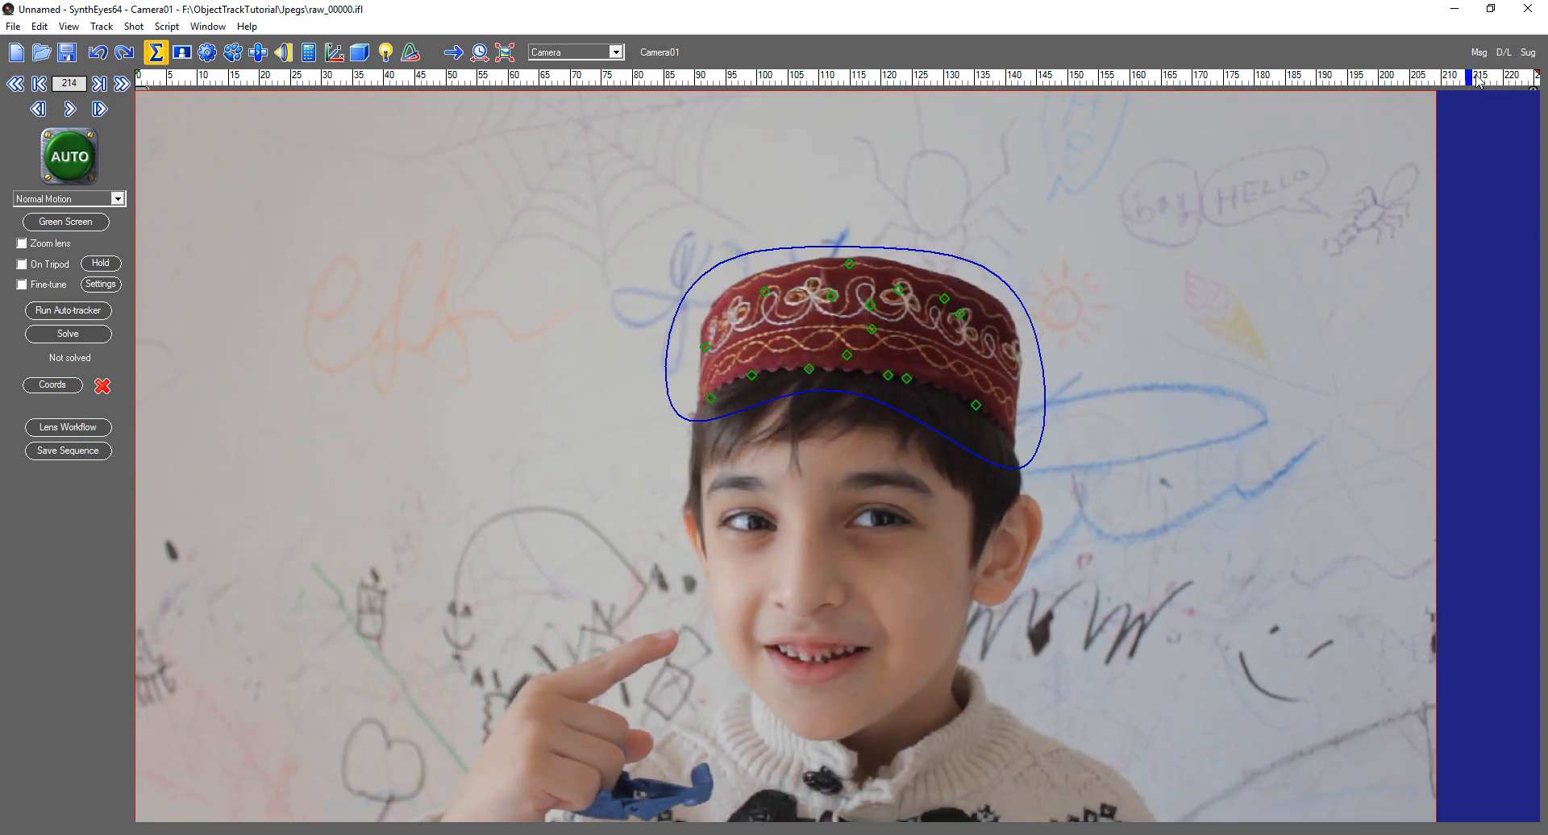
click(66, 111)
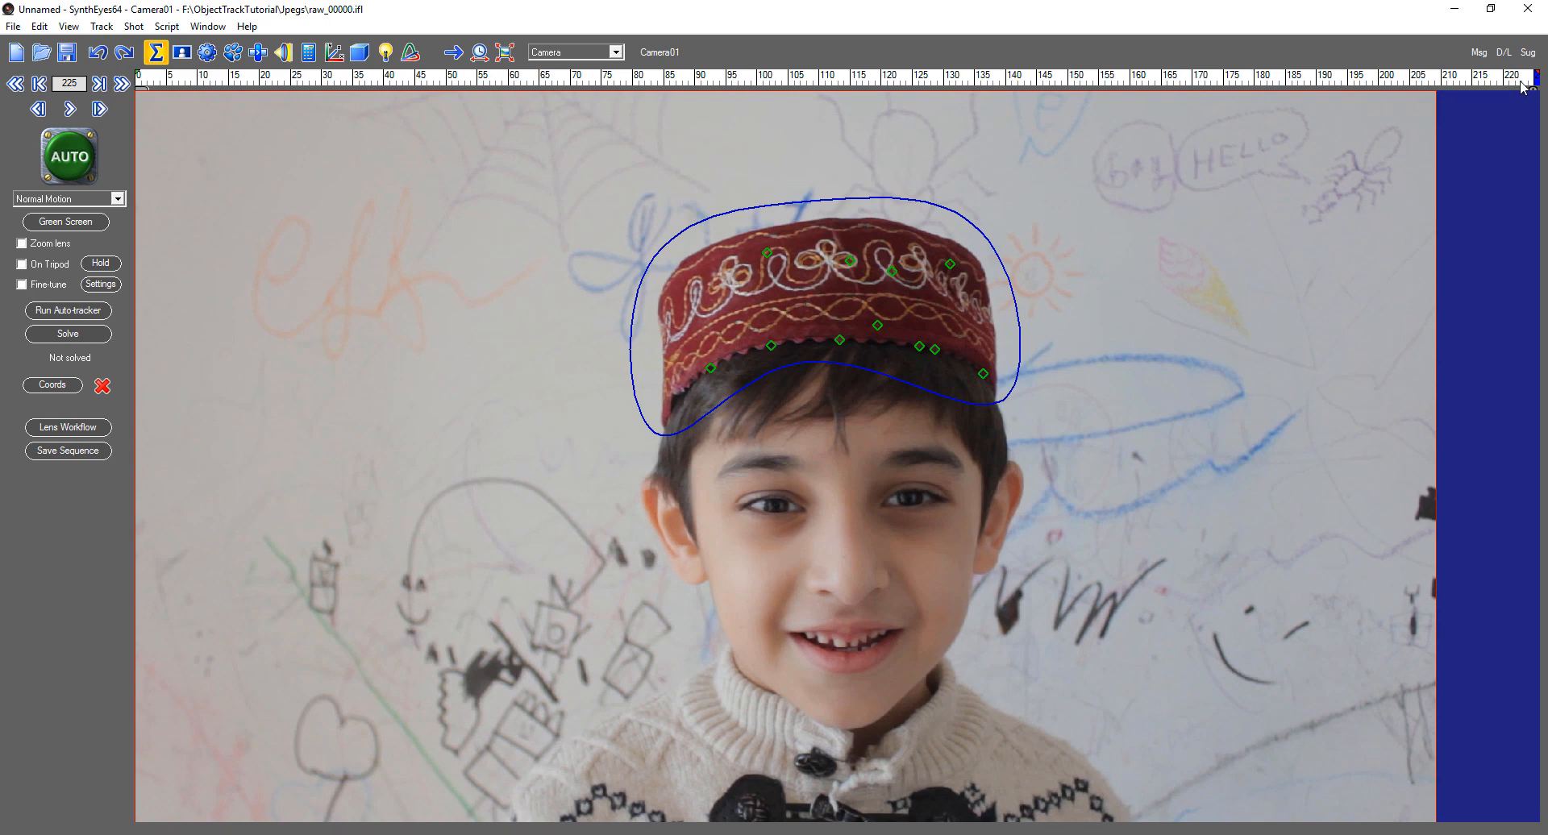
drag(1528, 76, 851, 76)
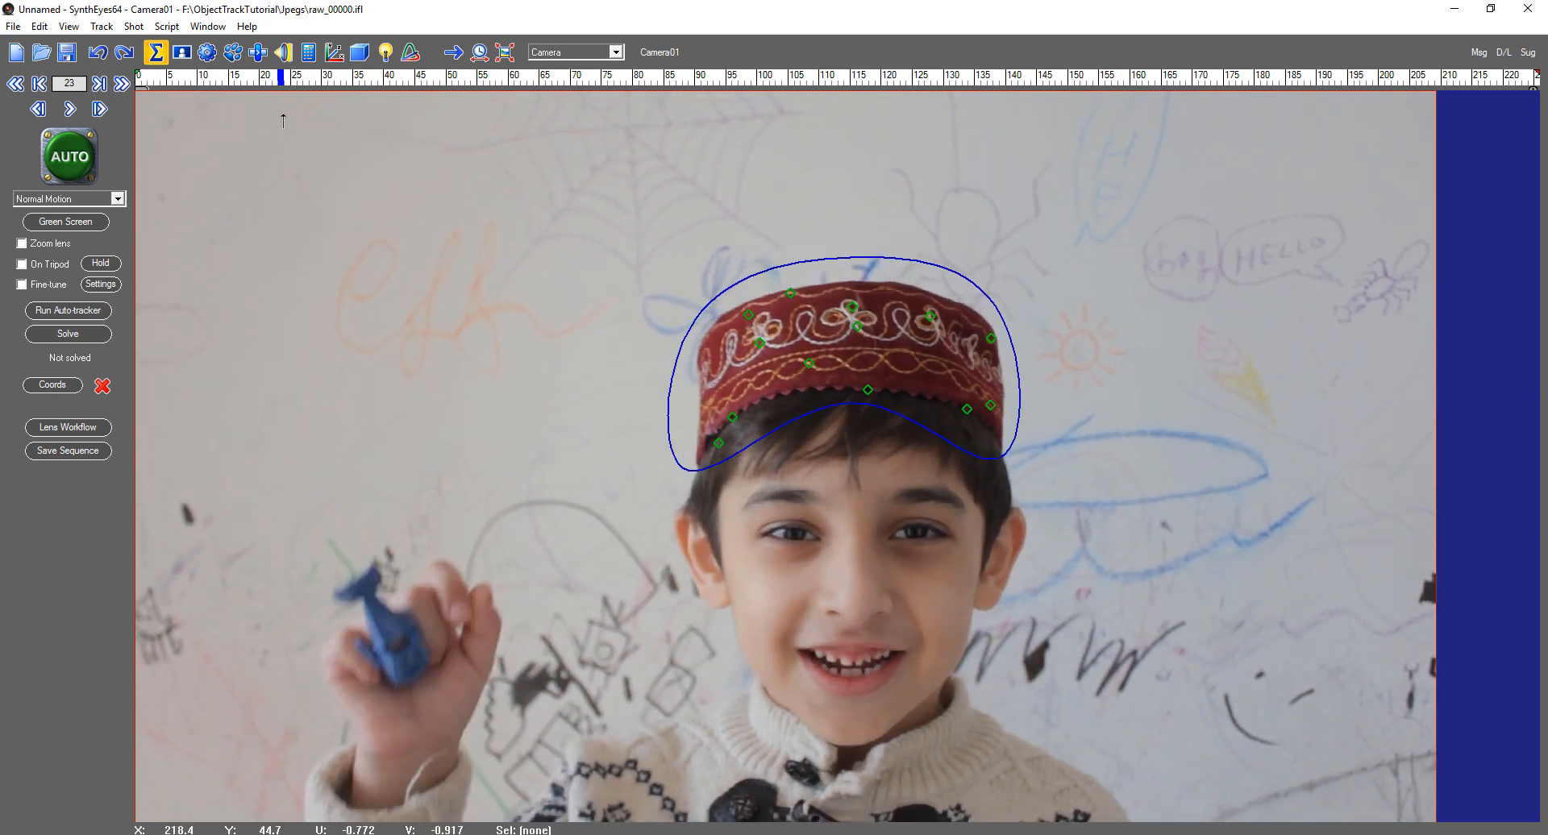
Solve the shot to about 0.737 hpix error and scrub frames to review the cap point cloud.
click(68, 334)
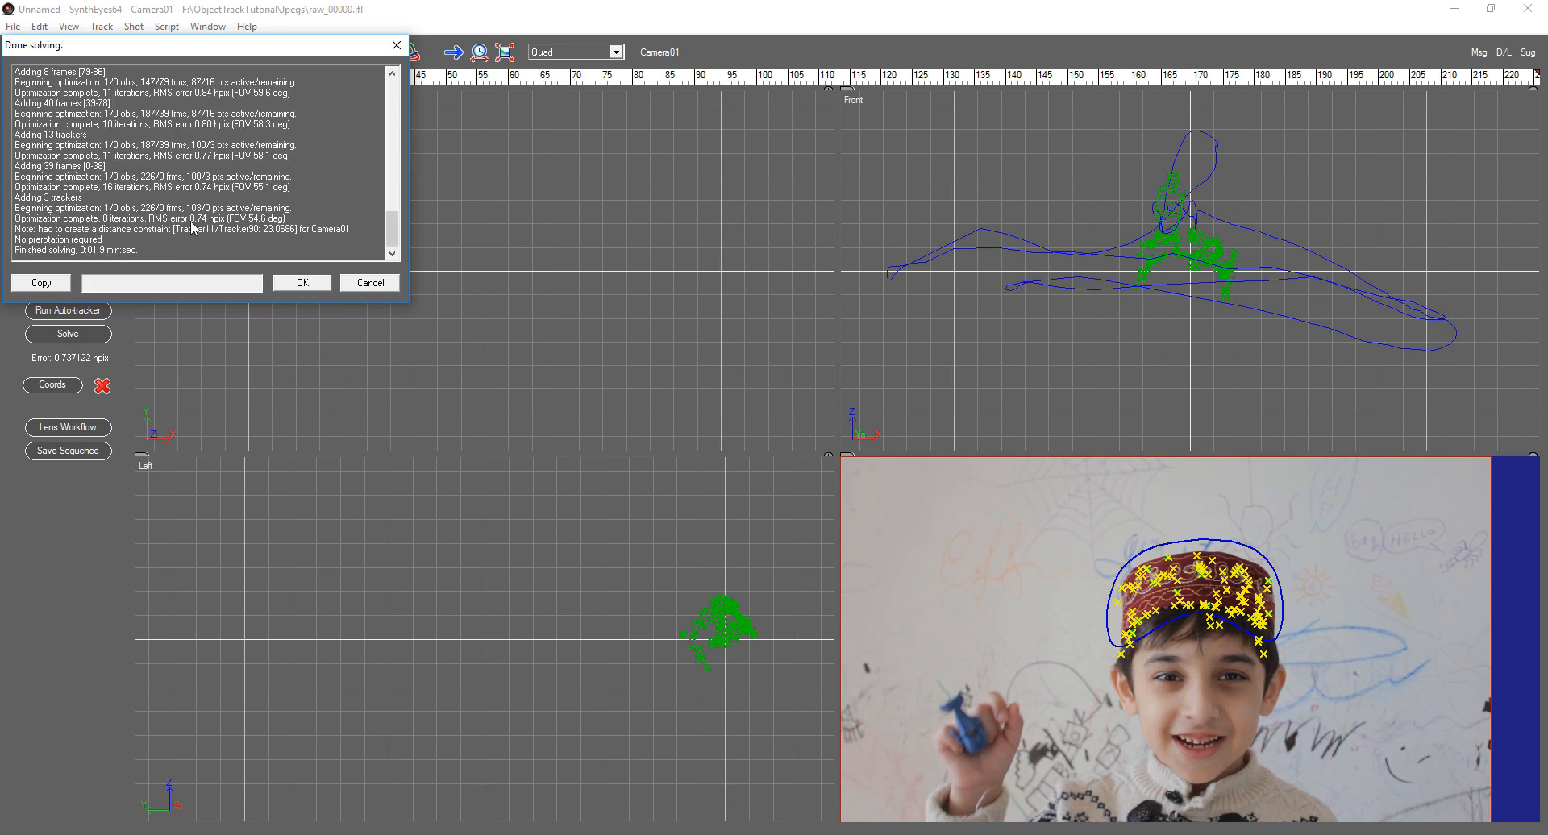
click(302, 282)
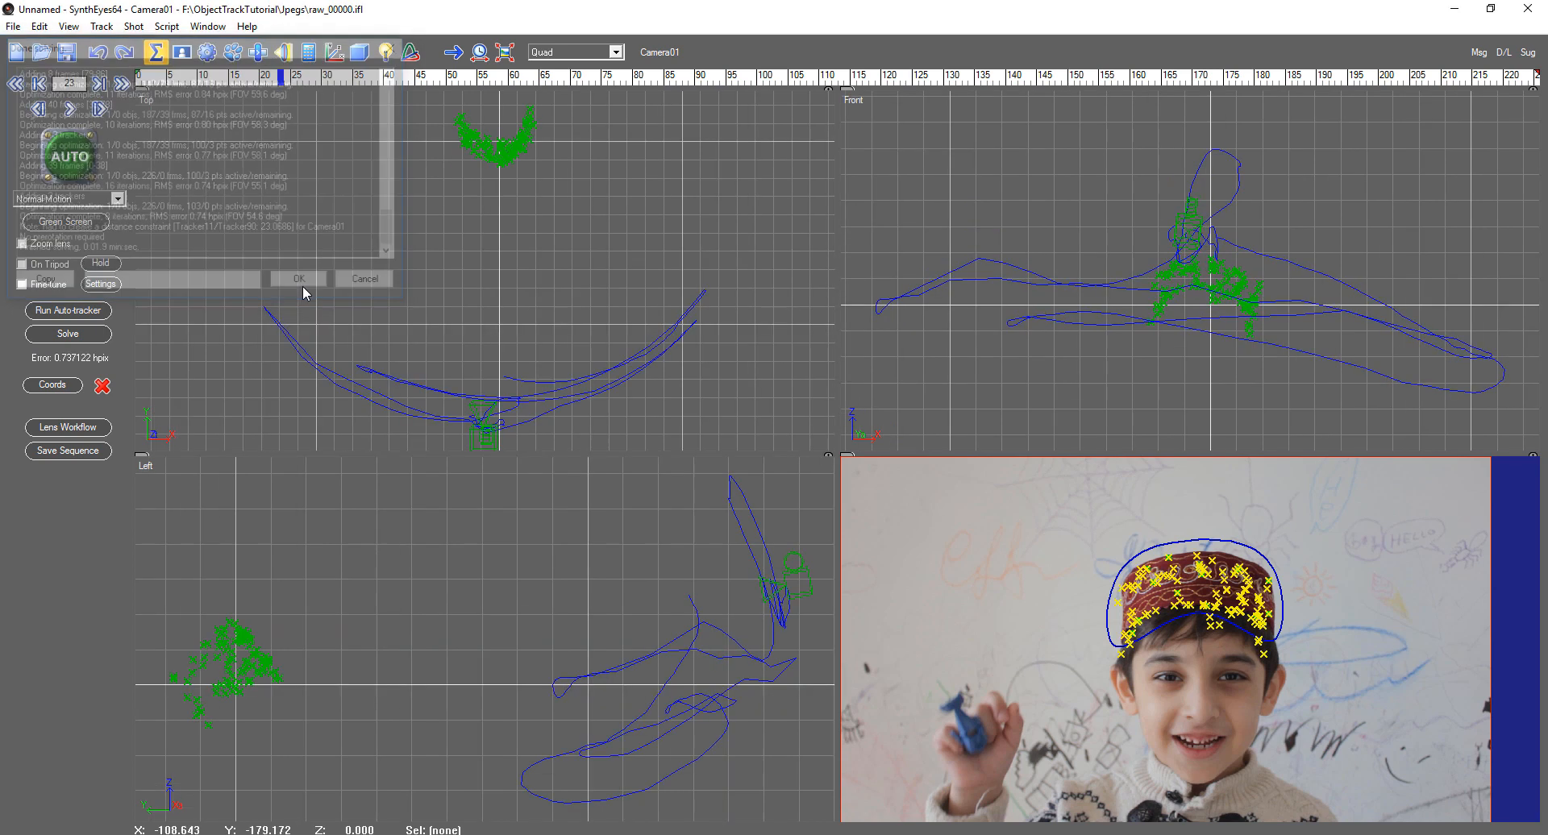
click(300, 279)
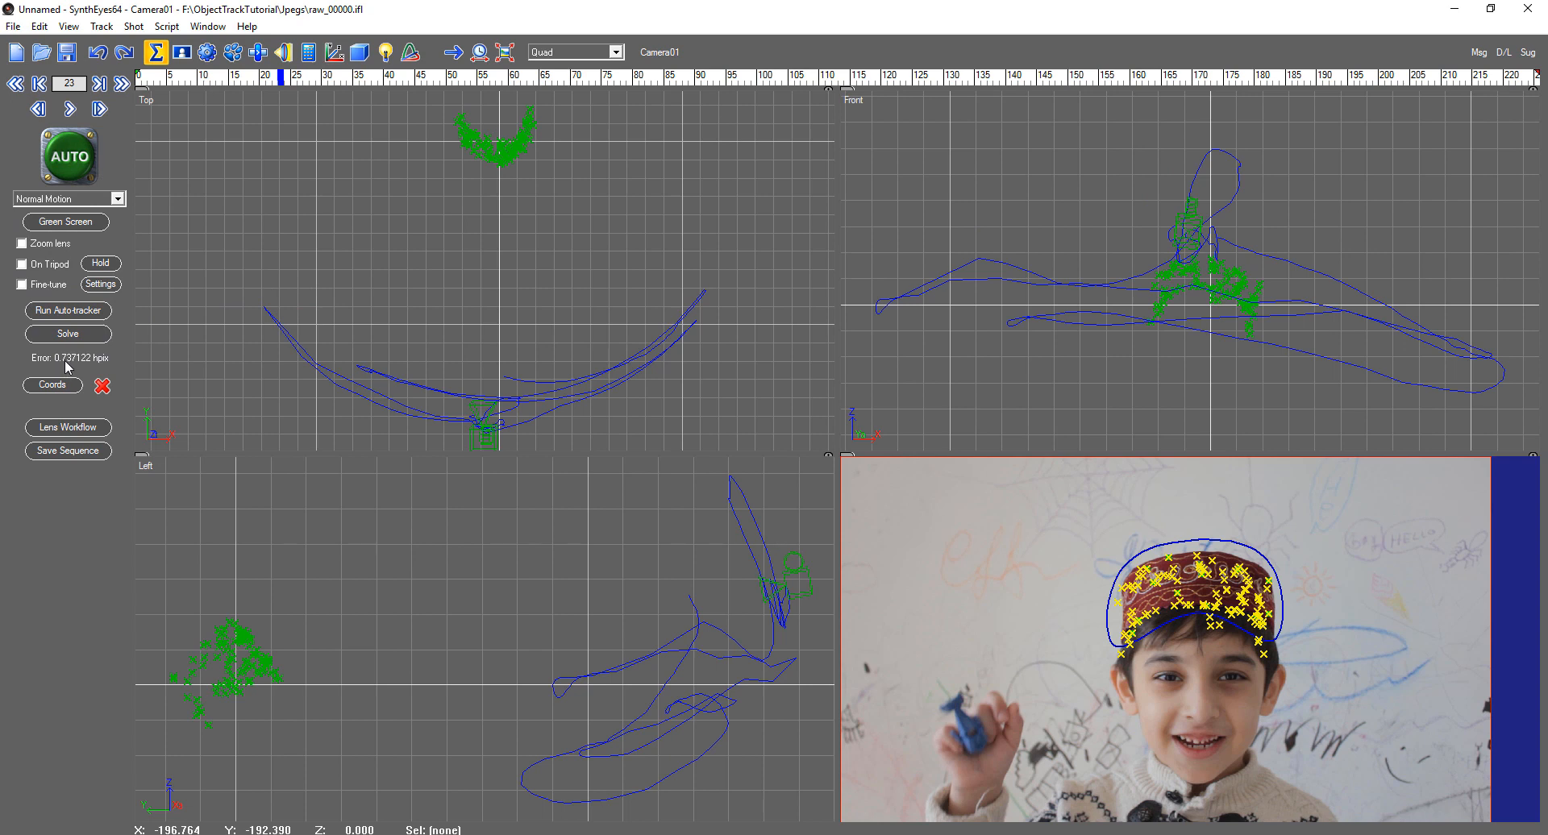
mouse_move(205, 353)
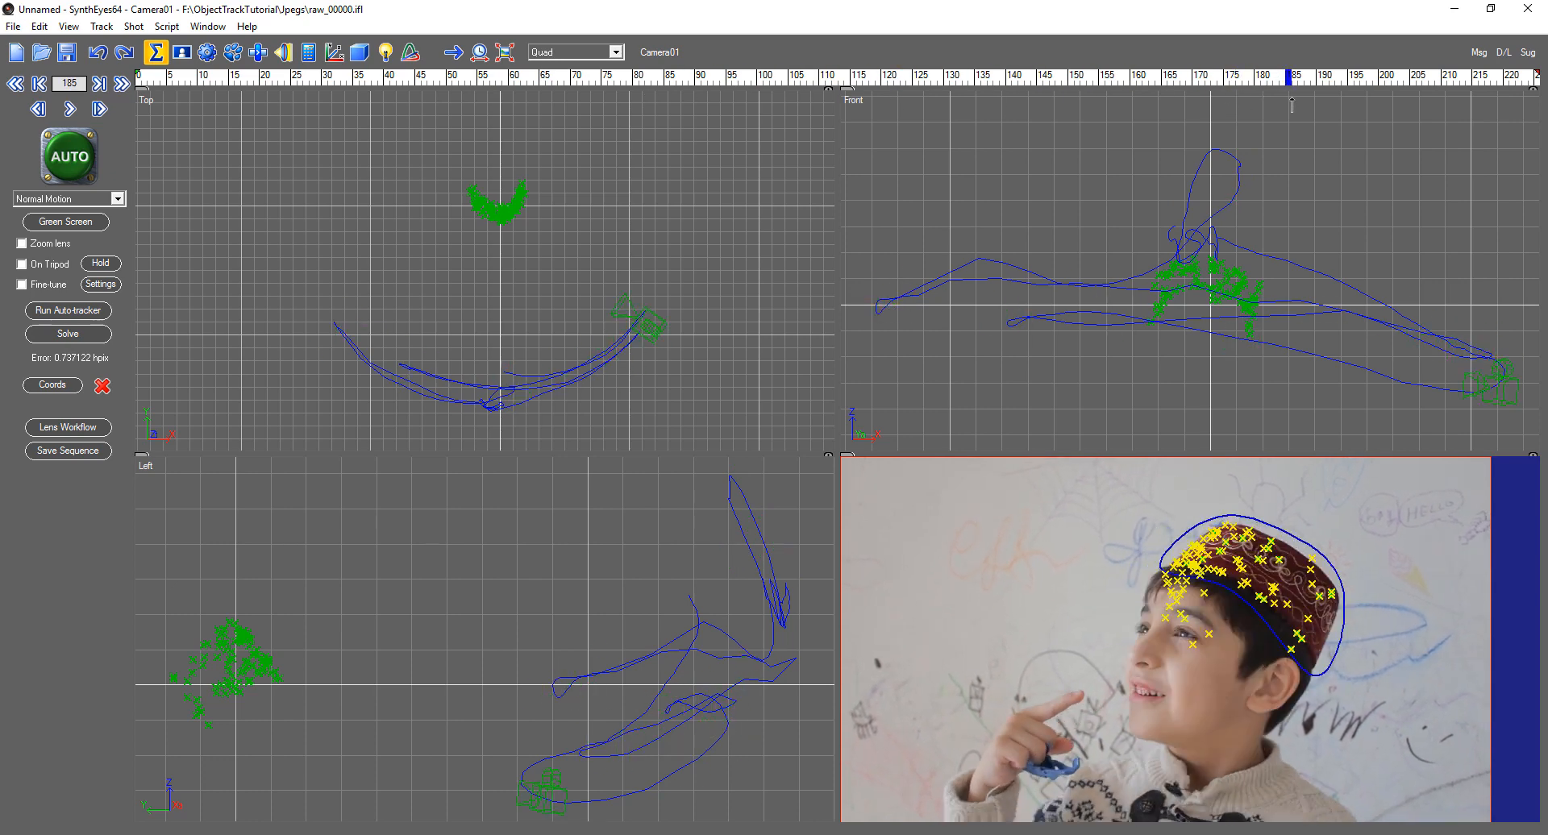
drag(1288, 74, 859, 74)
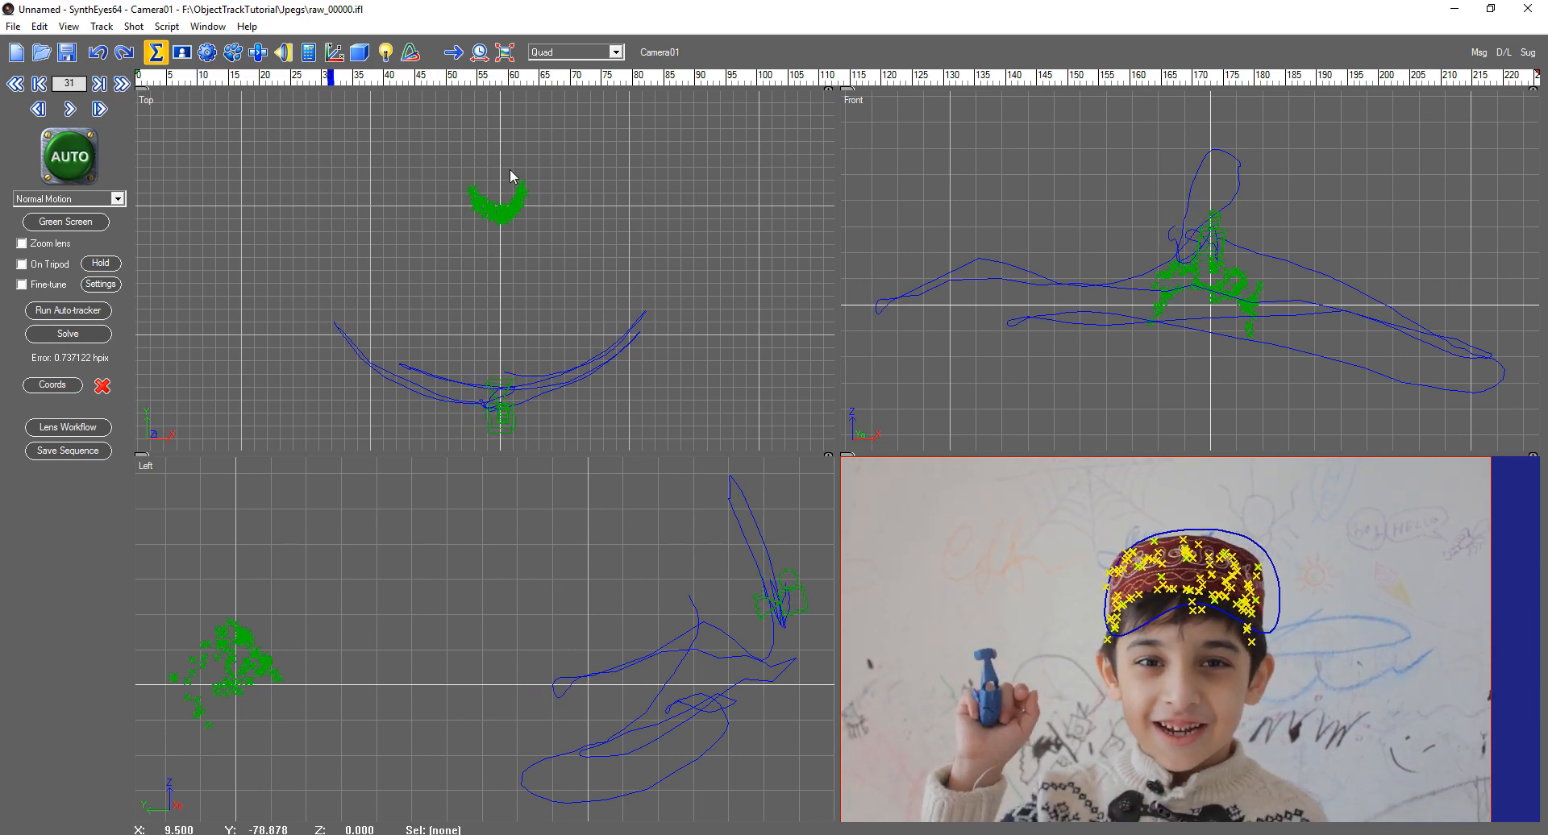
mouse_move(571, 208)
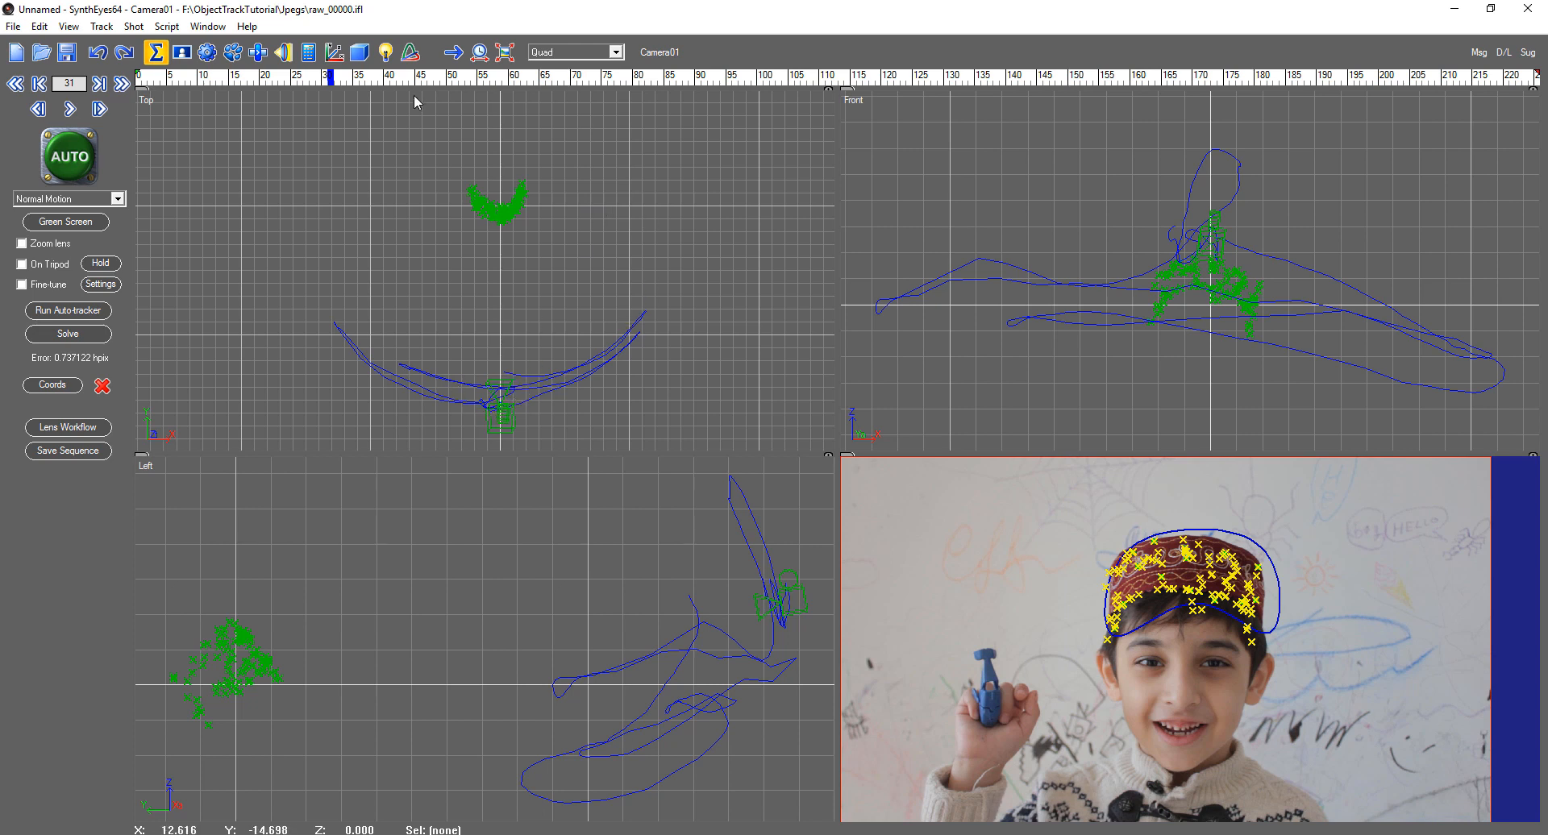
mouse_move(428, 216)
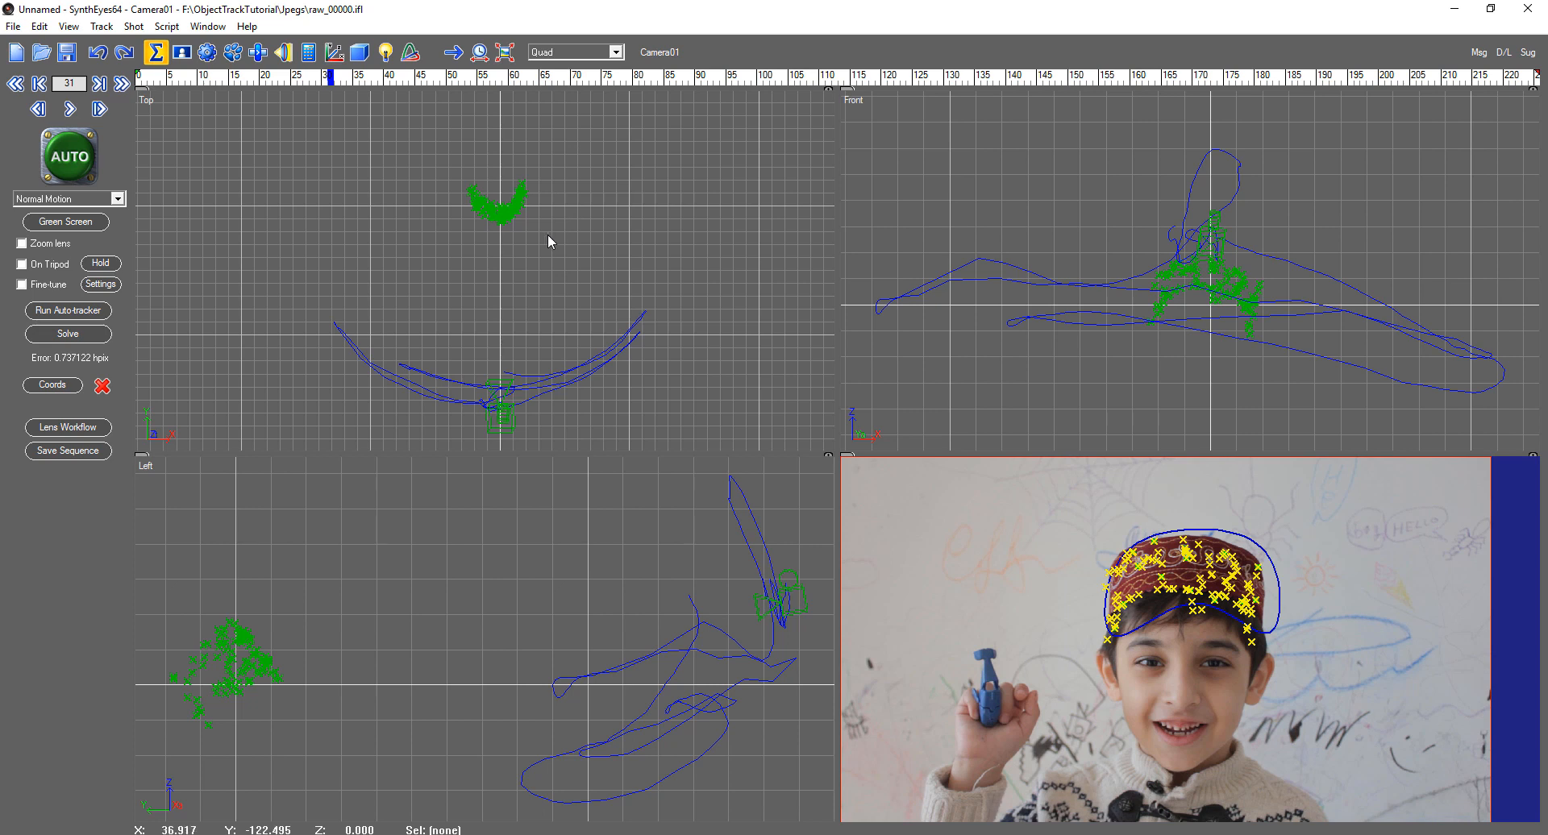
mouse_move(519, 394)
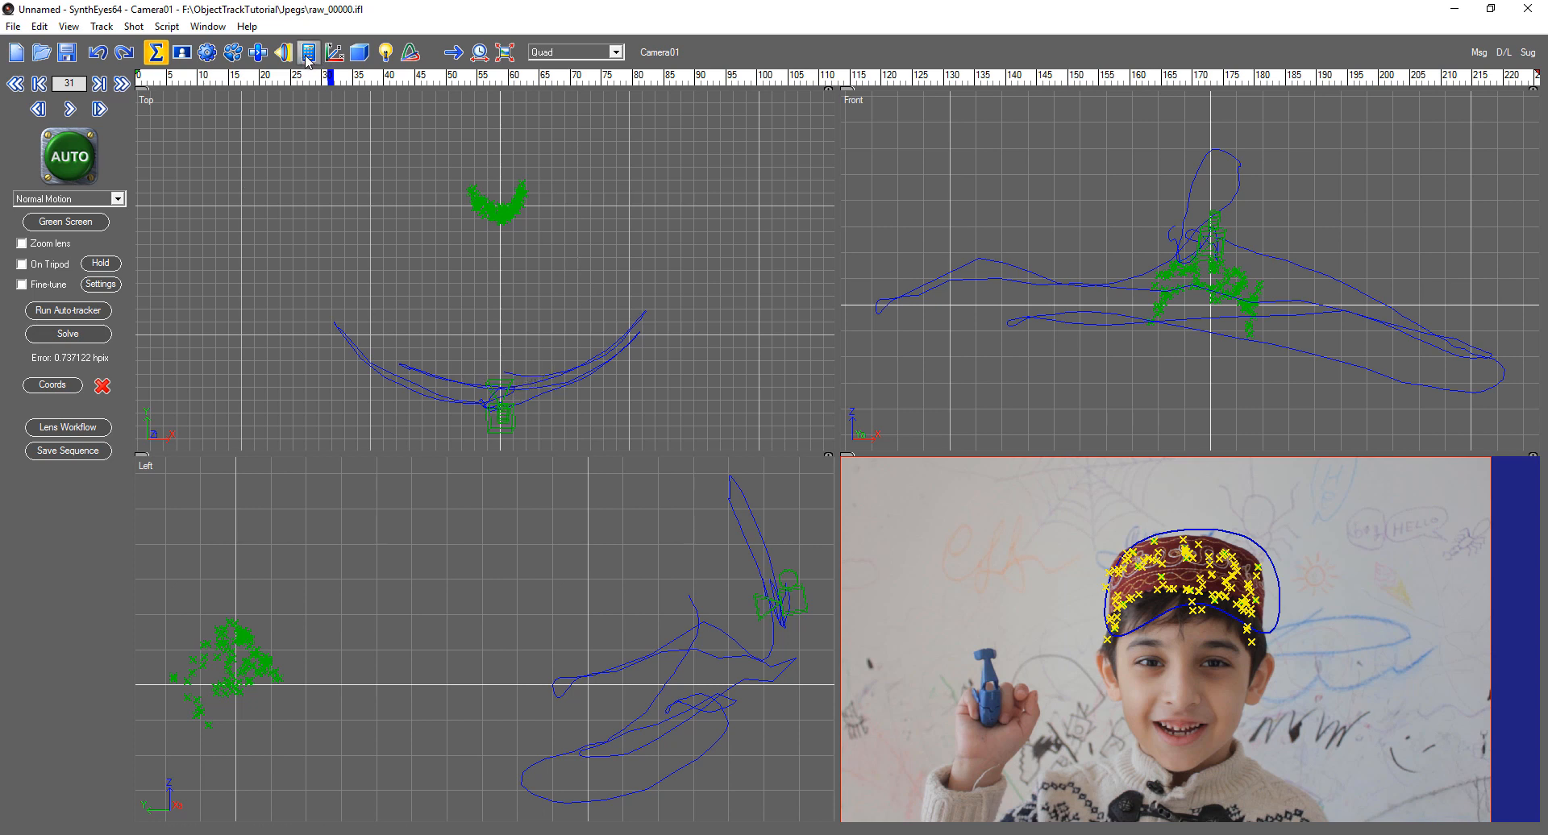
Re-run the solve in Refine mode with constrained solving, nudging error to about 0.733 hpix.
click(309, 51)
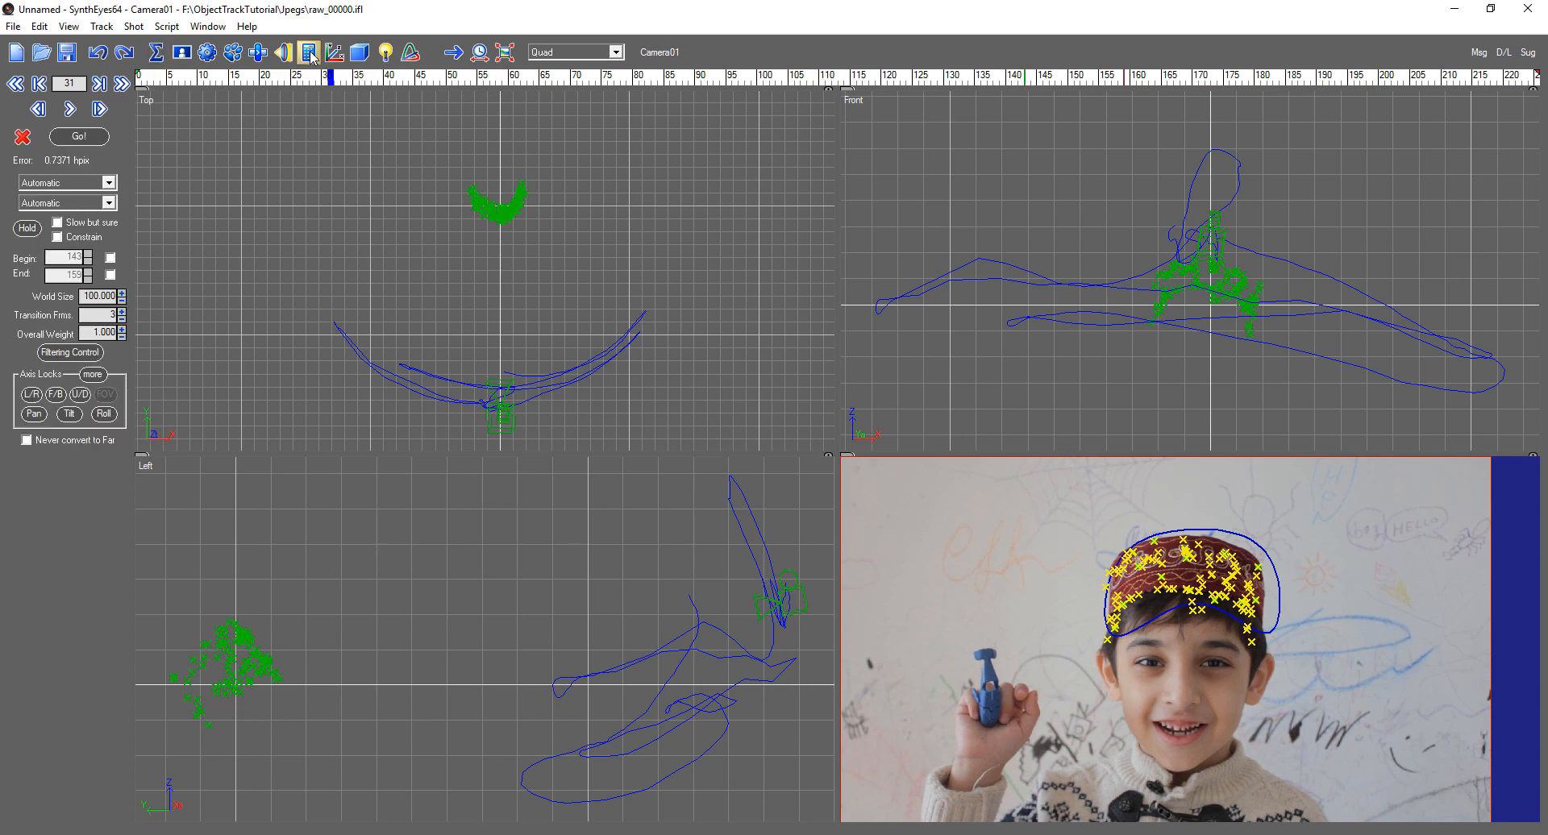
click(282, 53)
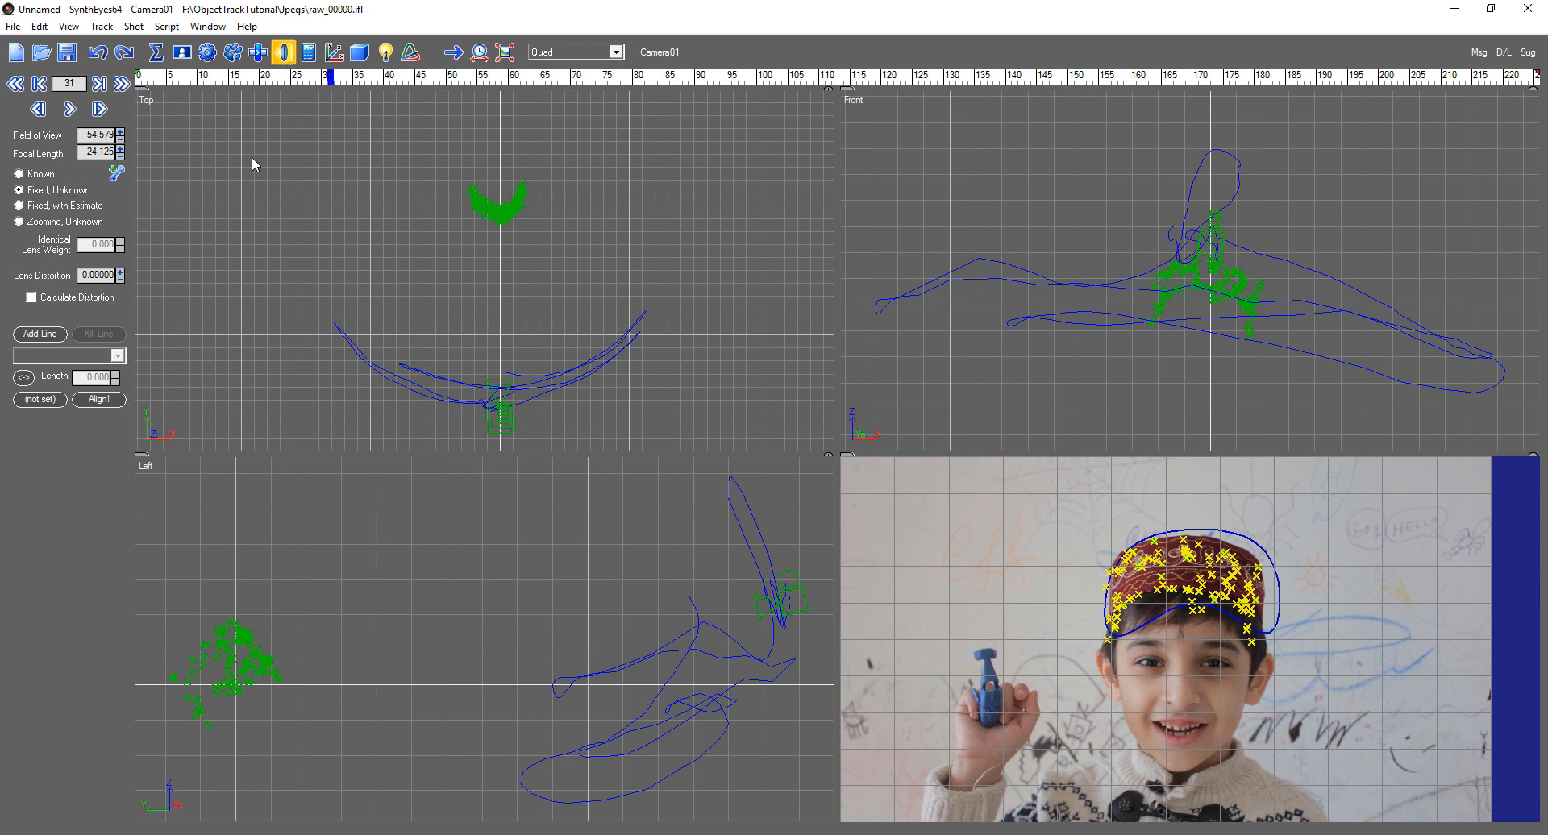
click(29, 298)
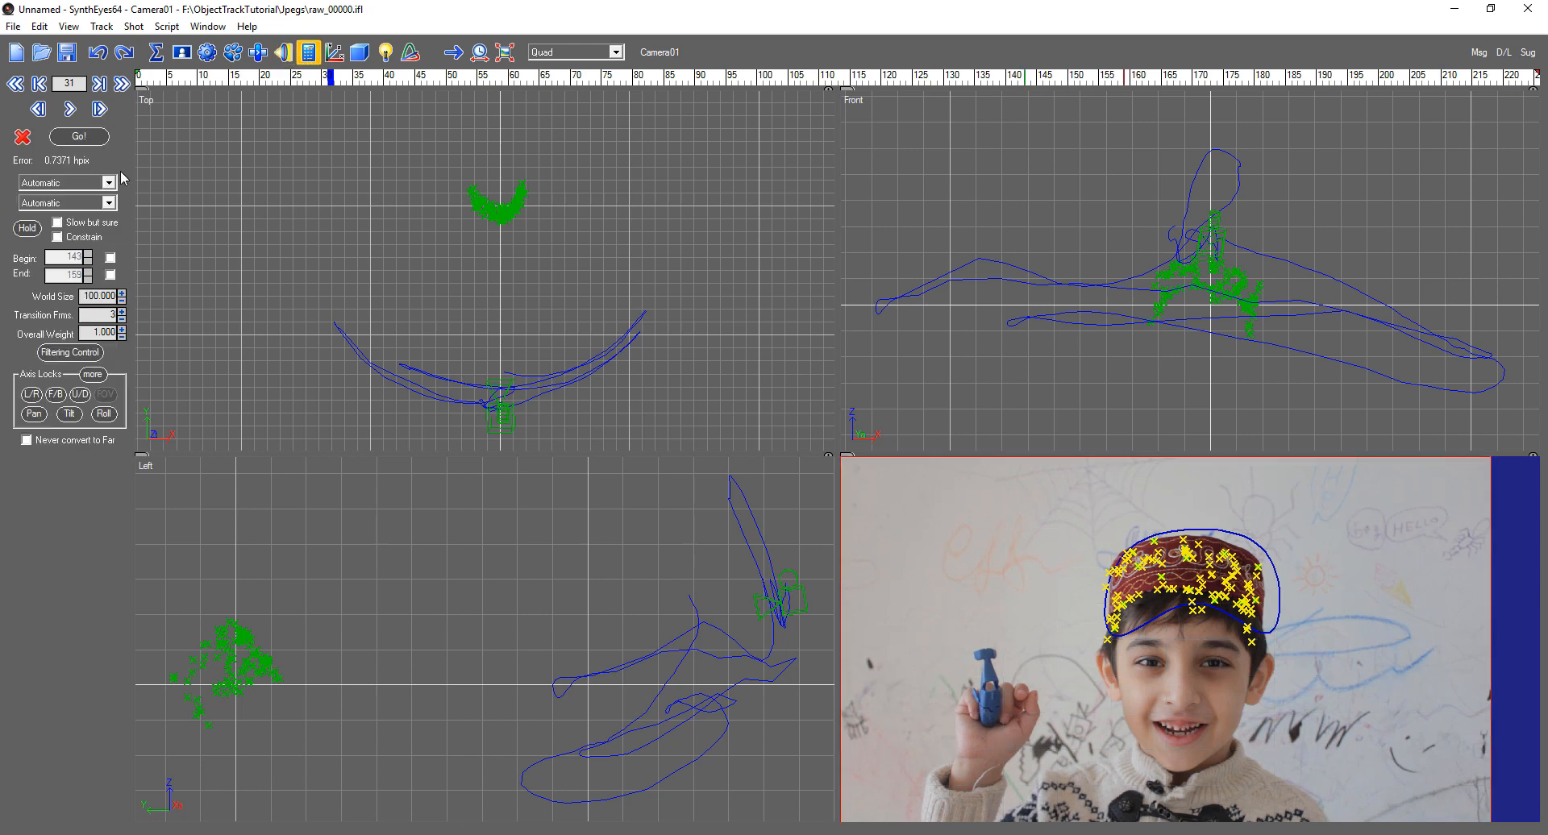
click(63, 182)
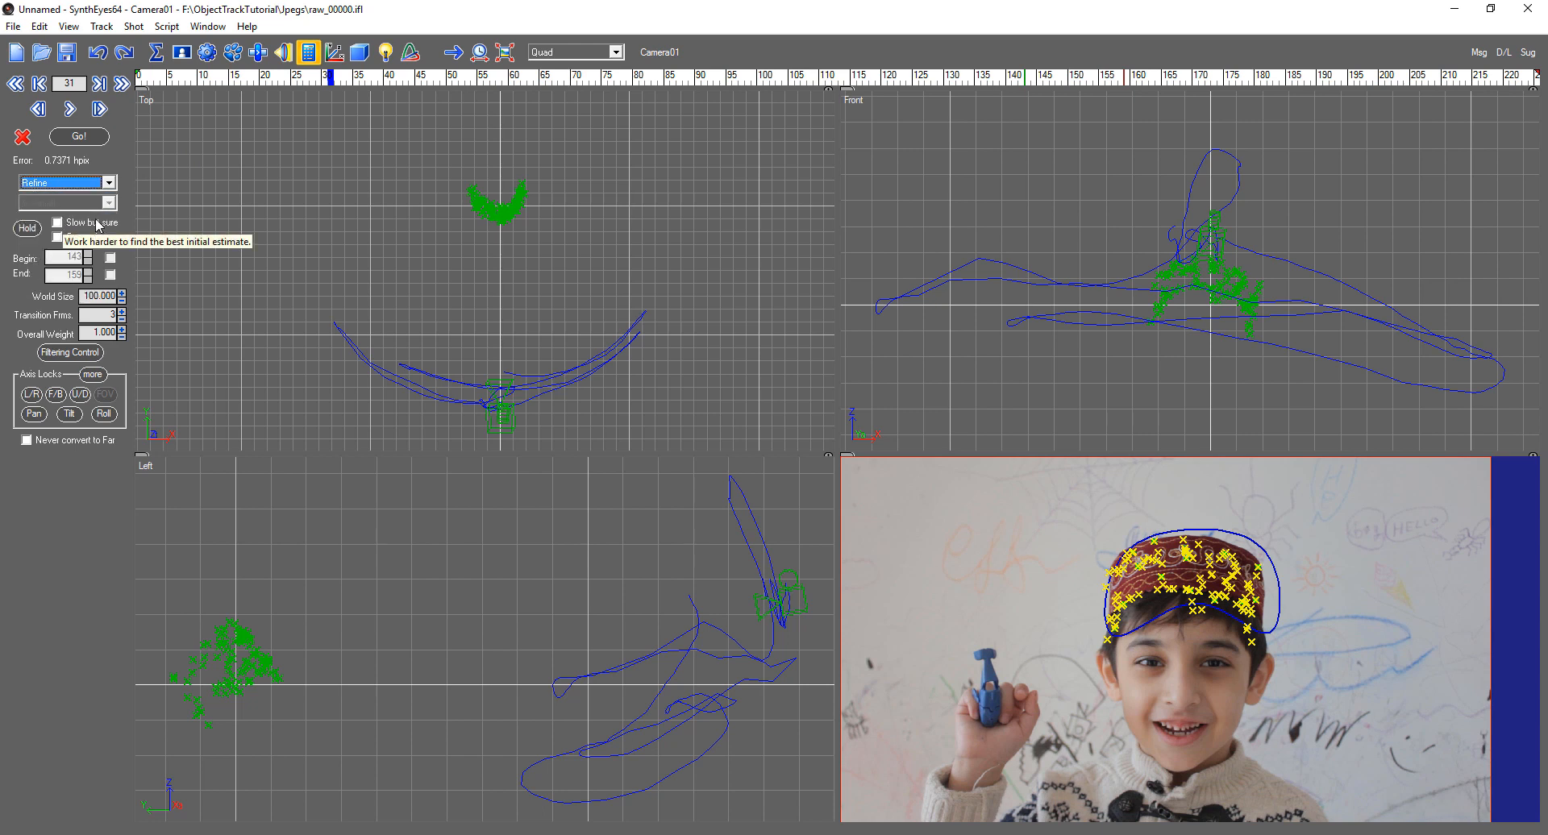
click(58, 223)
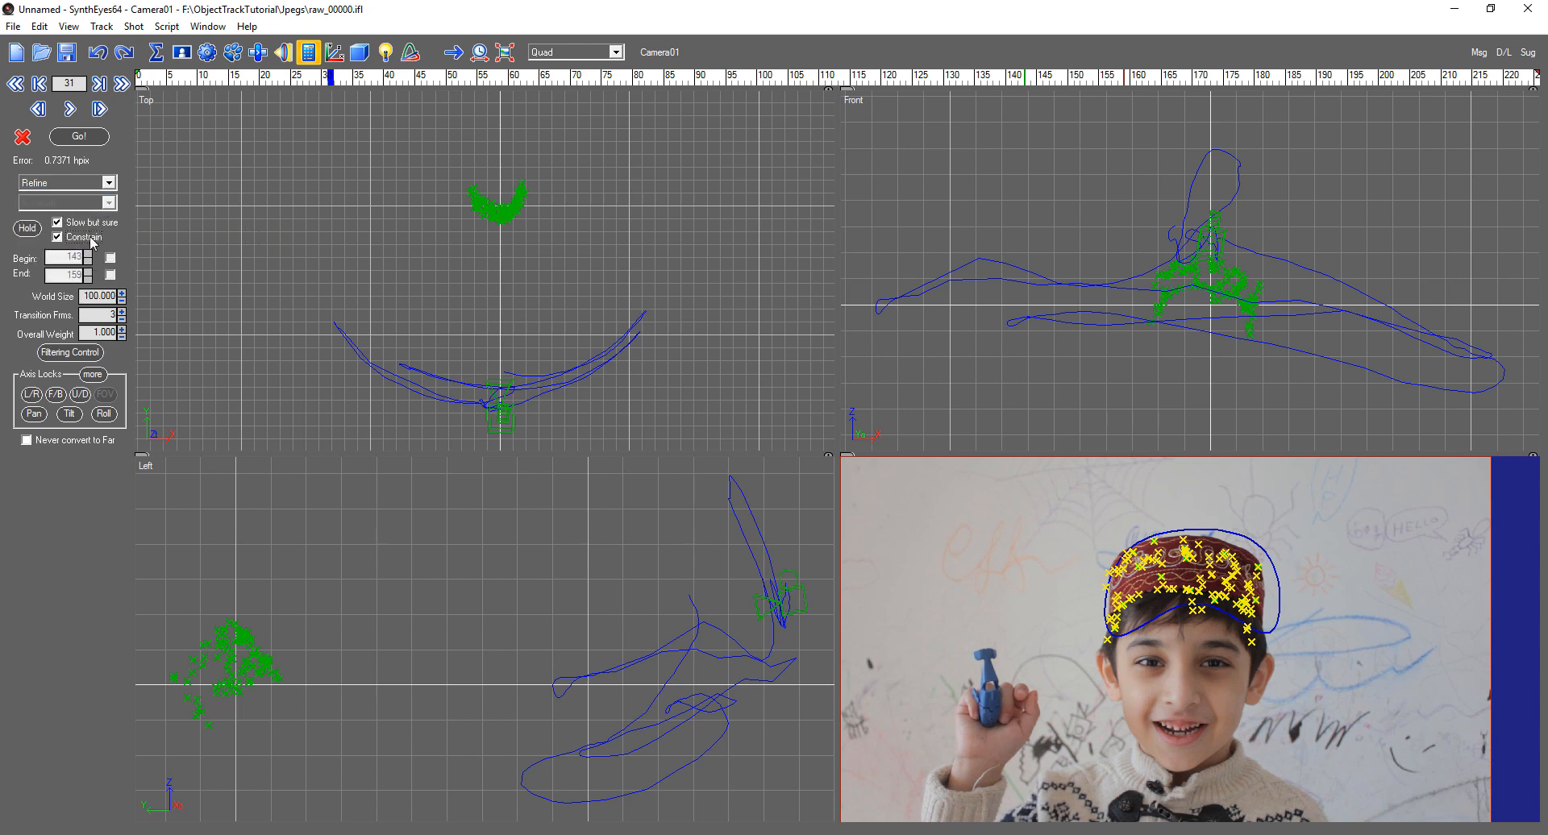
mouse_move(506, 158)
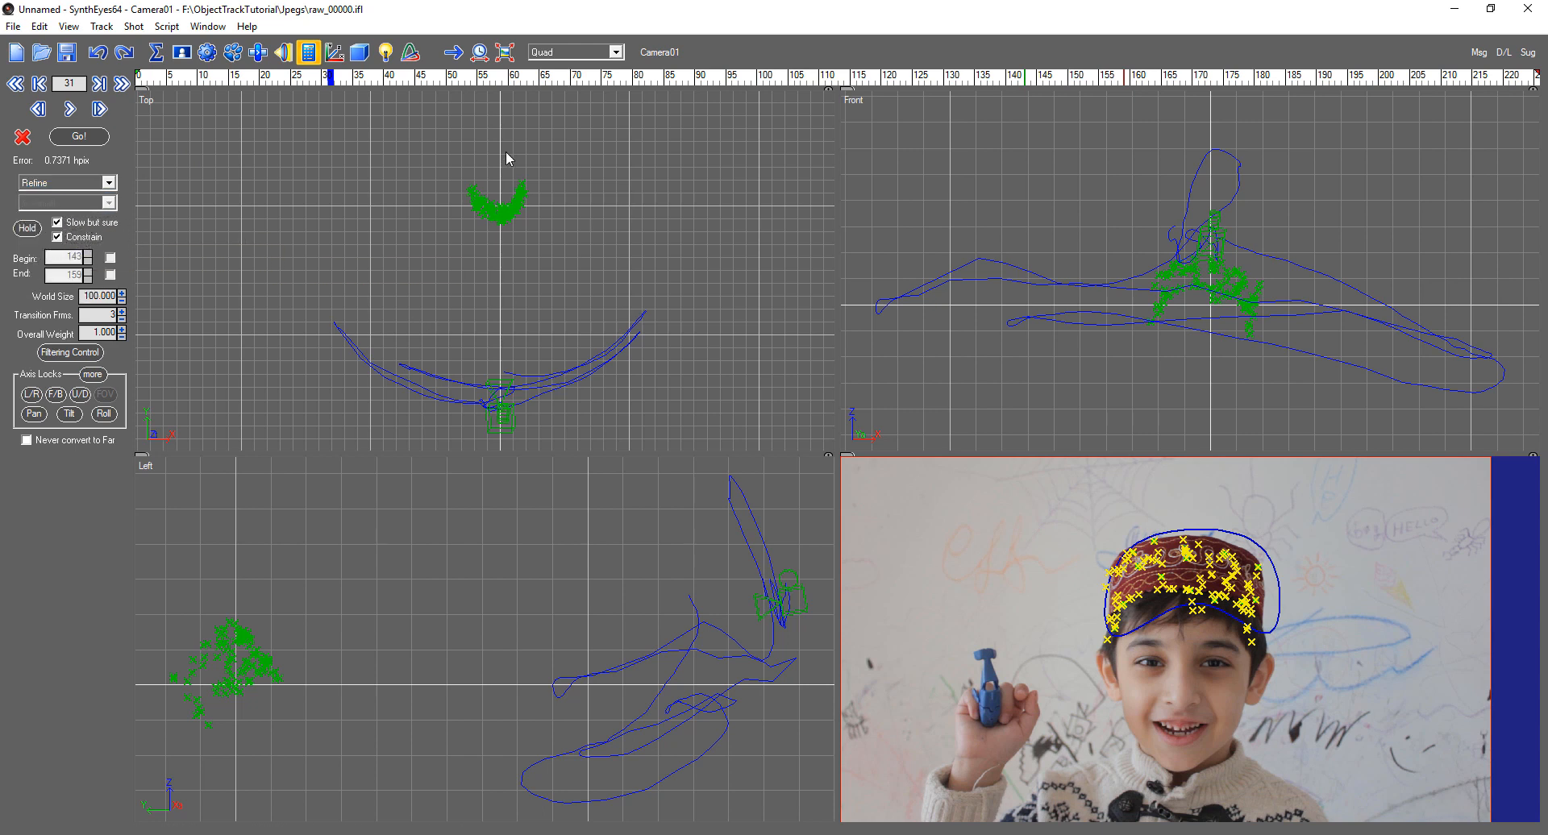
mouse_move(306, 147)
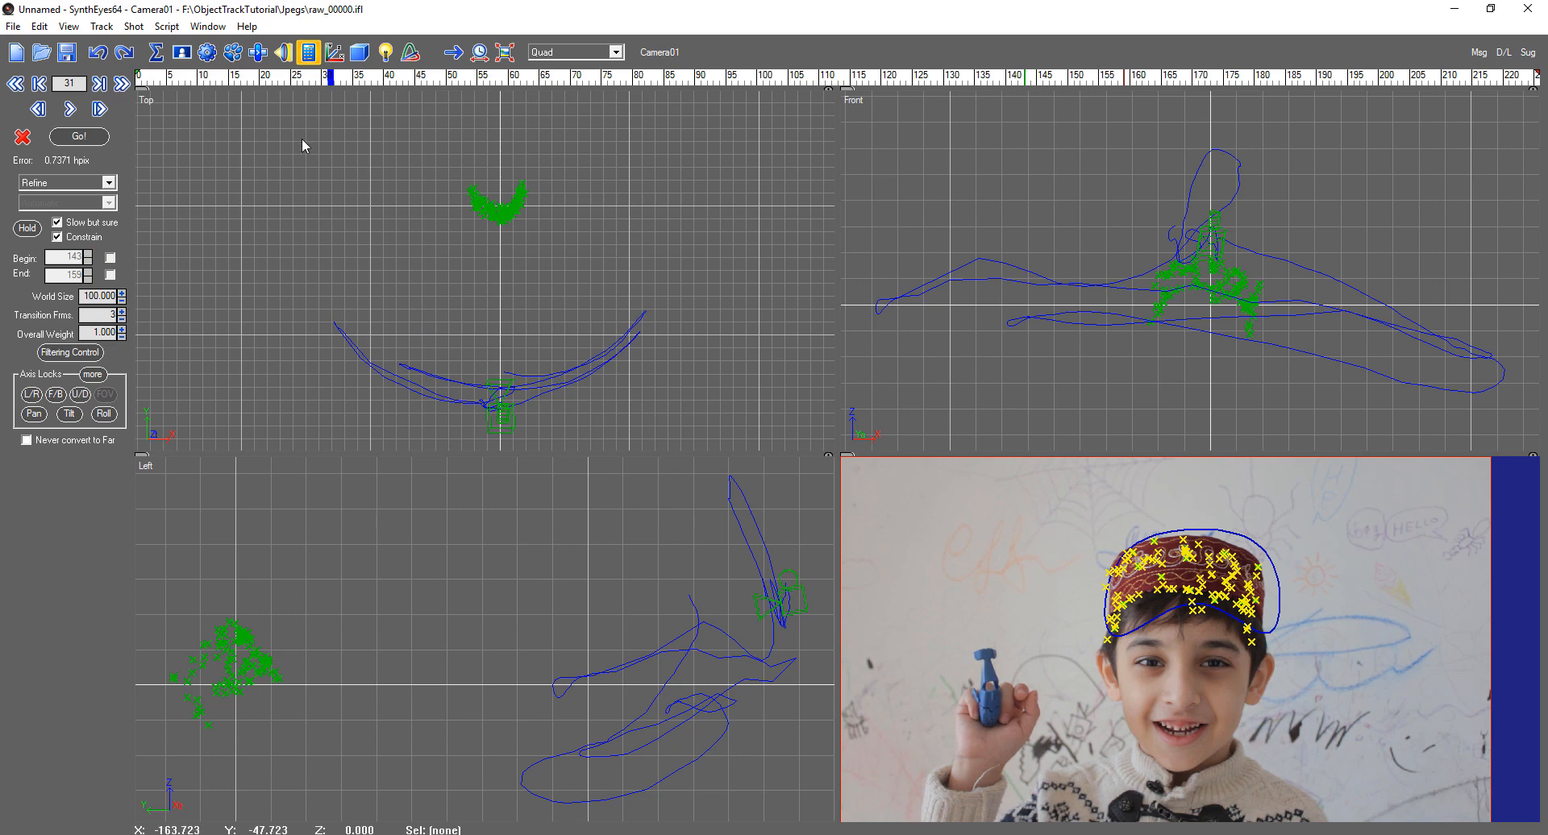
click(77, 137)
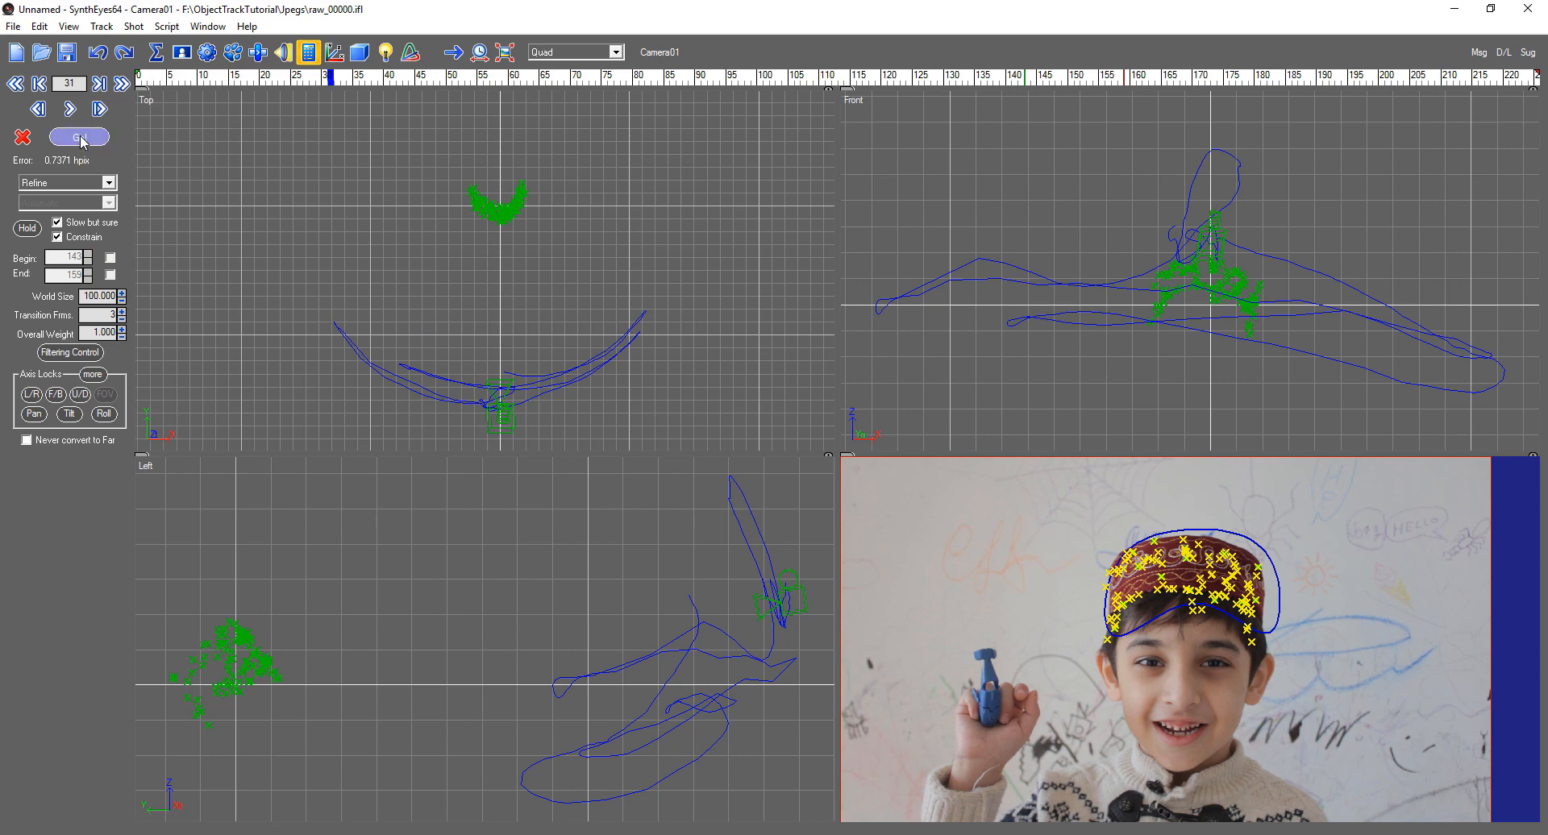
click(77, 137)
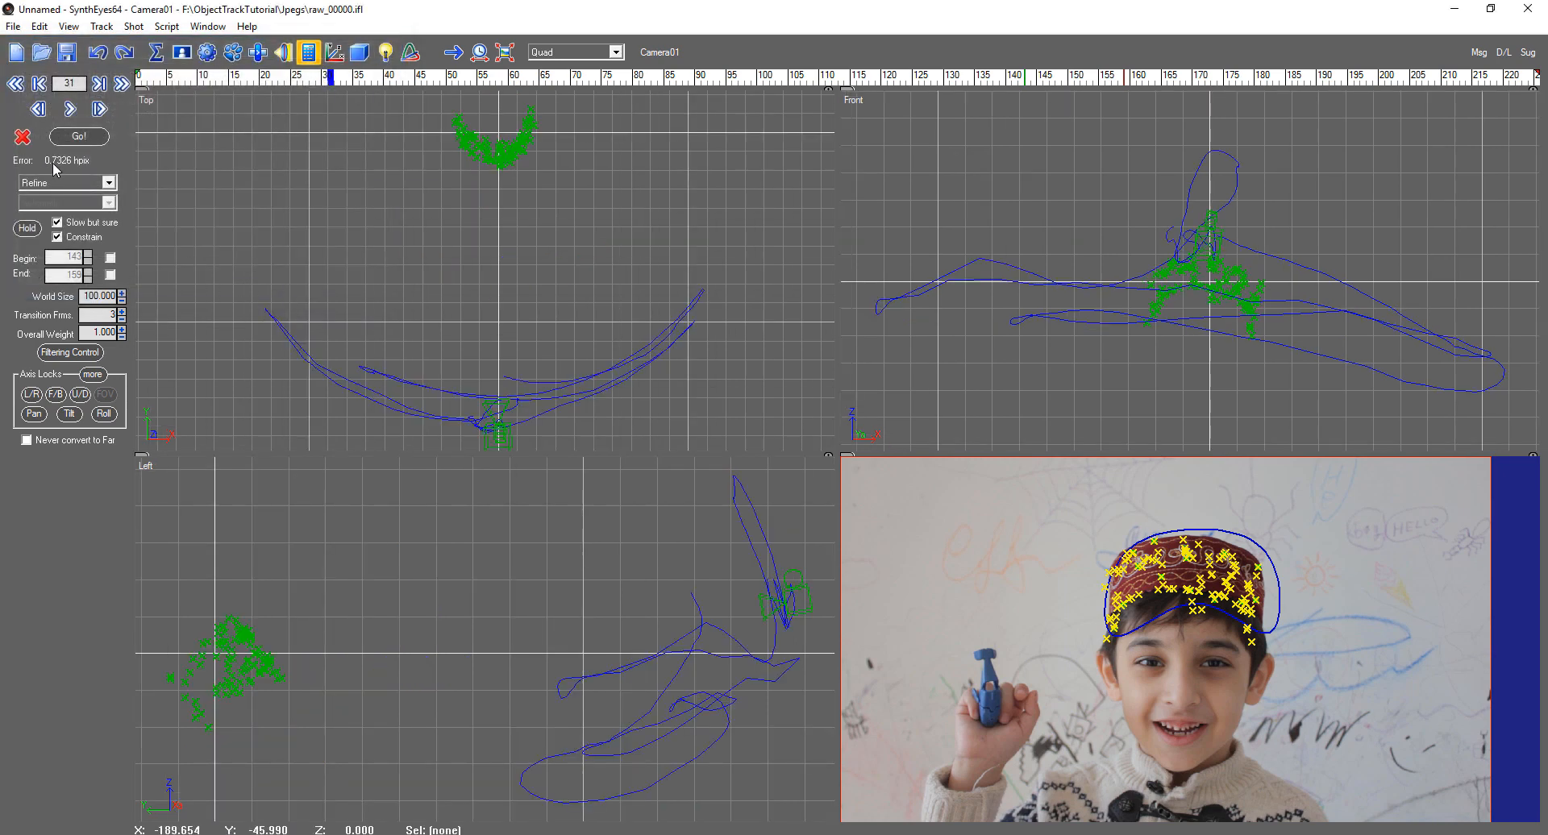
mouse_move(495, 241)
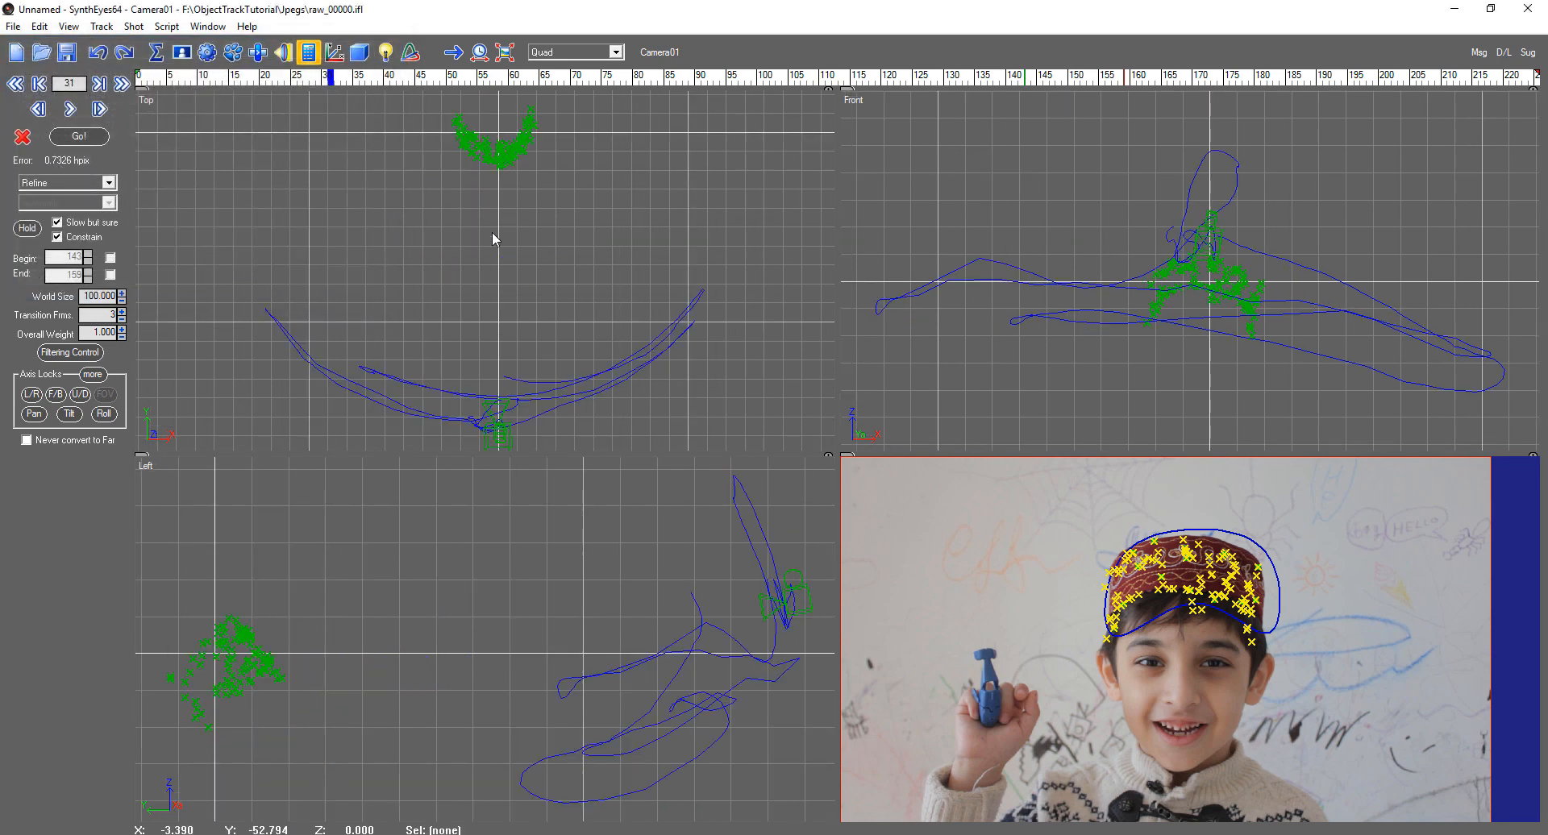
mouse_move(503, 256)
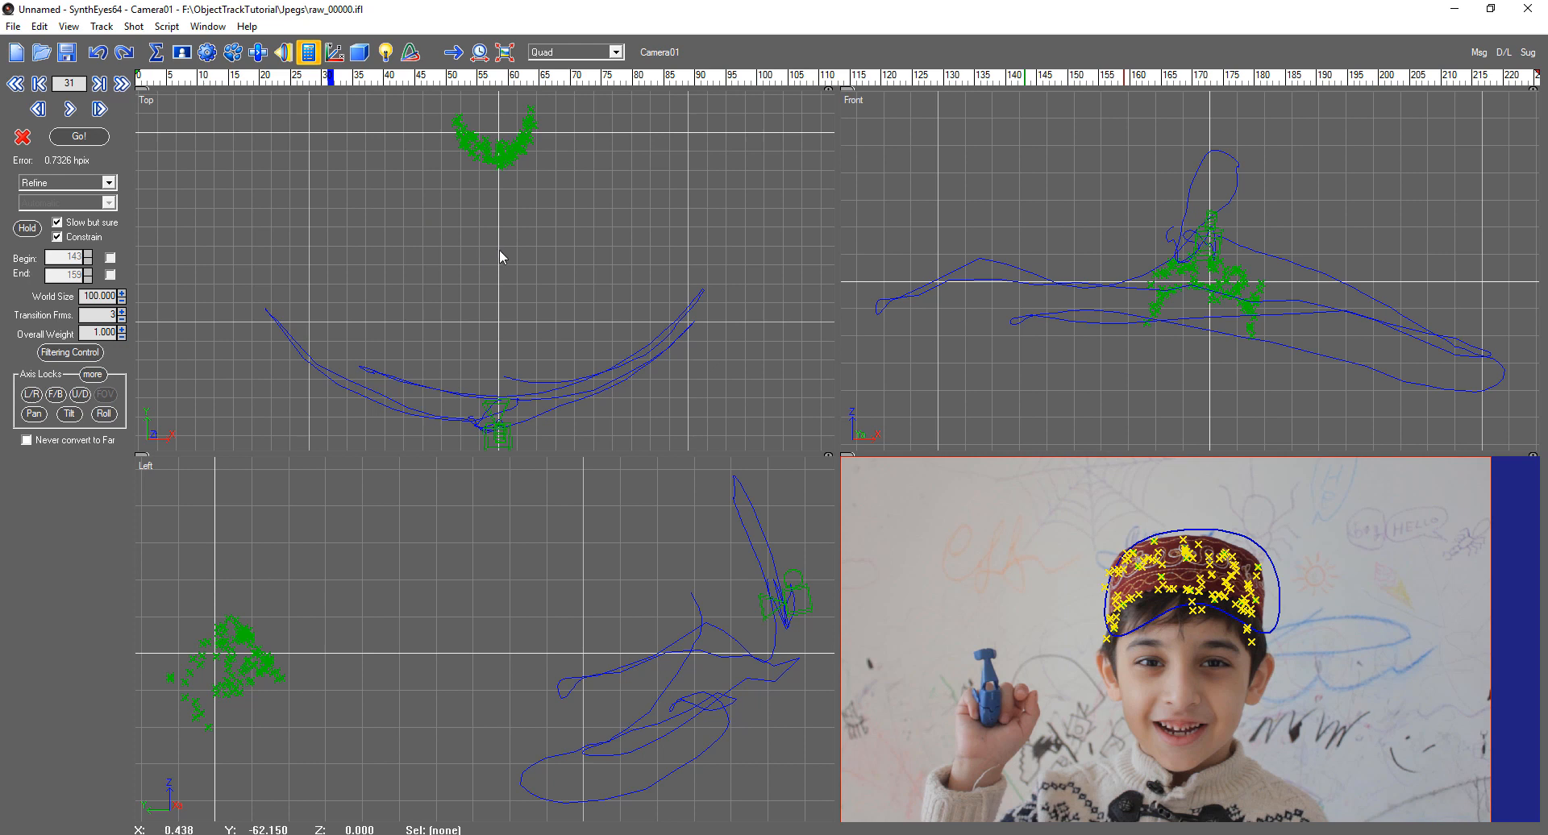
mouse_move(548, 300)
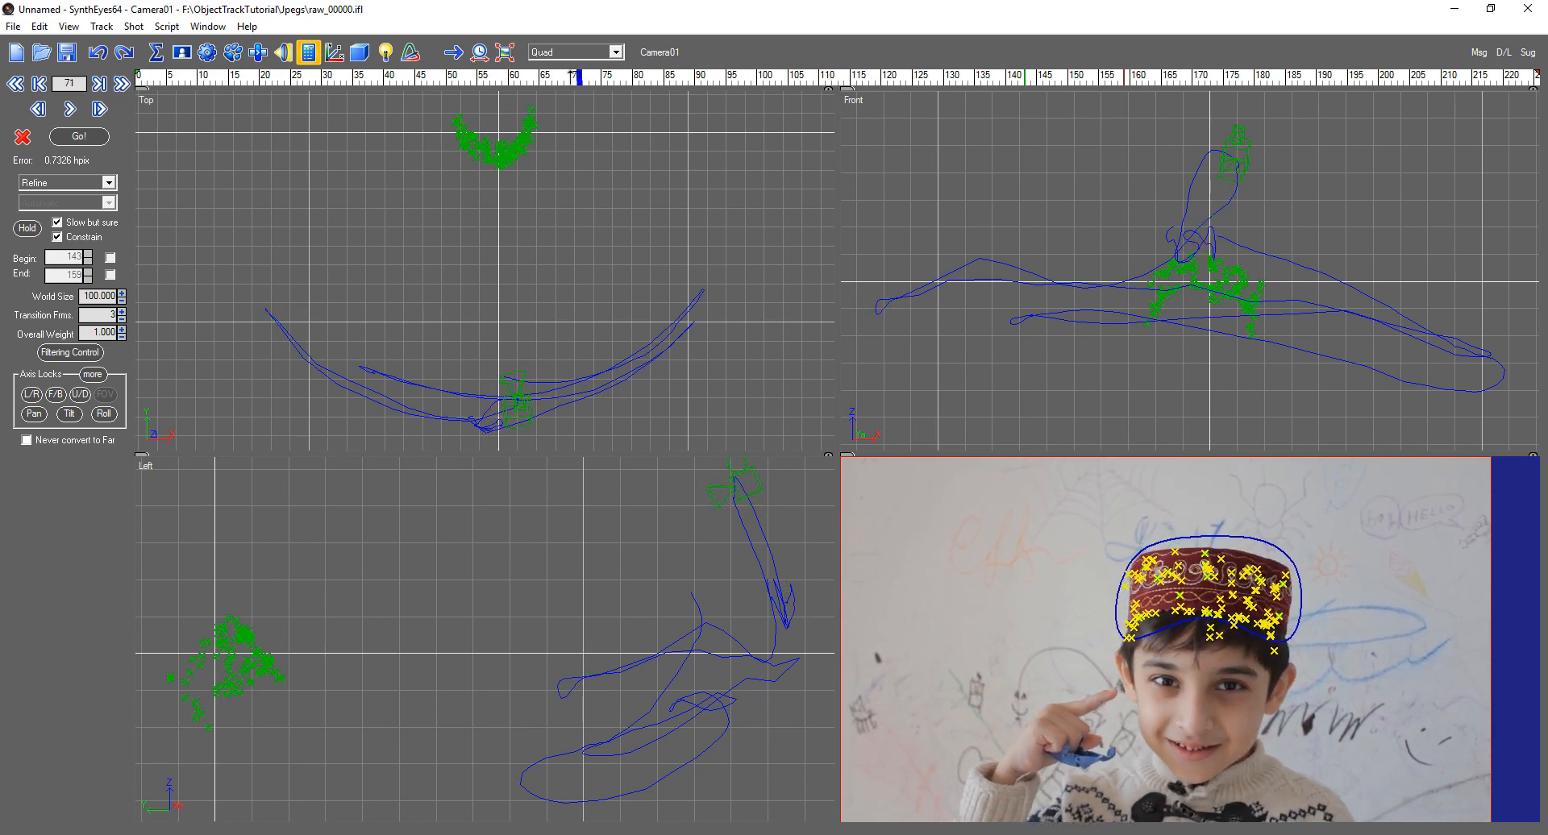
Use Track > Clean up trackers to select the three high-error trackers.
click(146, 29)
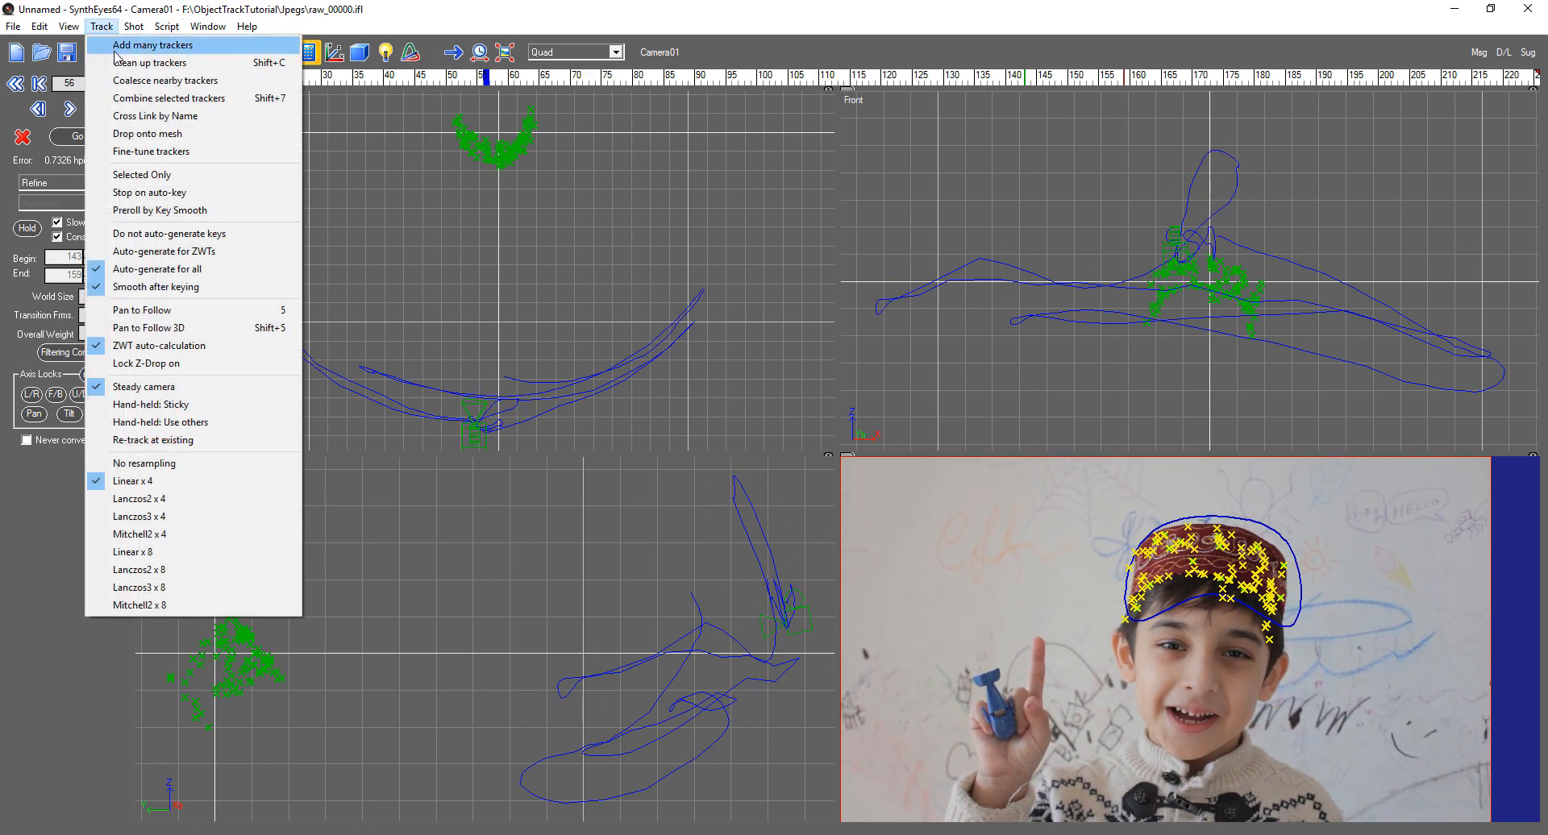
click(151, 62)
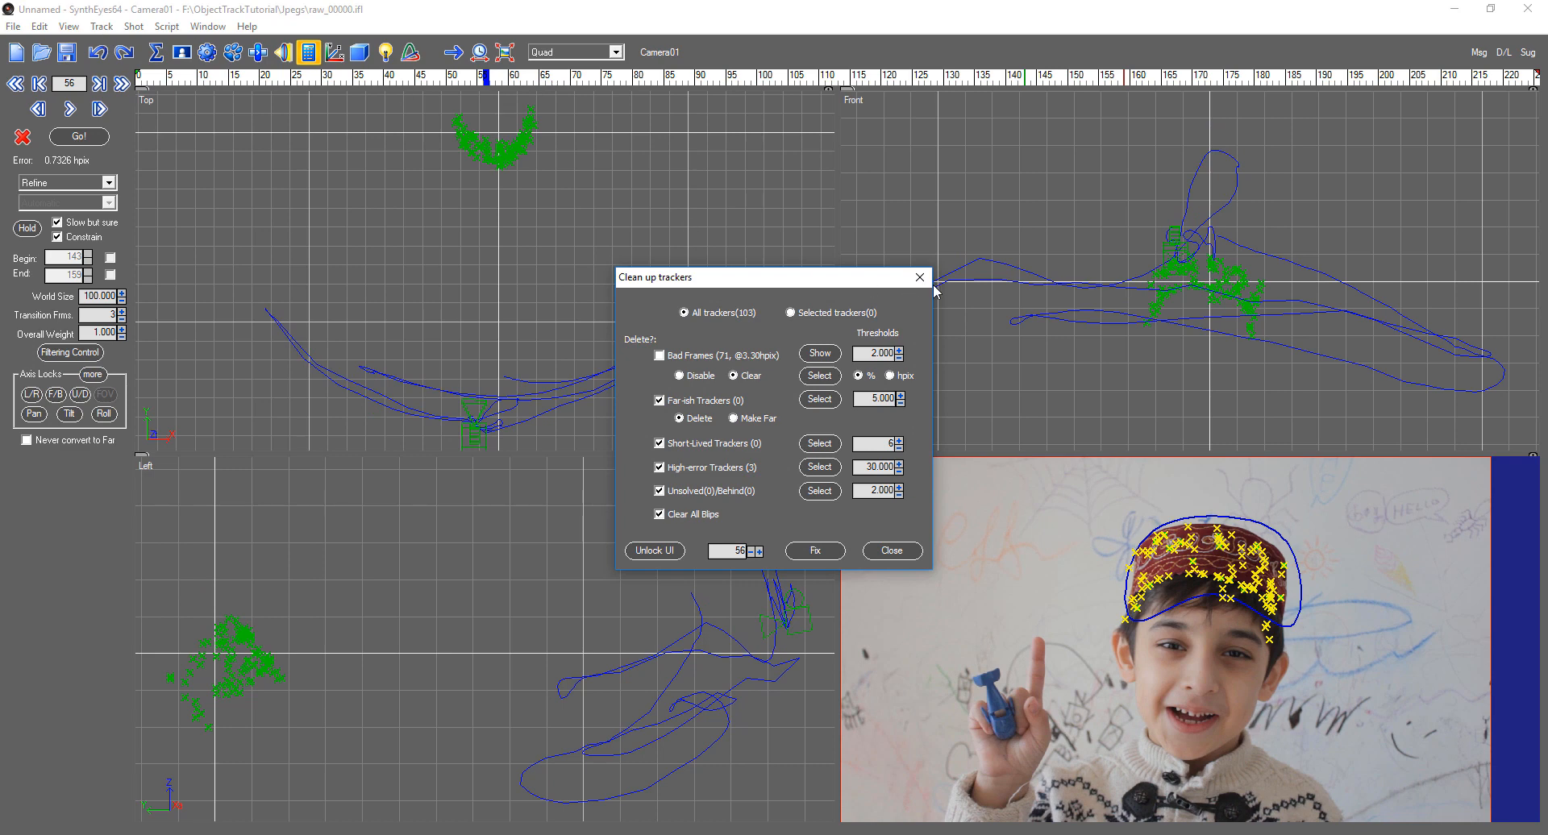
click(100, 26)
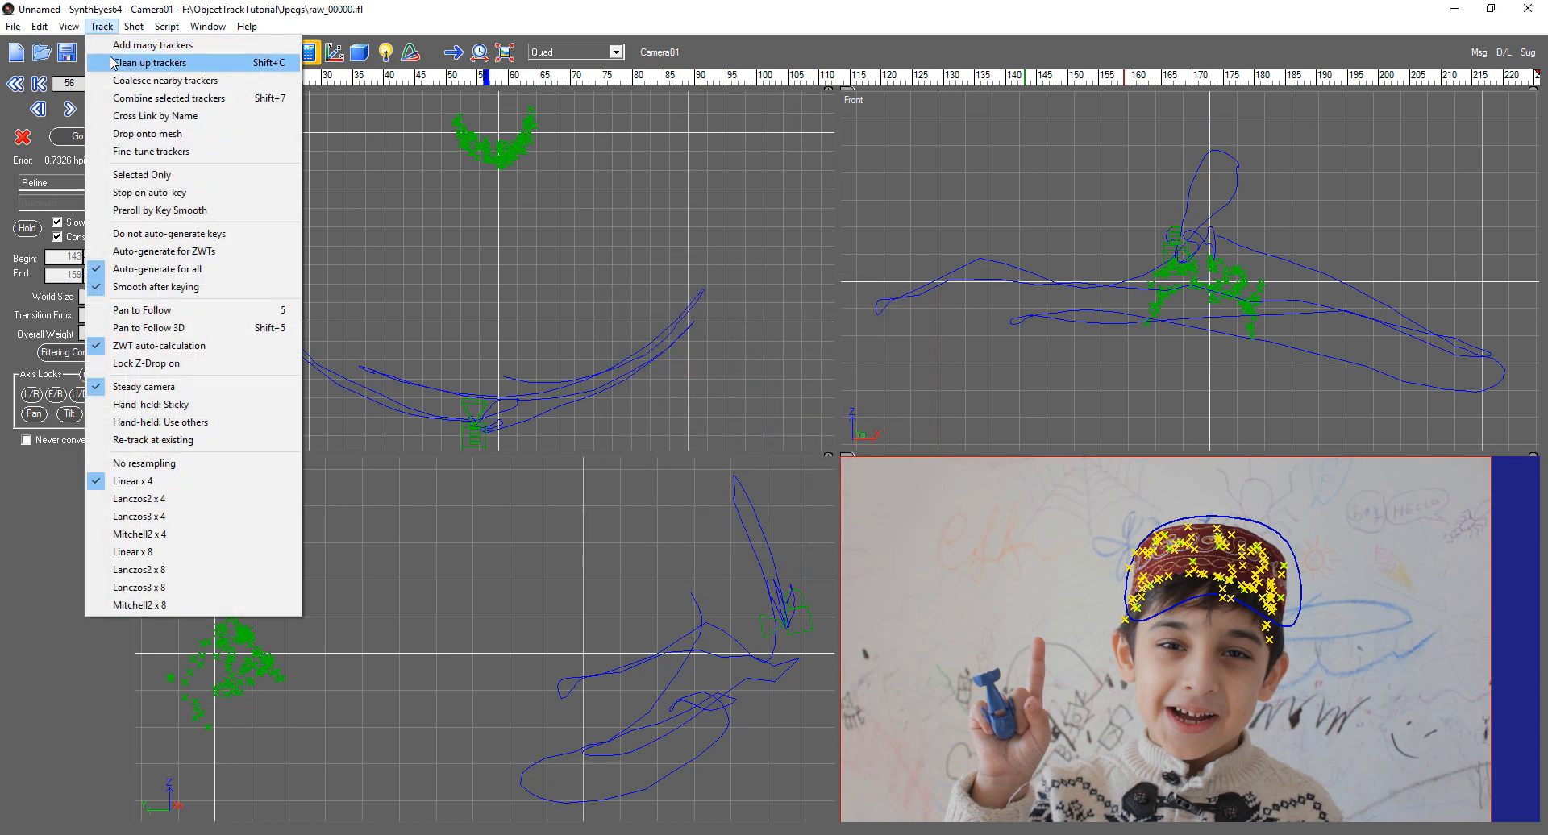
click(153, 63)
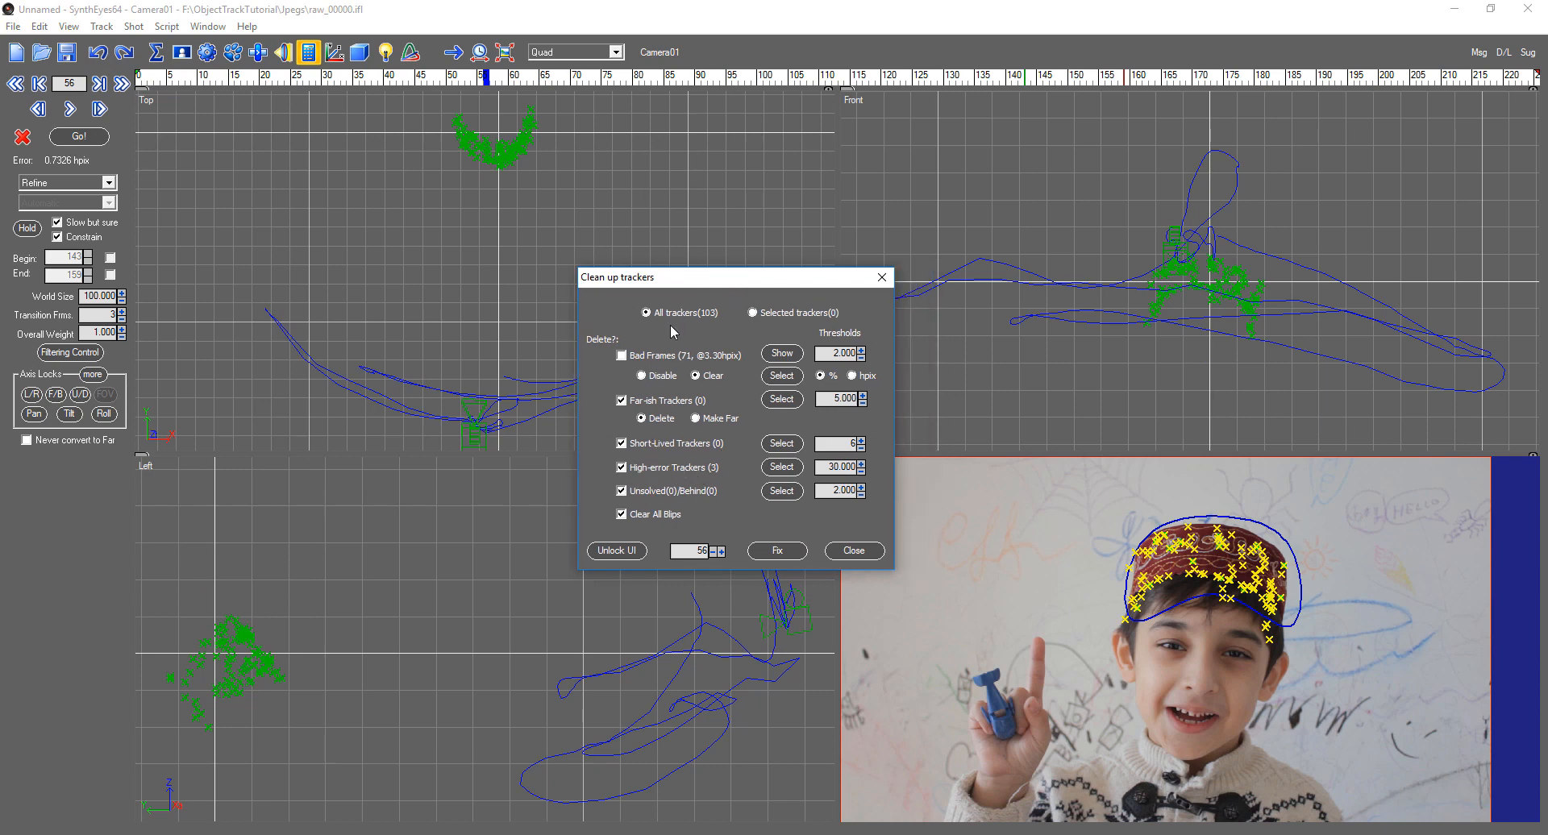
mouse_move(712, 323)
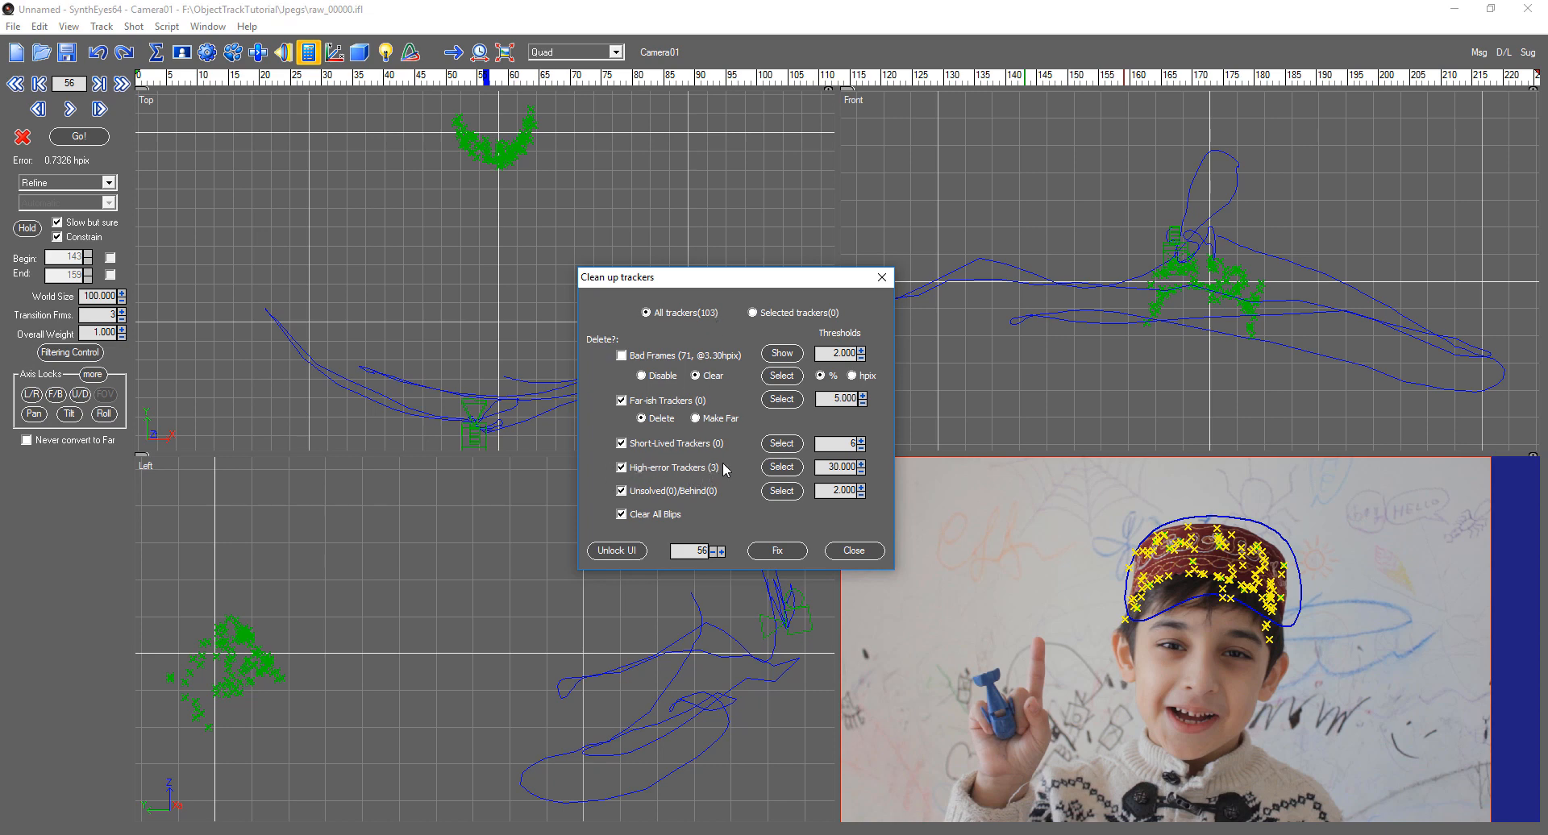
click(781, 467)
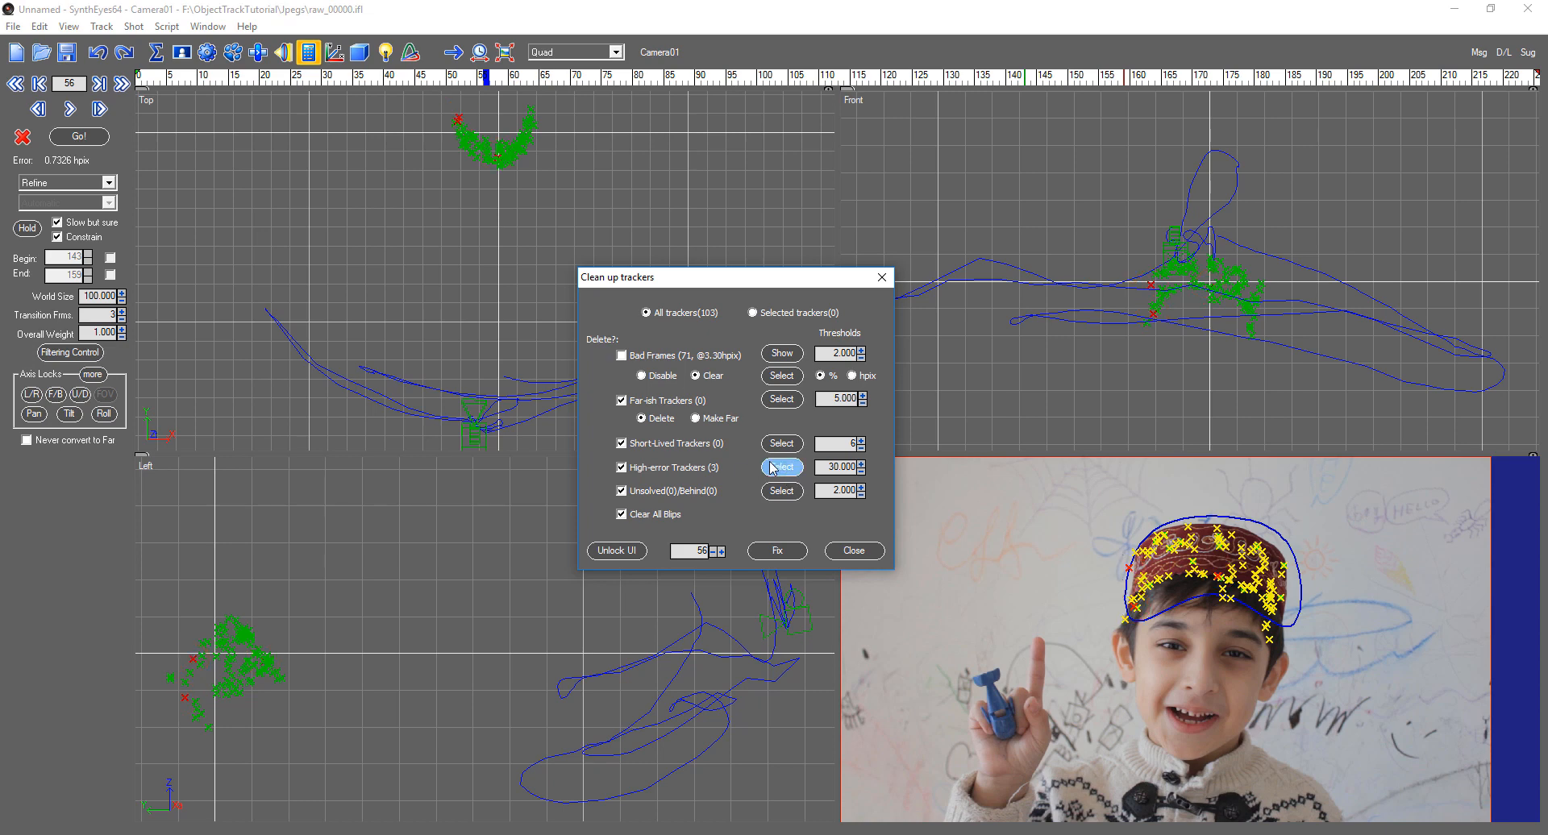
click(855, 551)
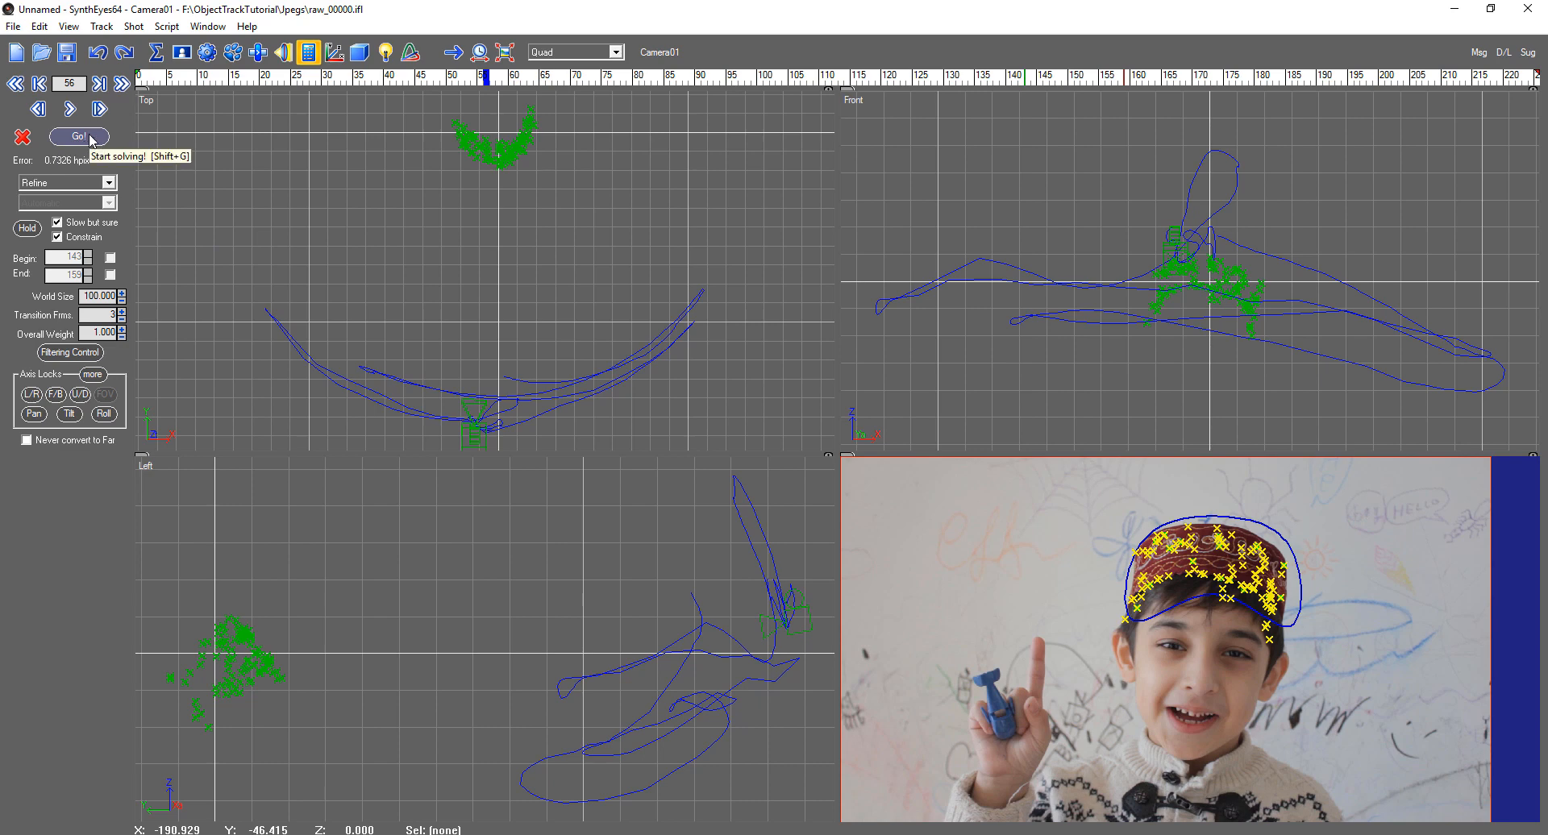
Re-solve the camera, lowering the error to about 0.547 hpix, and review an earlier frame.
click(77, 135)
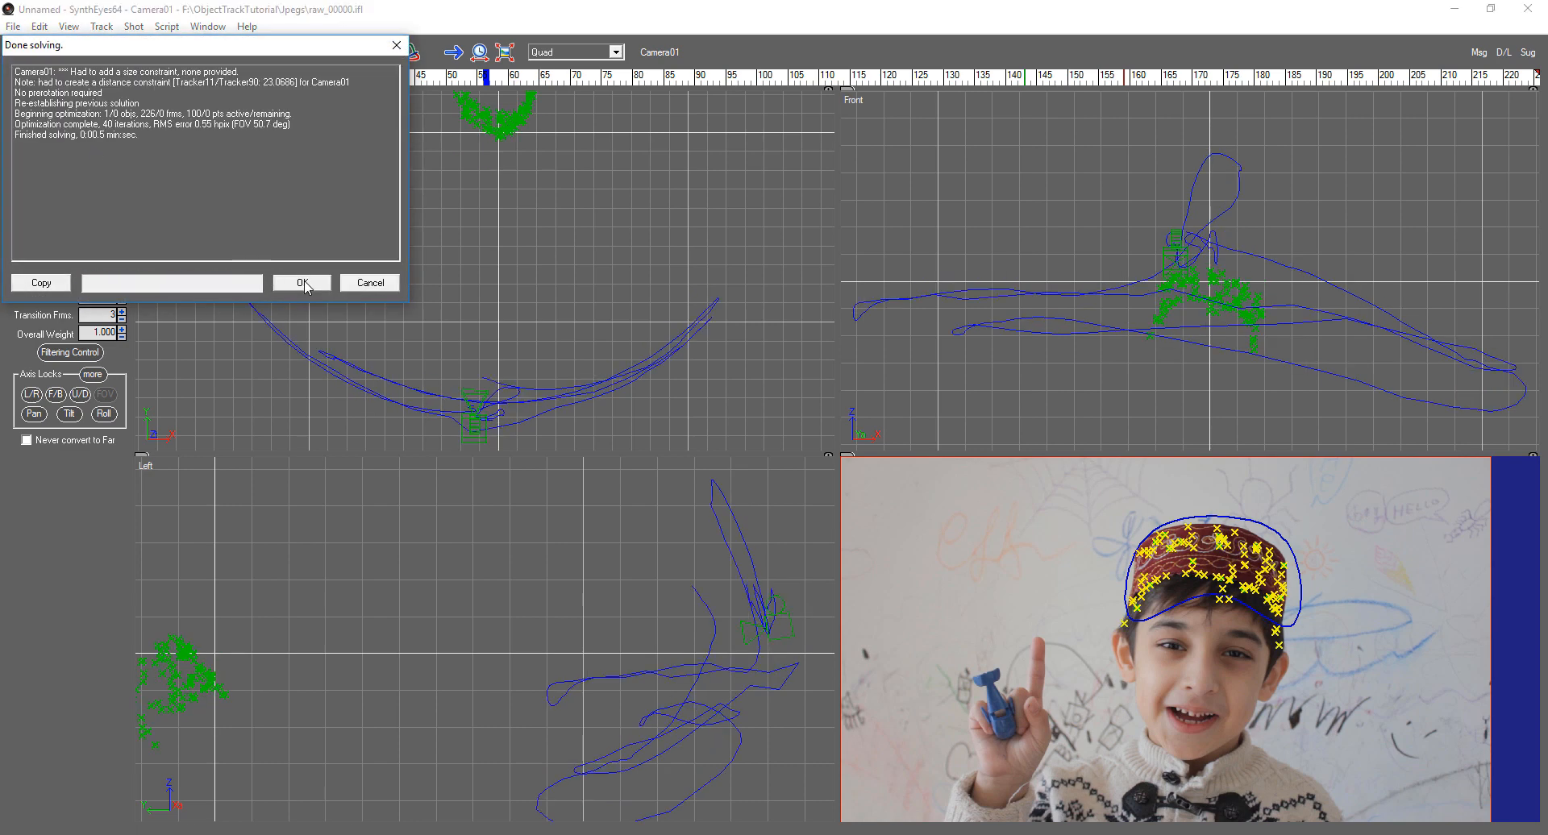
click(301, 282)
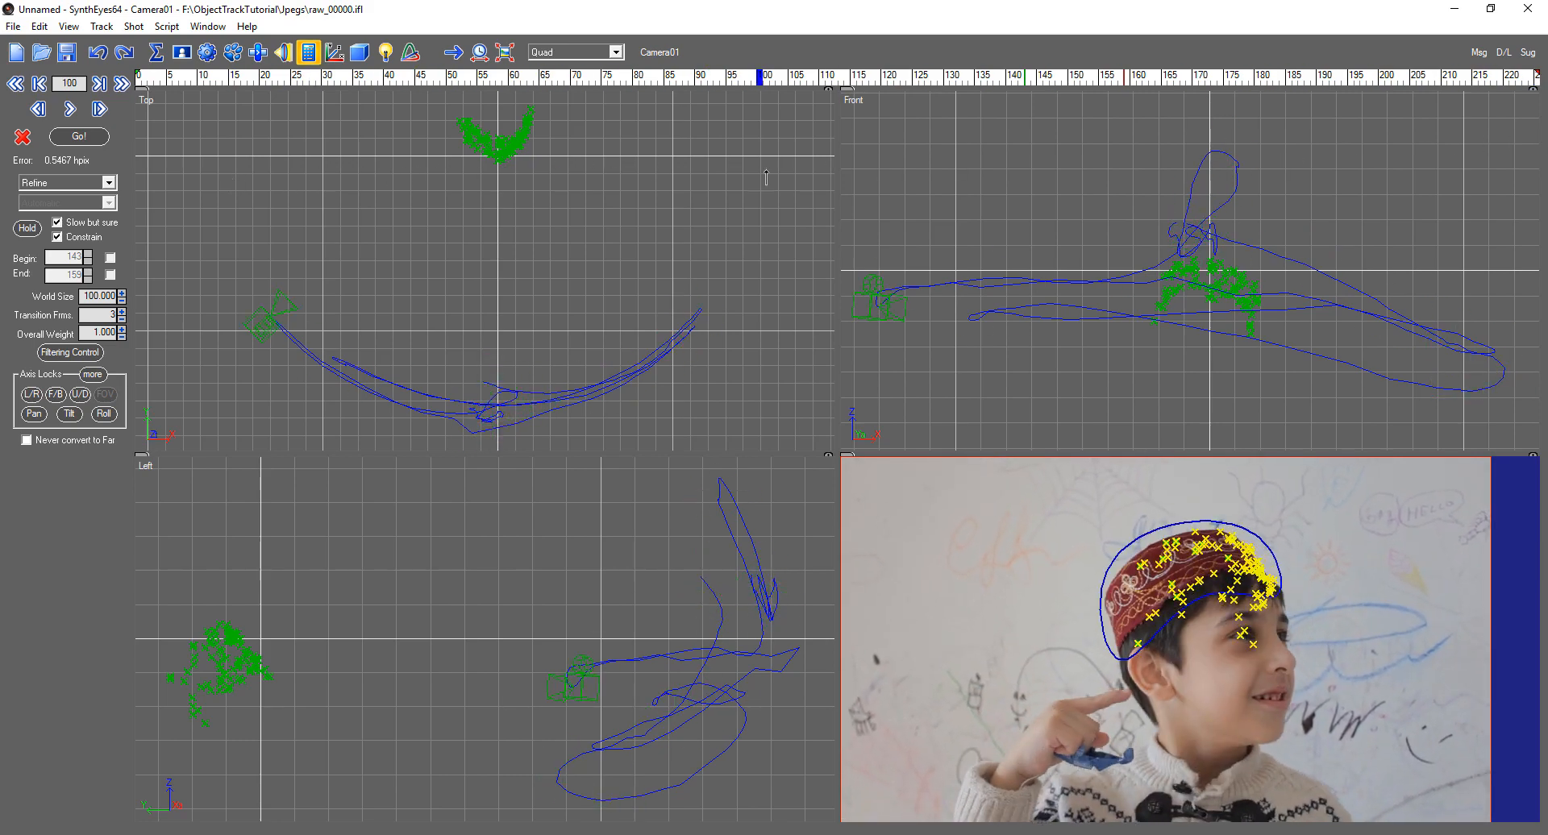
click(470, 78)
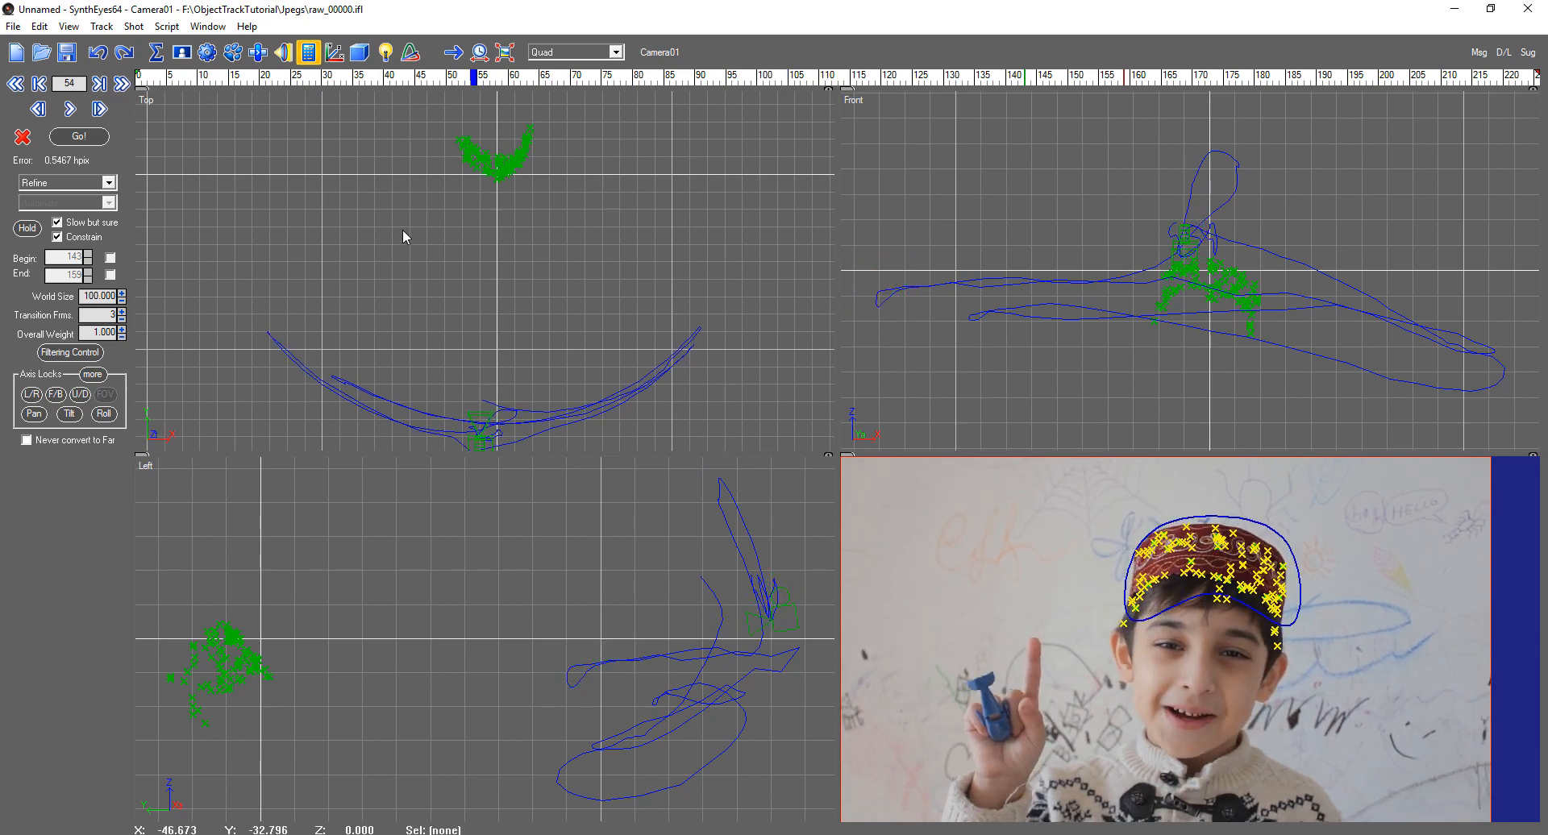
Add a new moving object, Object01, via Shot > Add Moving Object.
click(189, 28)
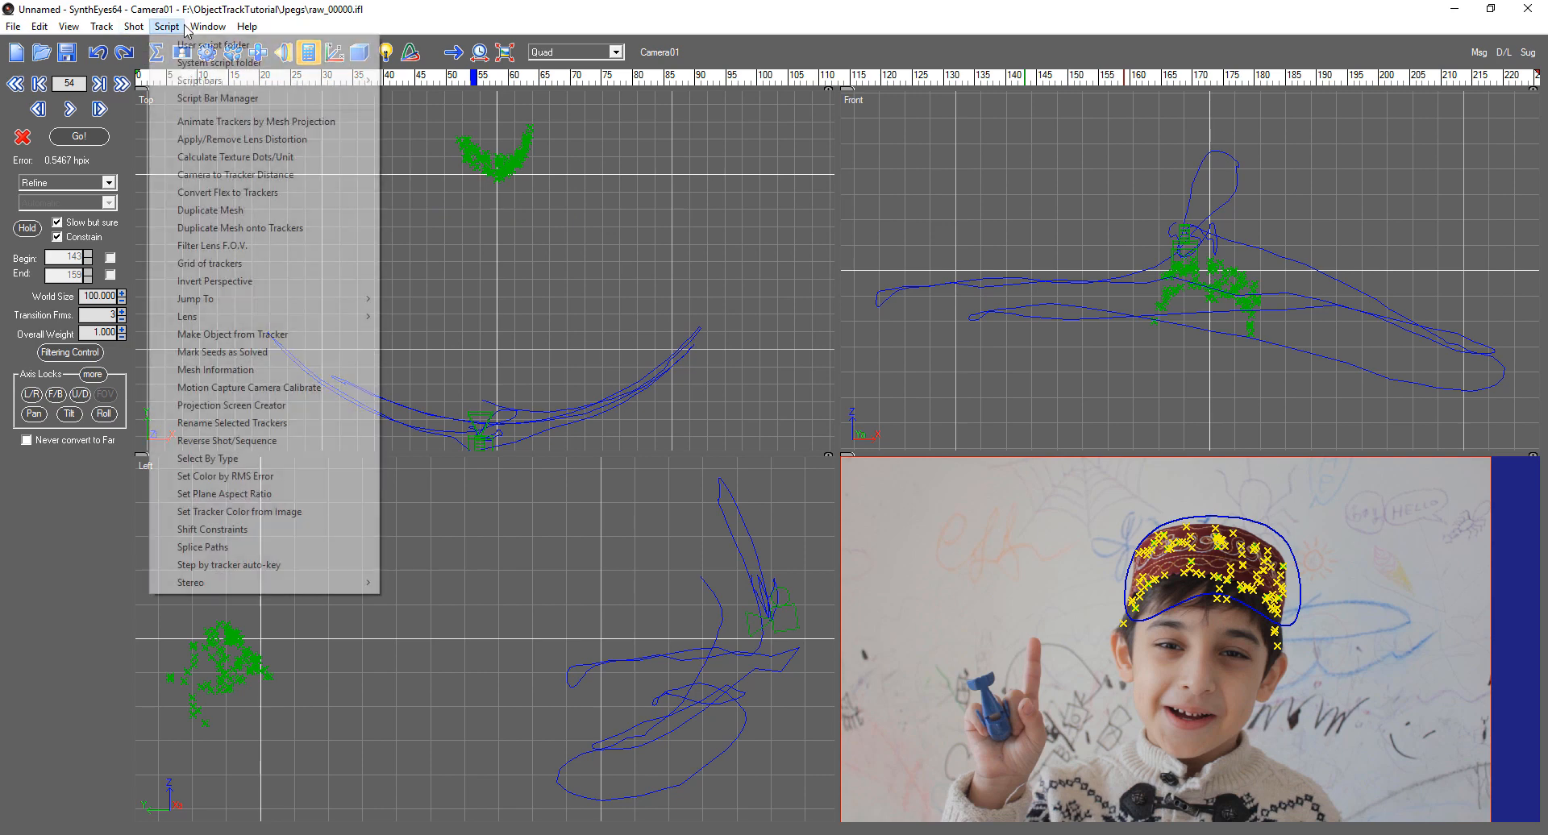
click(206, 27)
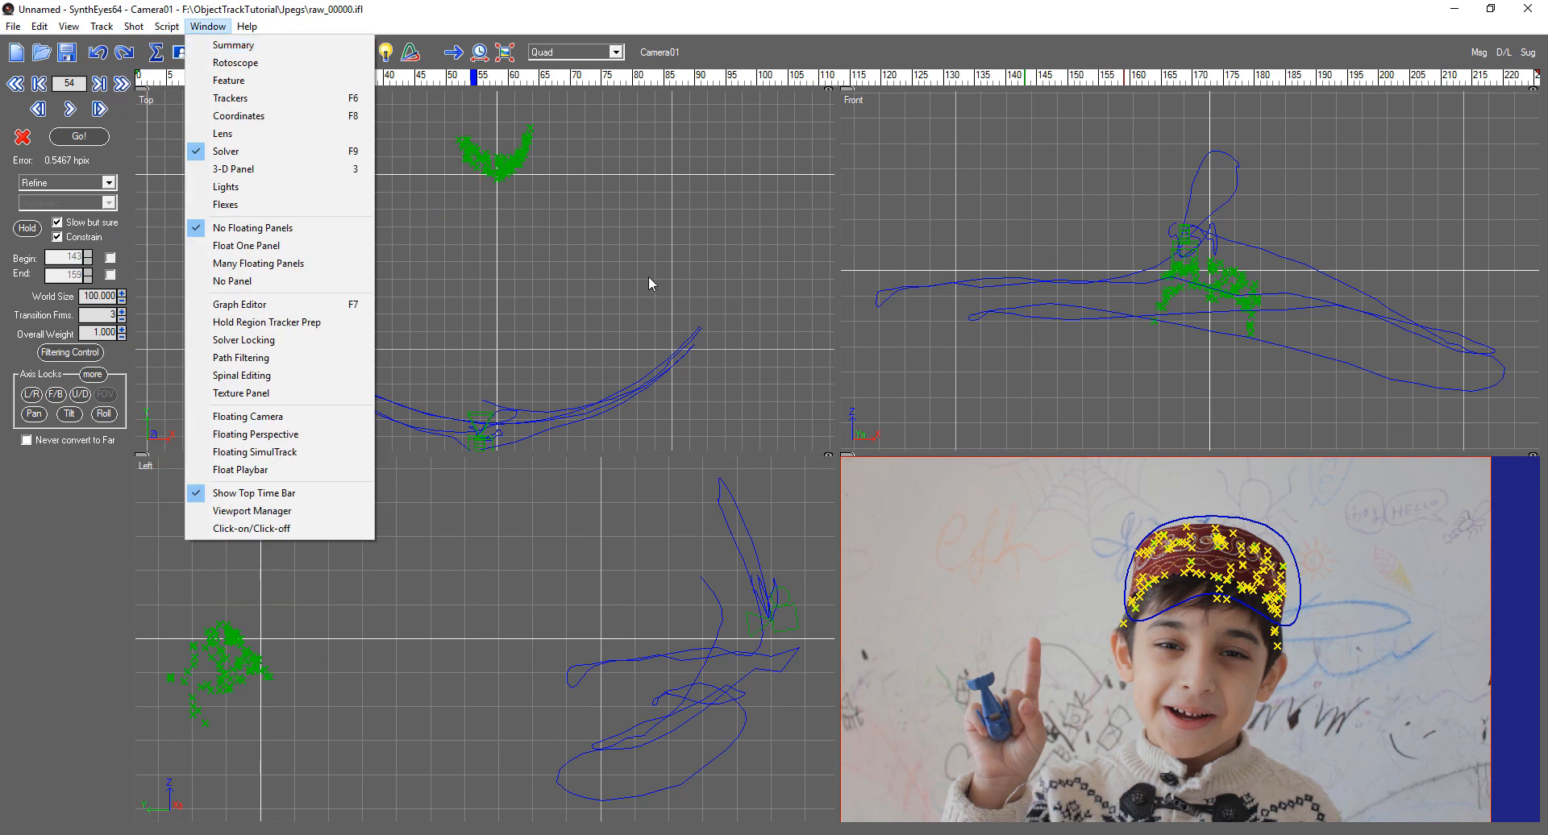
click(141, 28)
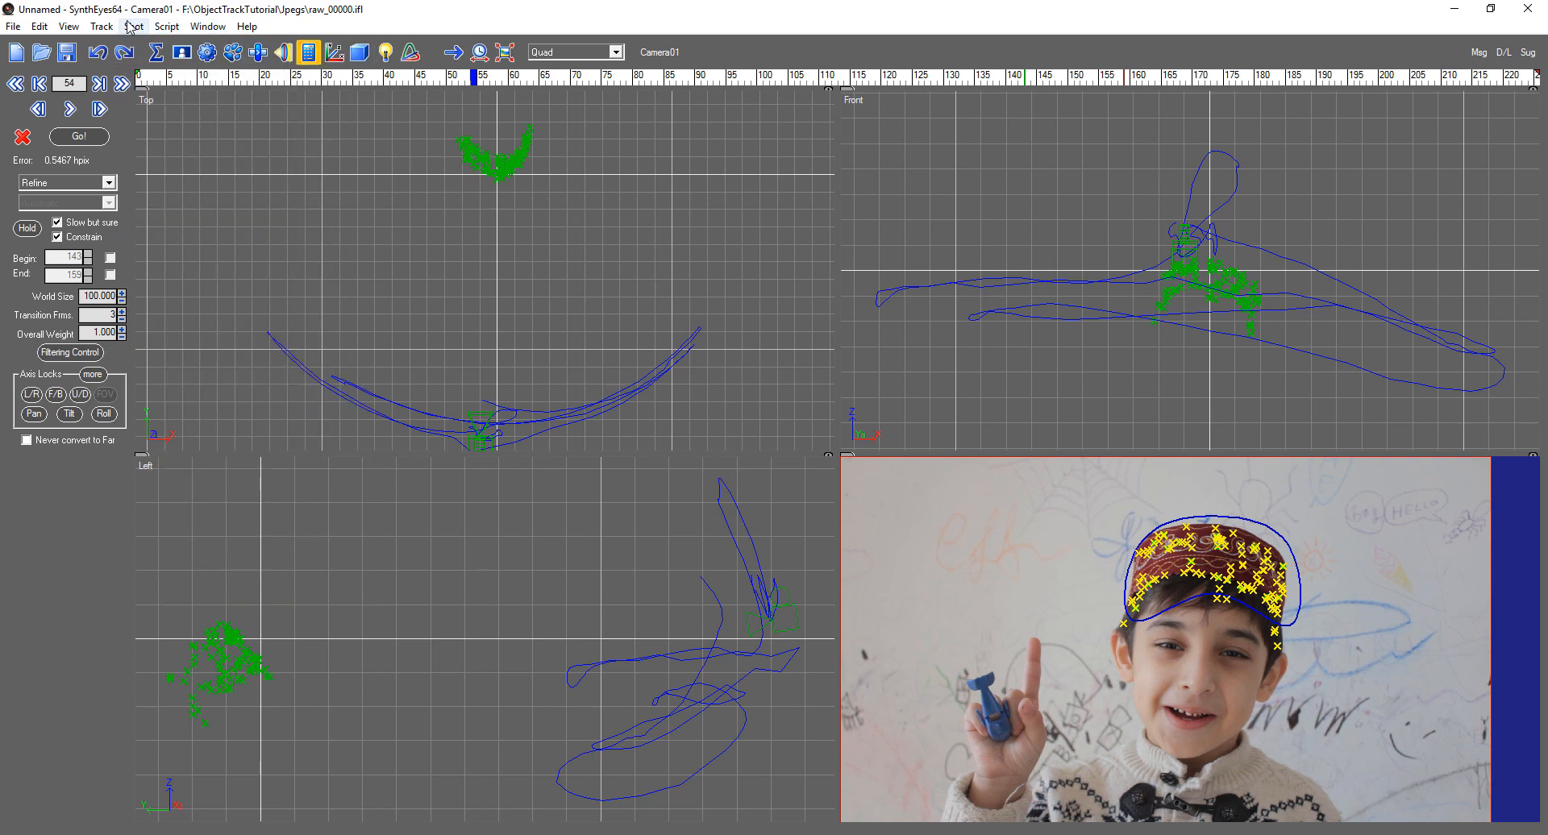
click(135, 27)
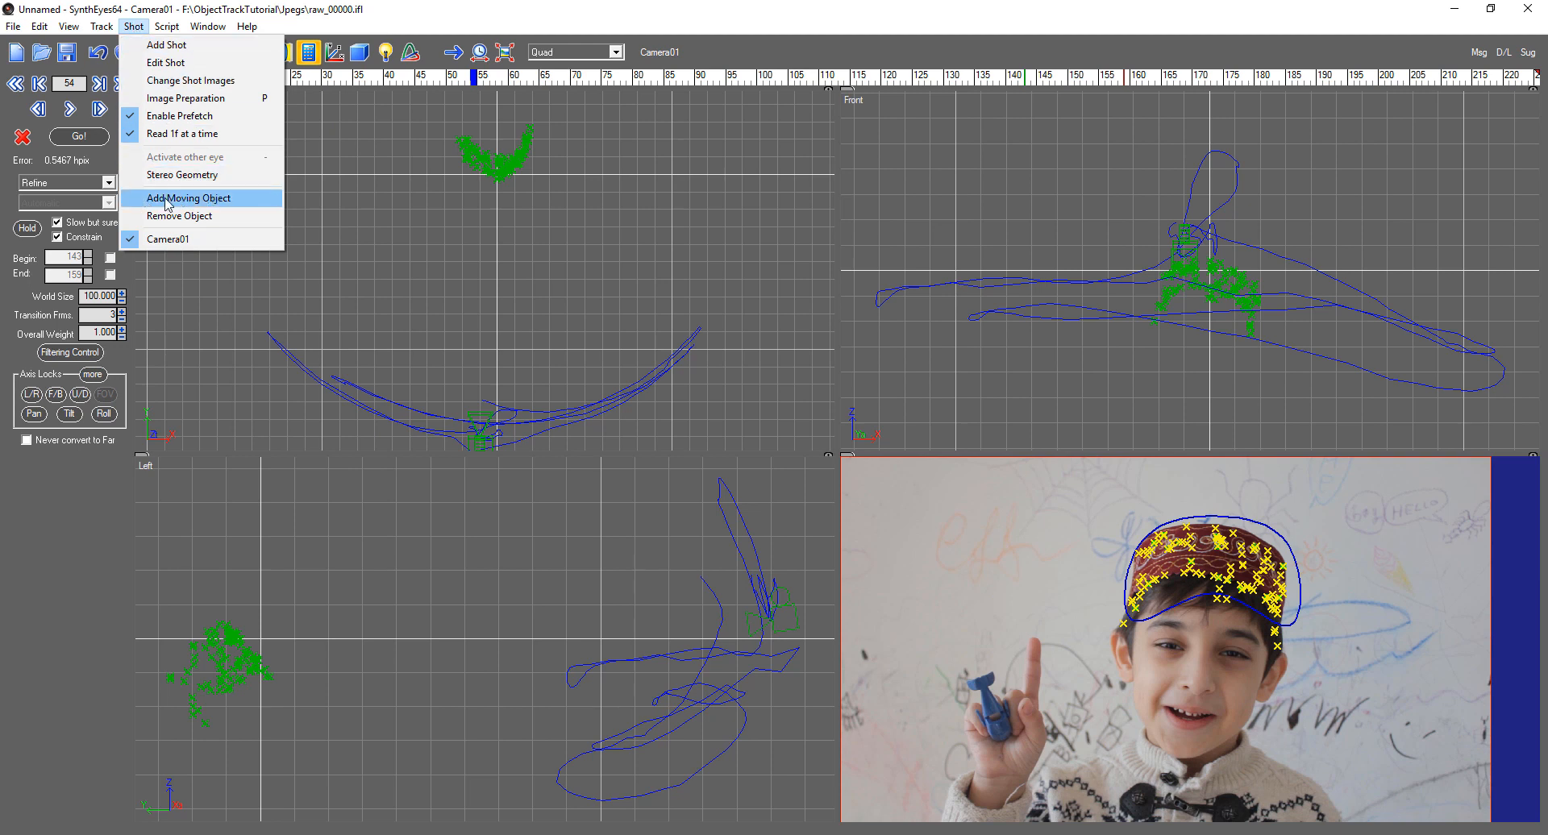
click(187, 198)
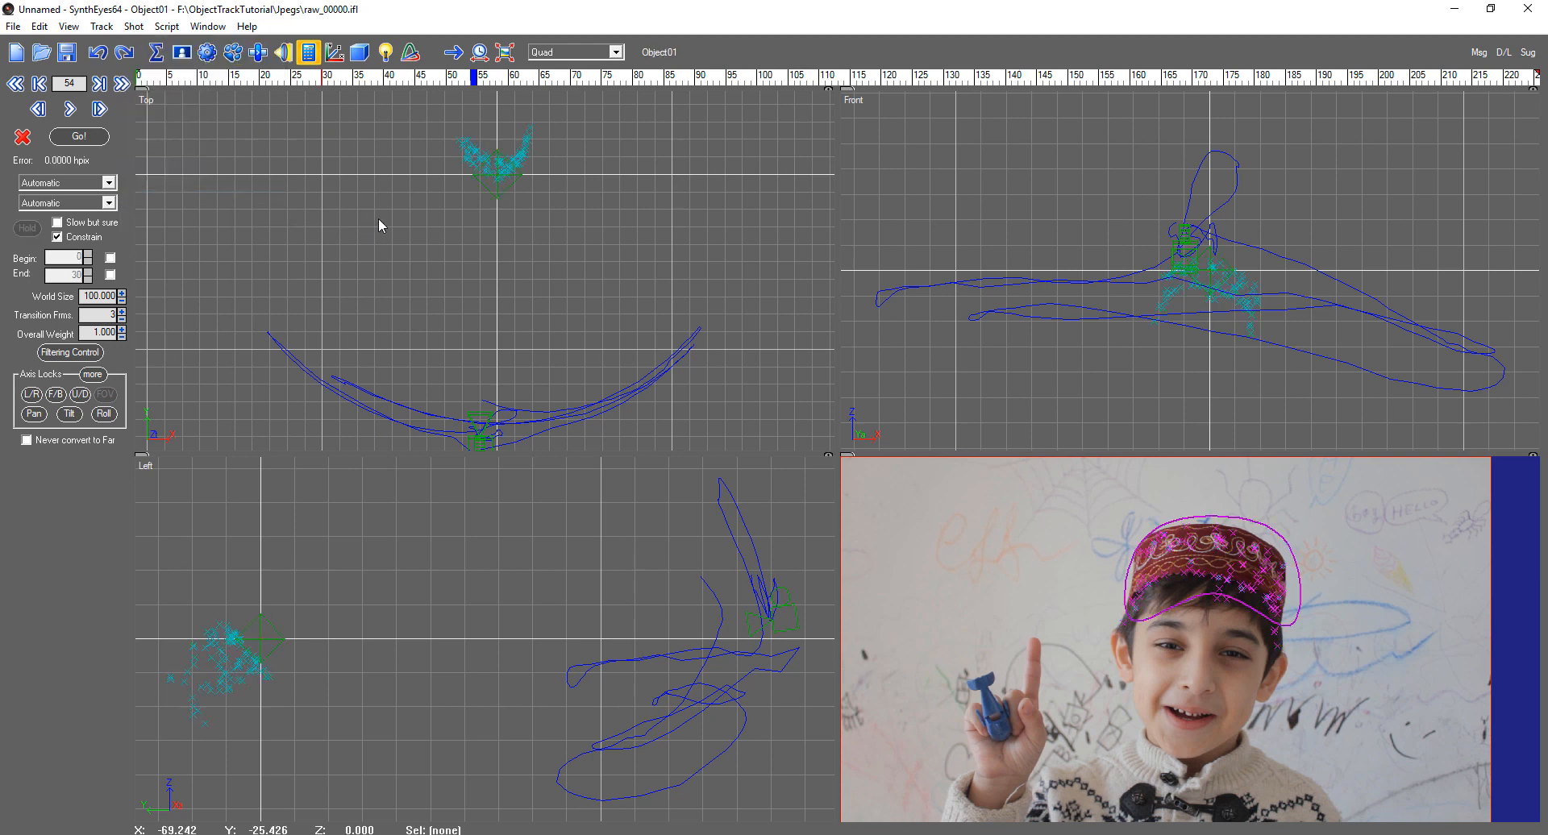
mouse_move(497, 239)
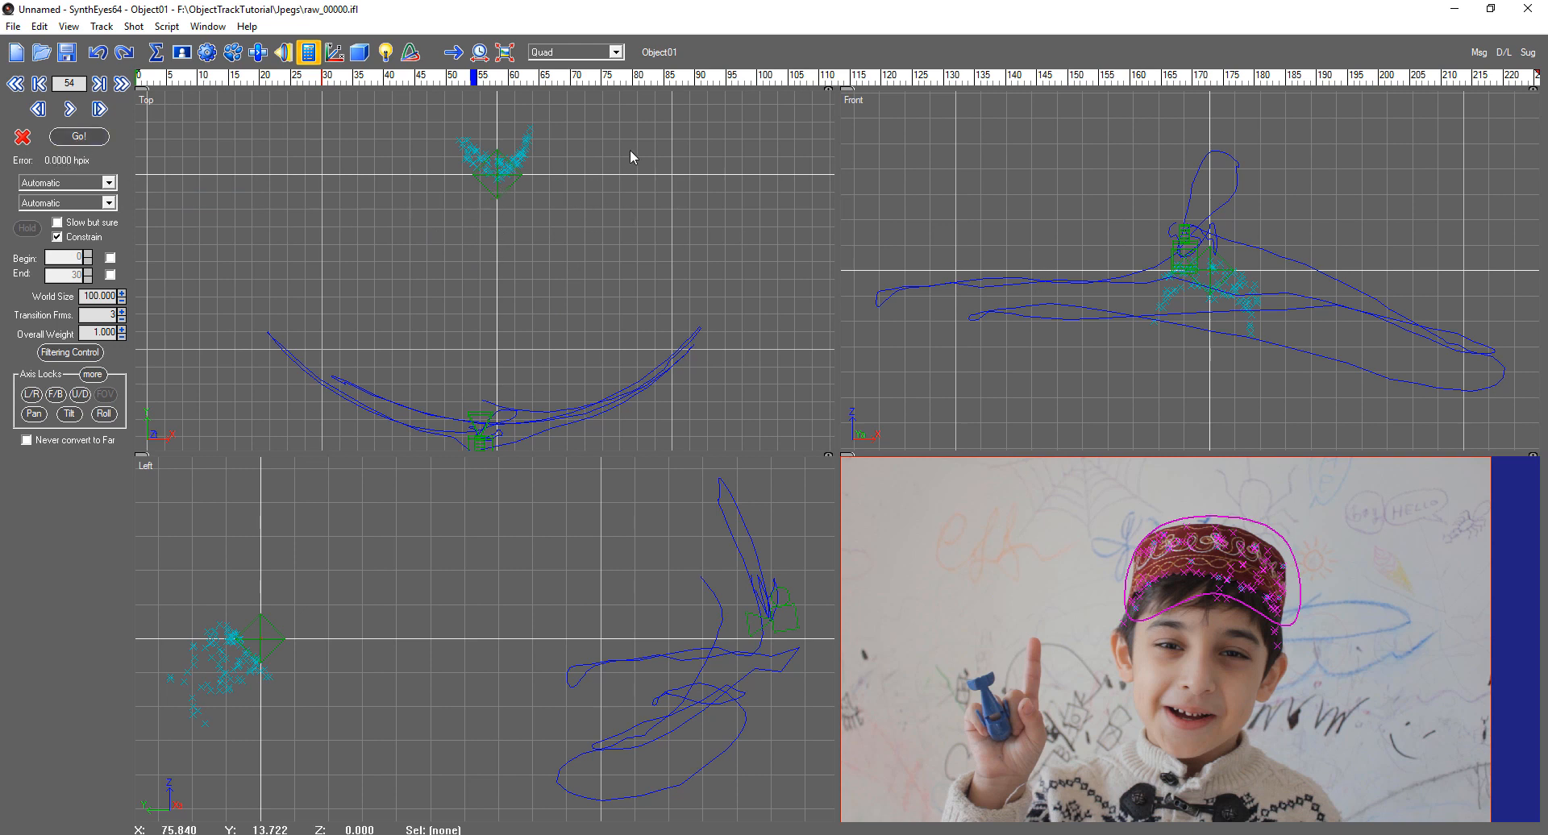
click(503, 169)
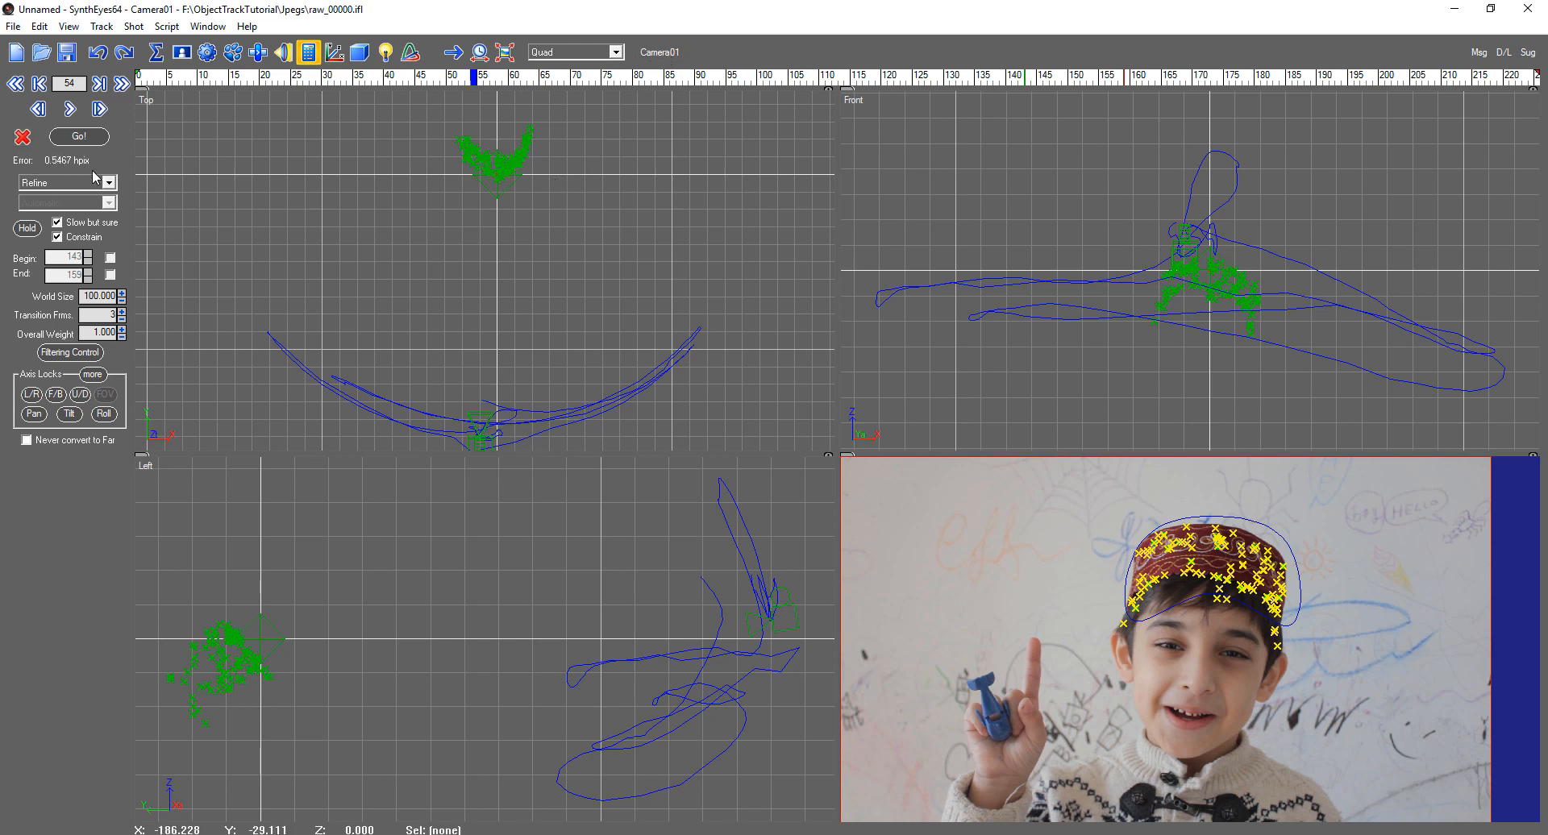
mouse_move(499, 424)
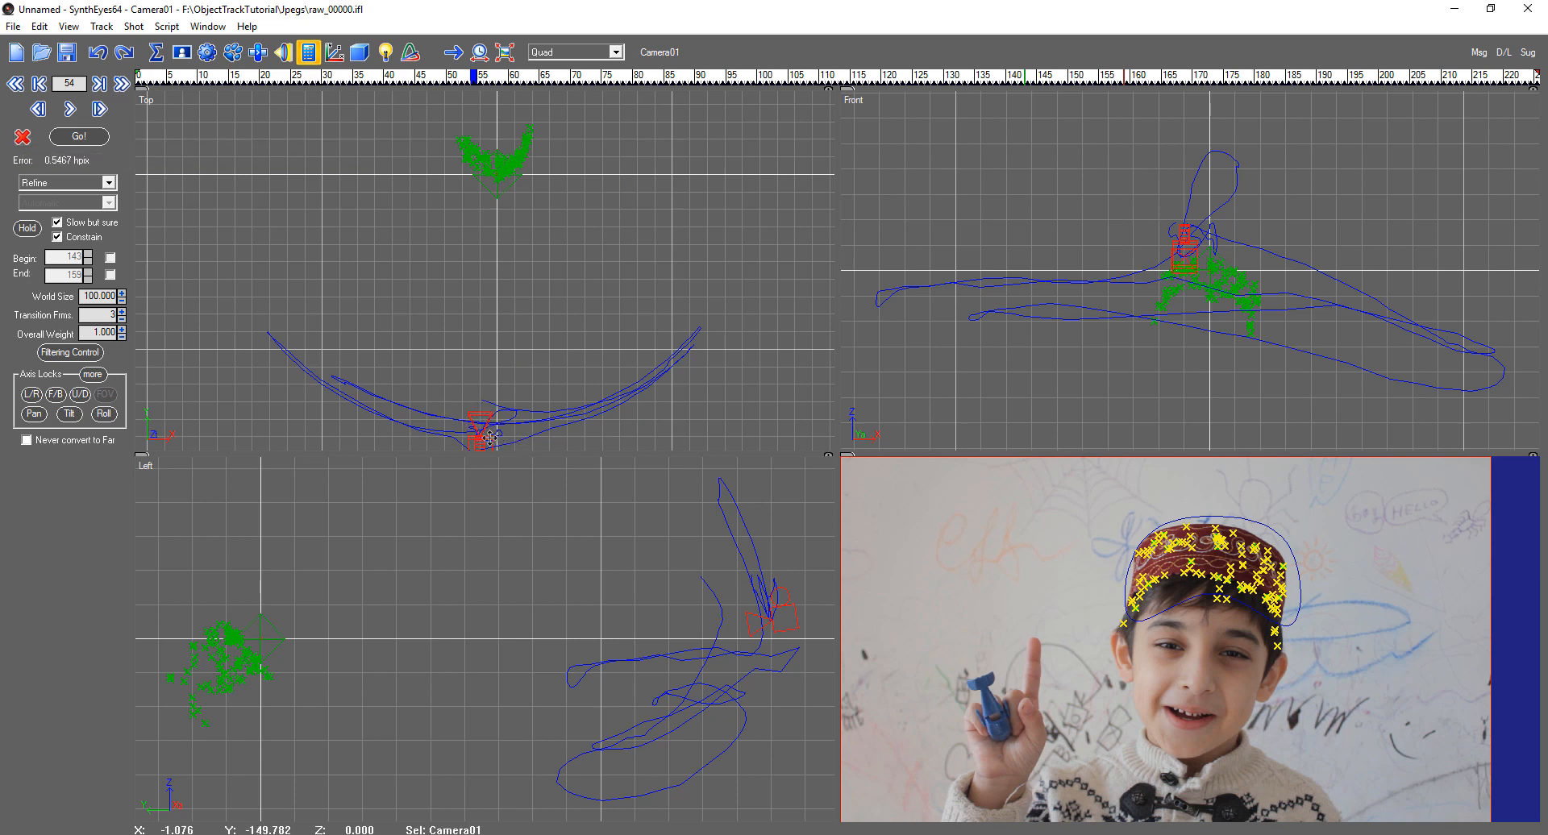
Attempt to clear Camera01's solution, prompting the refine-mode reset notice.
click(23, 137)
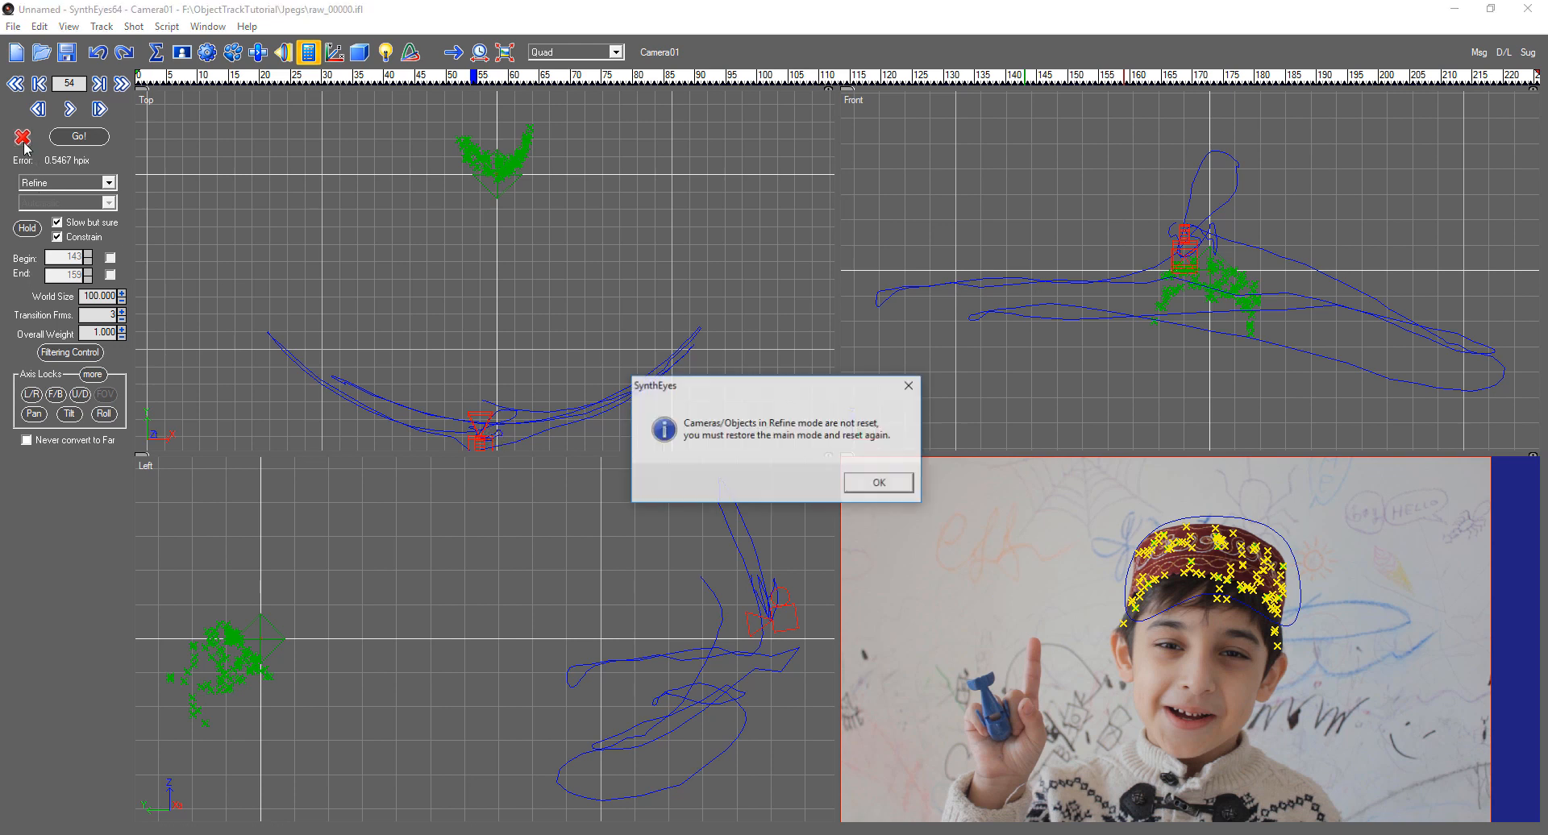
mouse_move(783, 414)
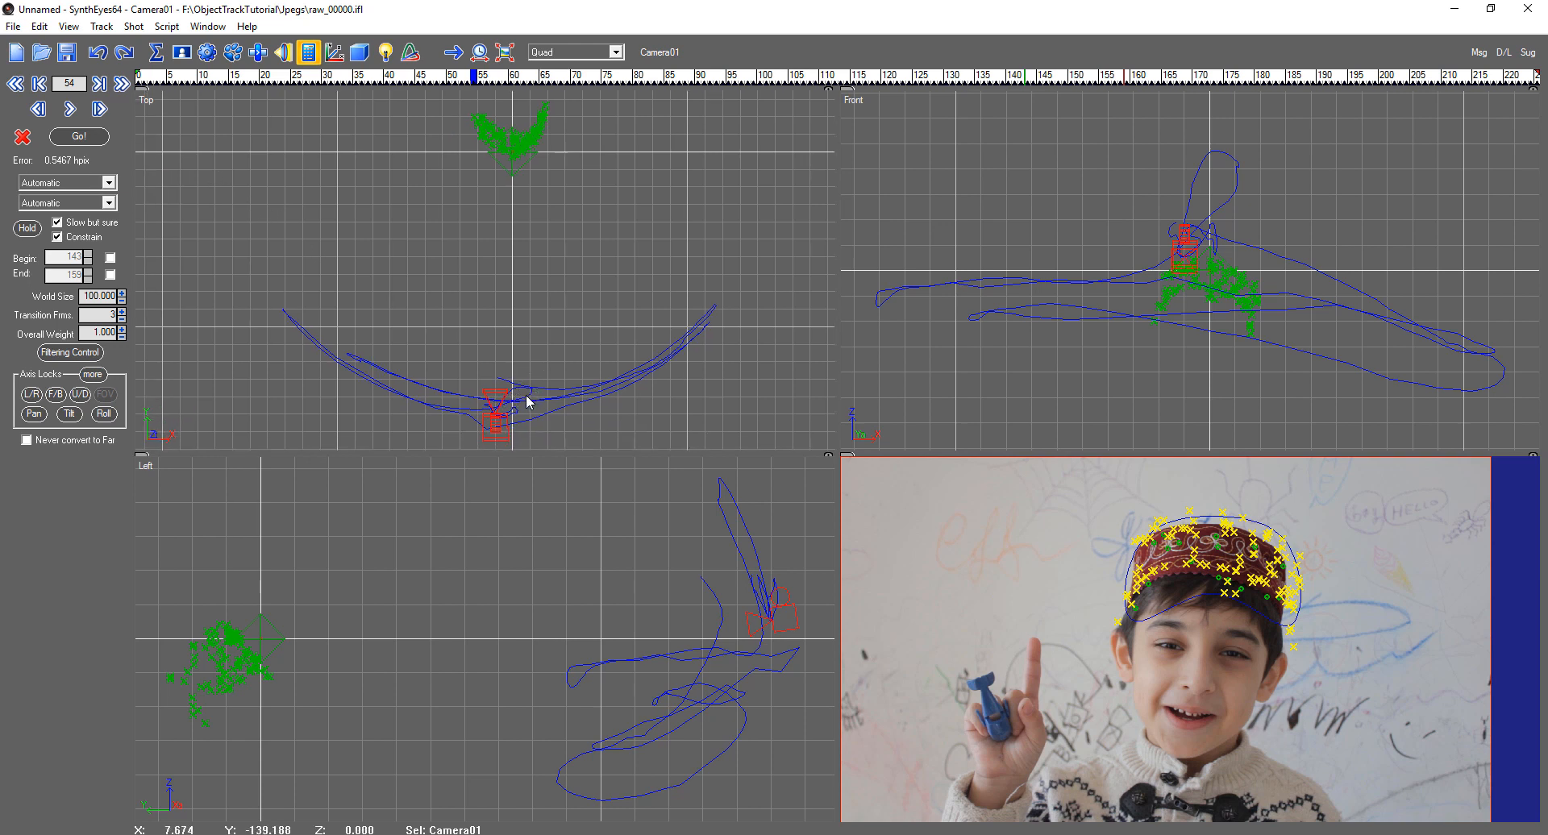
mouse_move(23, 137)
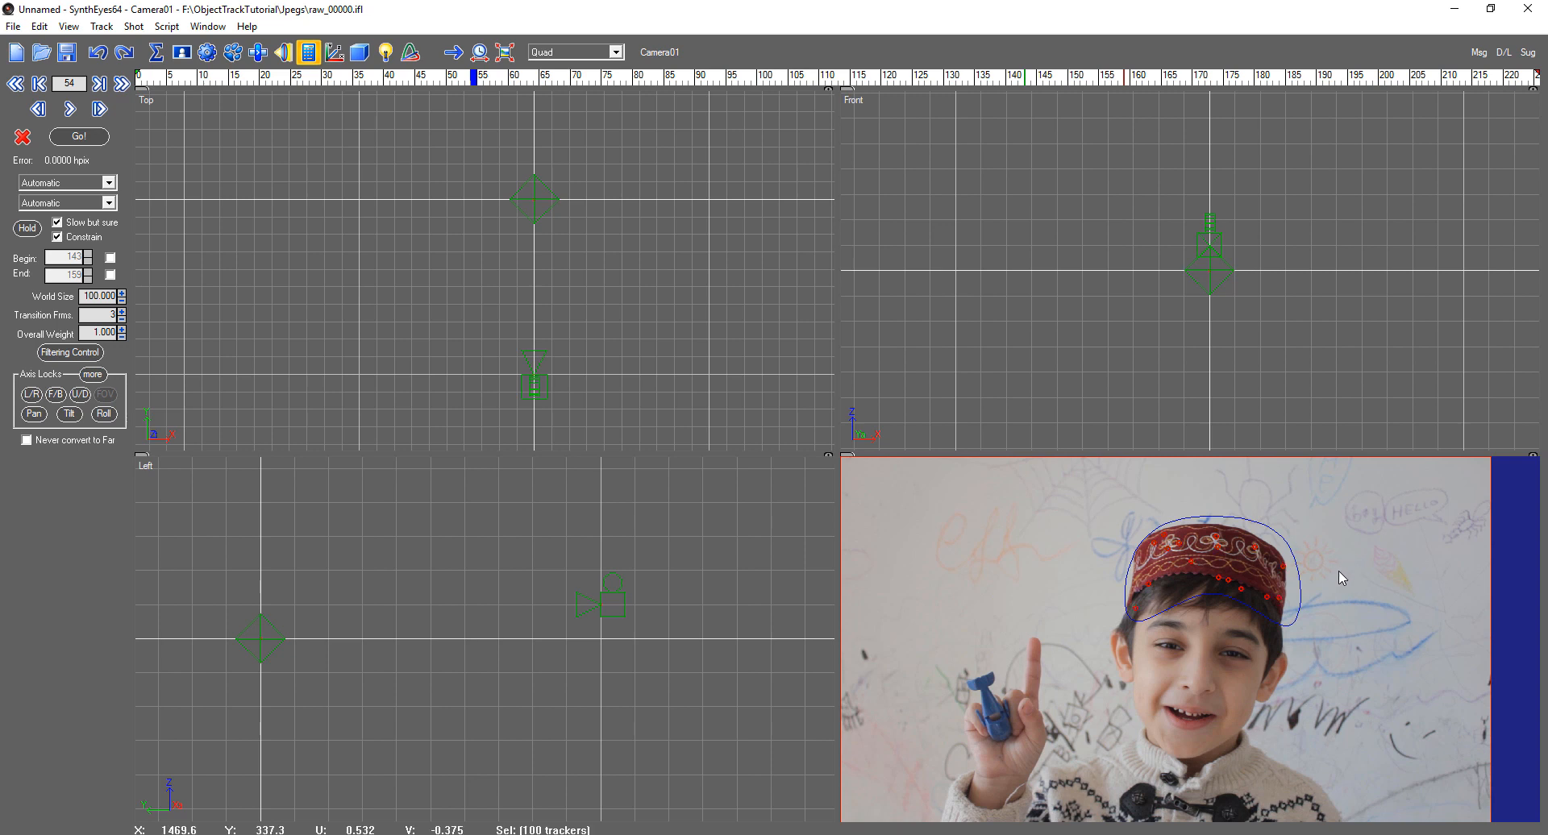
mouse_move(1318, 624)
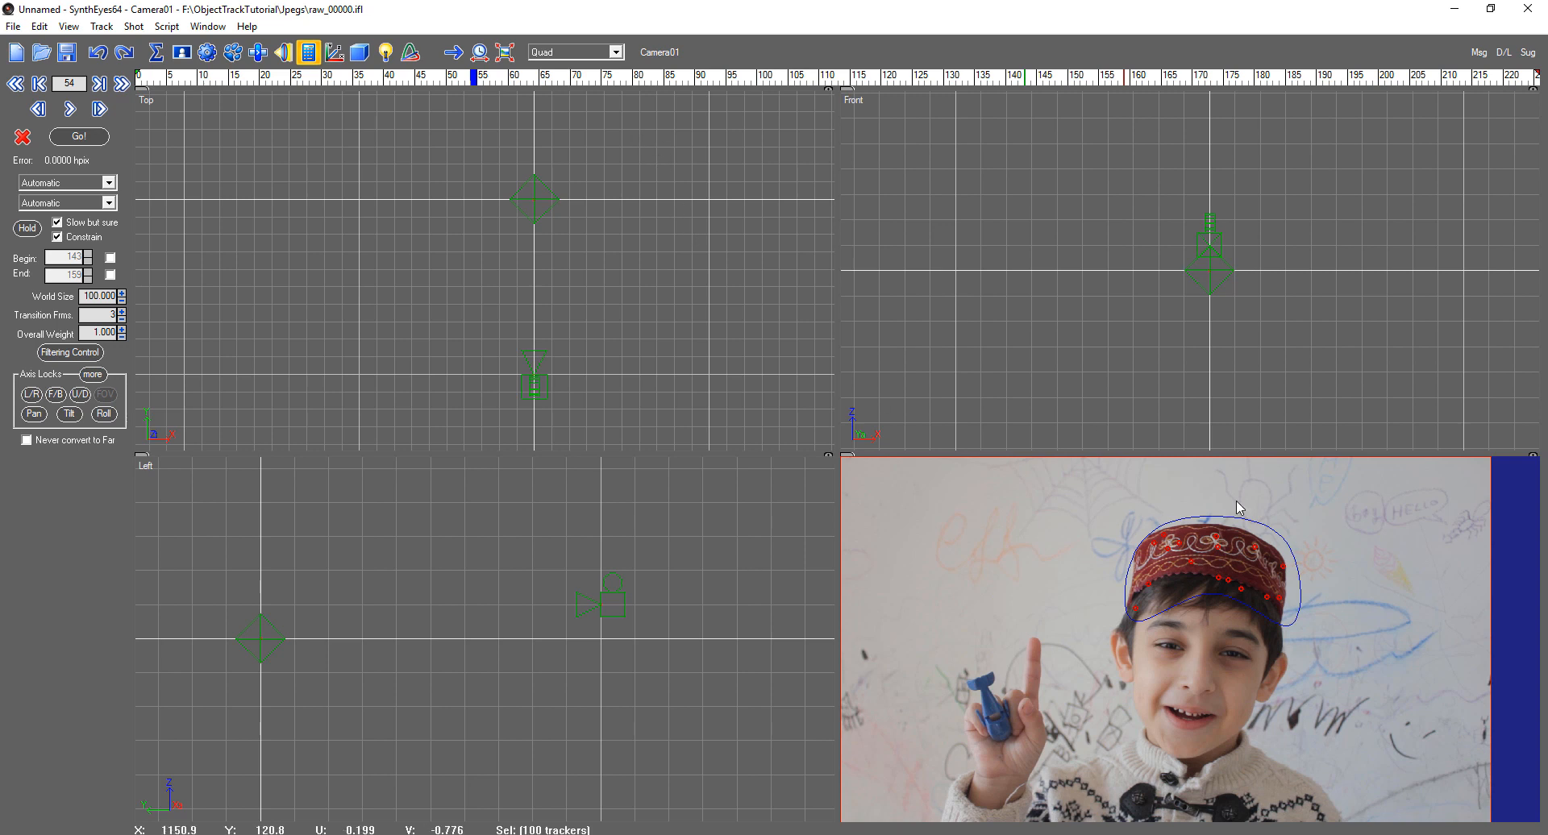
mouse_move(1151, 509)
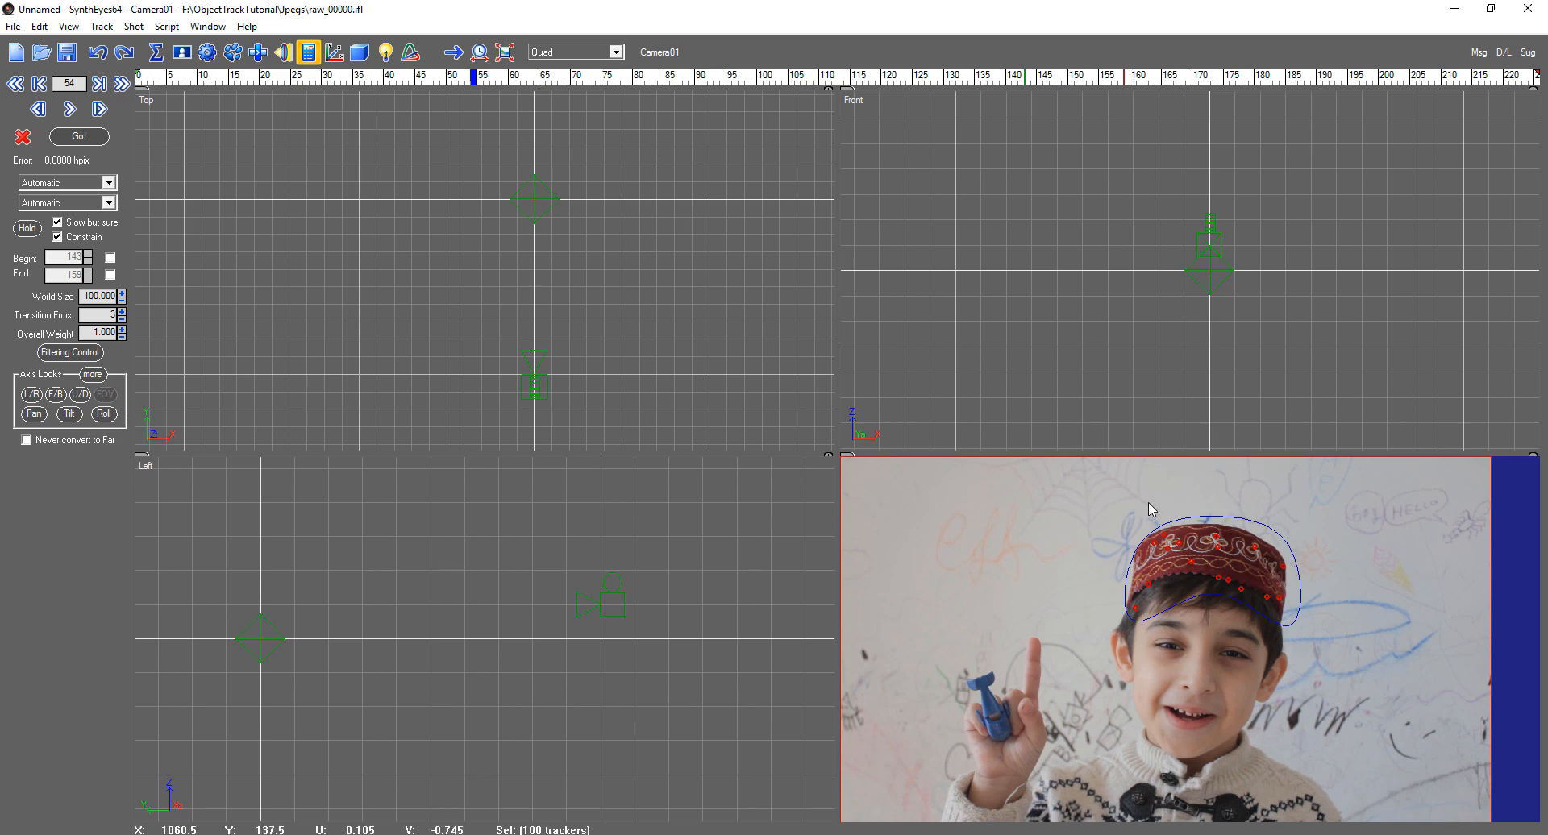
mouse_move(1289, 607)
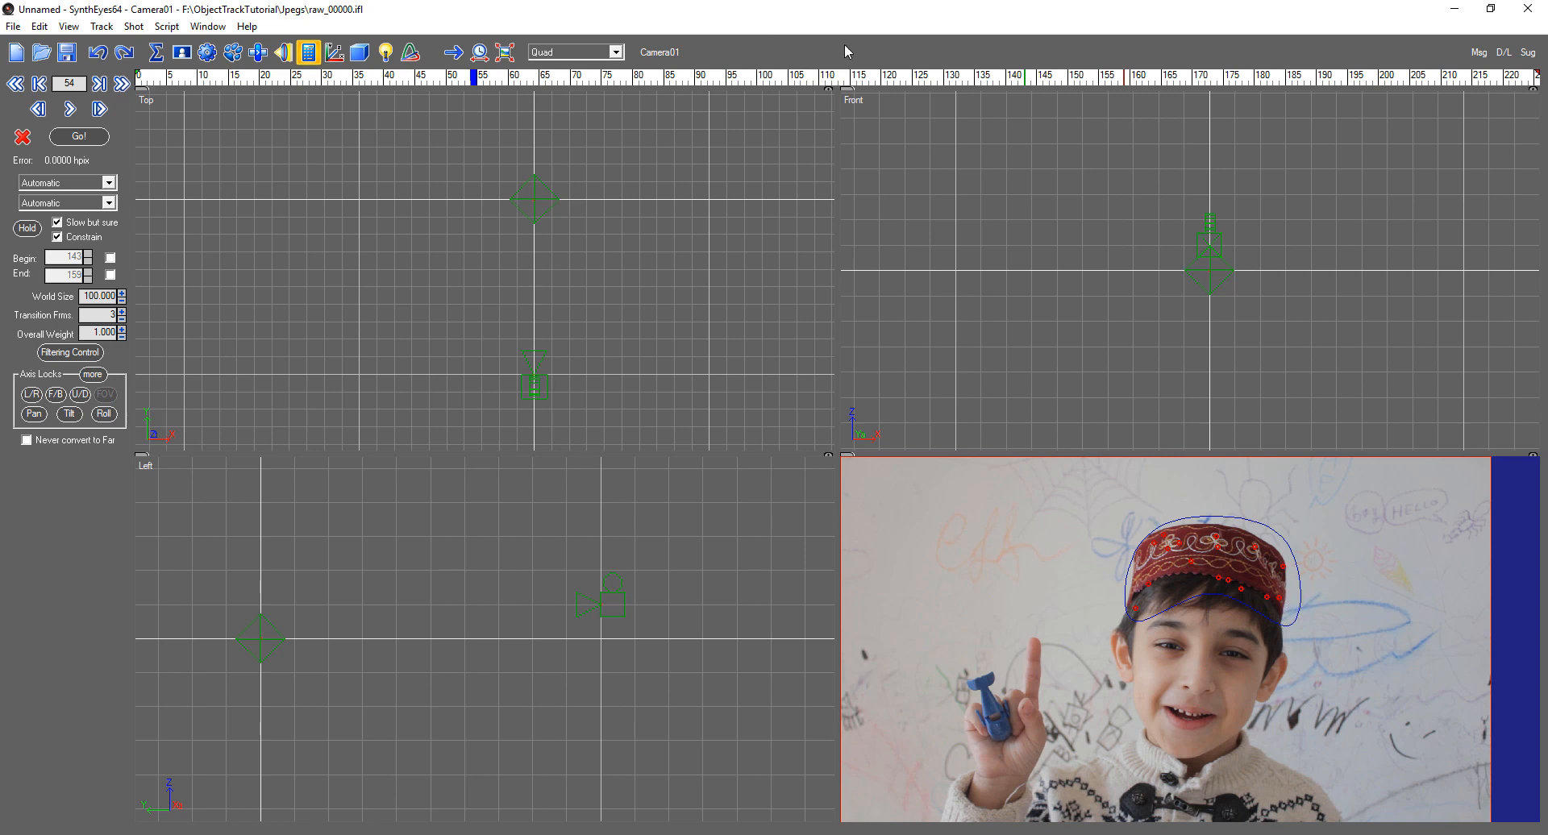
mouse_move(332, 53)
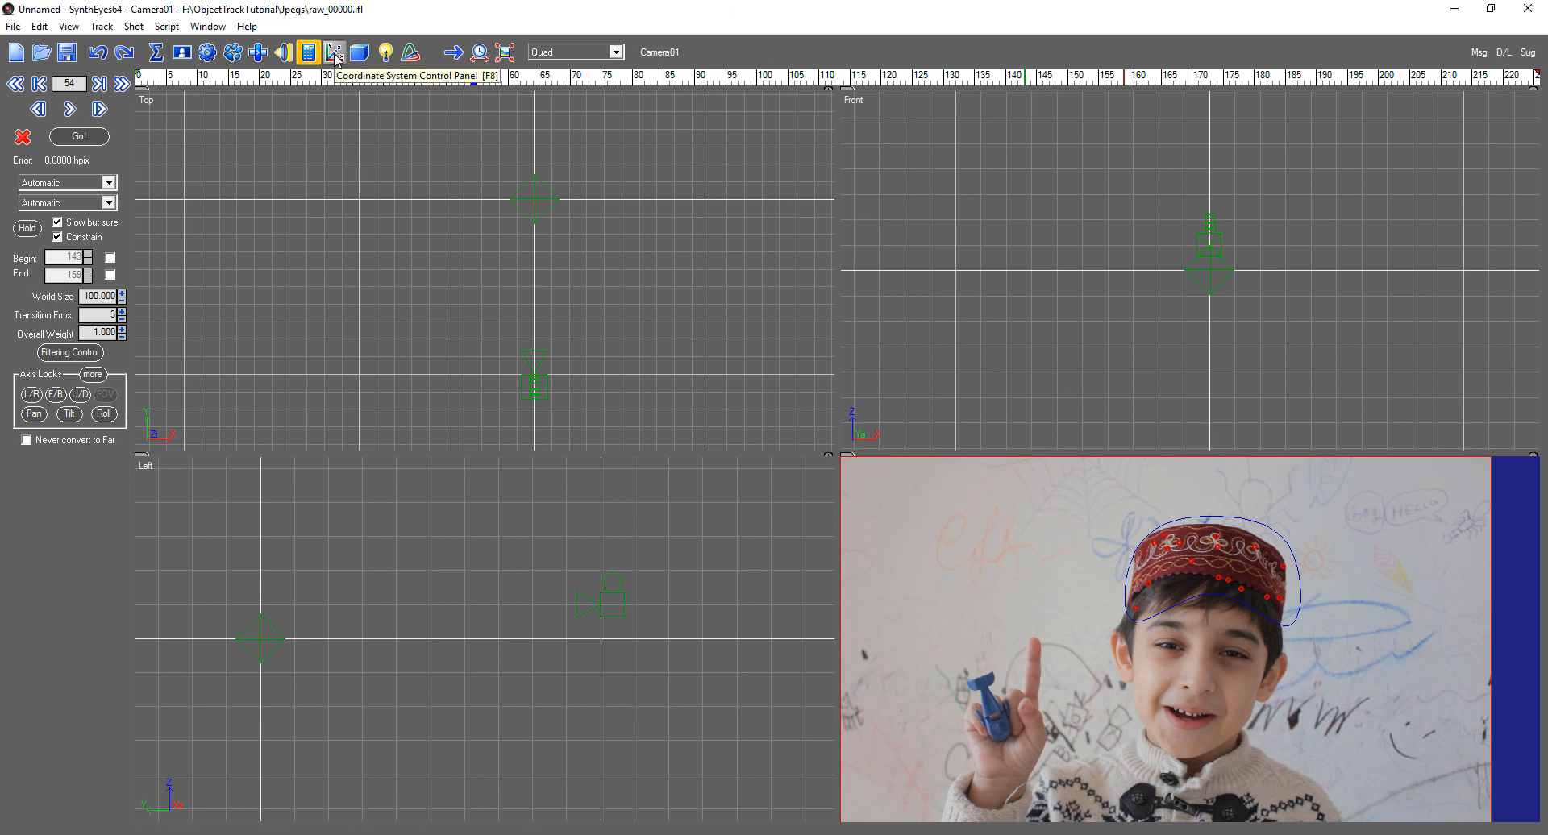
Assign the selected hat trackers to Object01, moving them rather than cloning.
click(332, 52)
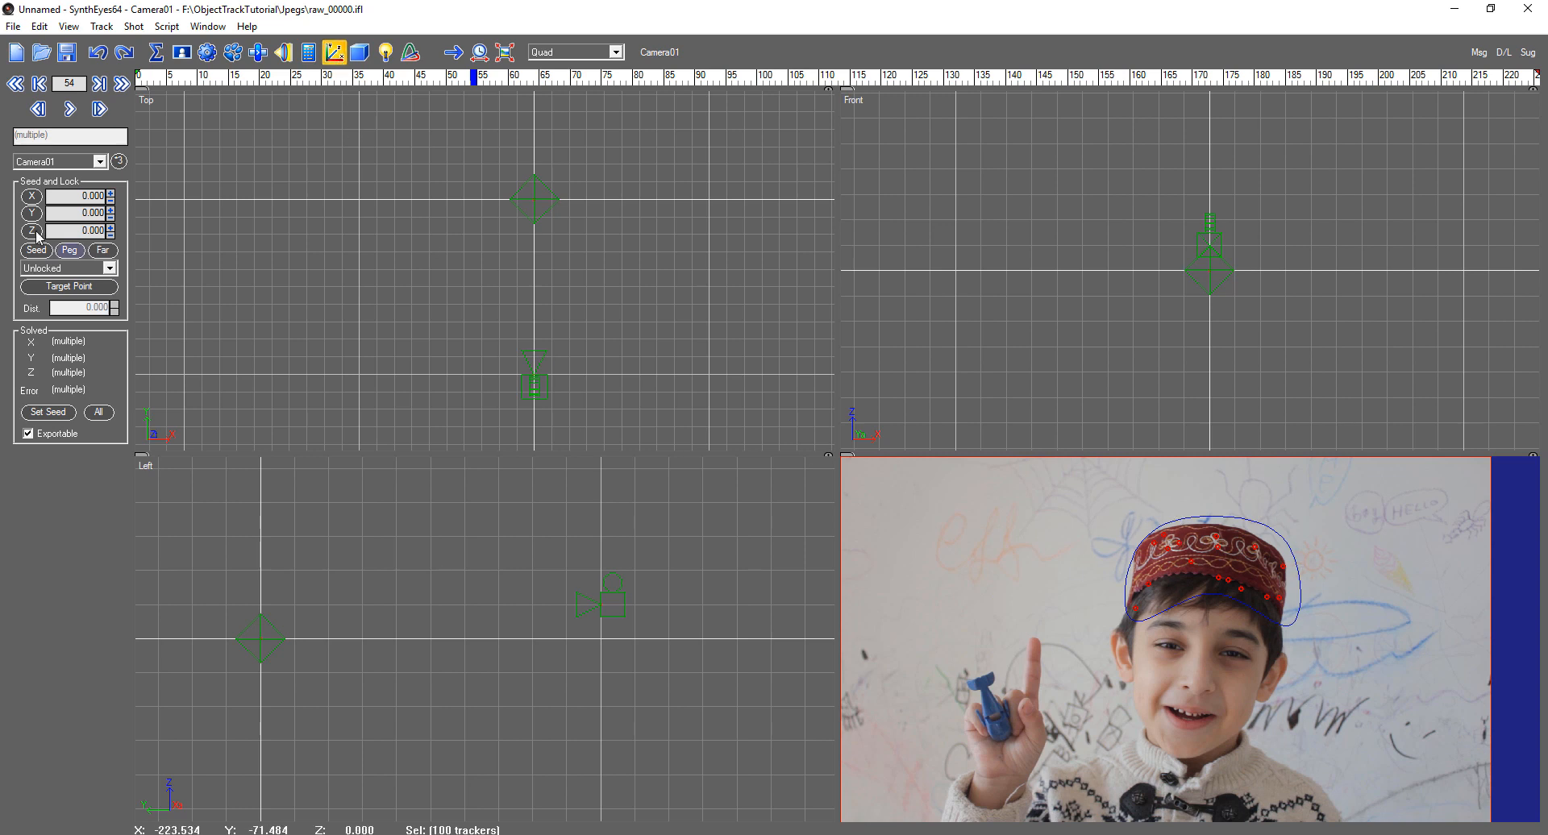
click(100, 161)
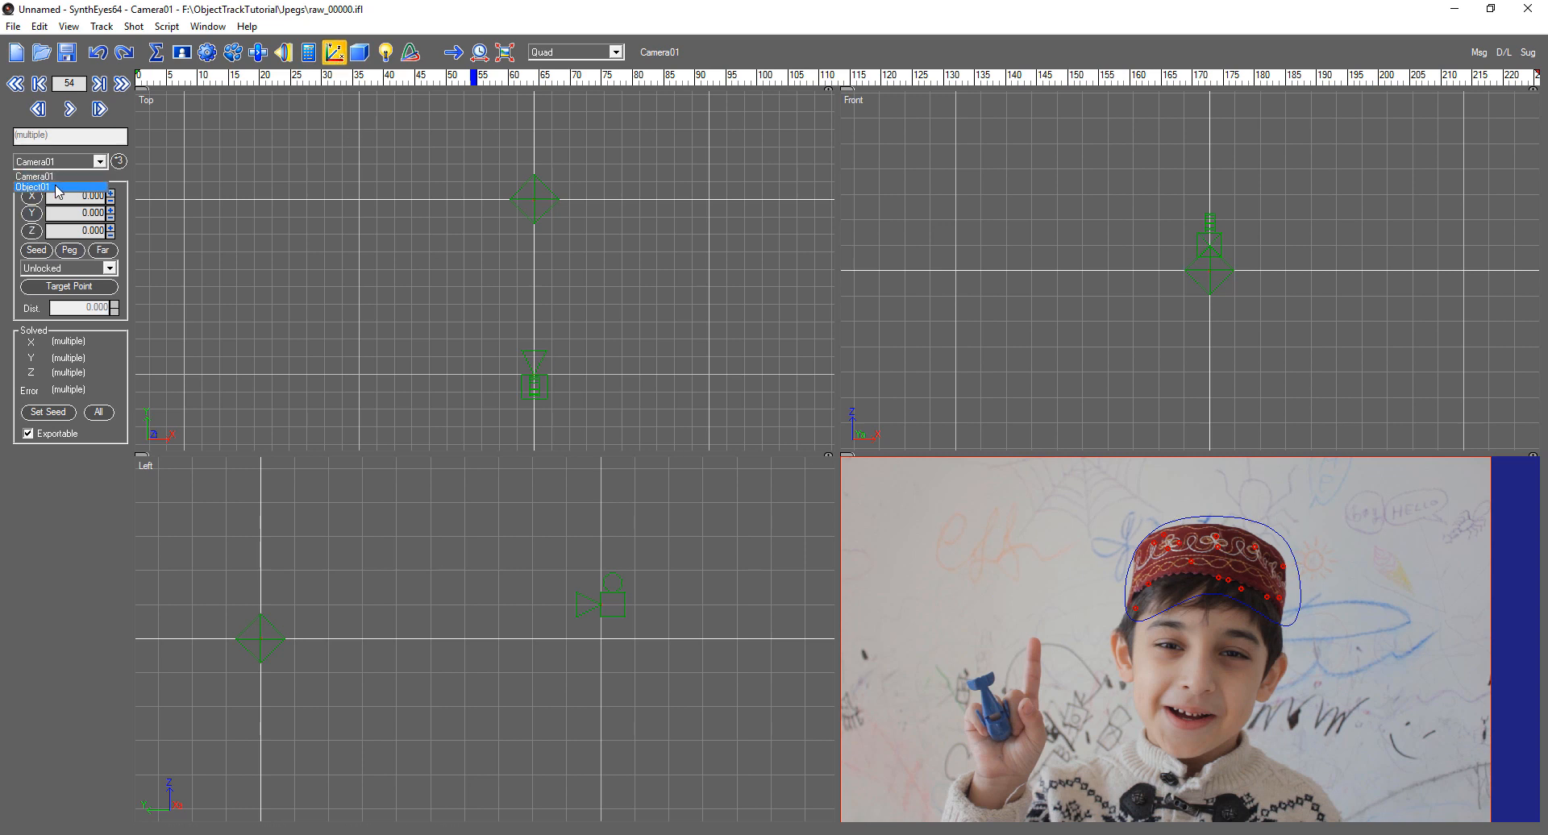
click(32, 187)
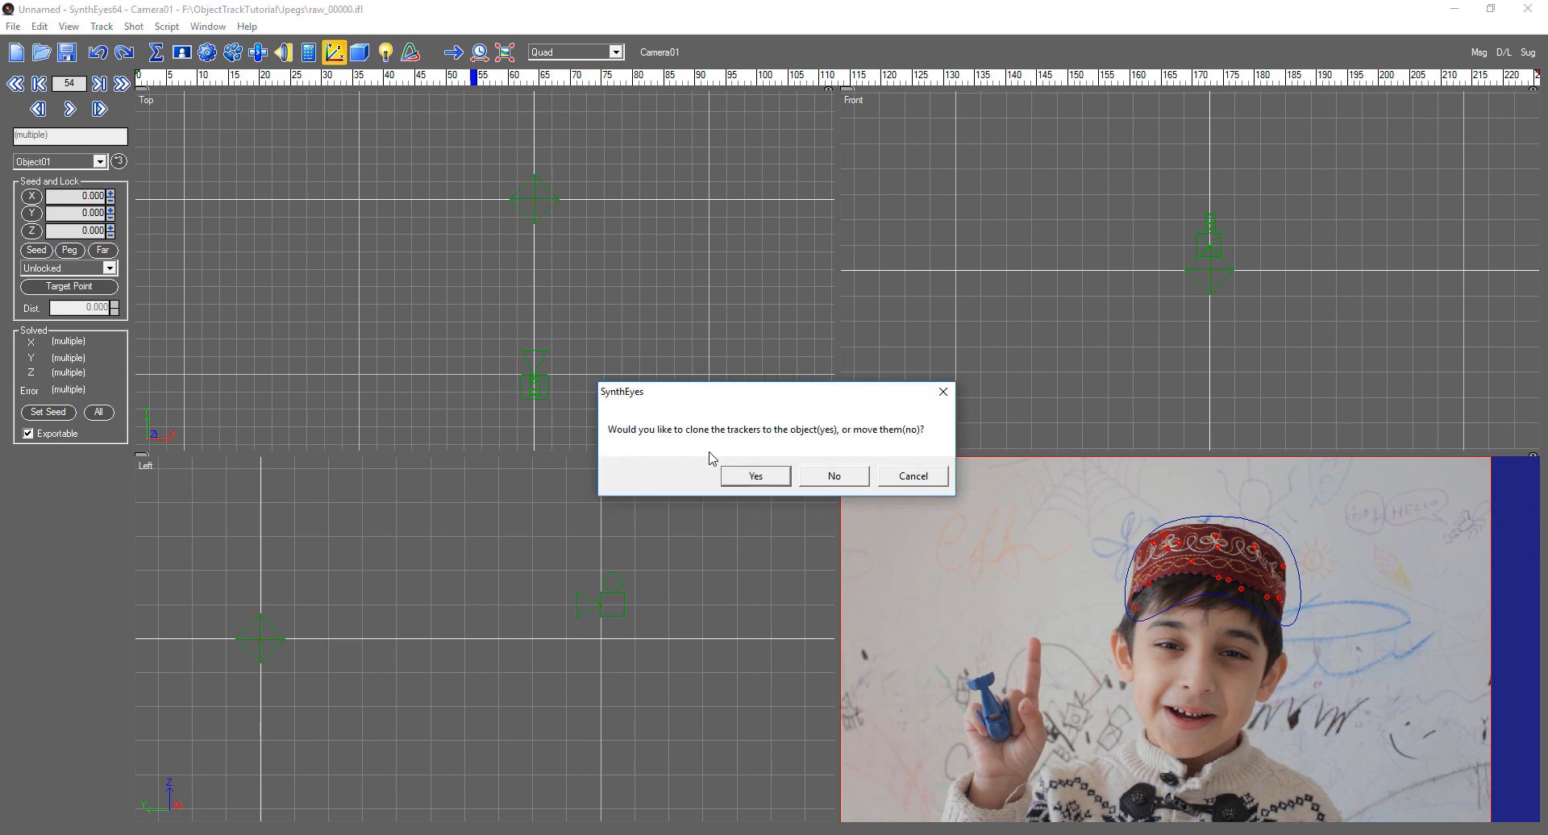
mouse_move(861, 445)
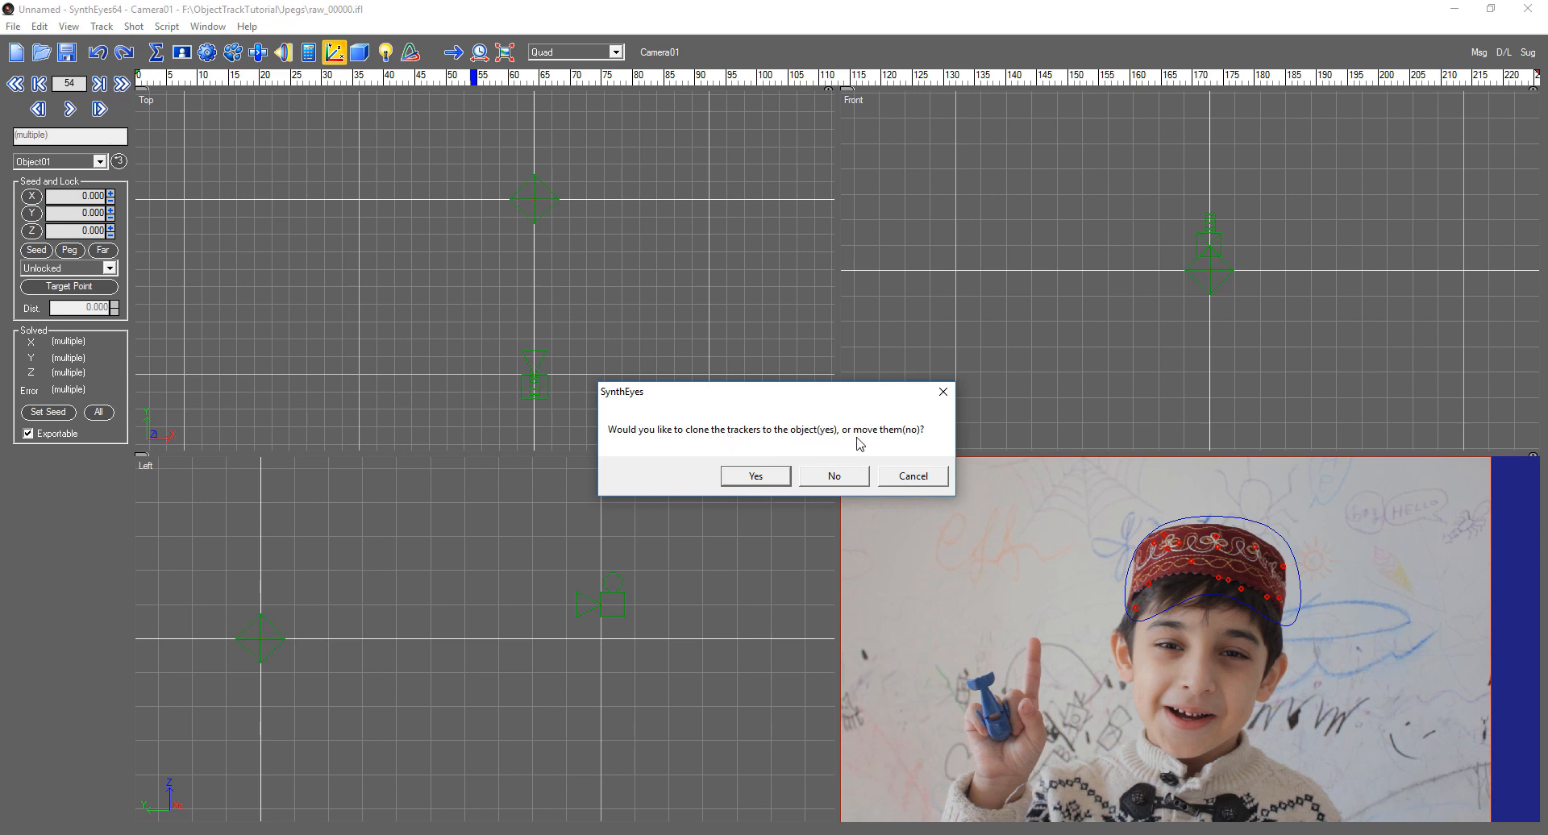
mouse_move(754, 476)
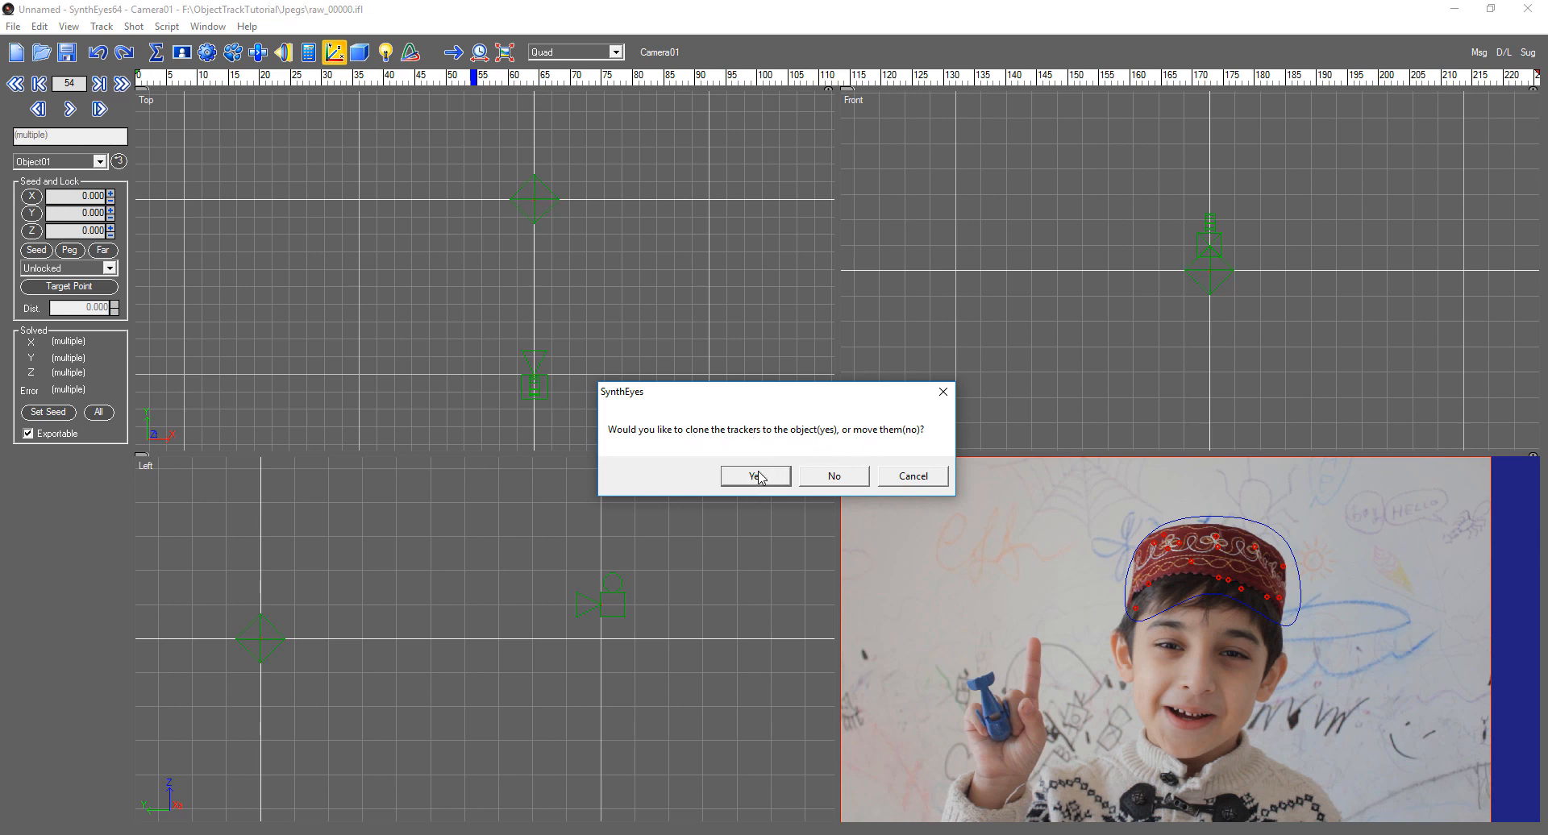
mouse_move(738, 467)
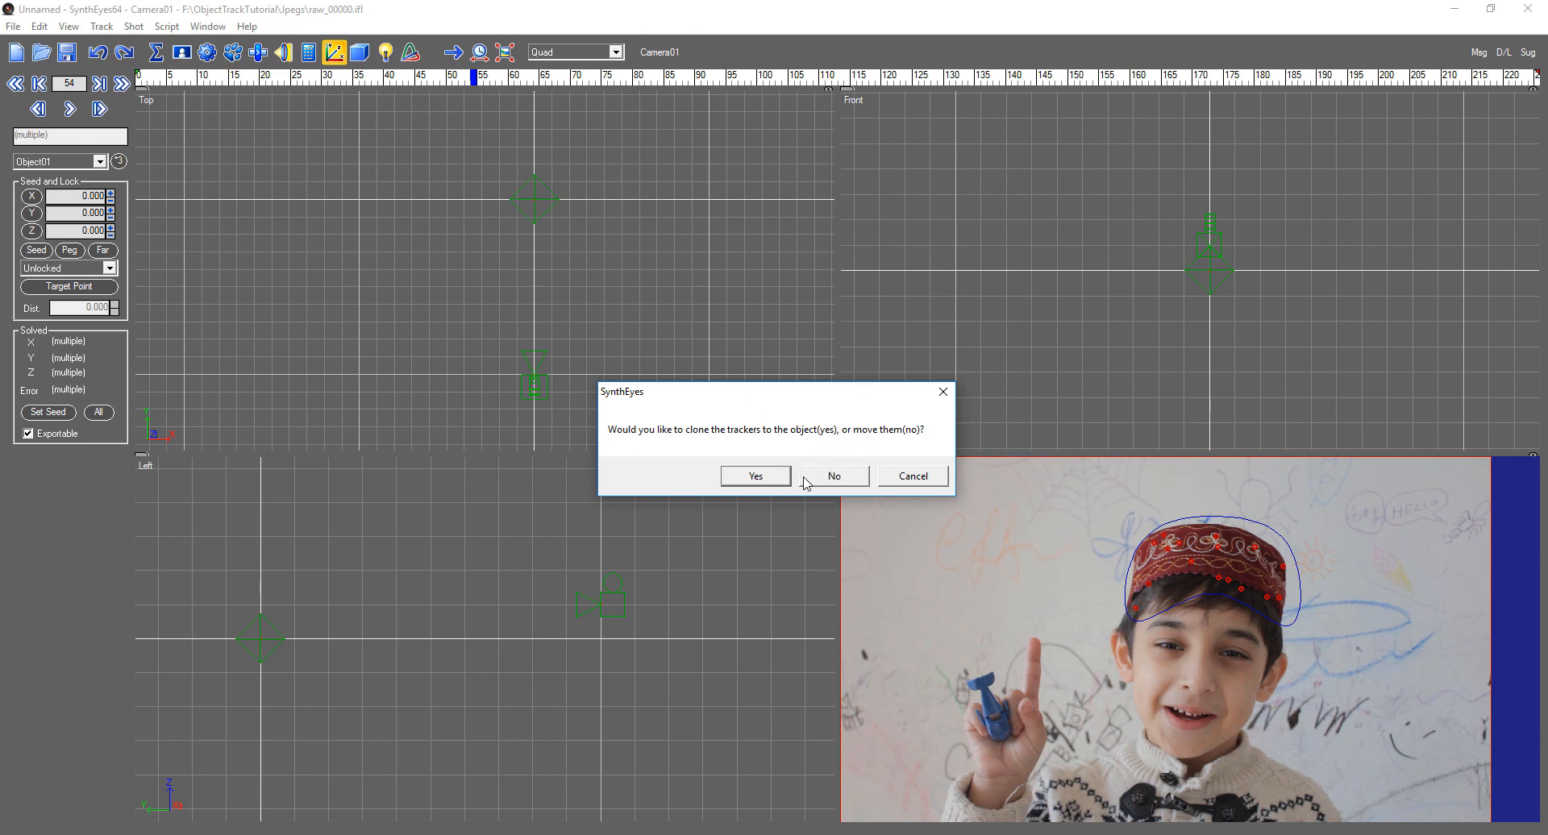
click(834, 476)
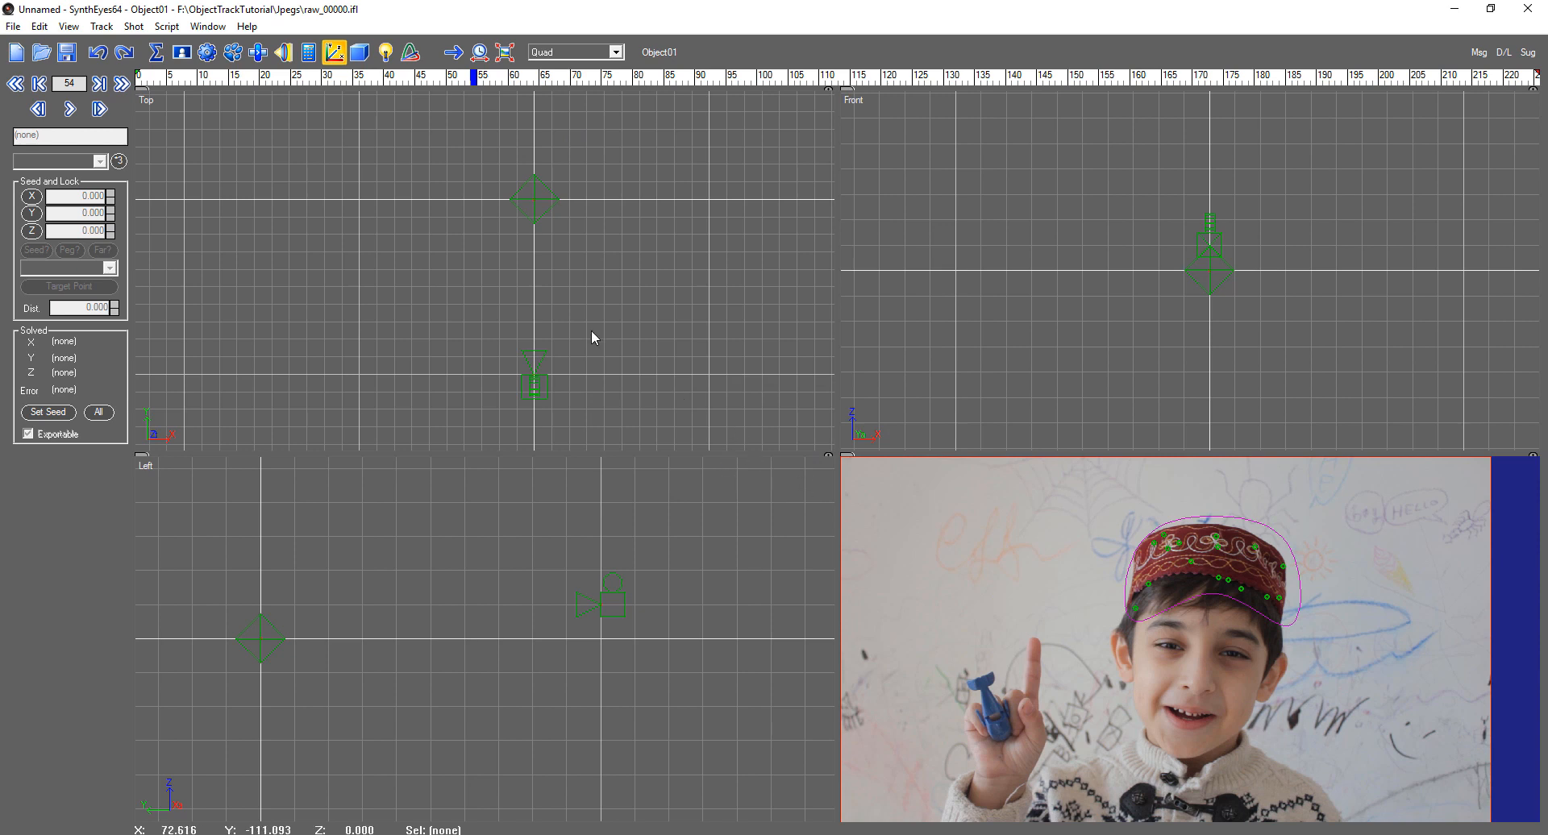
Solve Object01 alone with the camera unsolved, reaching about 0.547 hpix error.
click(322, 52)
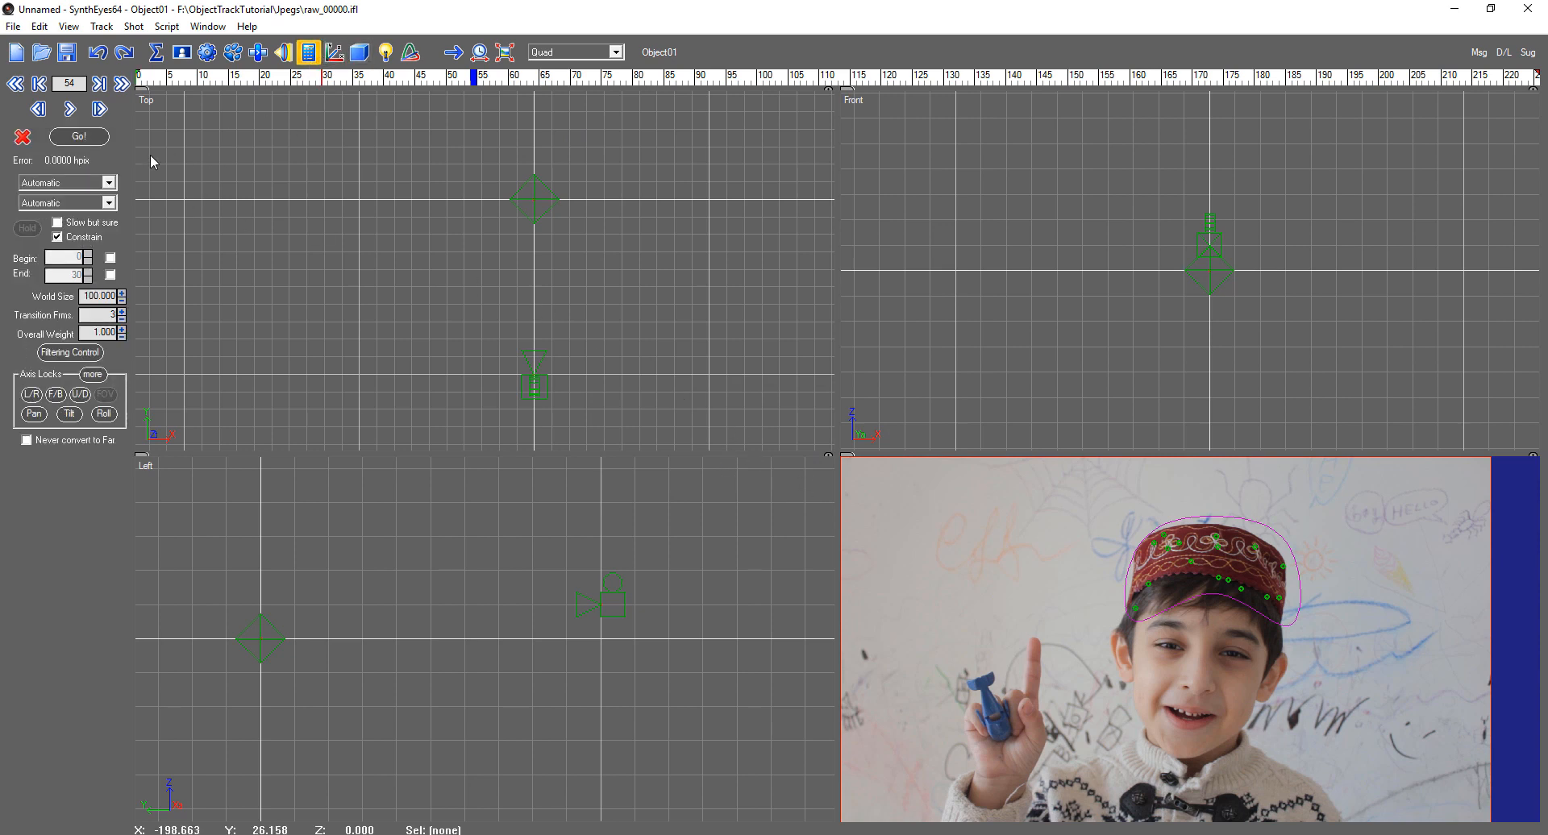
click(78, 135)
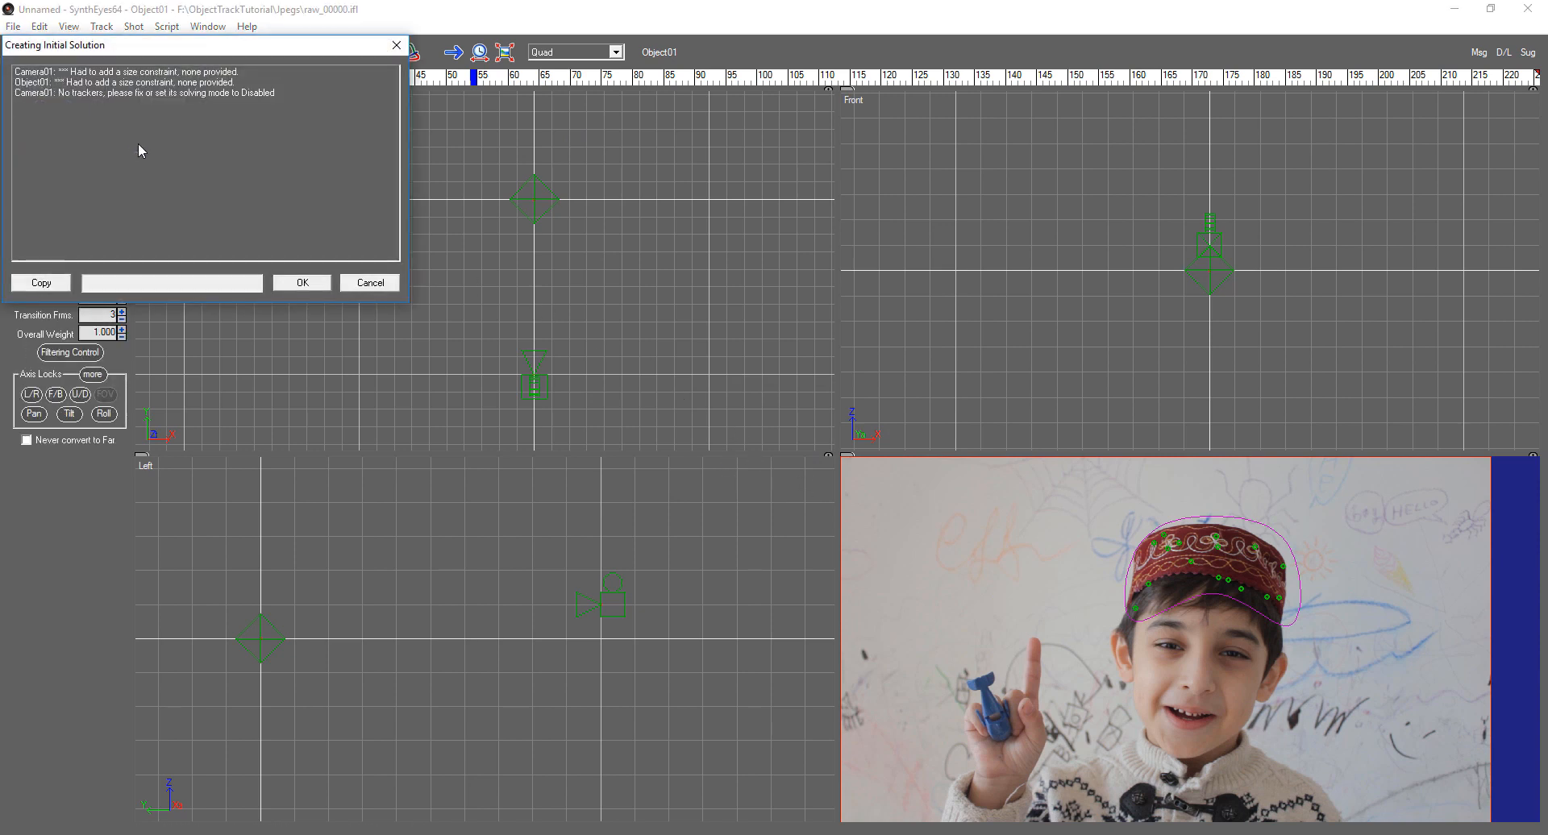
mouse_move(154, 125)
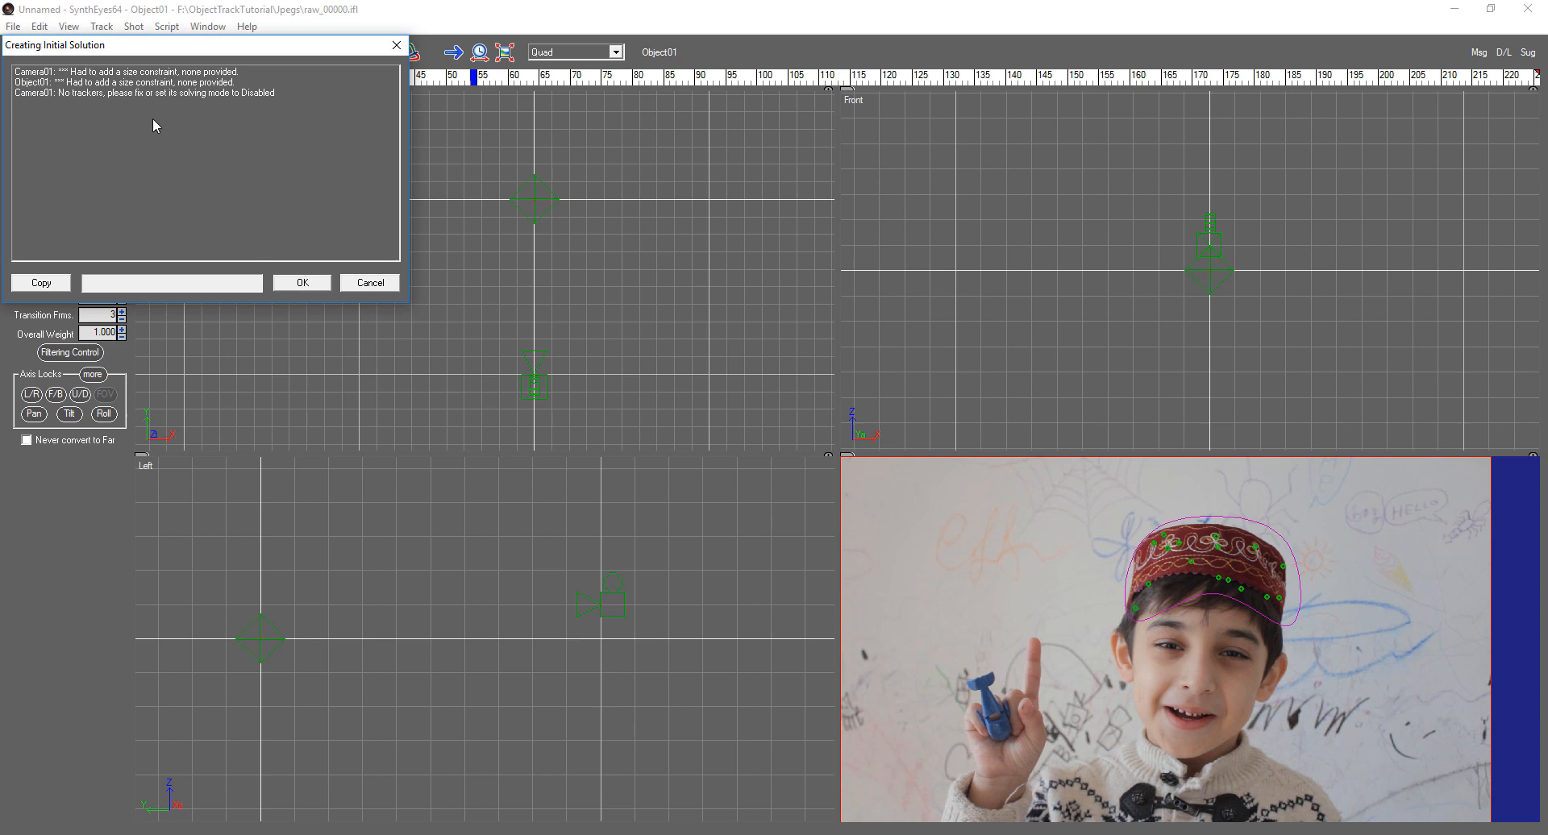
click(304, 282)
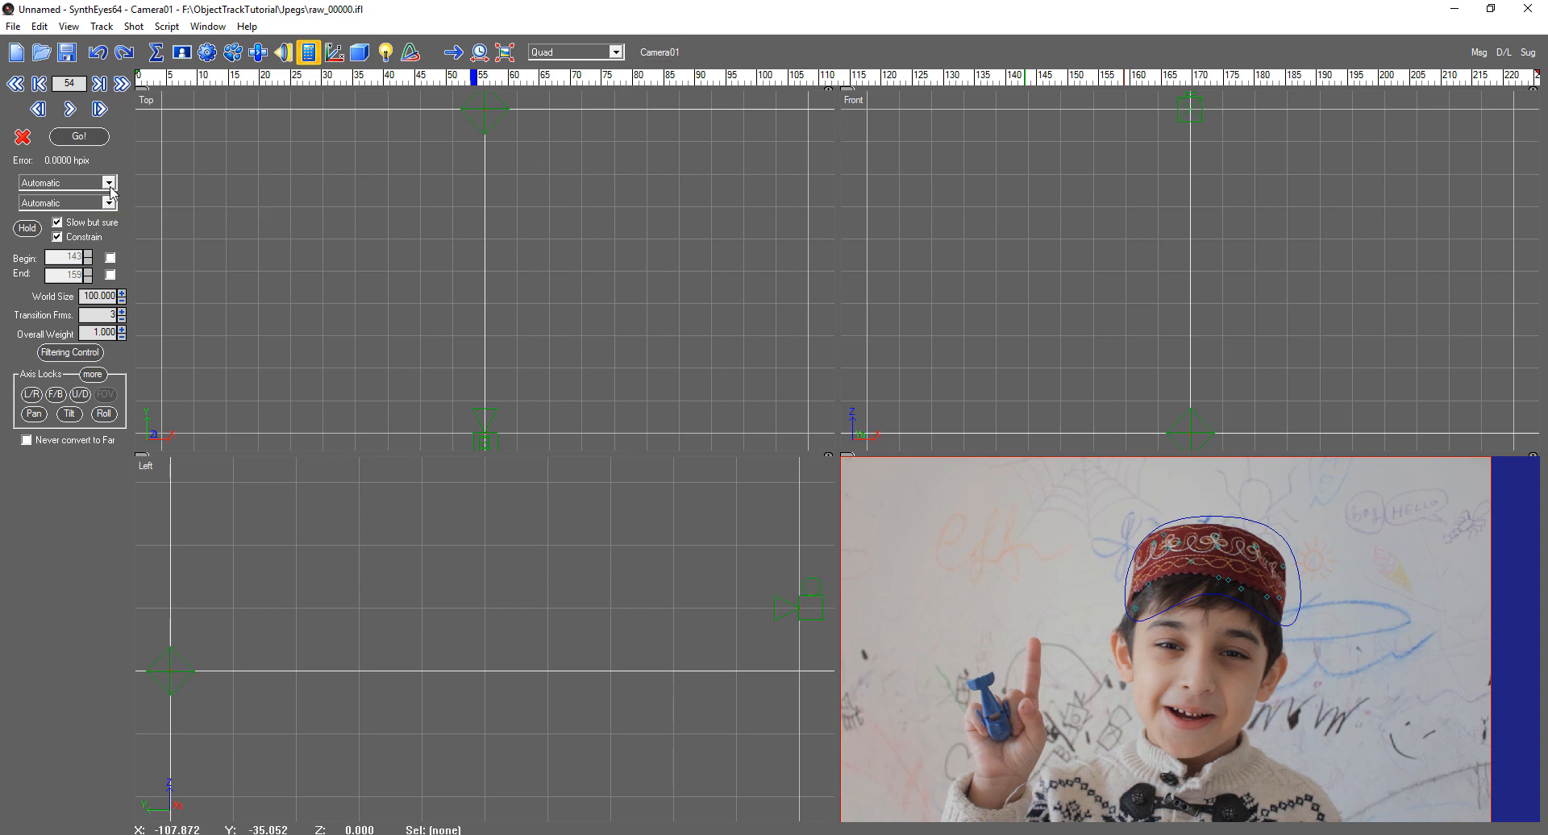
click(110, 182)
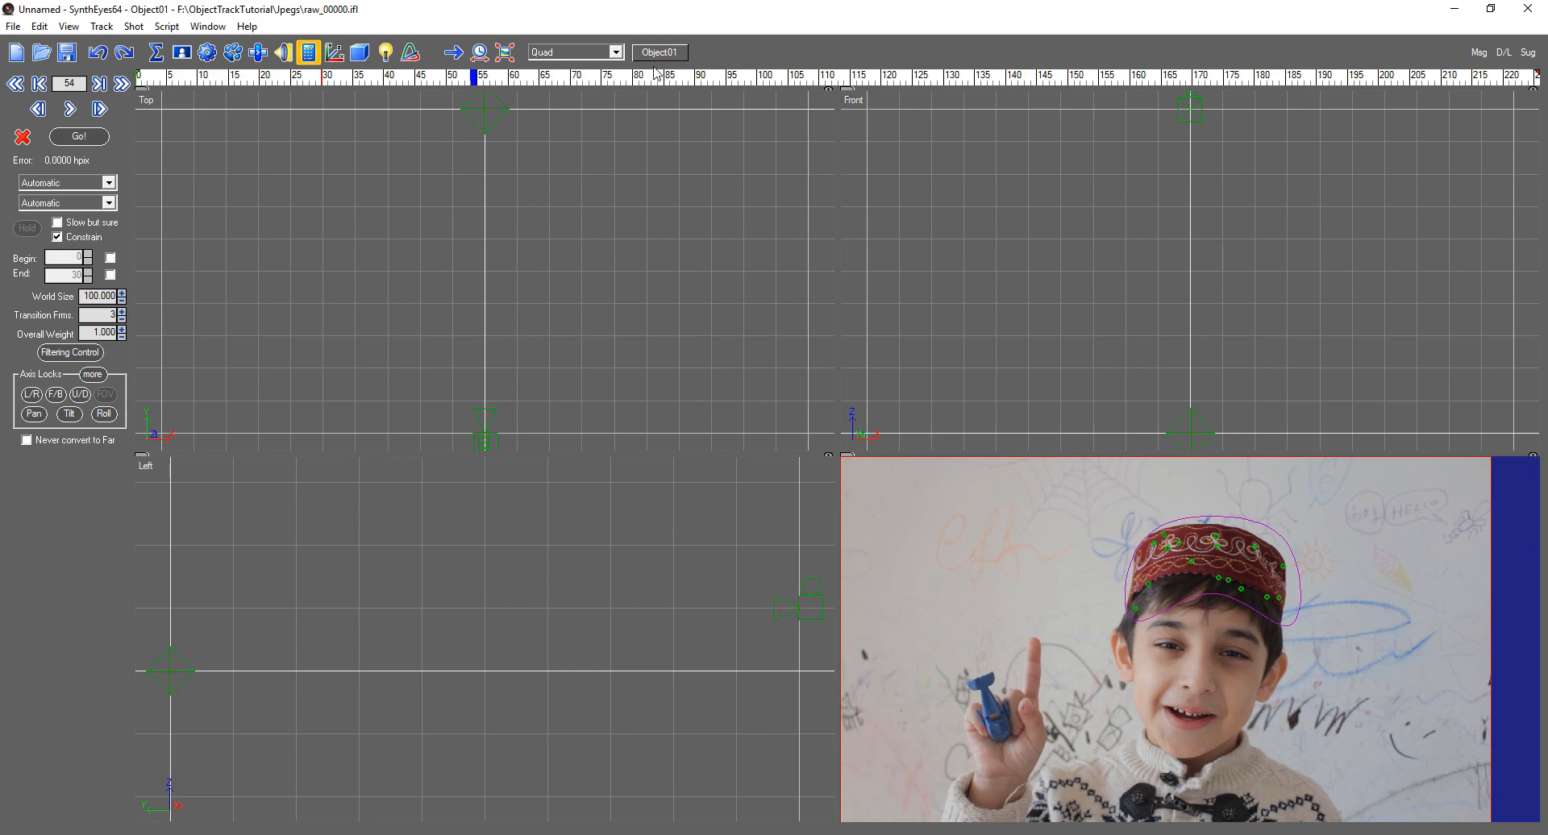
click(79, 137)
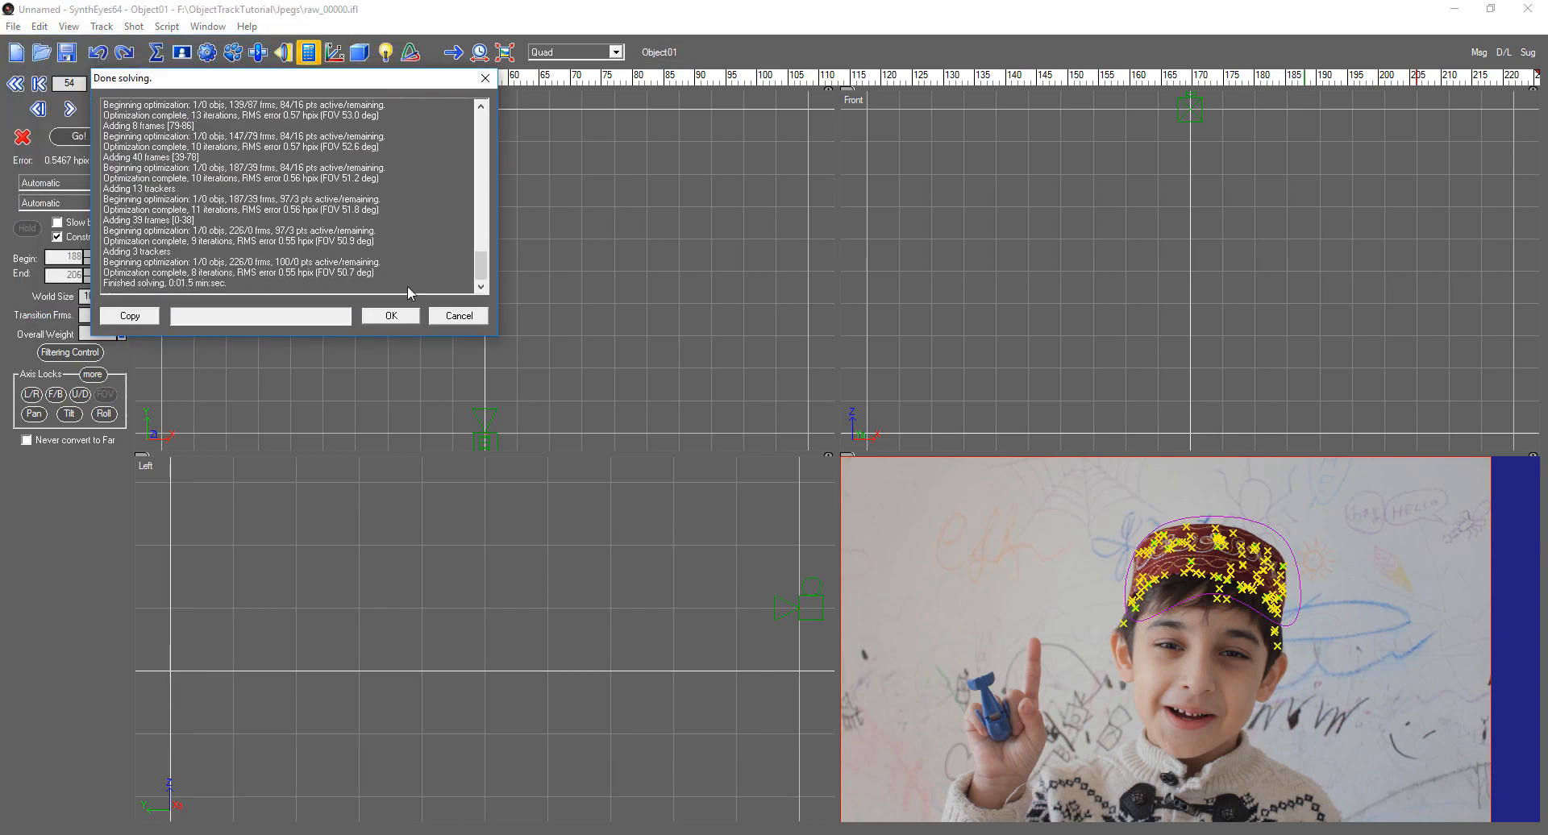
click(390, 316)
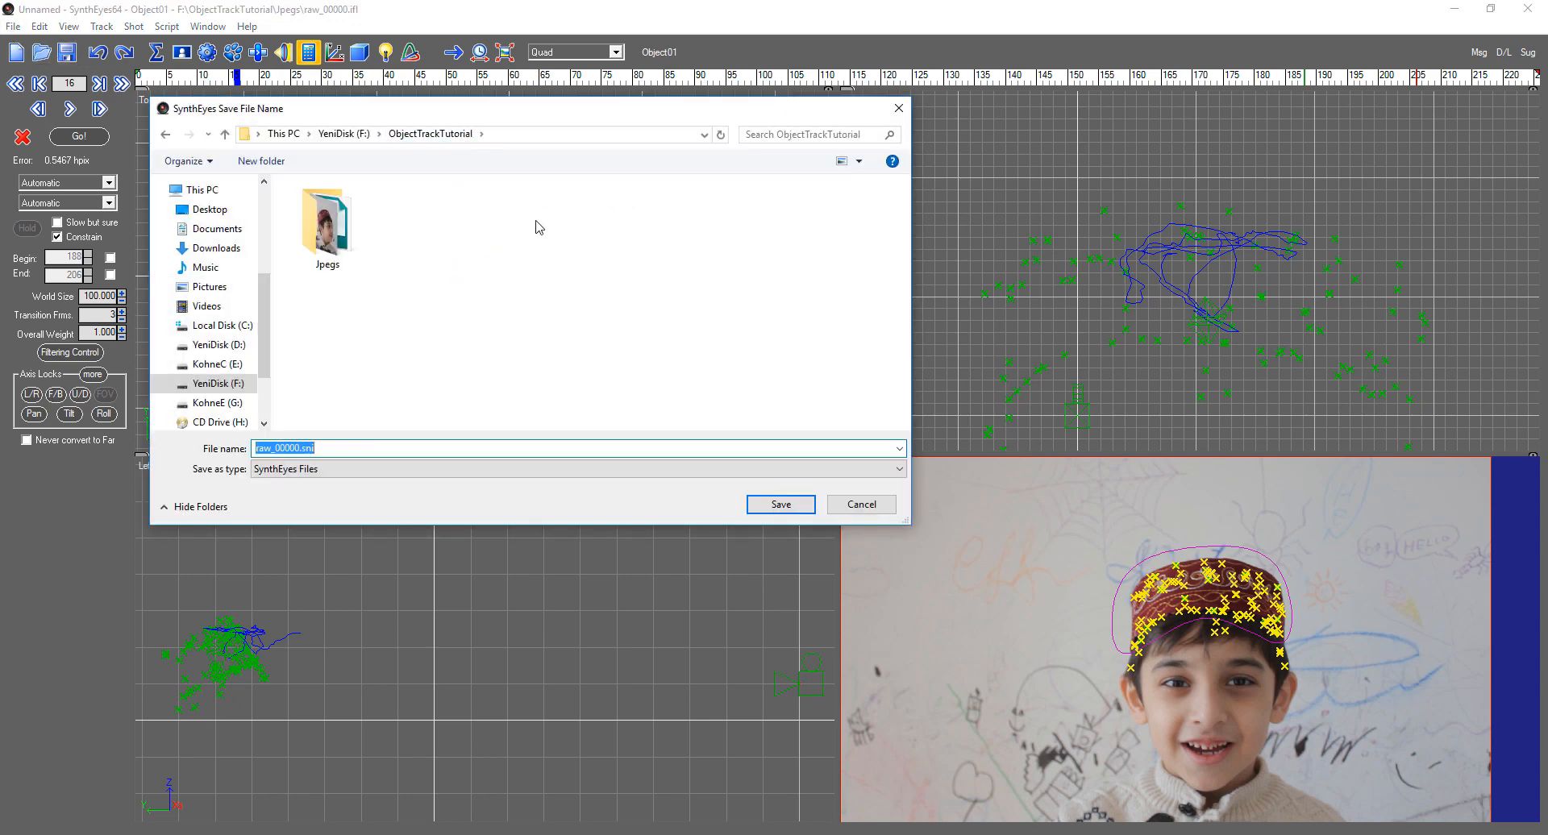
Save the scene as 'syntheyes project' in the ObjectTrackTutorial folder.
text(syntheyes)
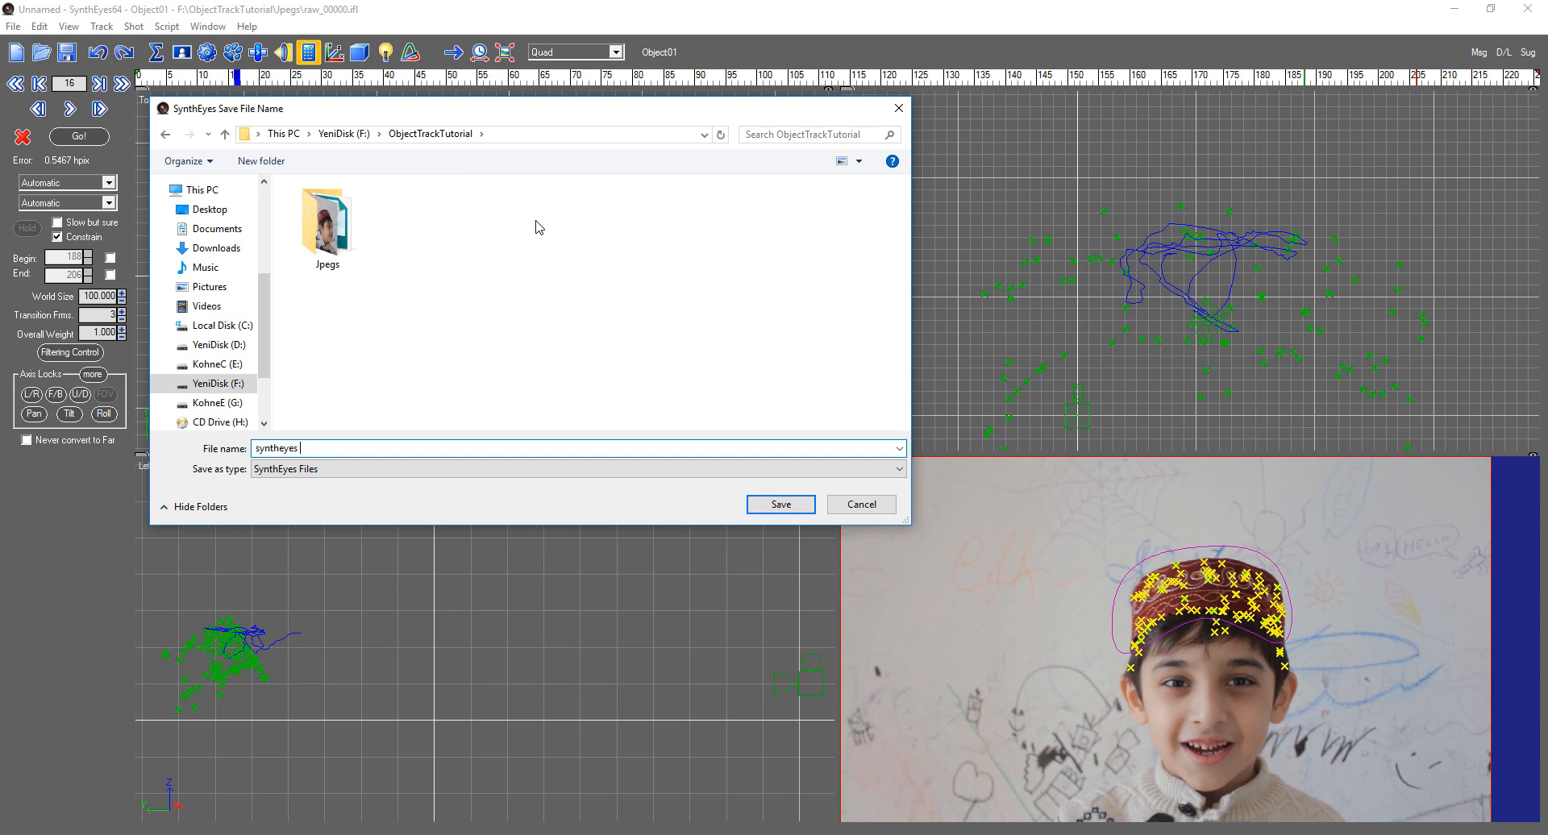
text(project)
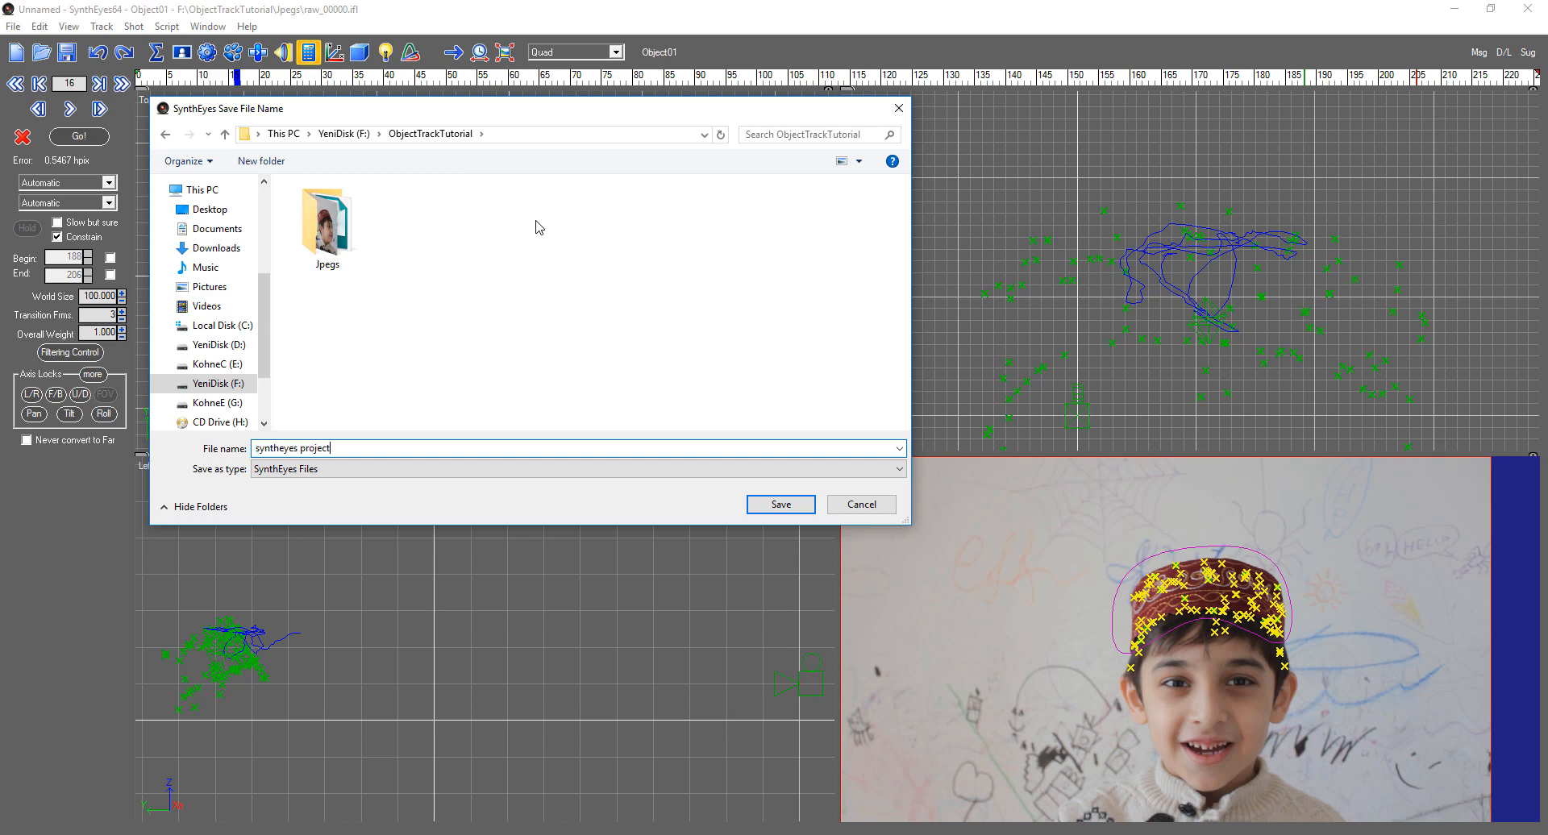
click(780, 504)
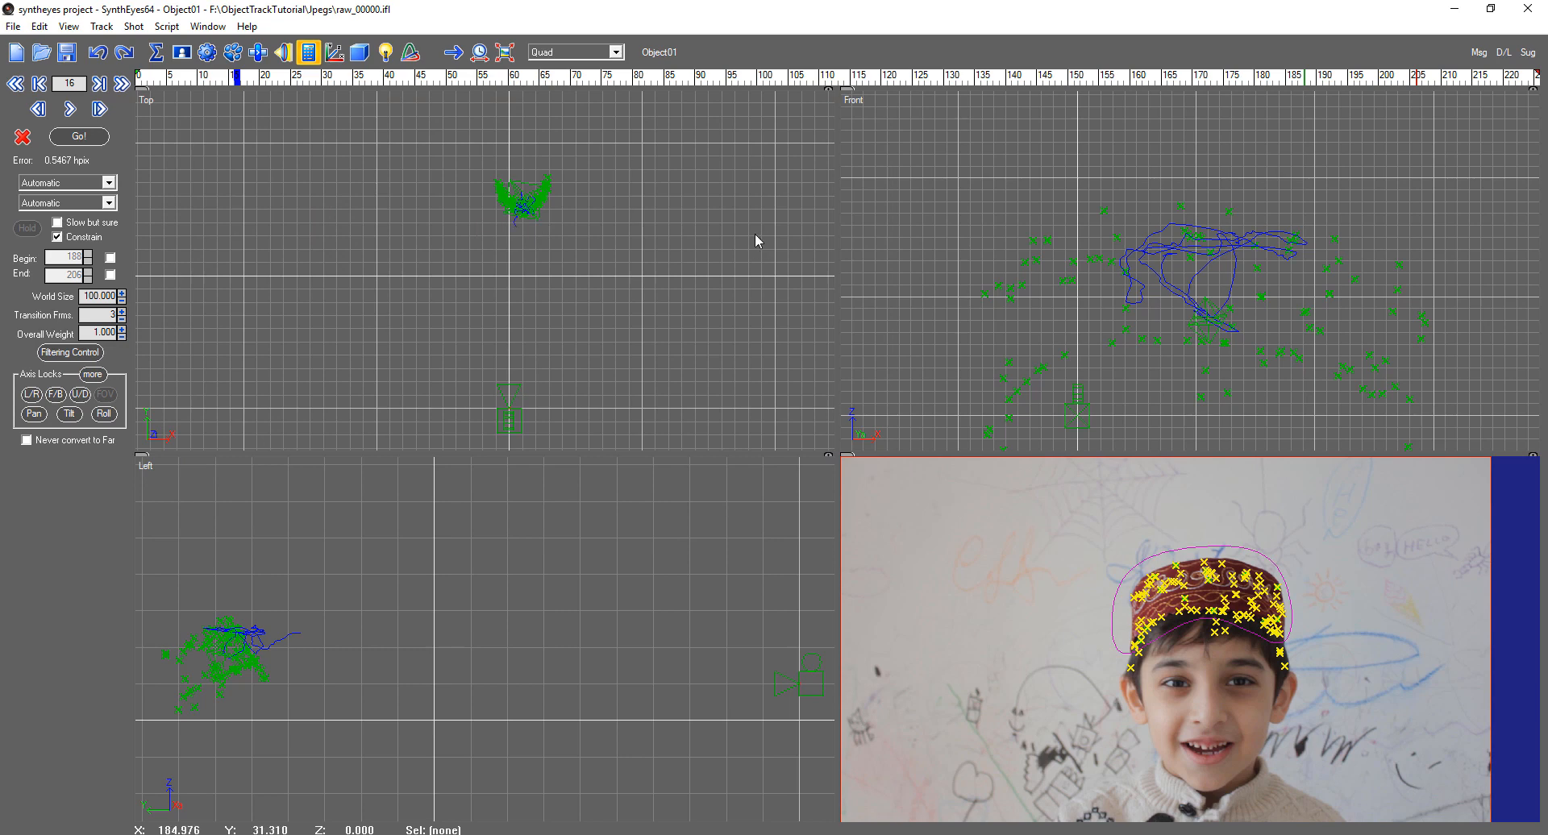
Export the Object01 solve as Max Script v6/later 'syntheyes project.ms' beside the .sni scene.
click(13, 29)
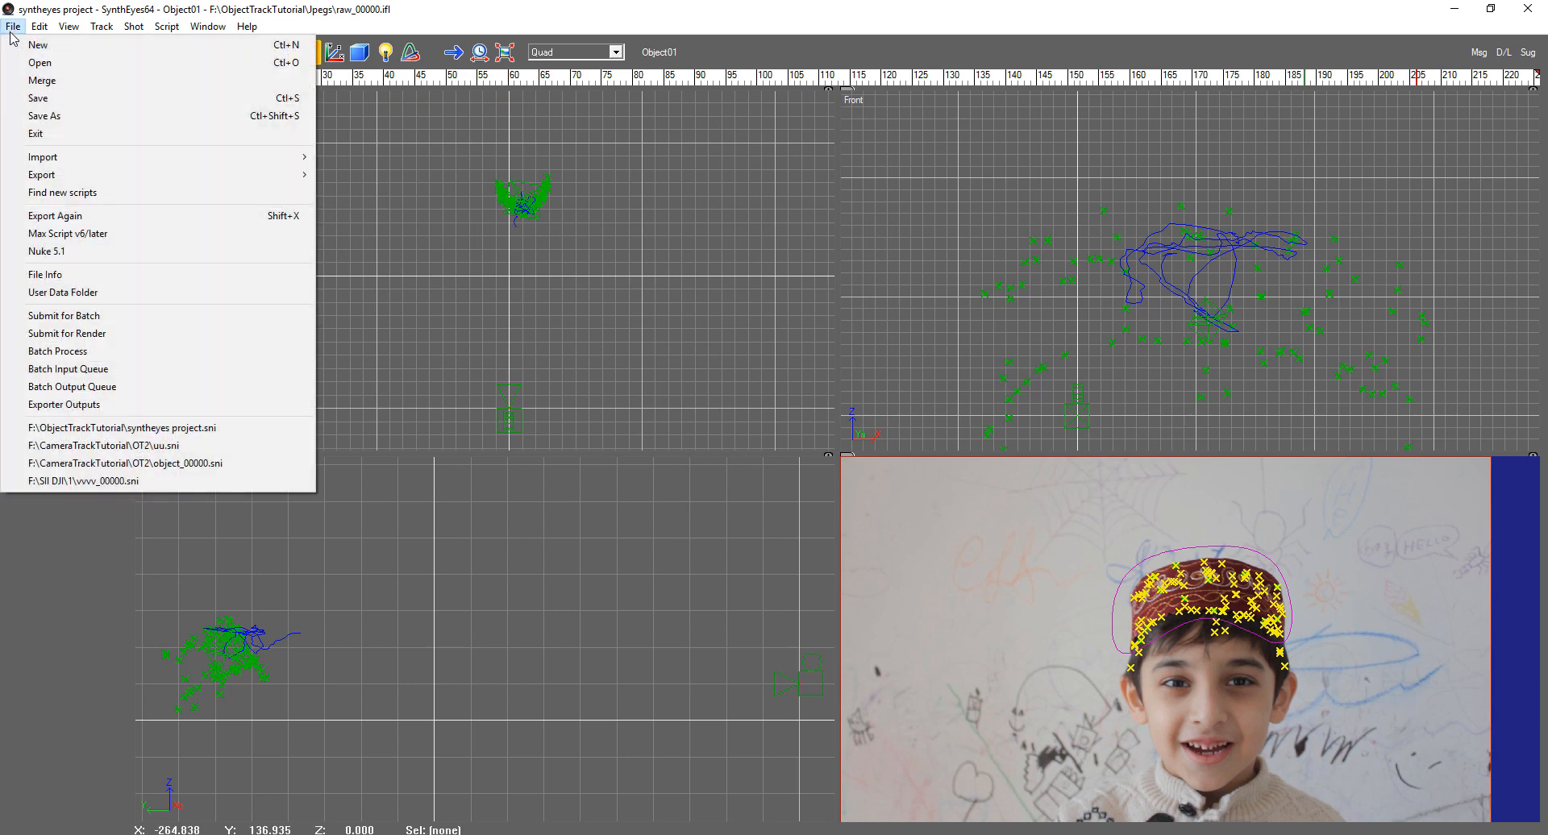
mouse_move(68, 233)
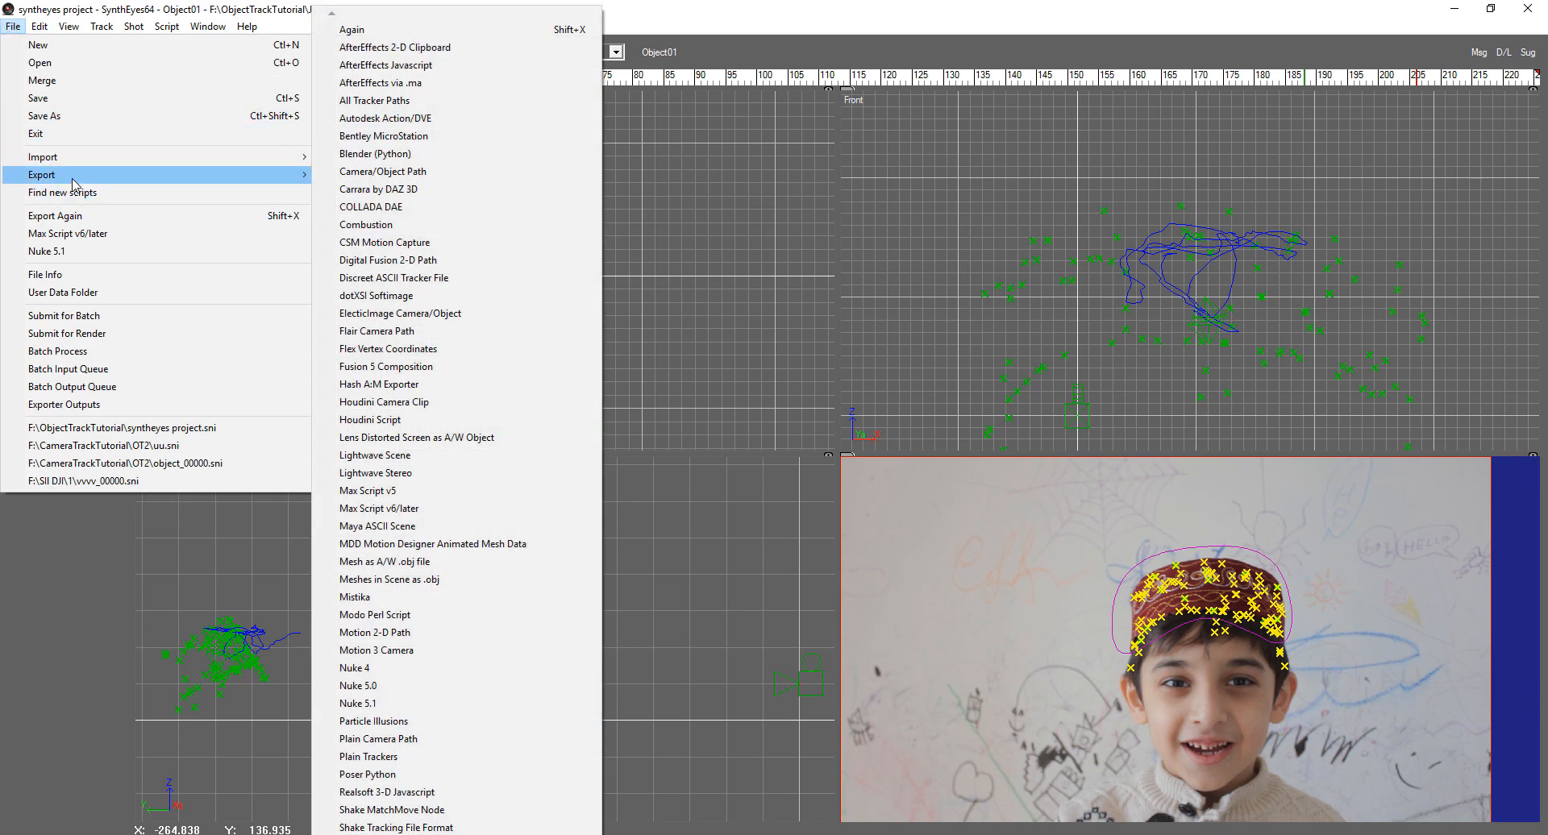
mouse_move(440, 761)
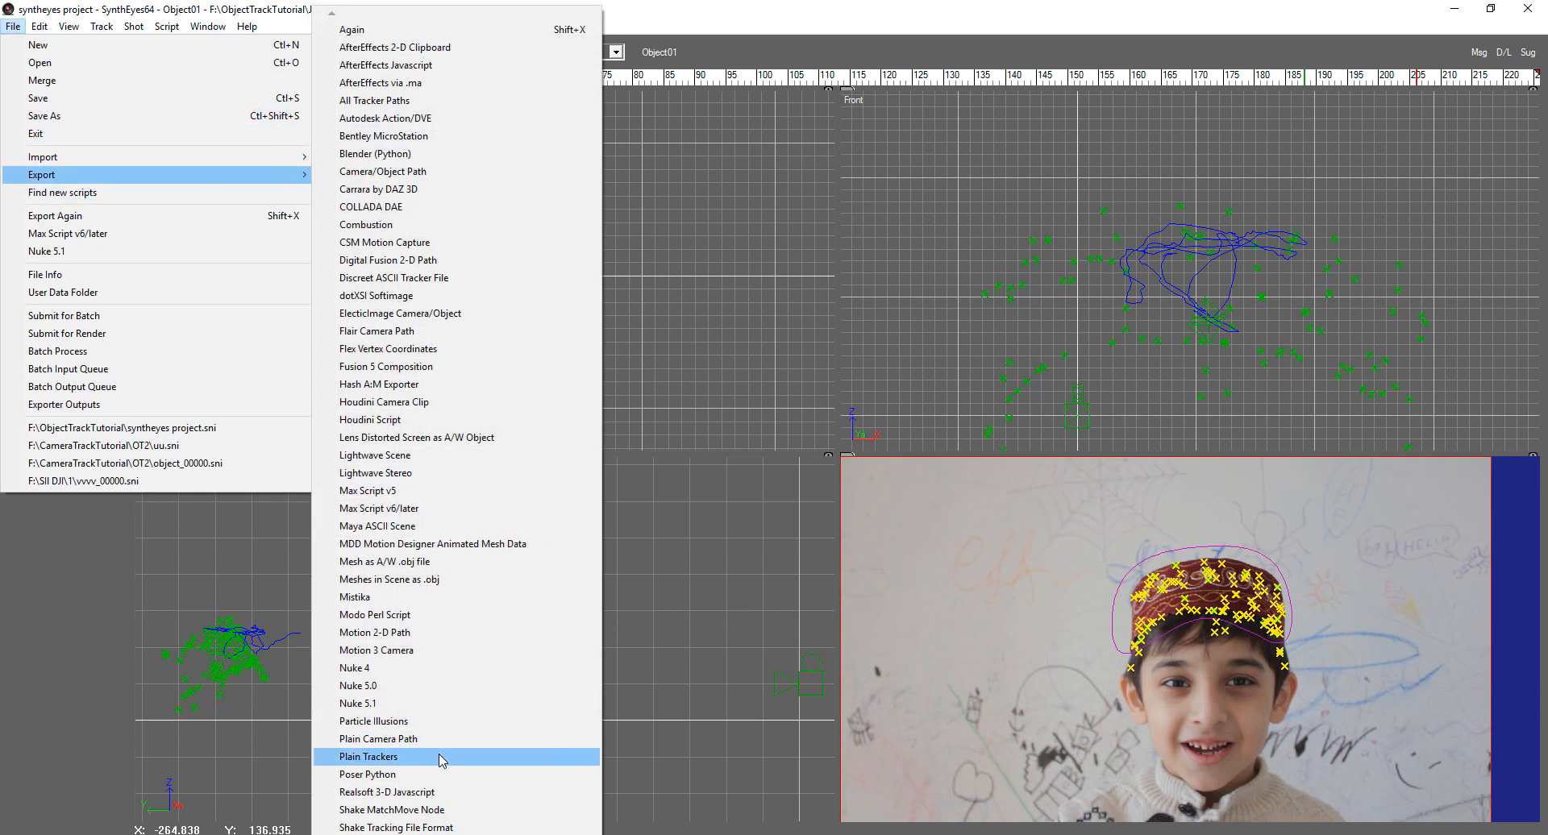
mouse_move(445, 758)
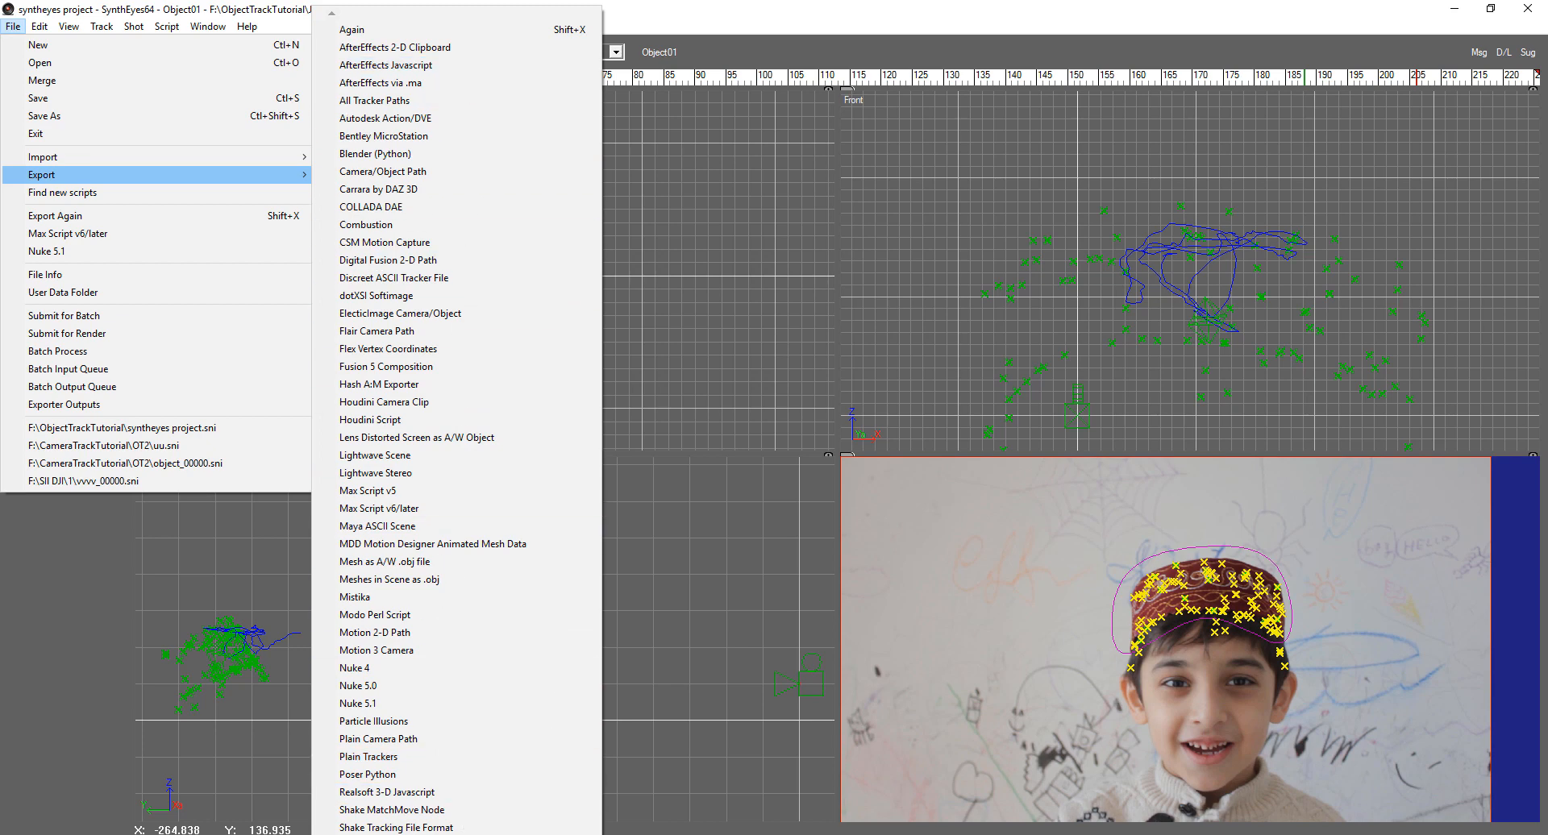
mouse_move(555, 219)
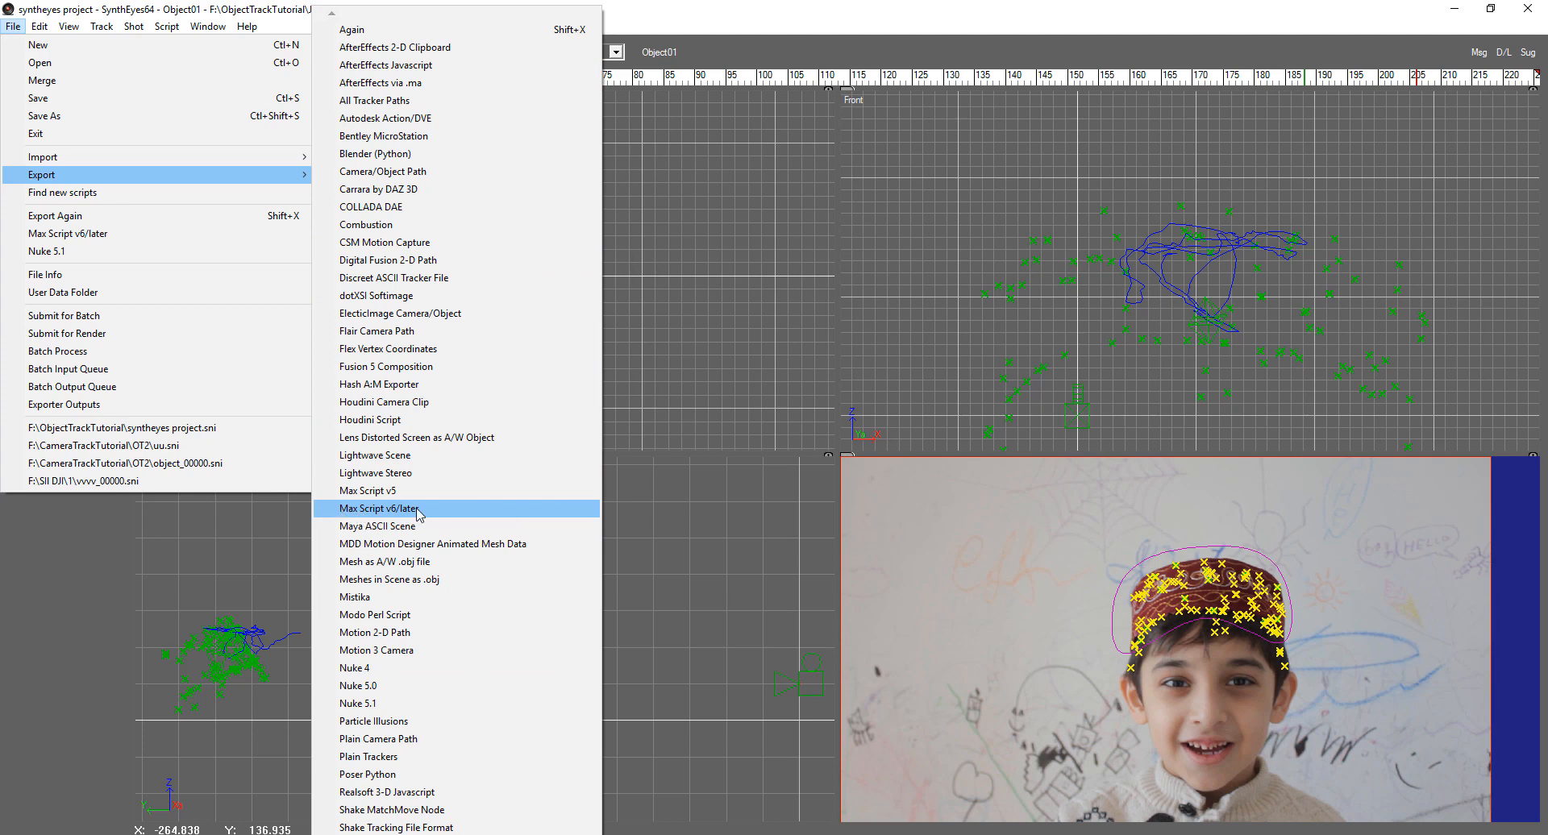
mouse_move(496, 514)
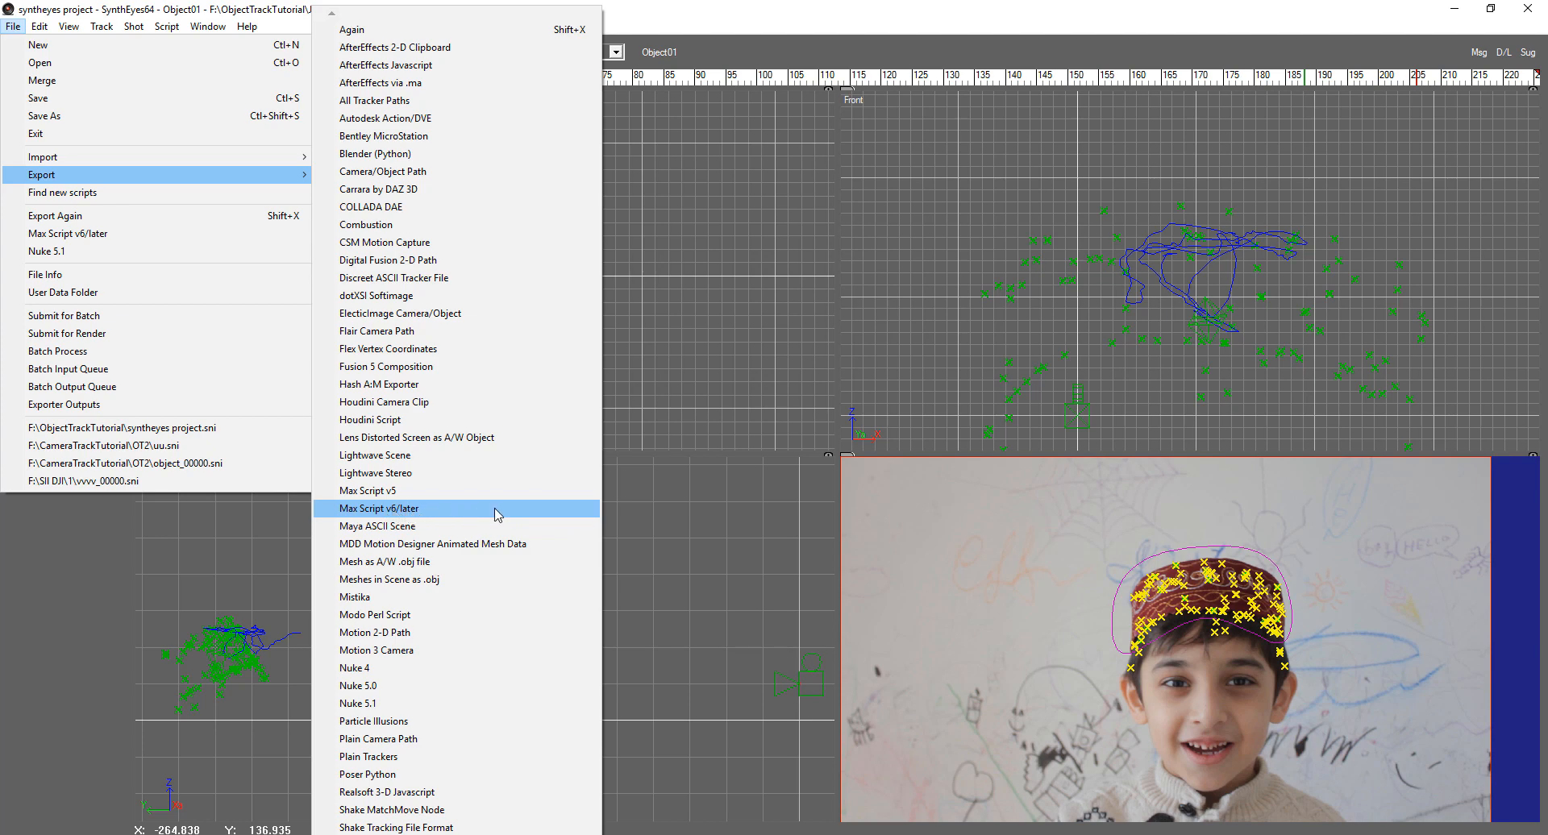
click(380, 508)
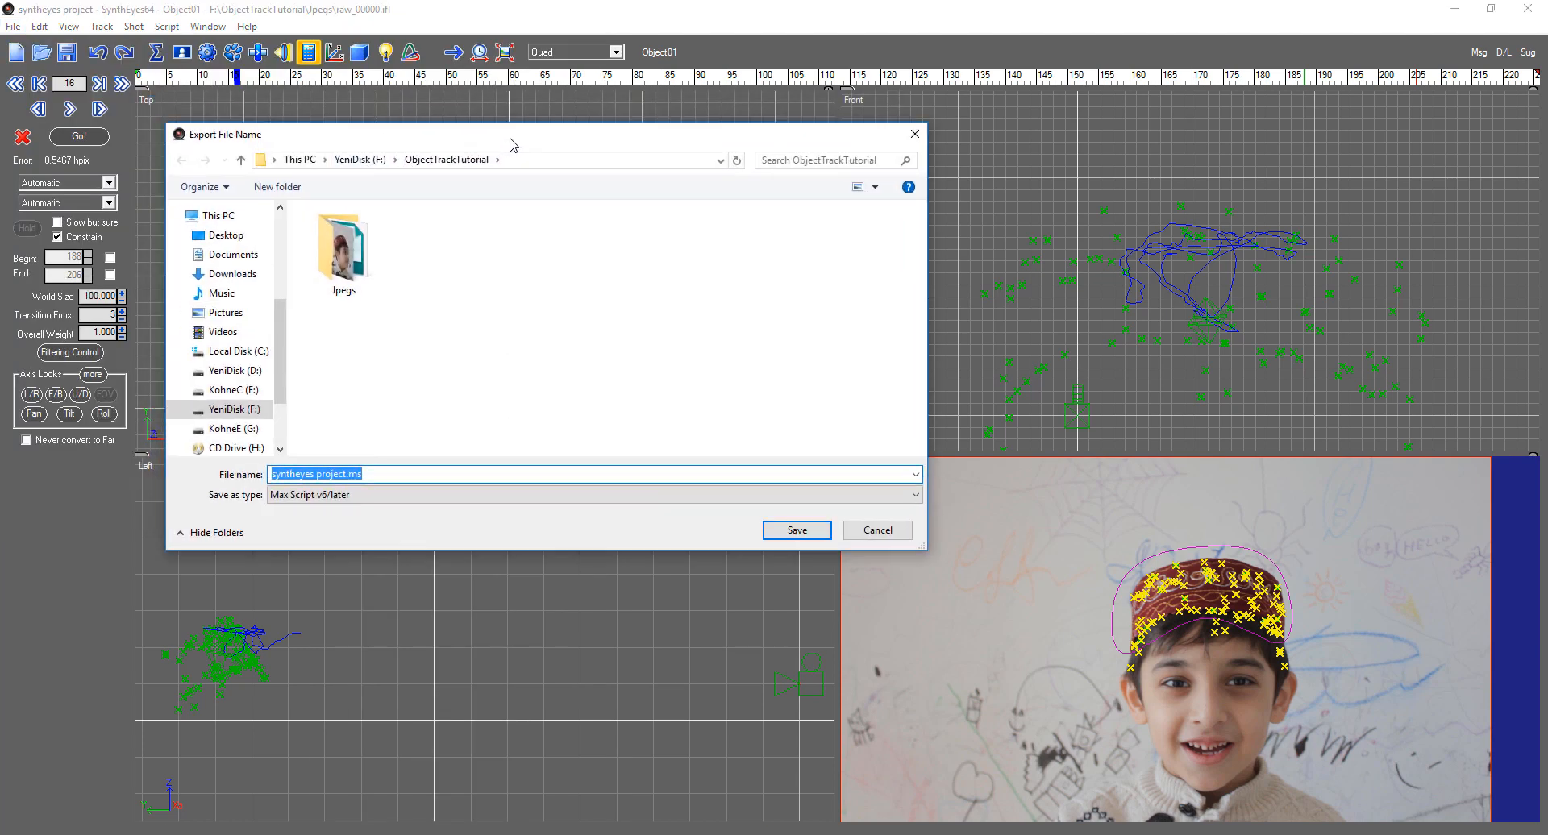
mouse_move(487, 380)
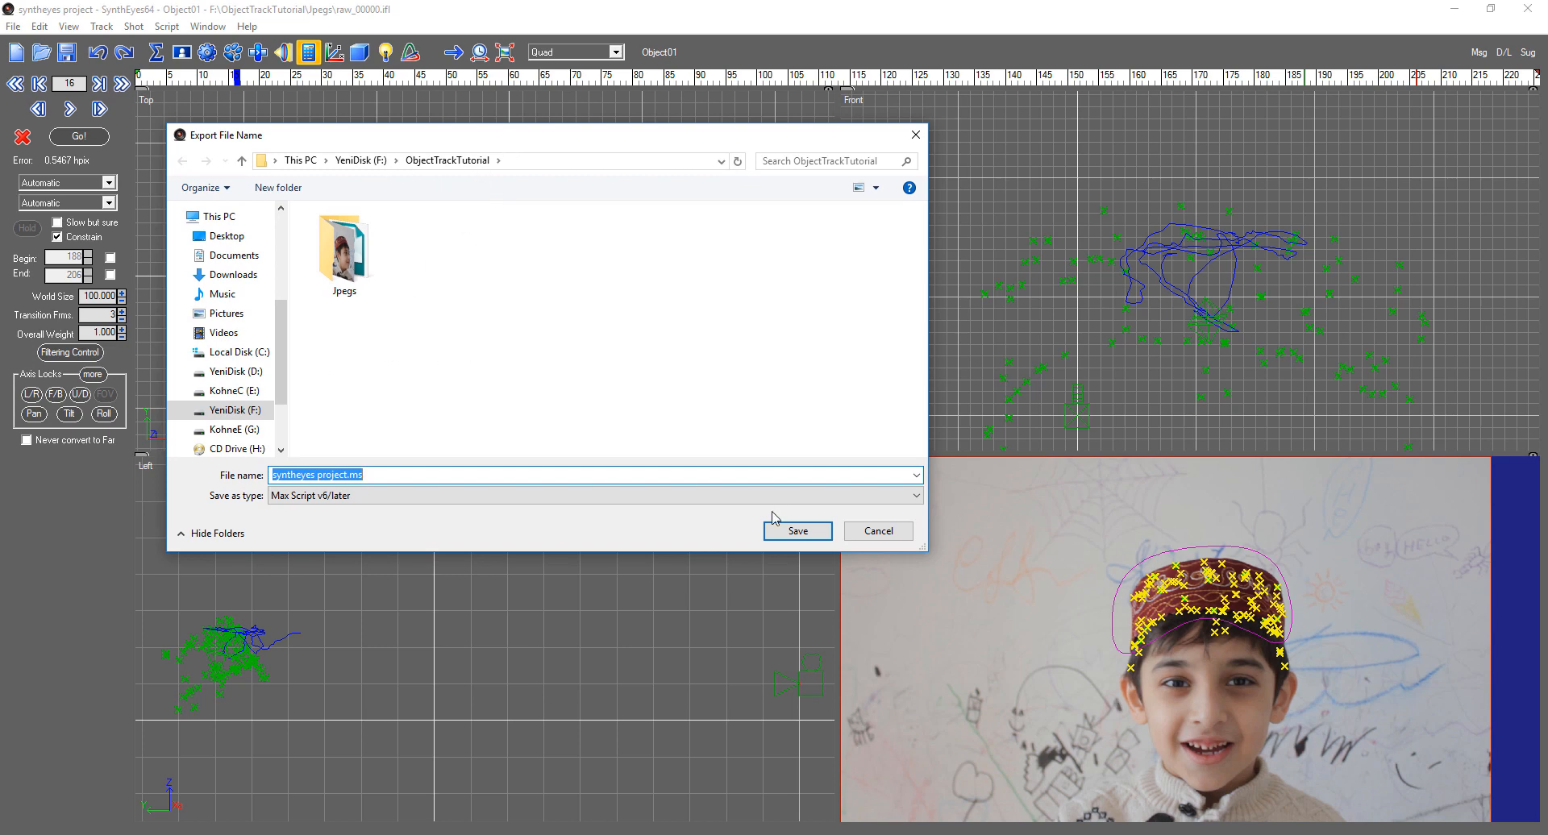
click(796, 532)
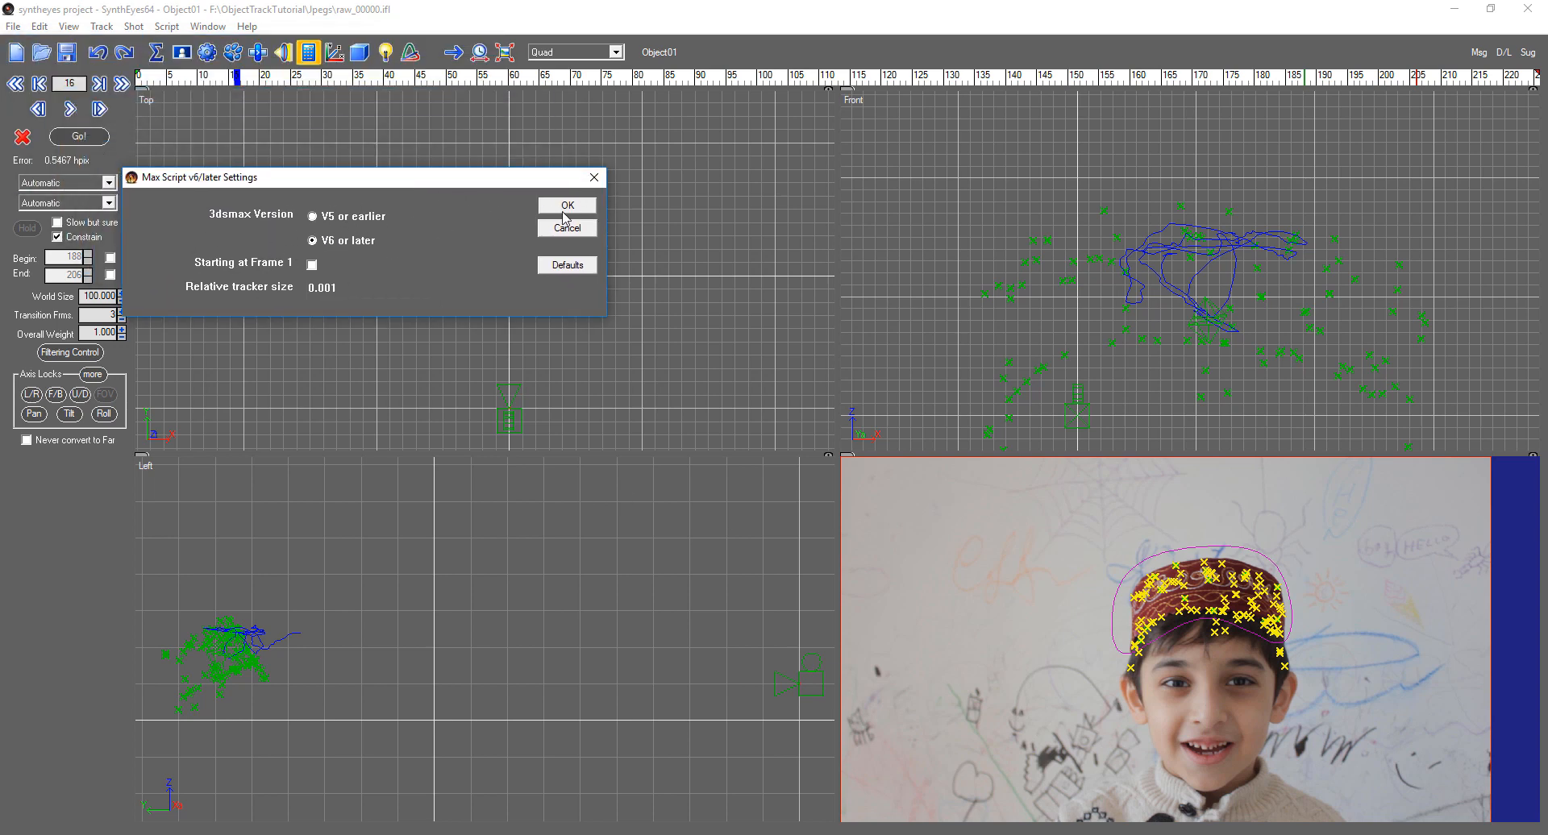
click(565, 205)
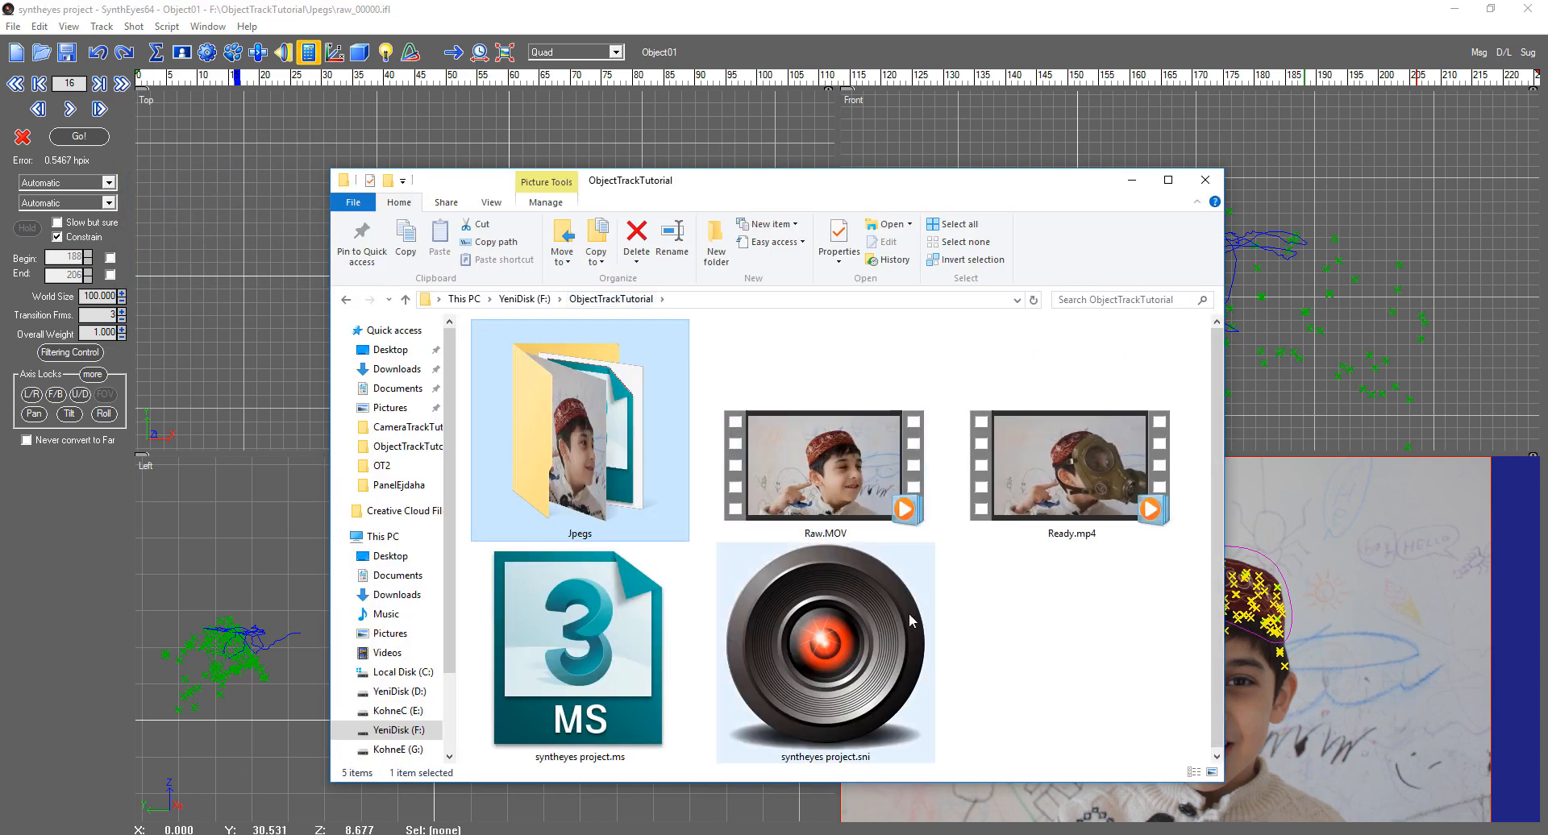
Select syntheyes project.ms in the tutorial folder to confirm the ~55 KB 3dsMax script.
click(608, 673)
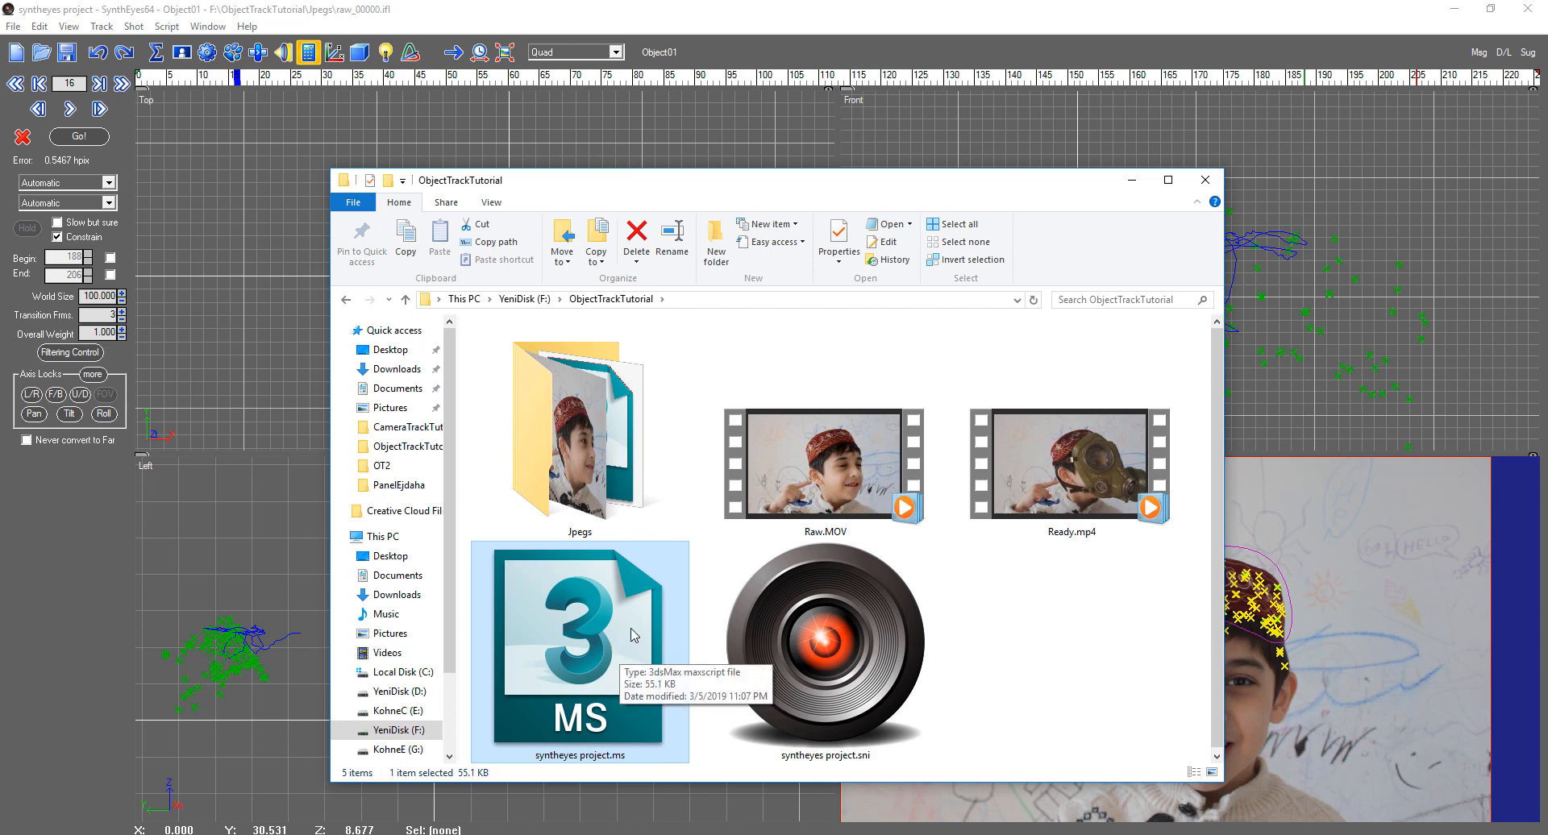
mouse_move(1078, 624)
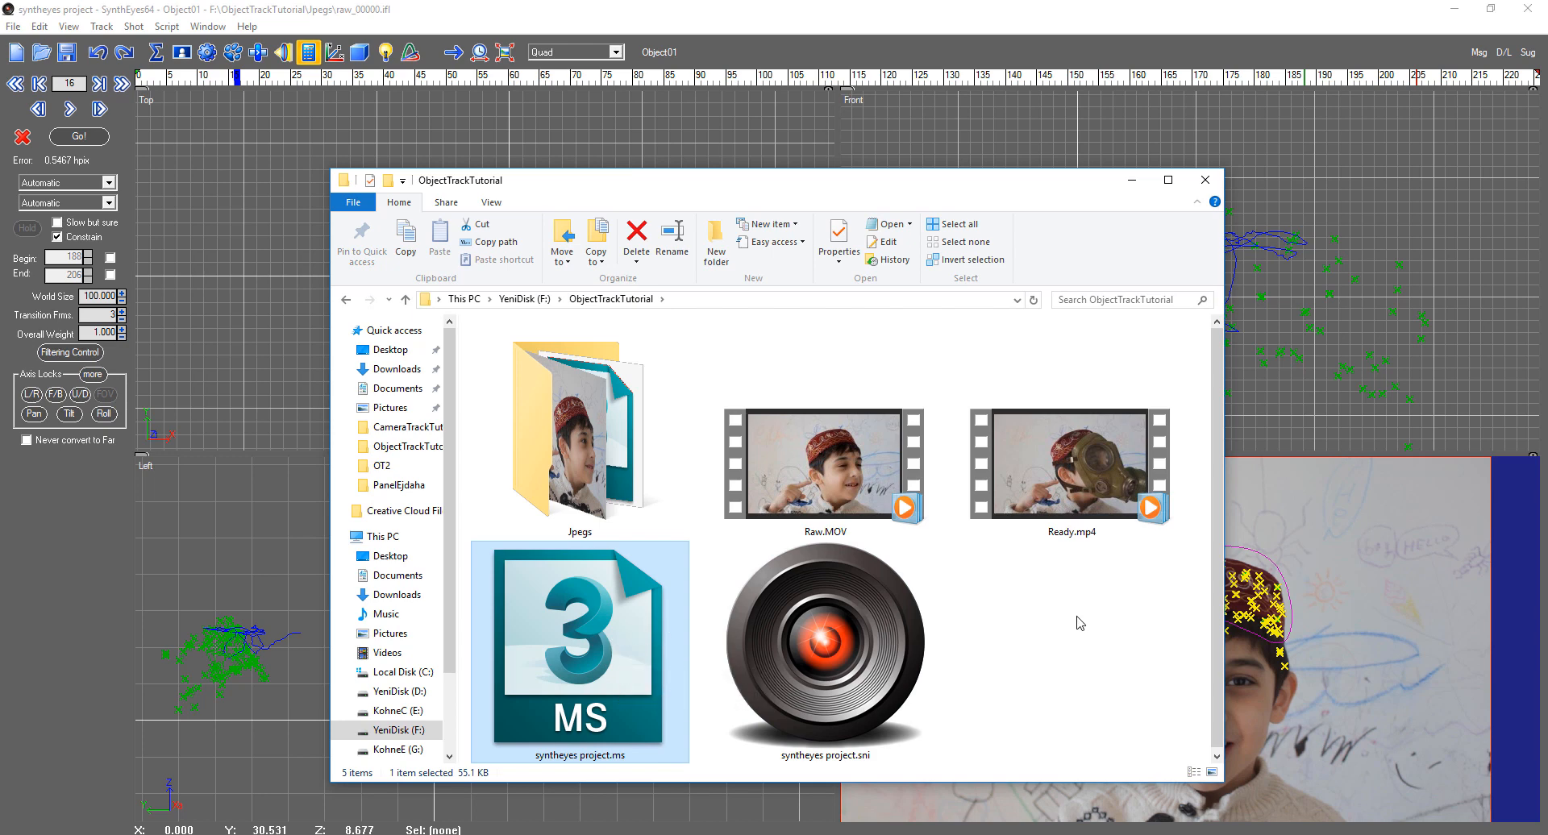
mouse_move(1102, 627)
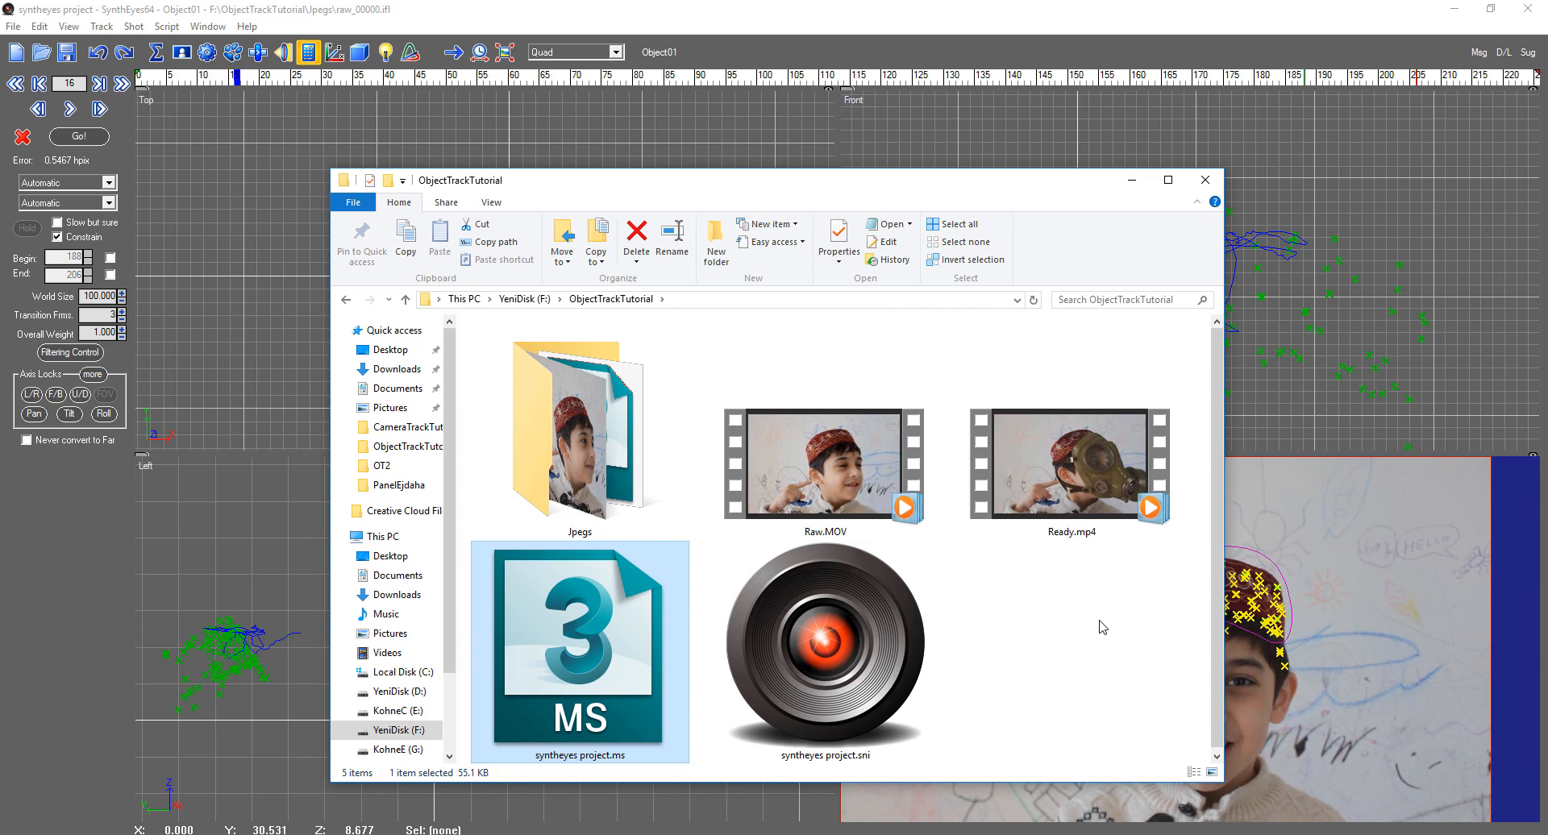